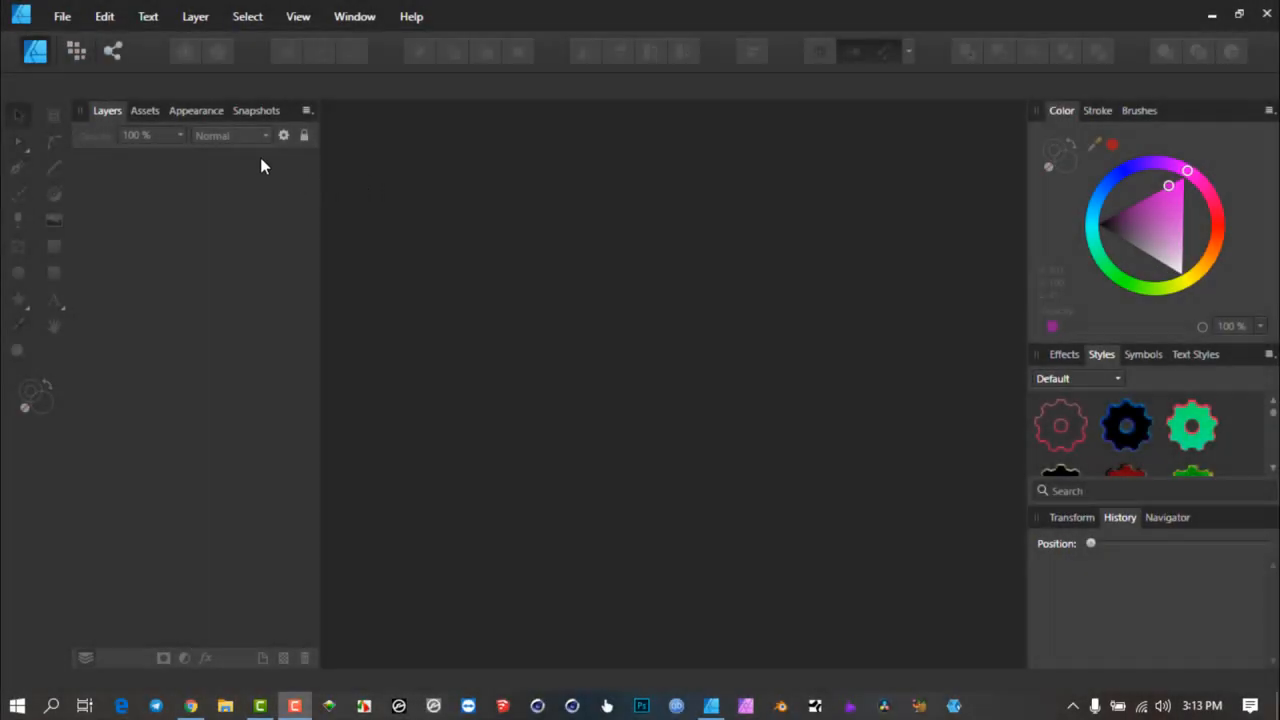
mouse_move(264, 144)
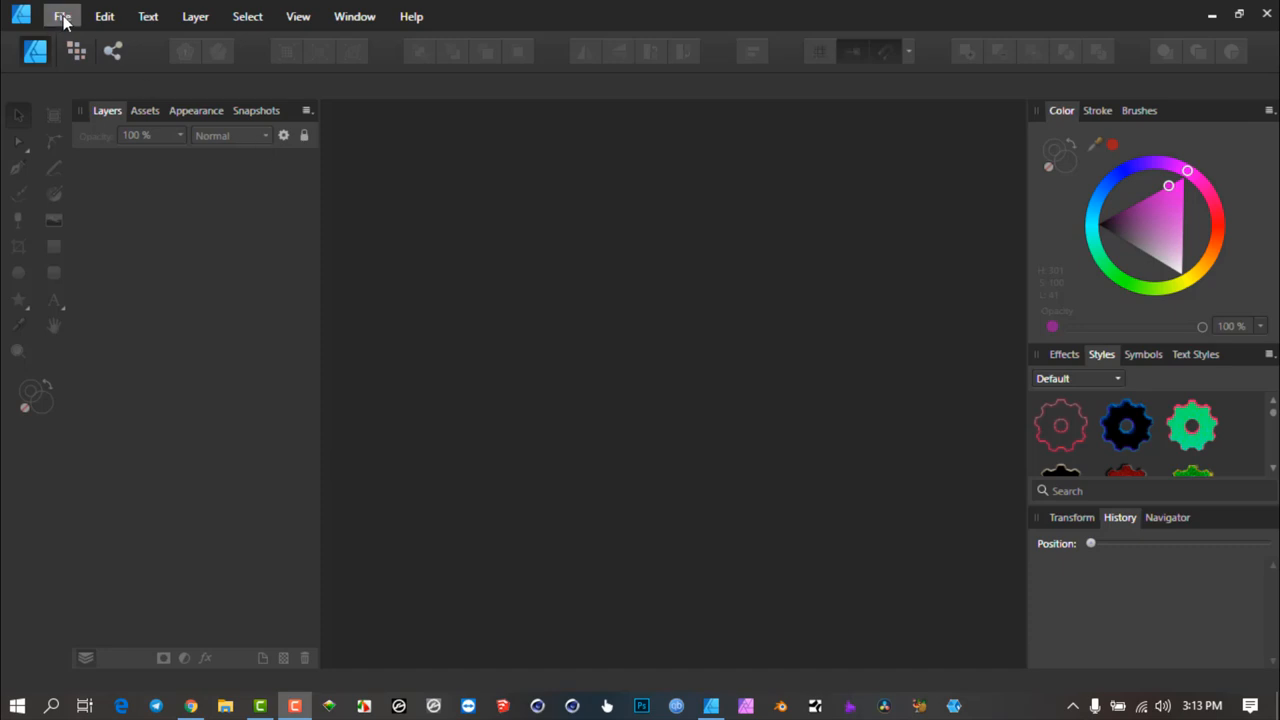
- Start a new document from the File menu, bringing up the New Document dialog
left_click(62, 16)
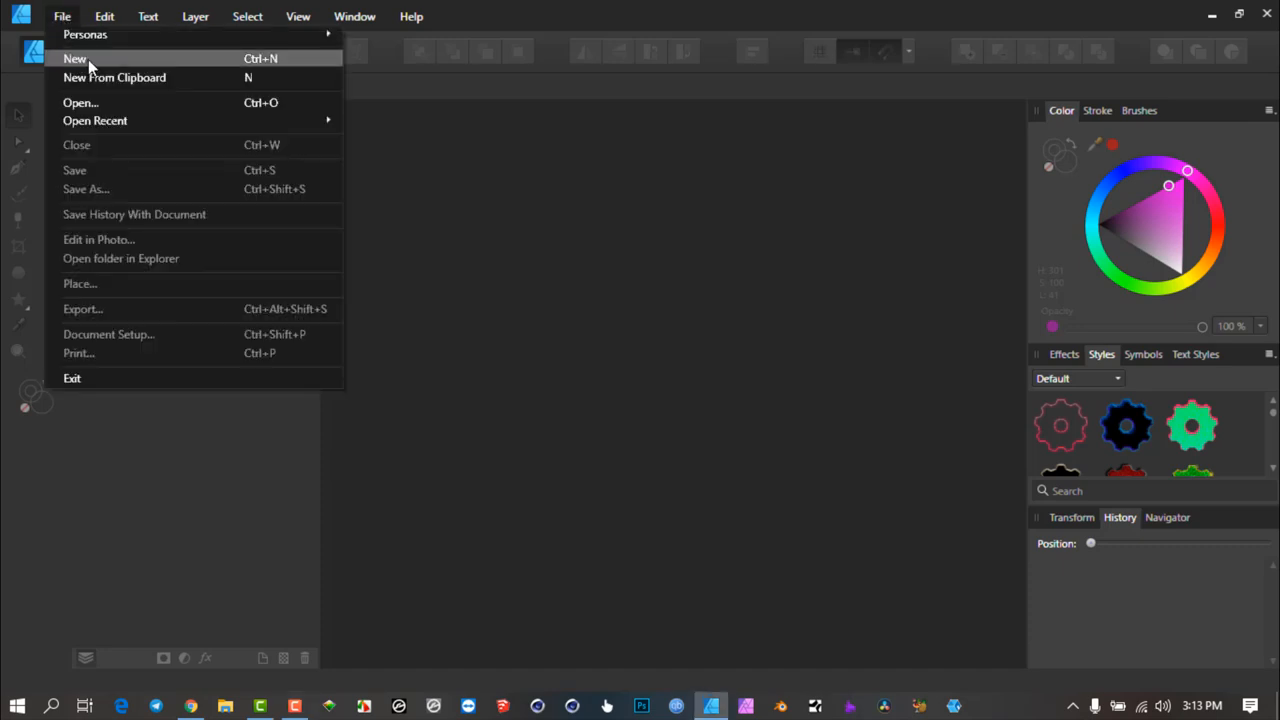
left_click(76, 58)
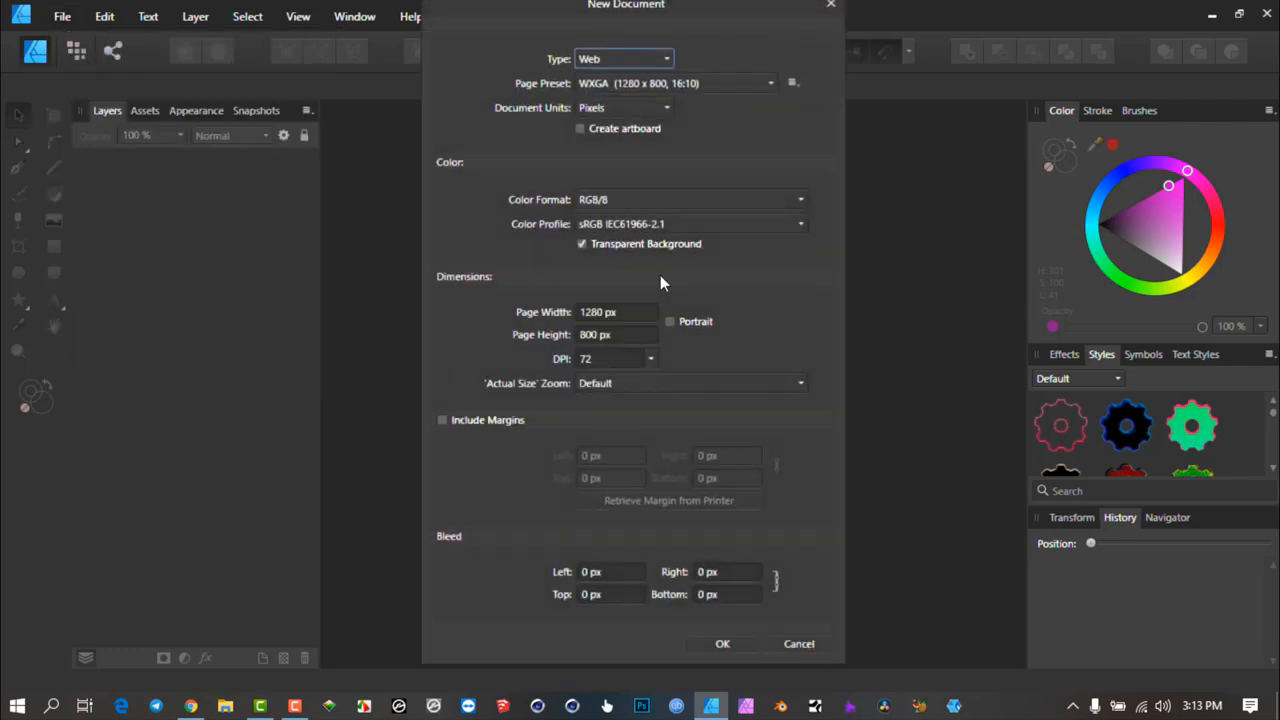
- Create the 1280 by 800 transparent web document and draw a large ellipse in its upper middle
left_click(722, 644)
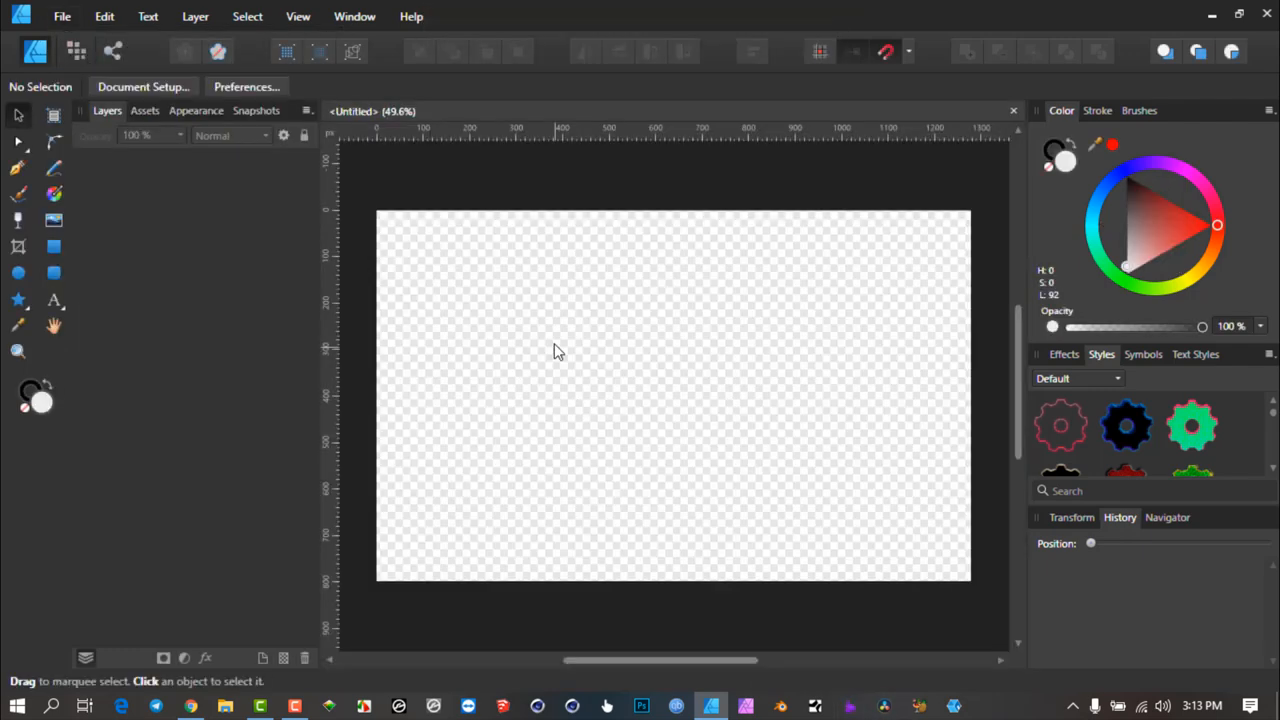
mouse_move(18, 272)
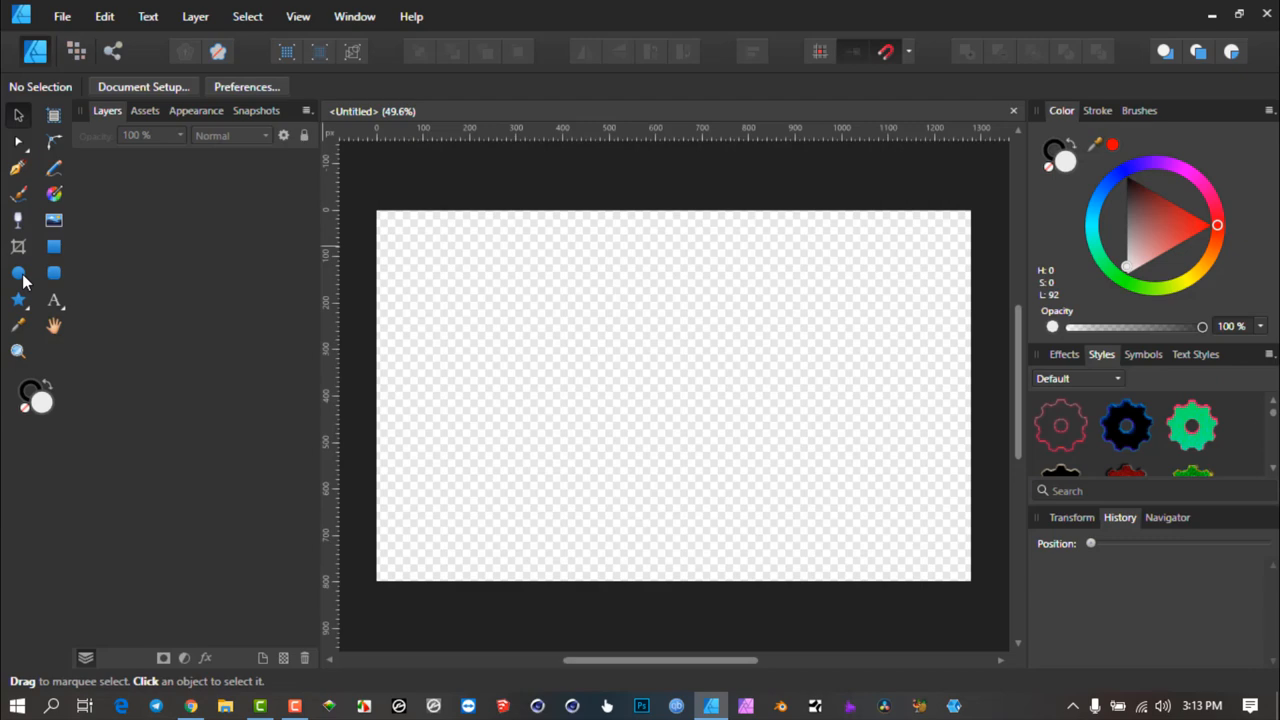
left_click_drag(510, 270, 704, 380)
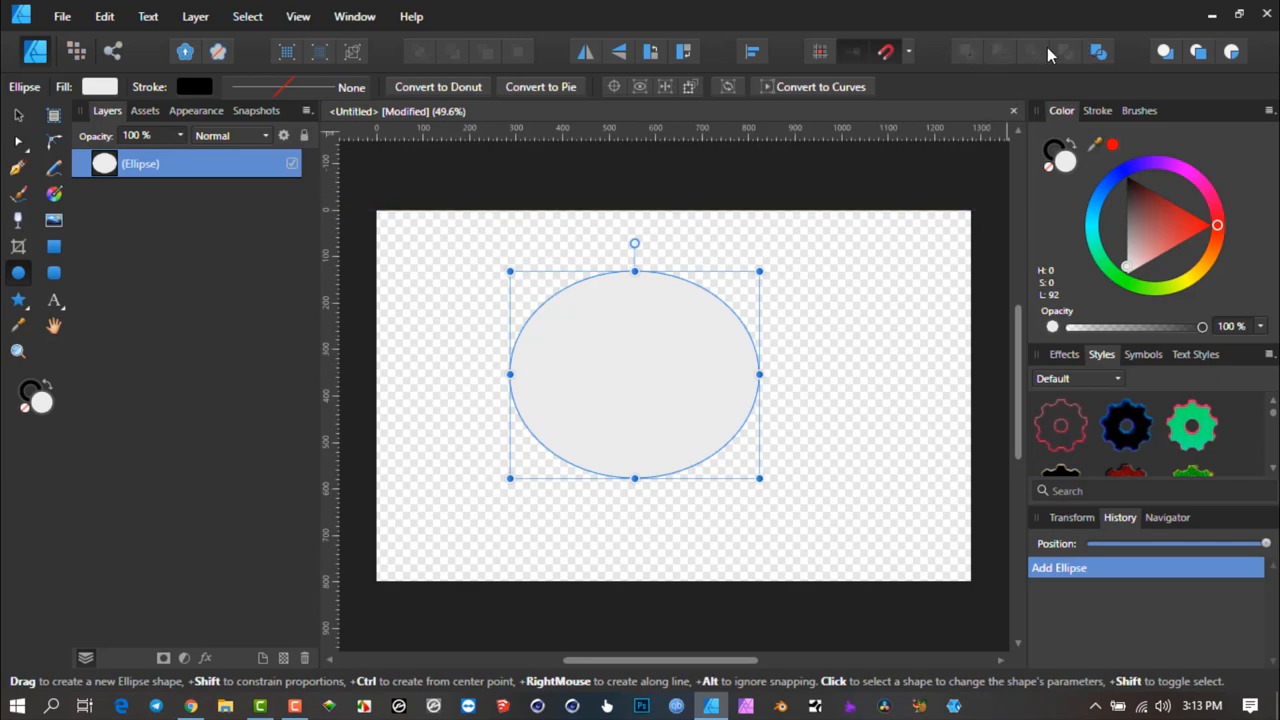
mouse_move(104, 16)
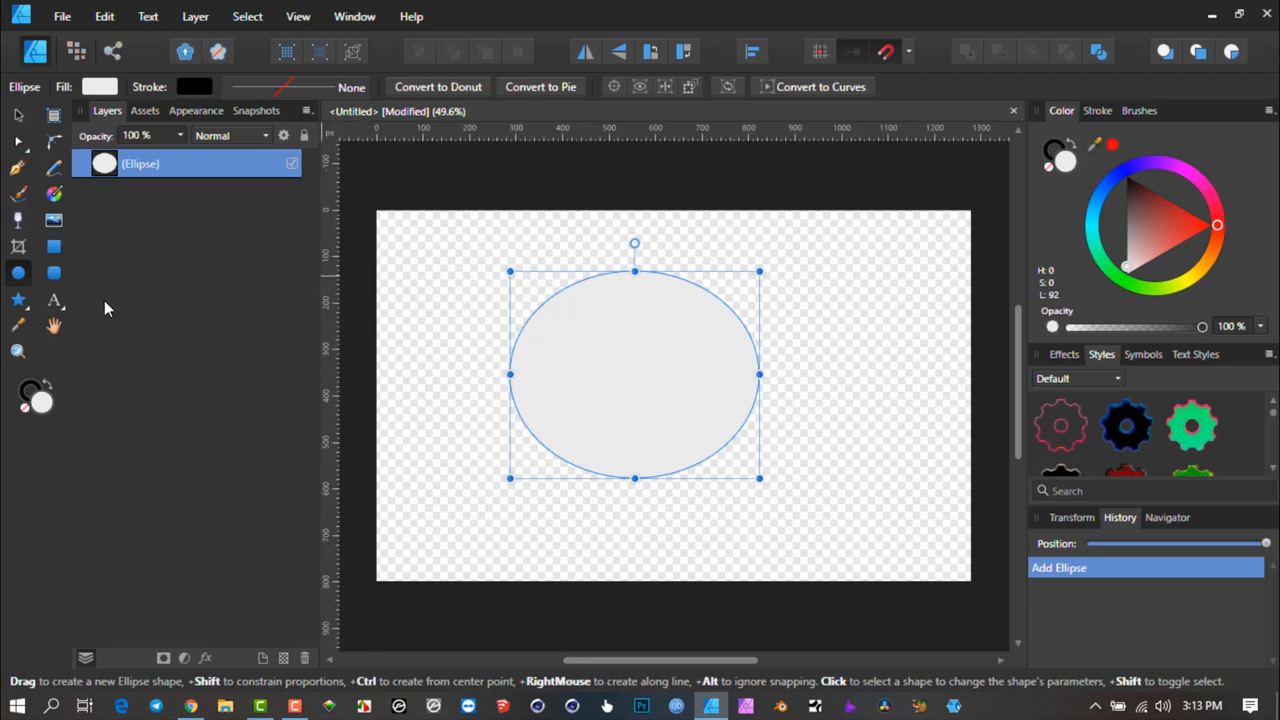
mouse_move(212, 304)
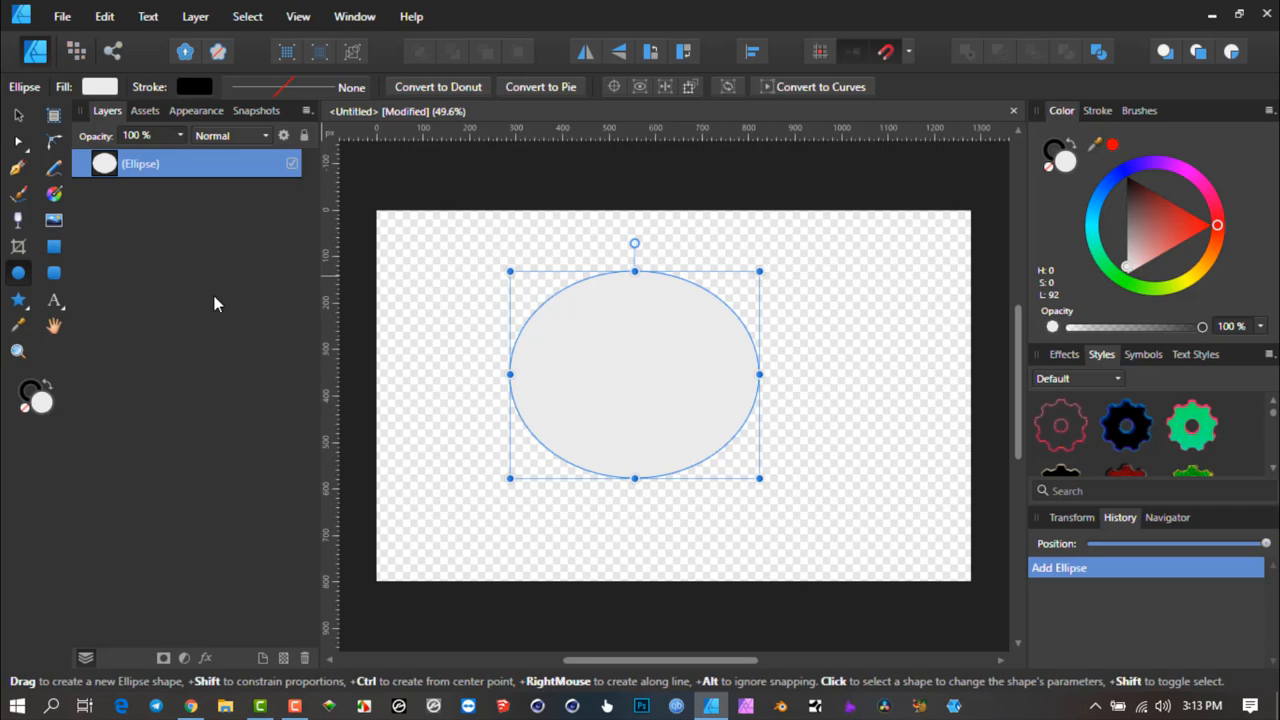
mouse_move(140, 276)
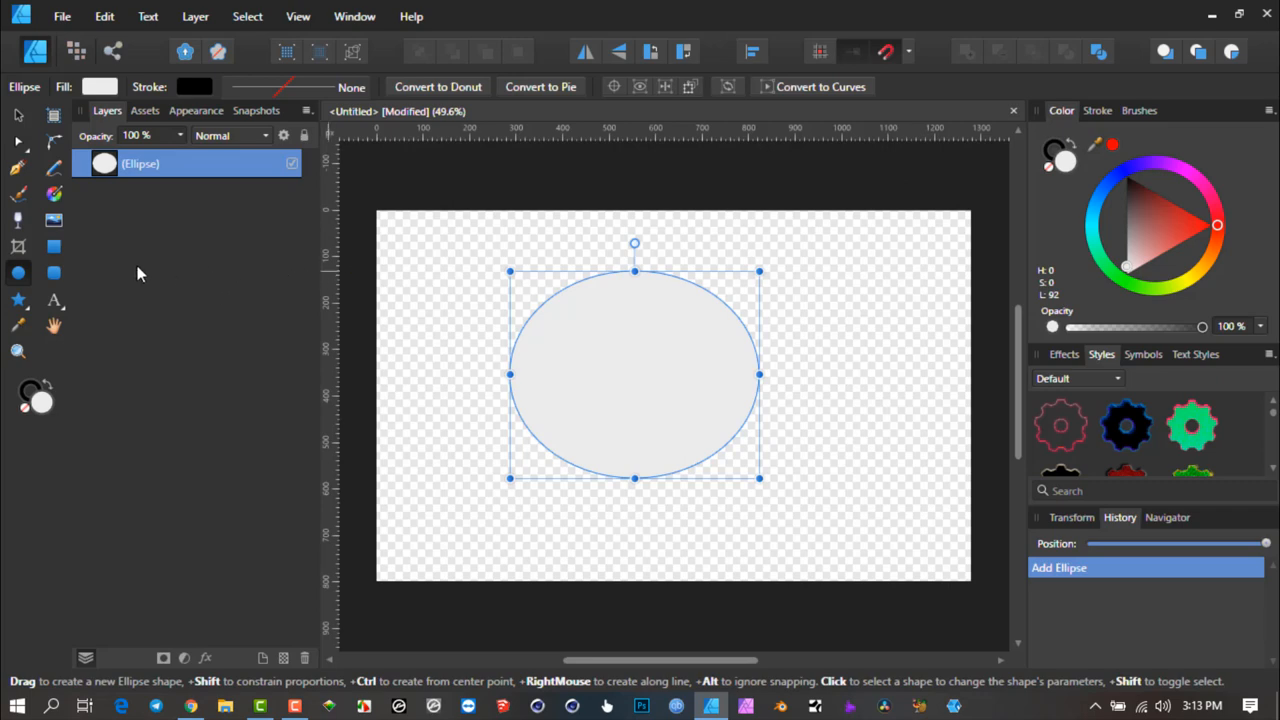
mouse_move(112, 262)
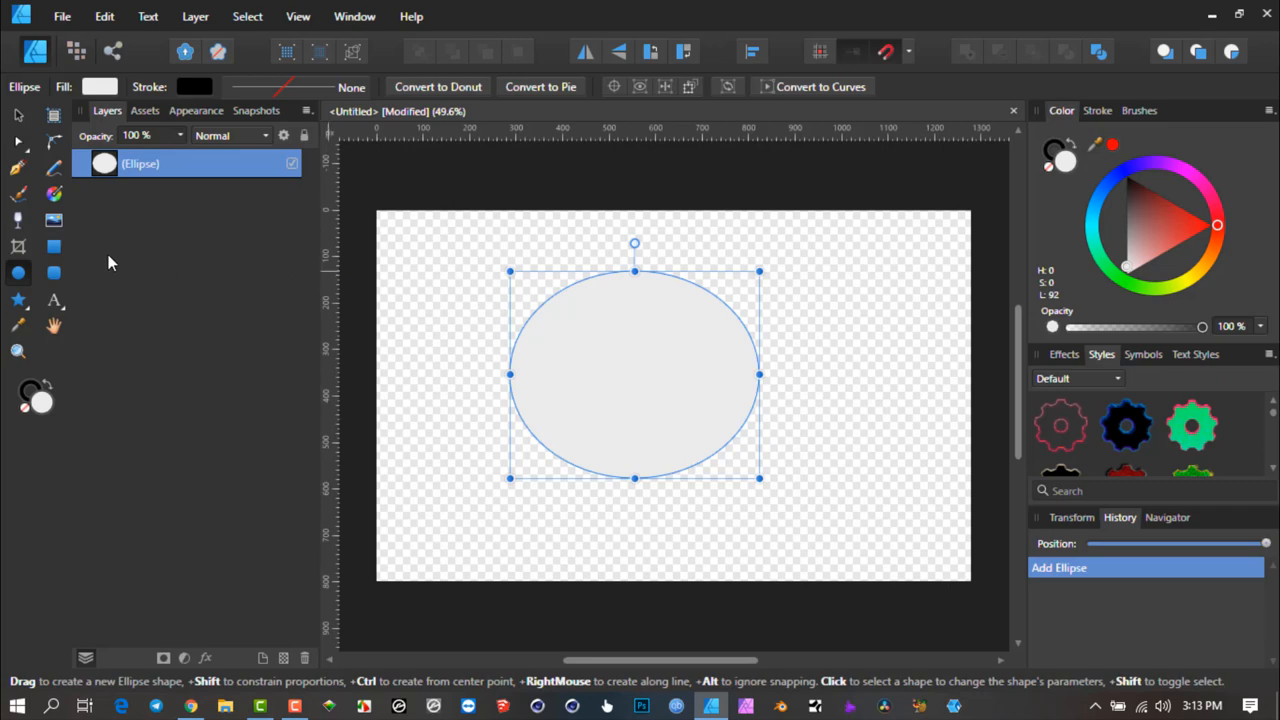
mouse_move(78, 300)
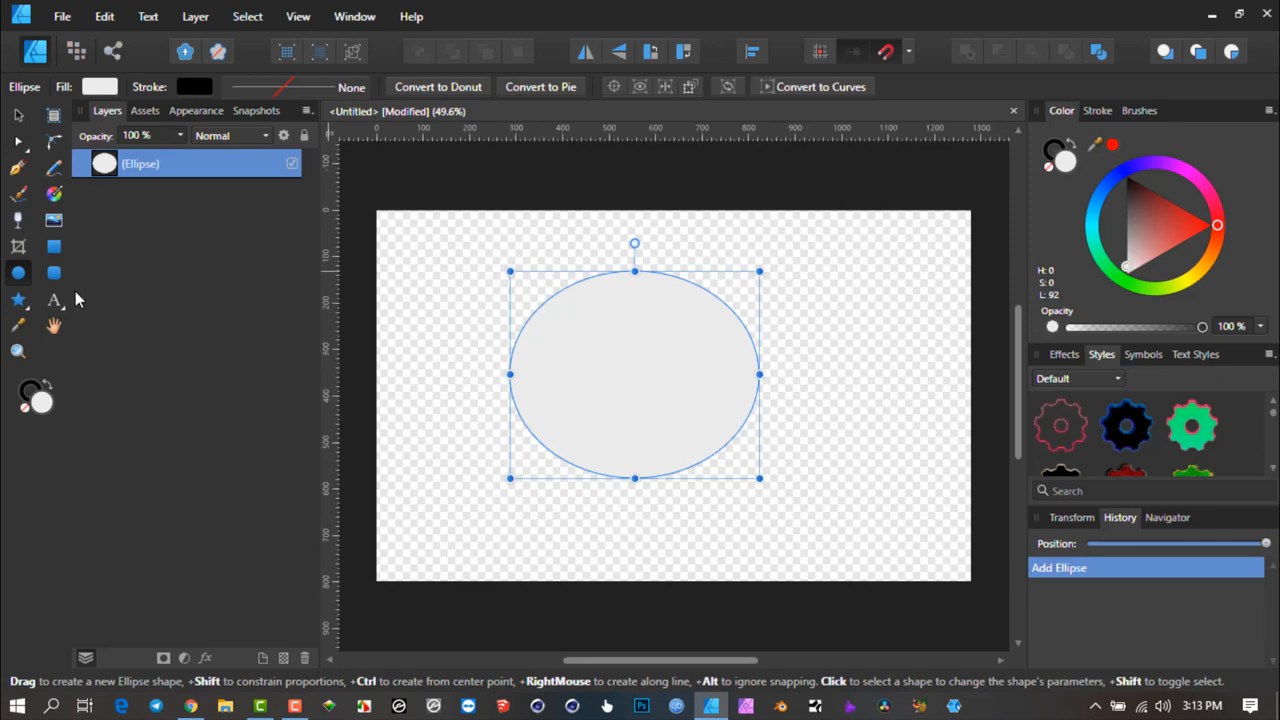
mouse_move(78, 264)
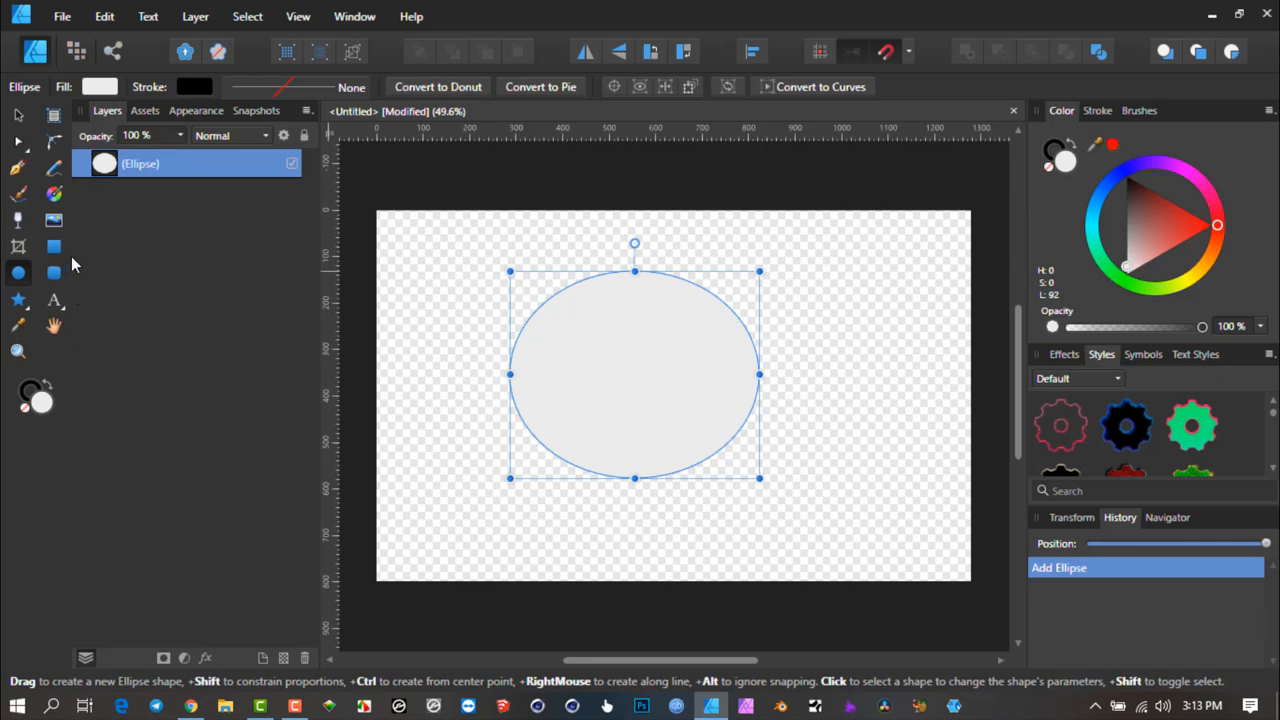
- Fill the ellipse red and draw a wide orange bar across its middle
left_click(1180, 206)
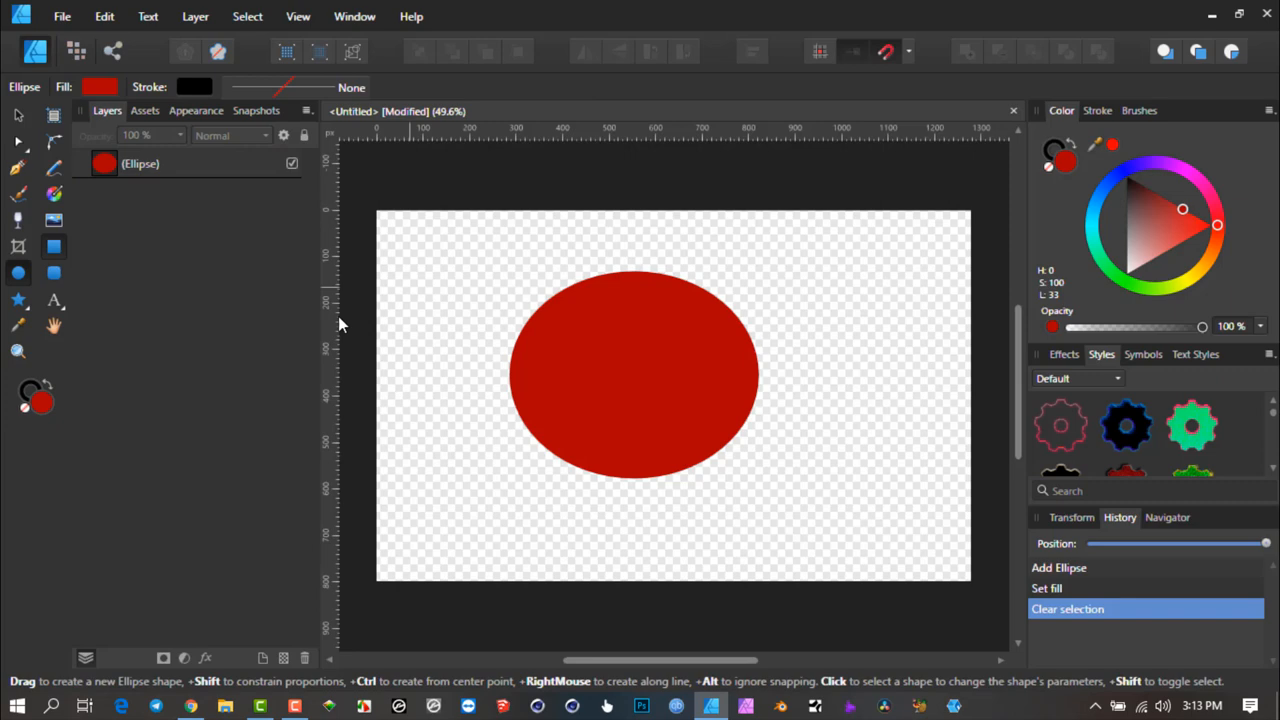
left_click_drag(436, 350, 876, 410)
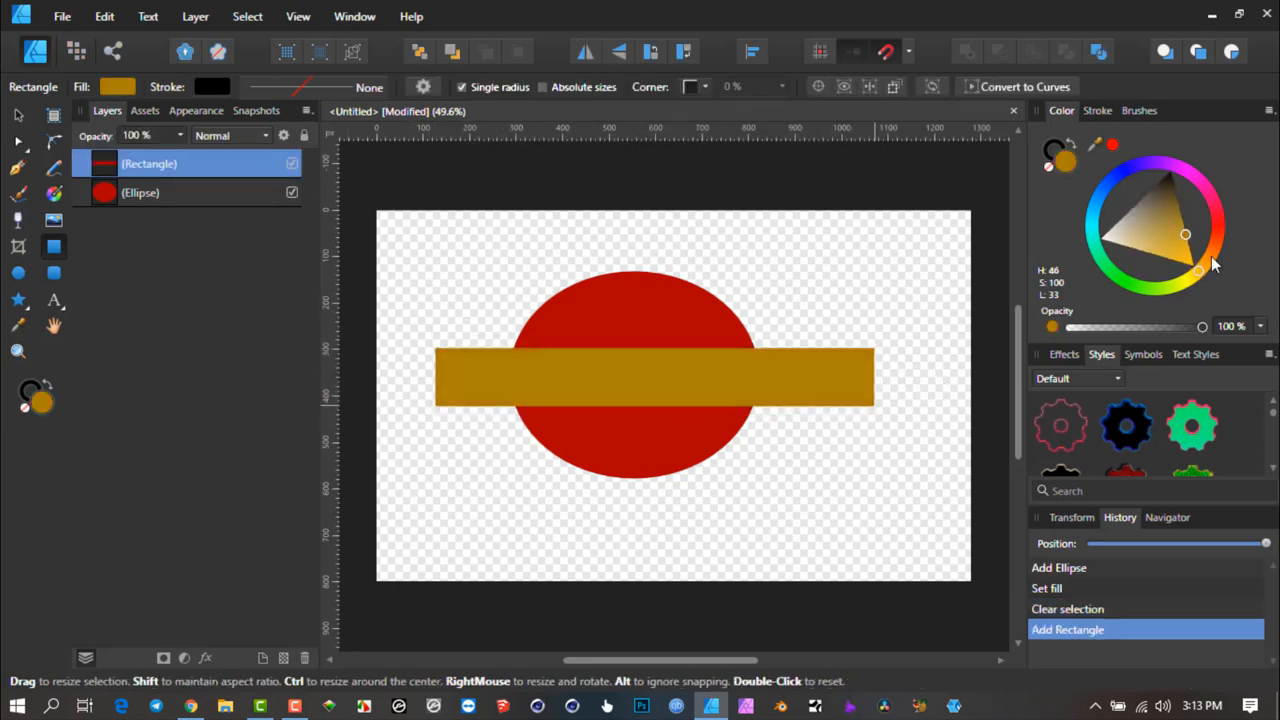
left_click(1204, 254)
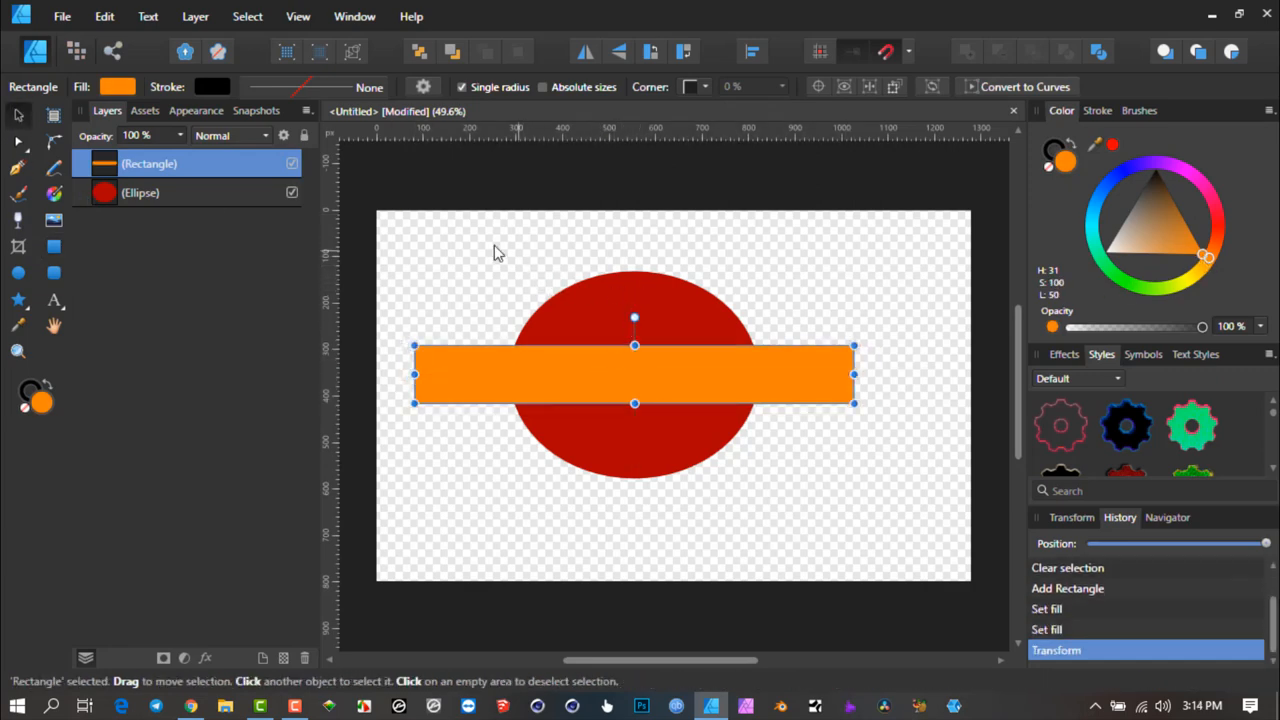
mouse_move(650, 450)
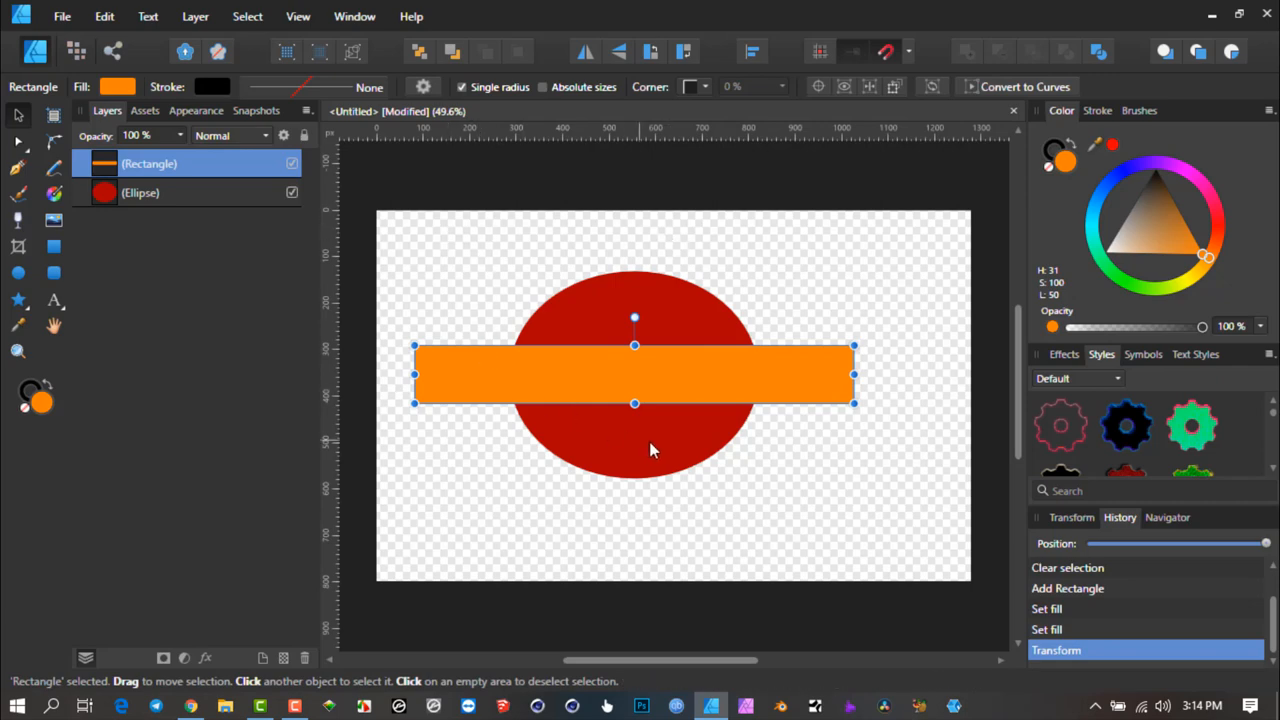
mouse_move(600, 444)
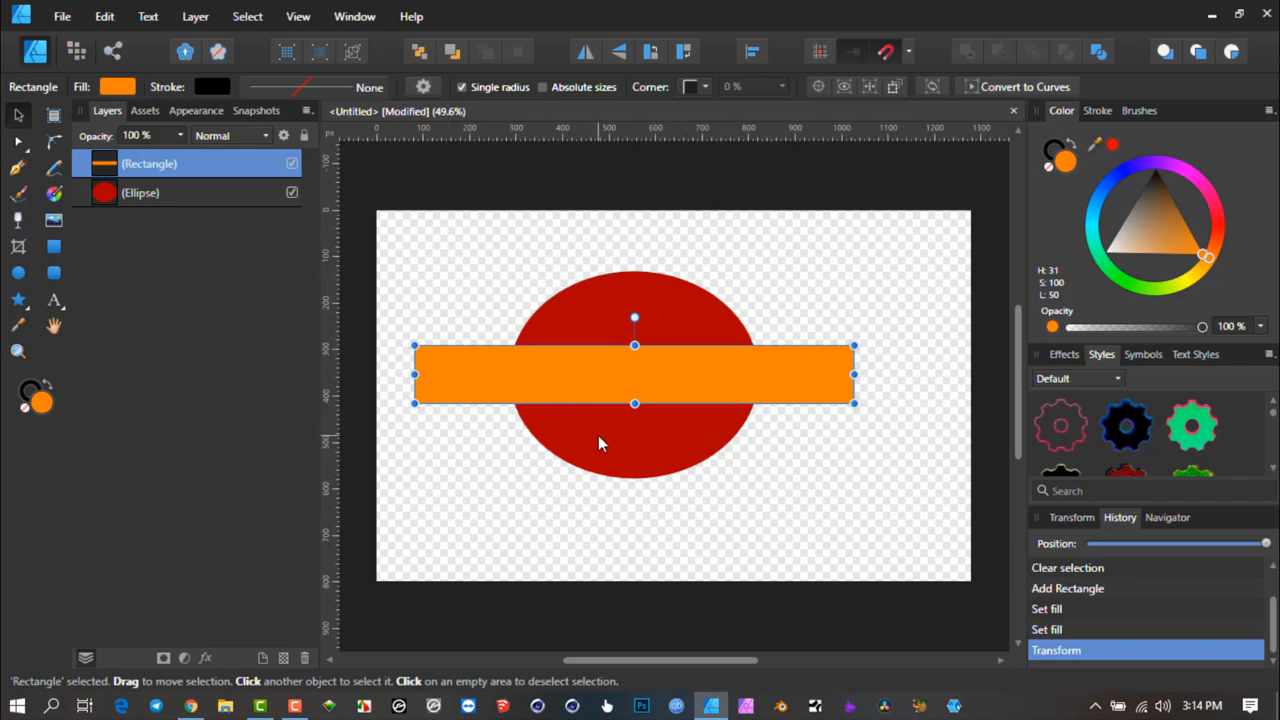
mouse_move(976, 62)
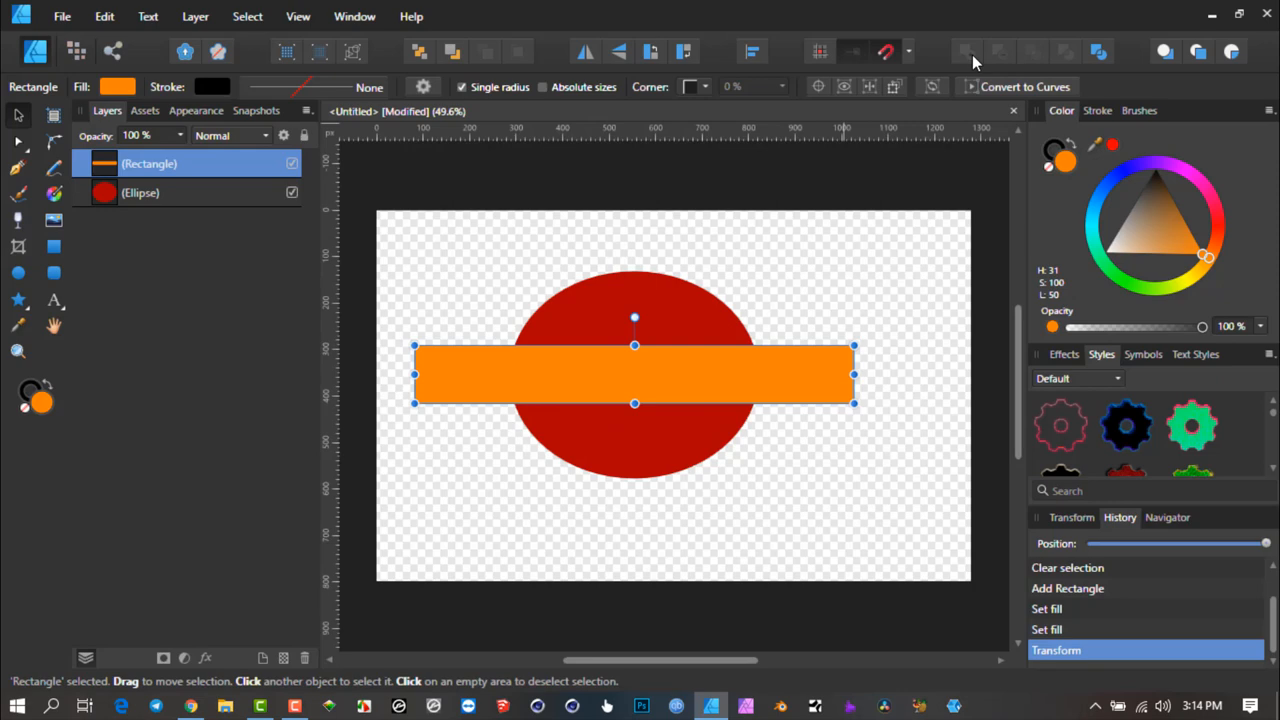
mouse_move(658, 304)
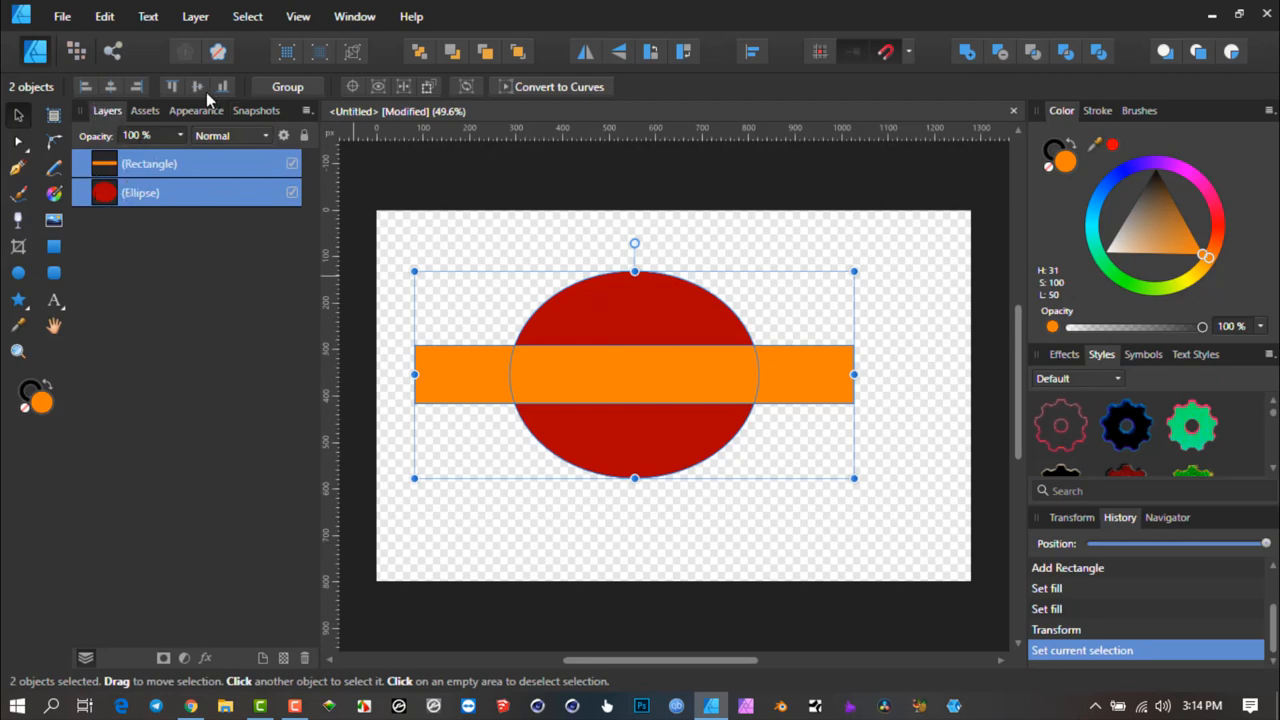
mouse_move(200, 452)
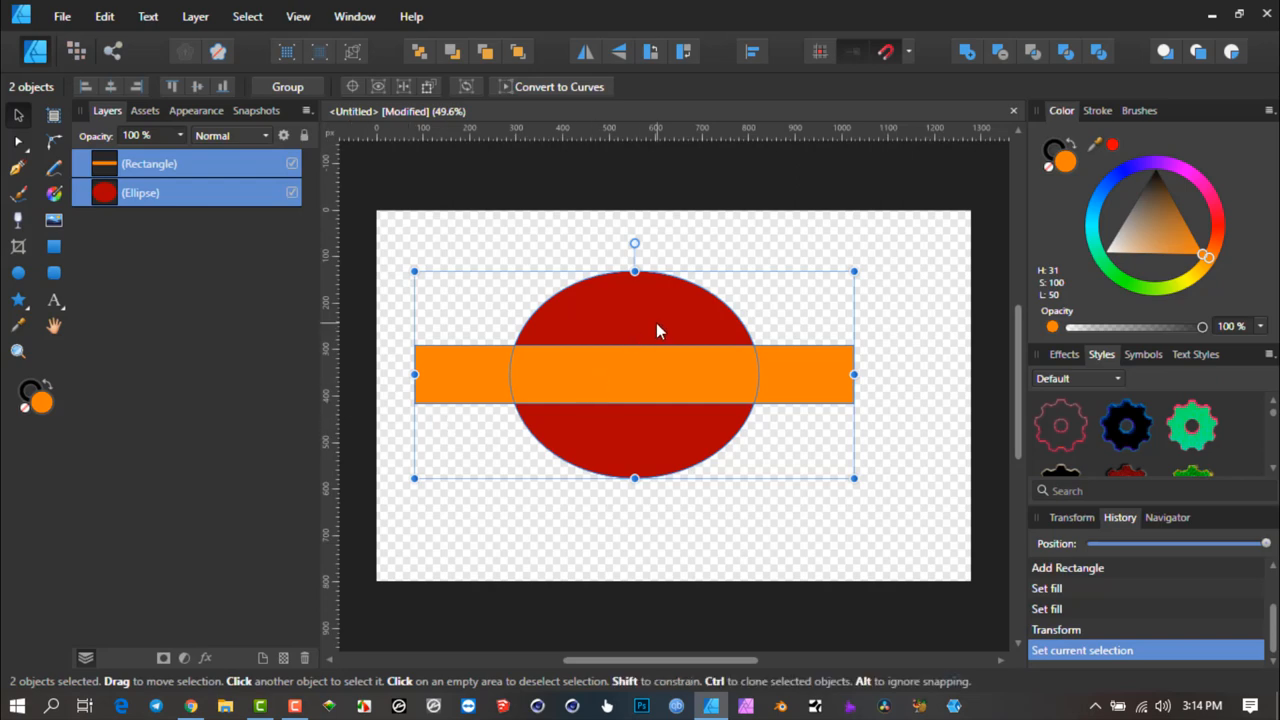
mouse_move(968, 52)
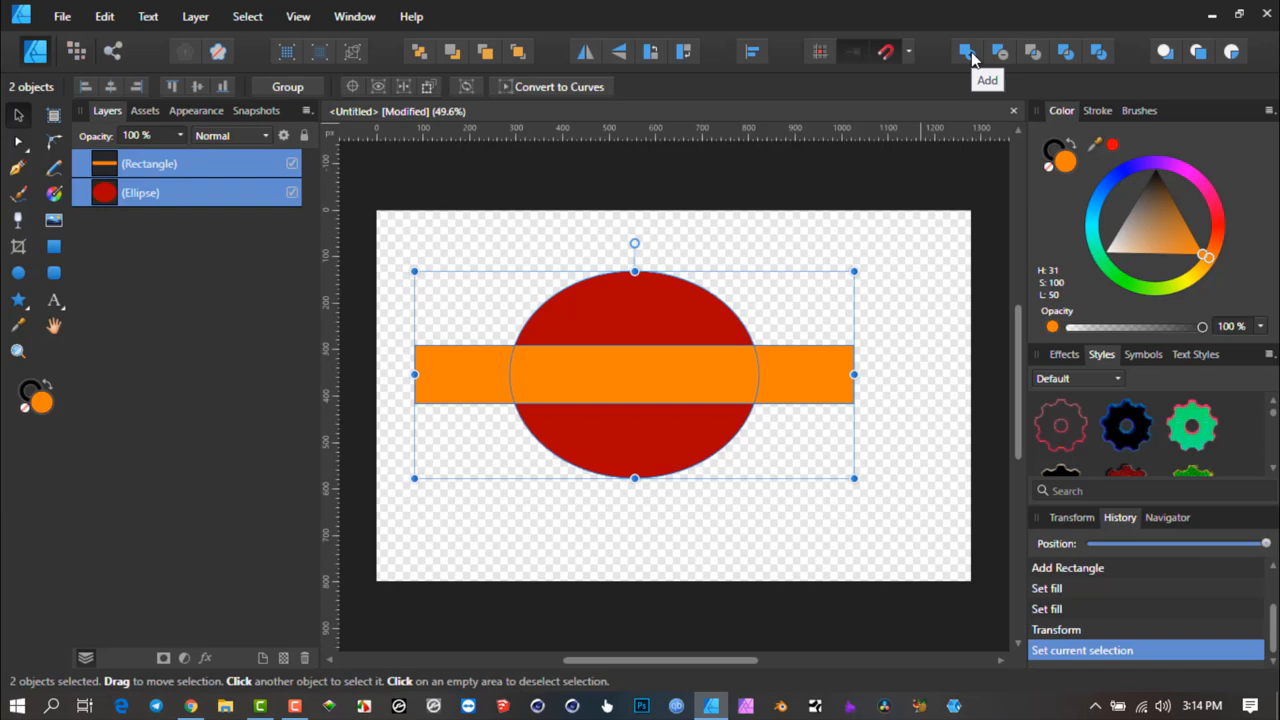
- Combine the bar and ellipse into one red shape with the Add boolean operation
left_click(966, 52)
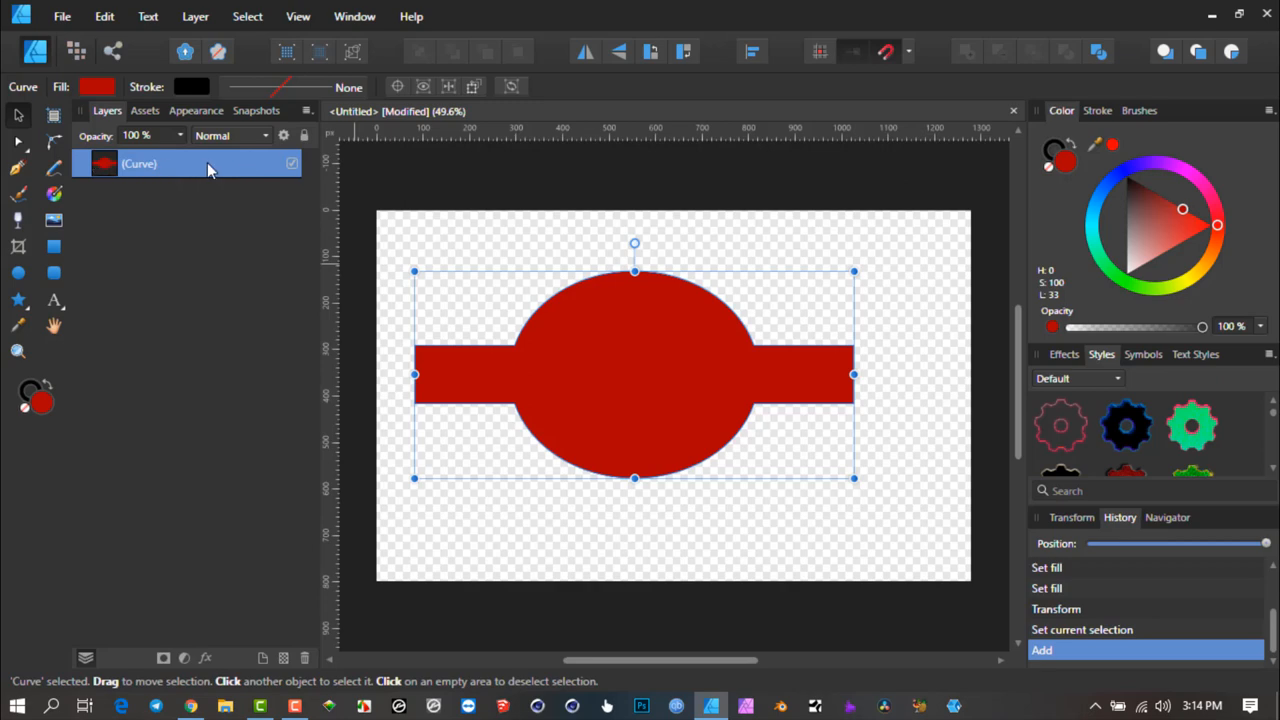
mouse_move(204, 168)
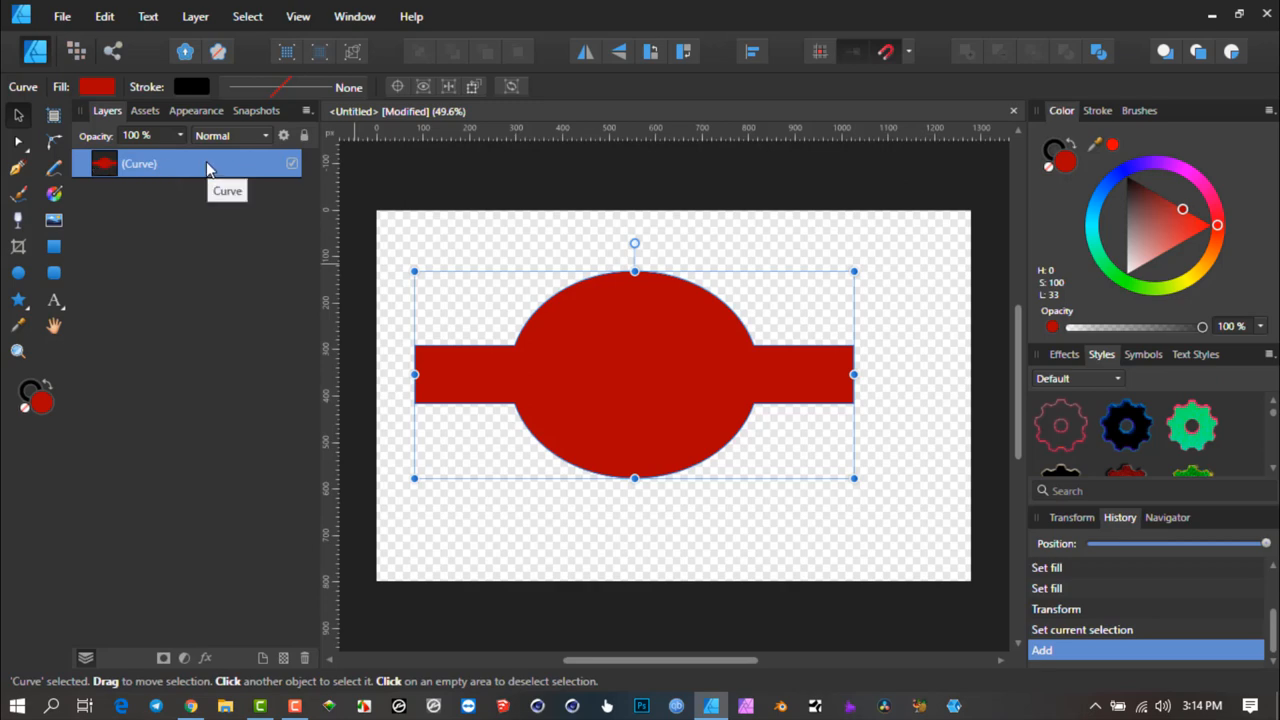
mouse_move(648, 292)
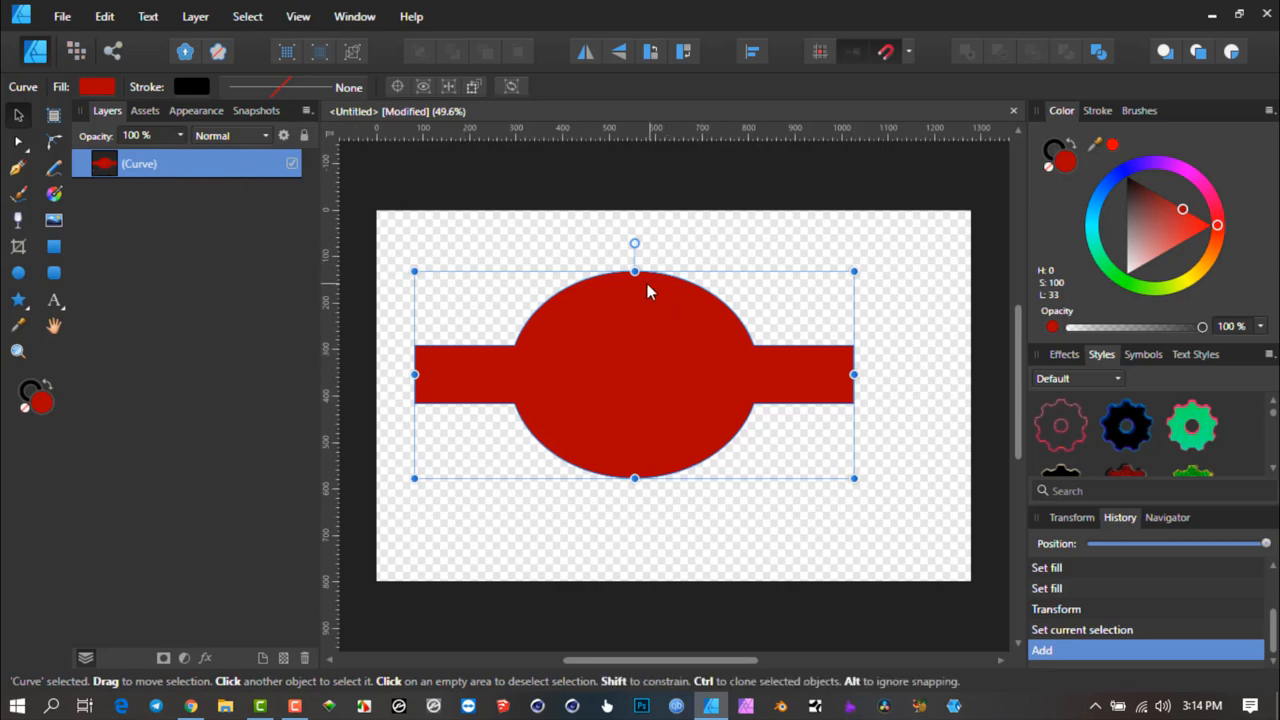
mouse_move(18, 142)
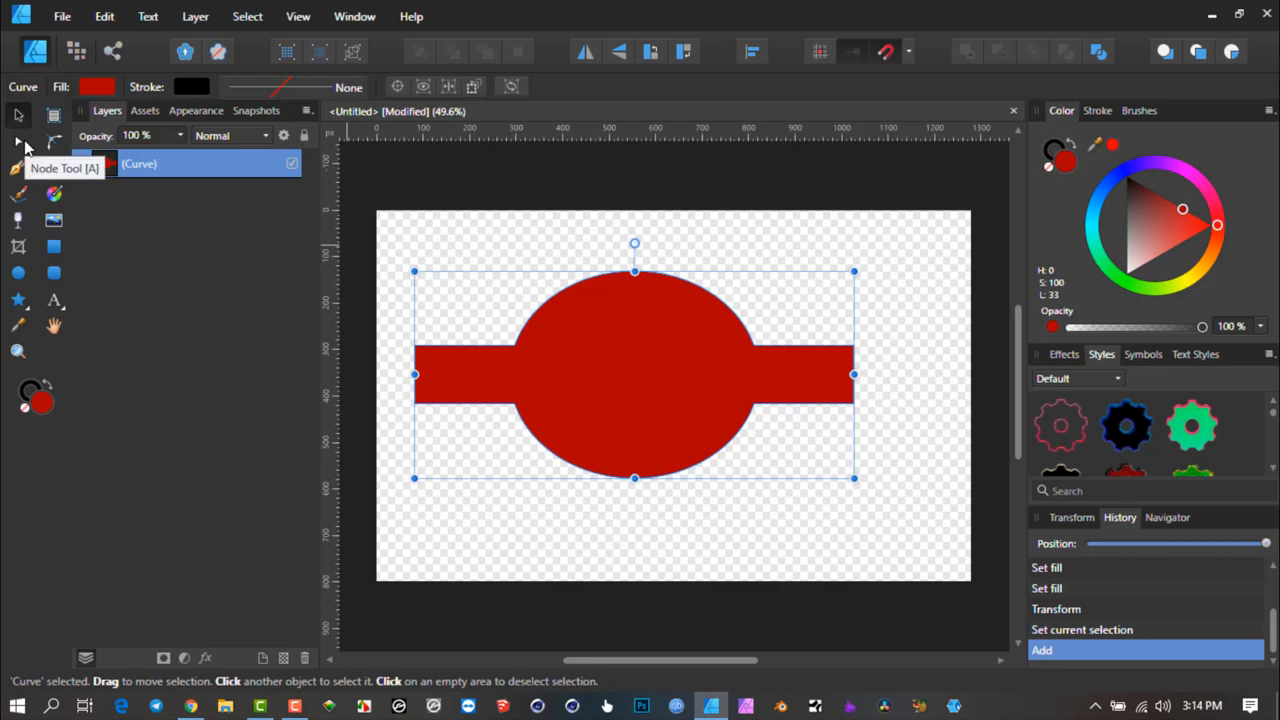
left_click(16, 142)
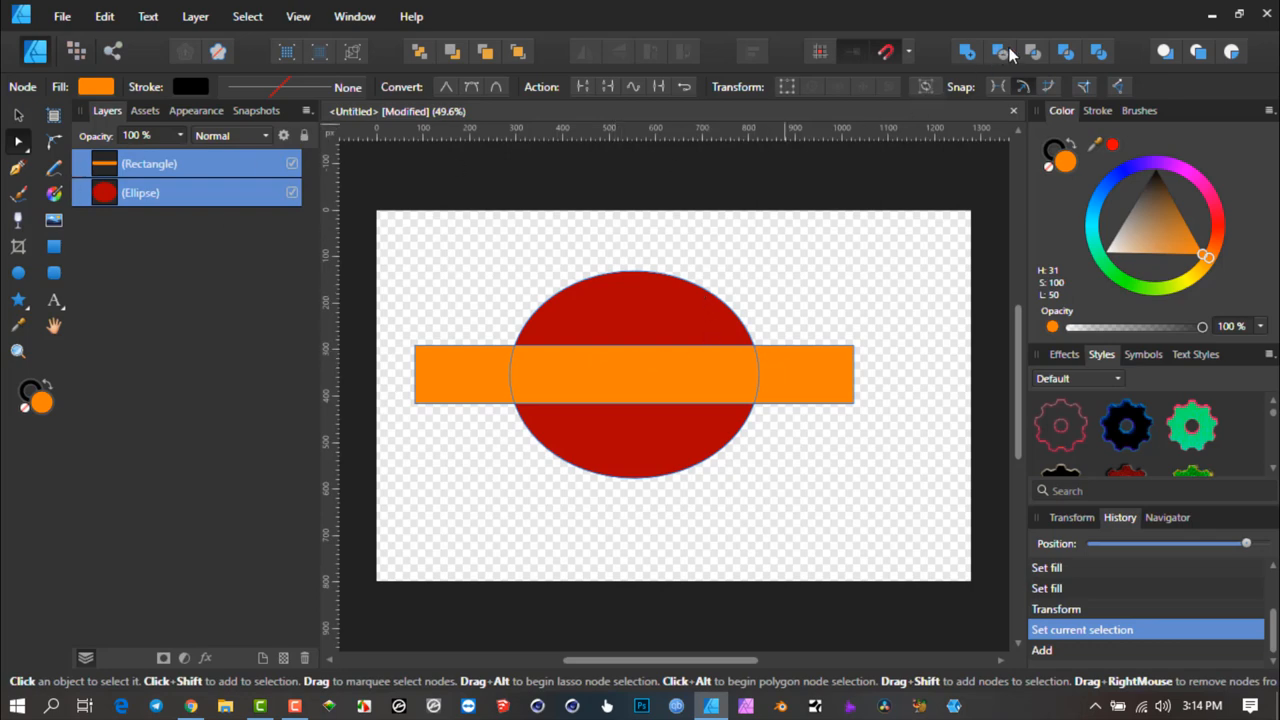
left_click(1004, 52)
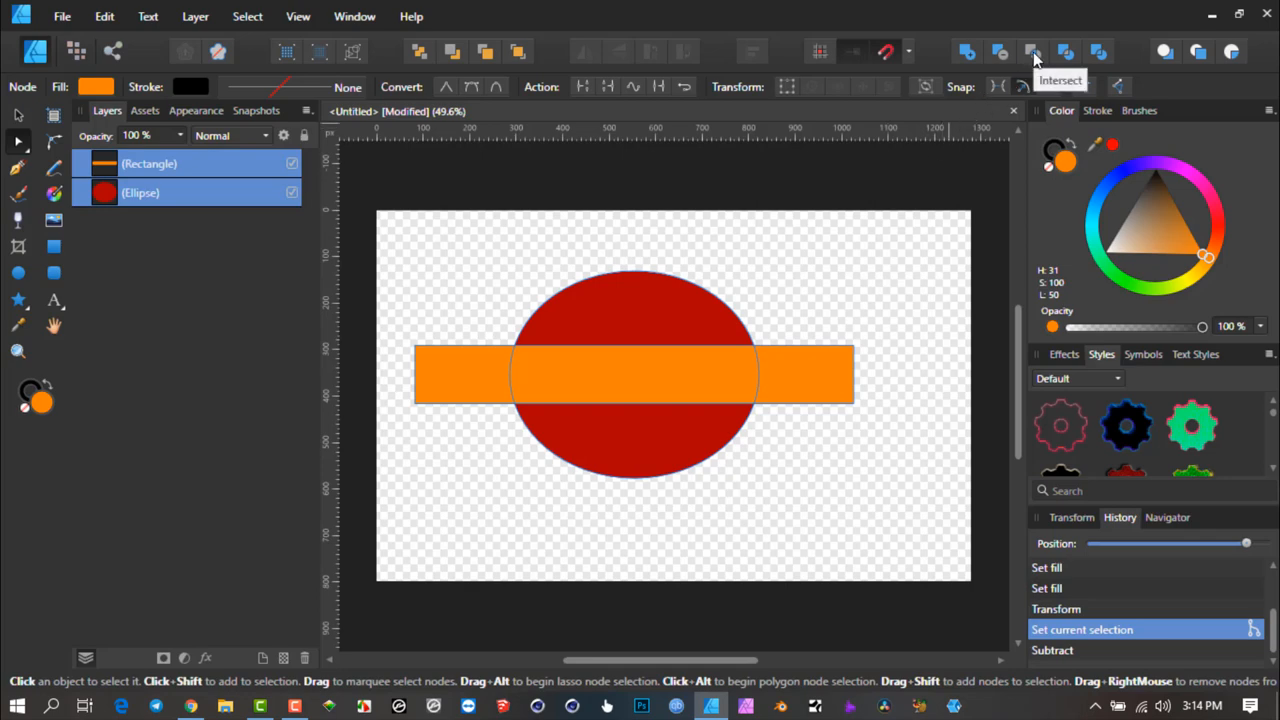
left_click(1036, 52)
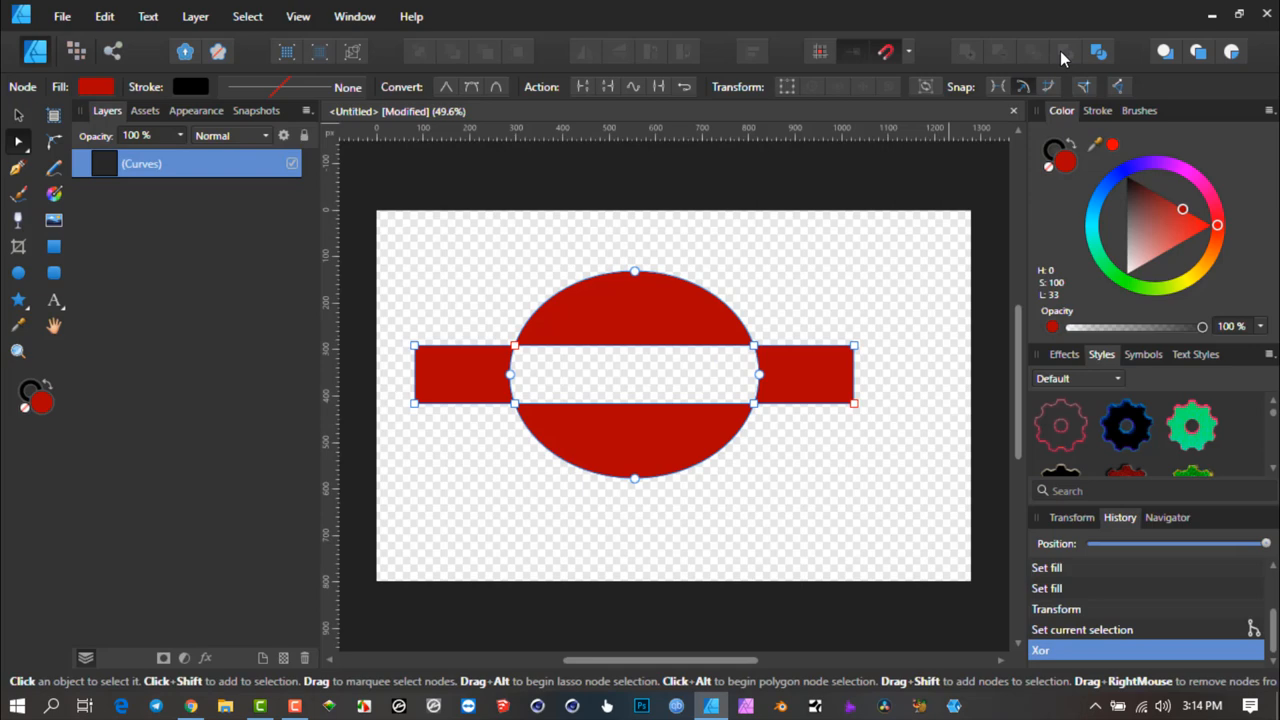
left_click(1098, 52)
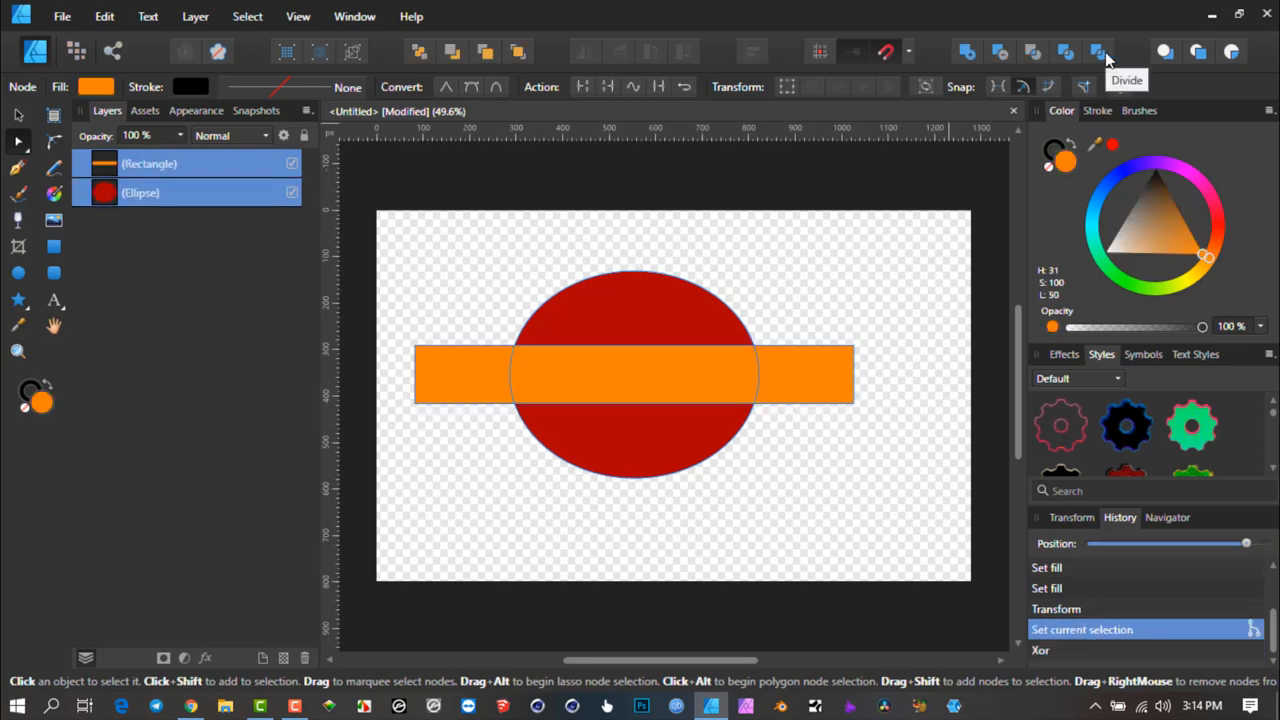
left_click(1098, 52)
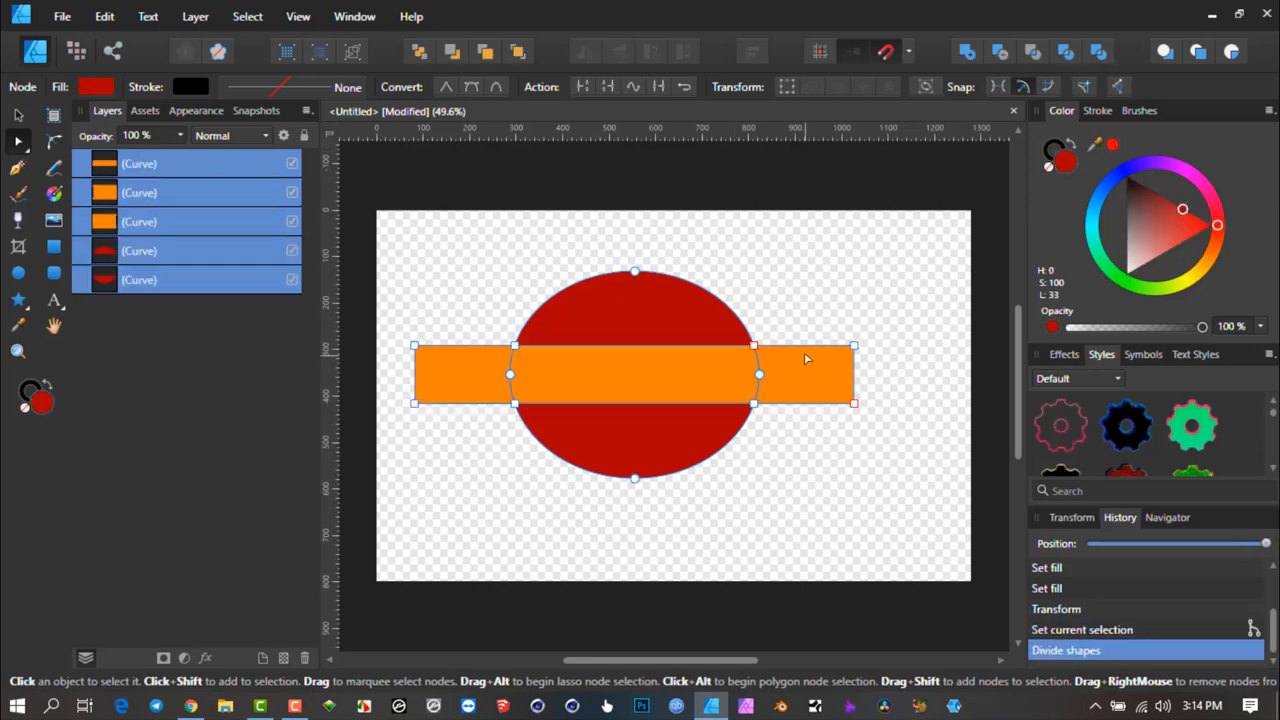
mouse_move(724, 364)
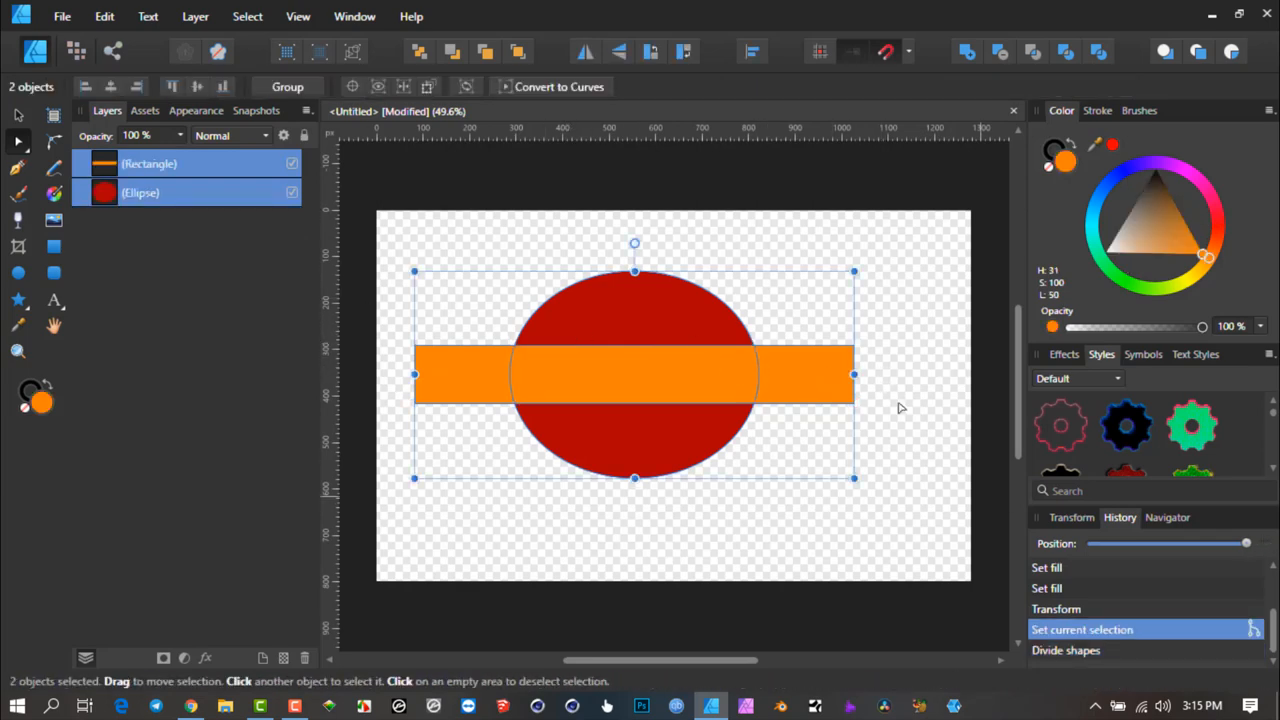
mouse_move(810, 388)
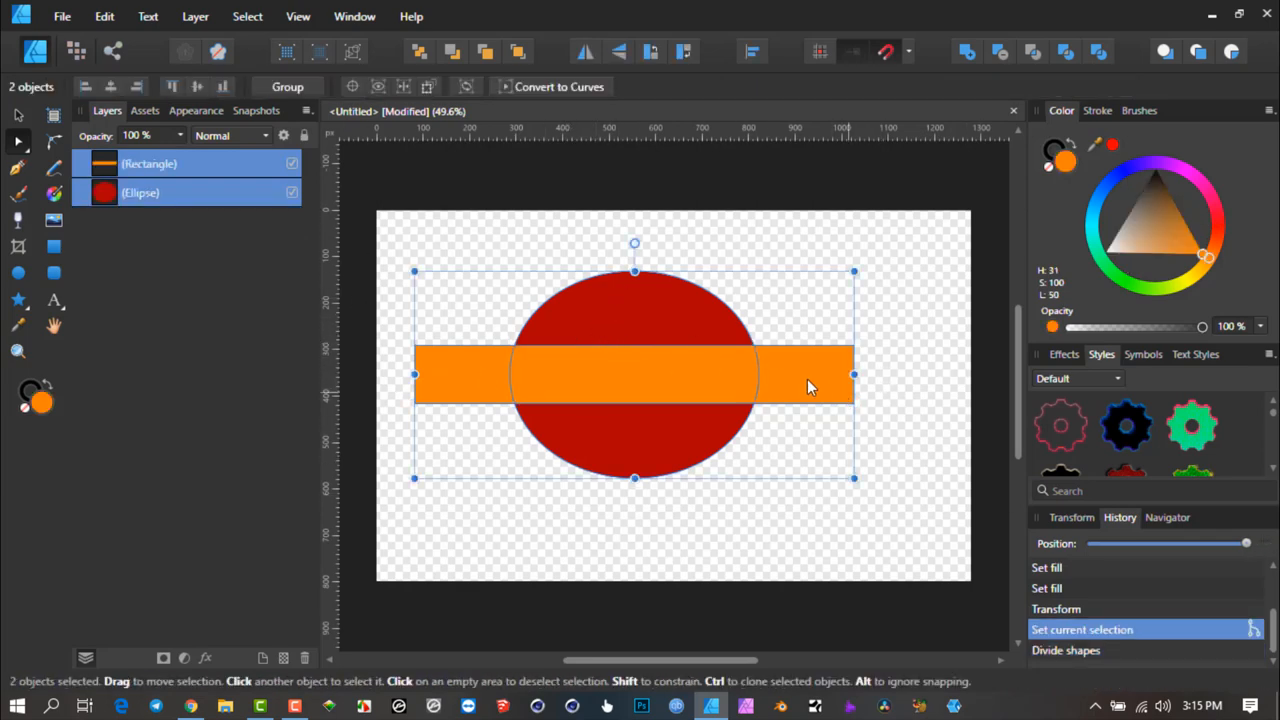
mouse_move(644, 344)
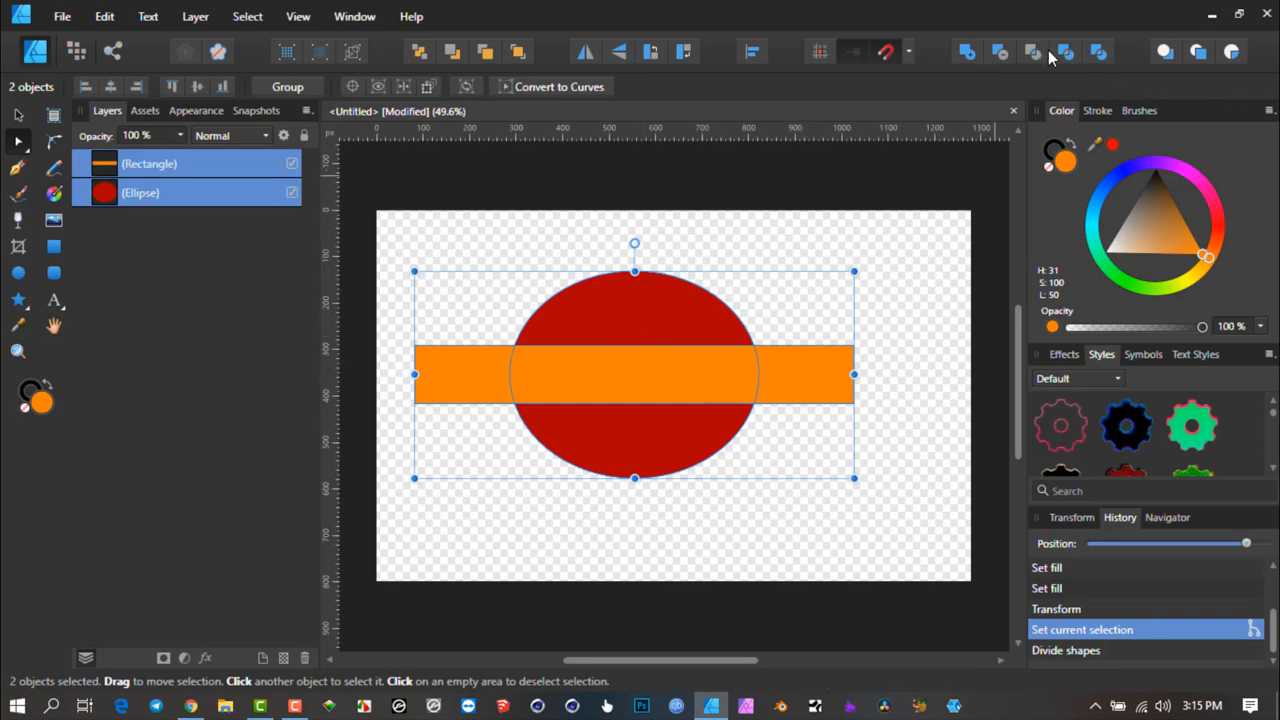
mouse_move(528, 244)
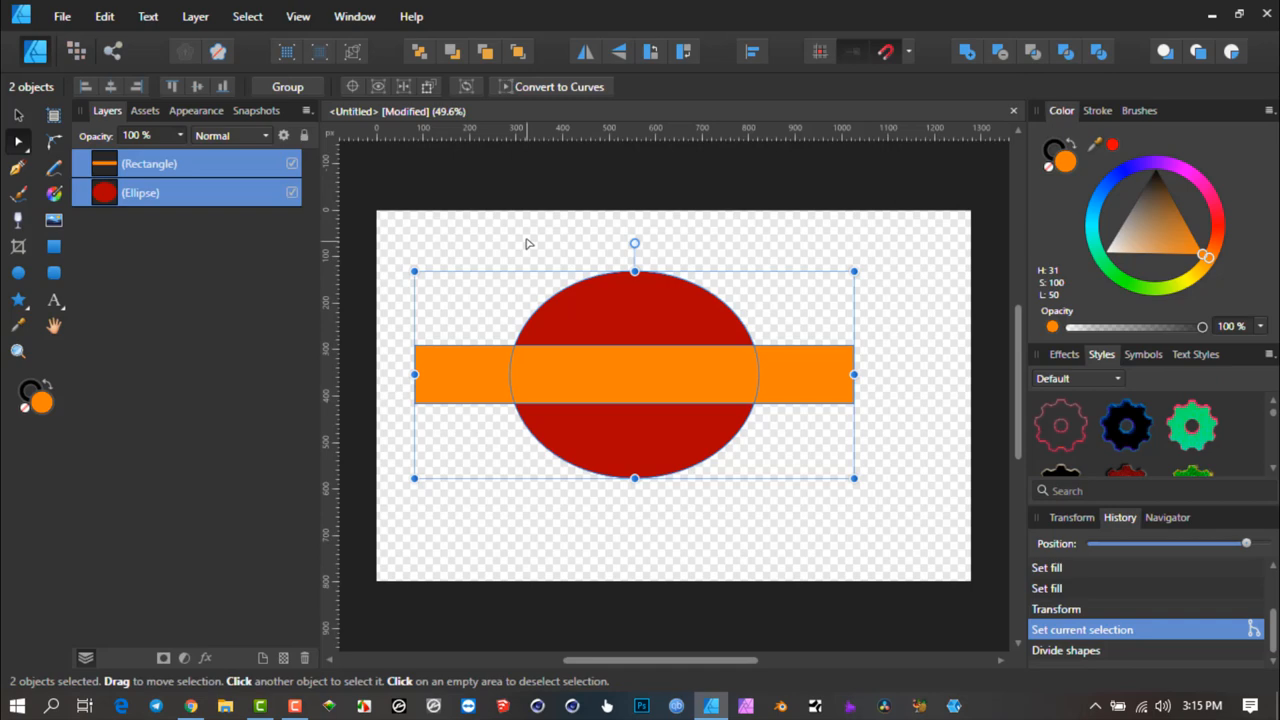
- Create a compound from the bar and ellipse via Layer > Create Compound, then select its rectangle
left_click(512, 316)
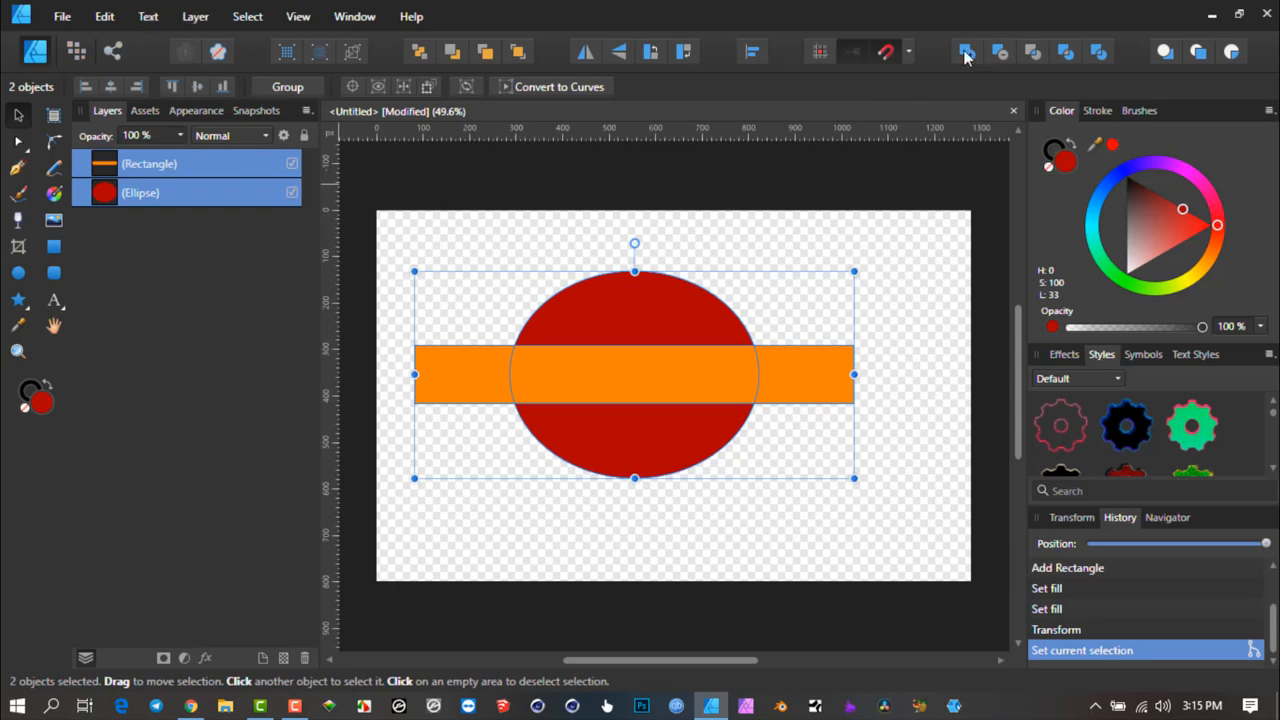
mouse_move(998, 52)
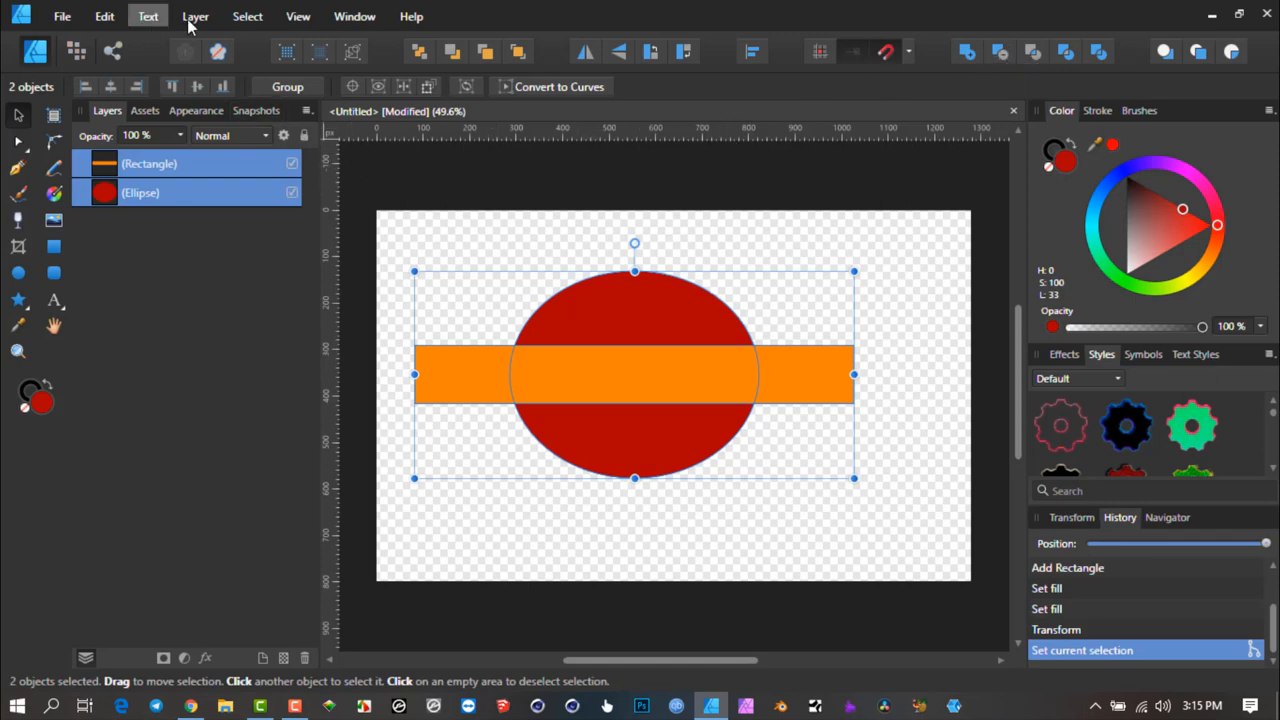
left_click(196, 16)
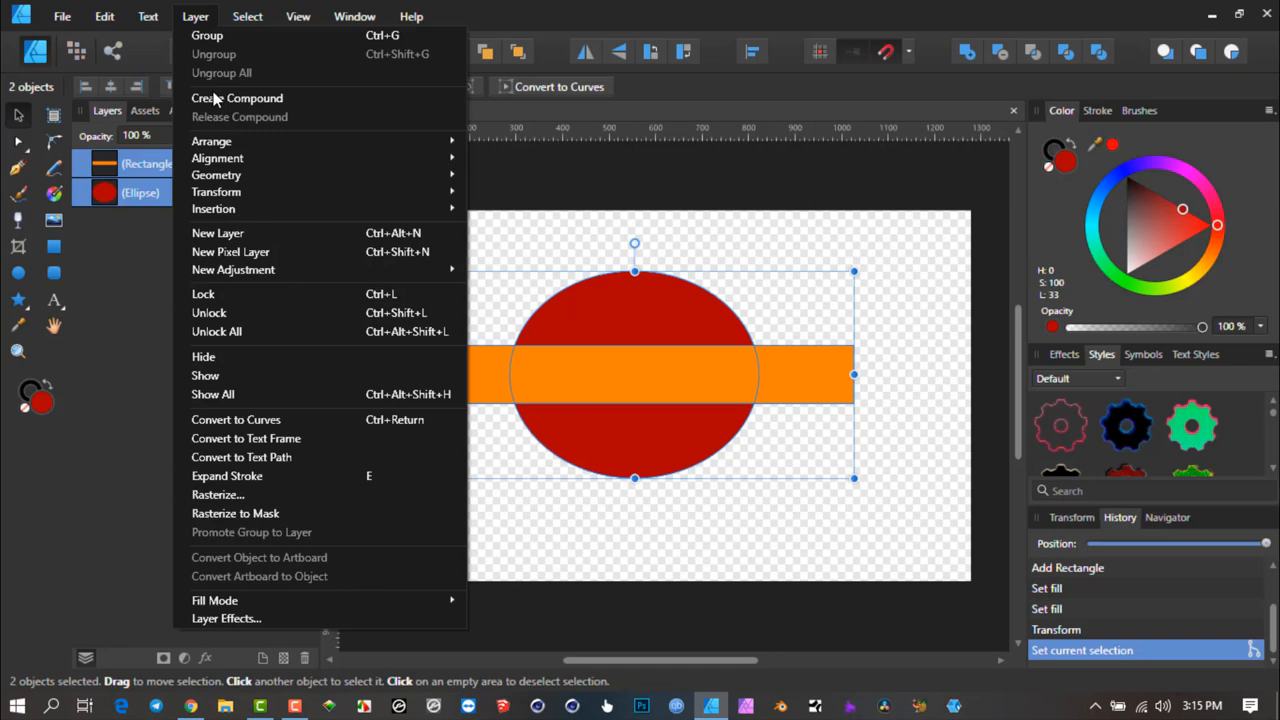
mouse_move(236, 98)
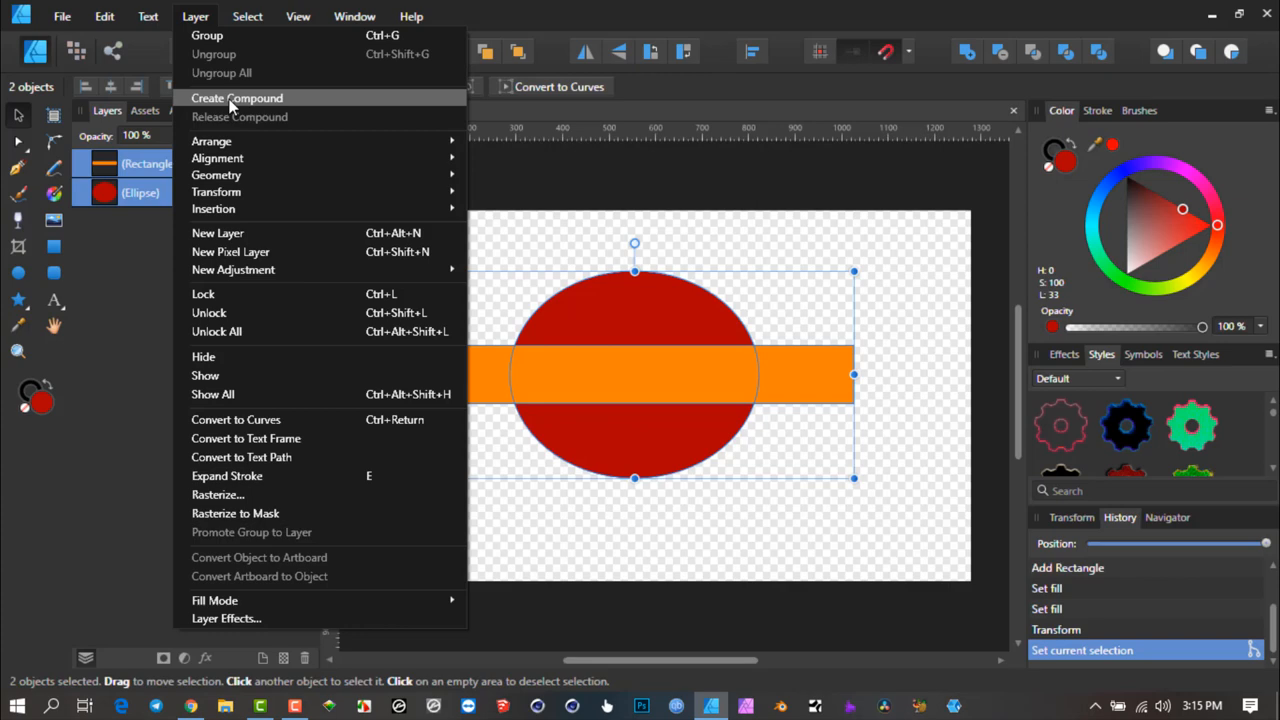
left_click(236, 98)
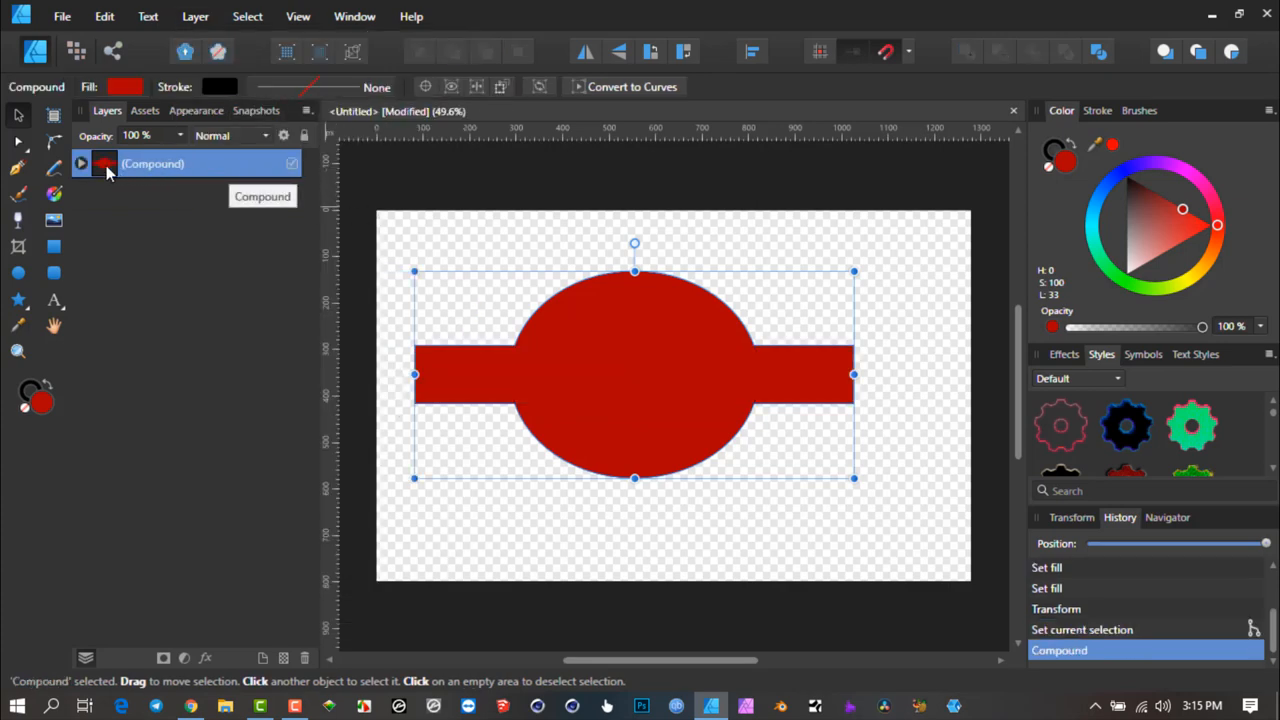
left_click(80, 164)
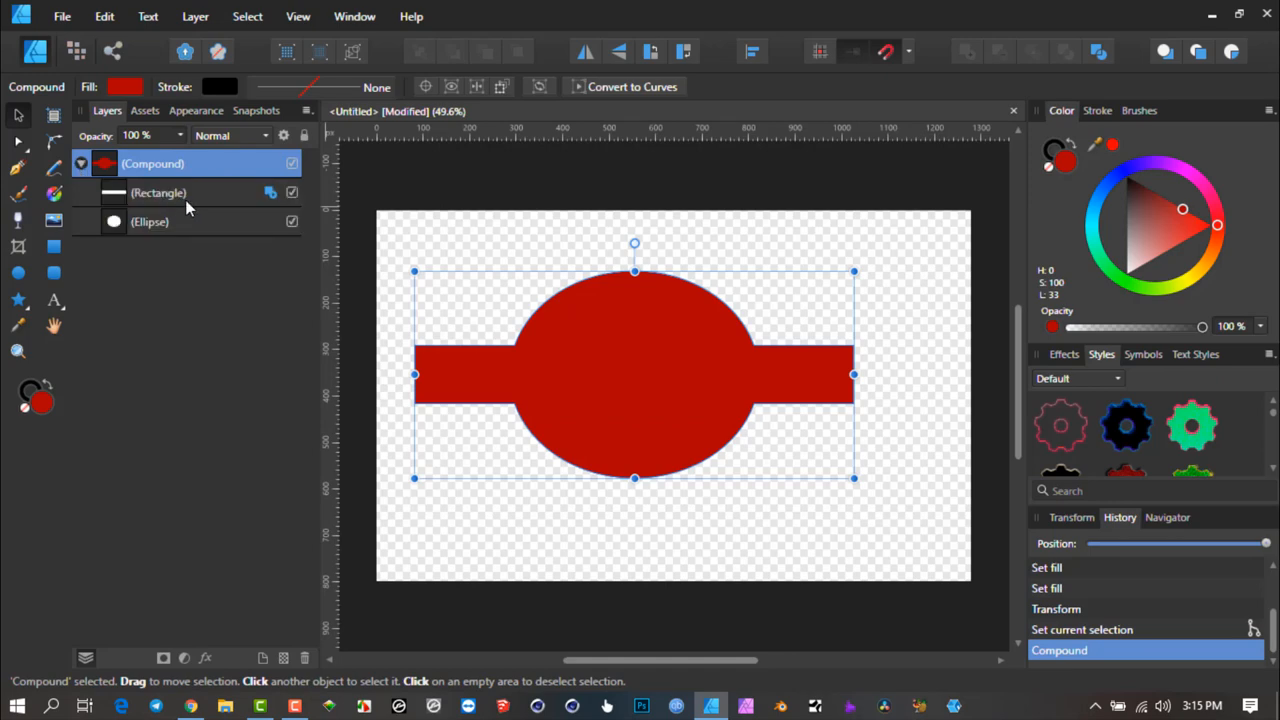
left_click(158, 192)
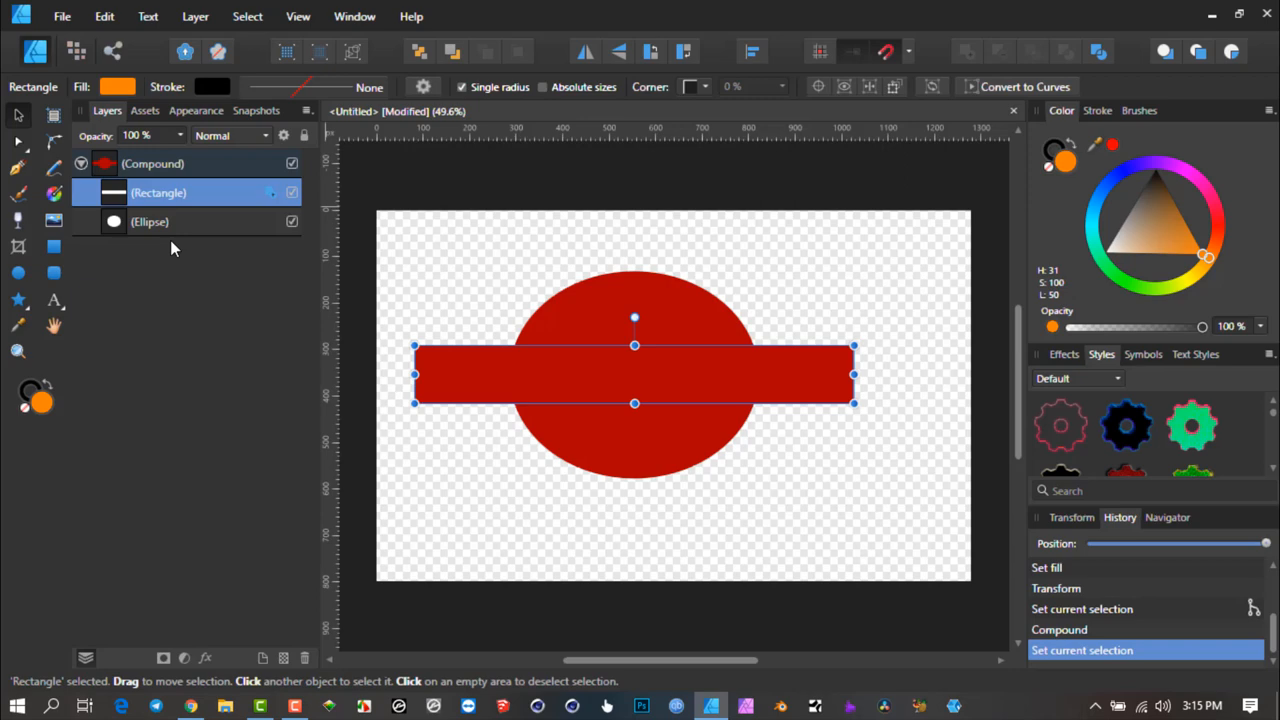
mouse_move(240, 216)
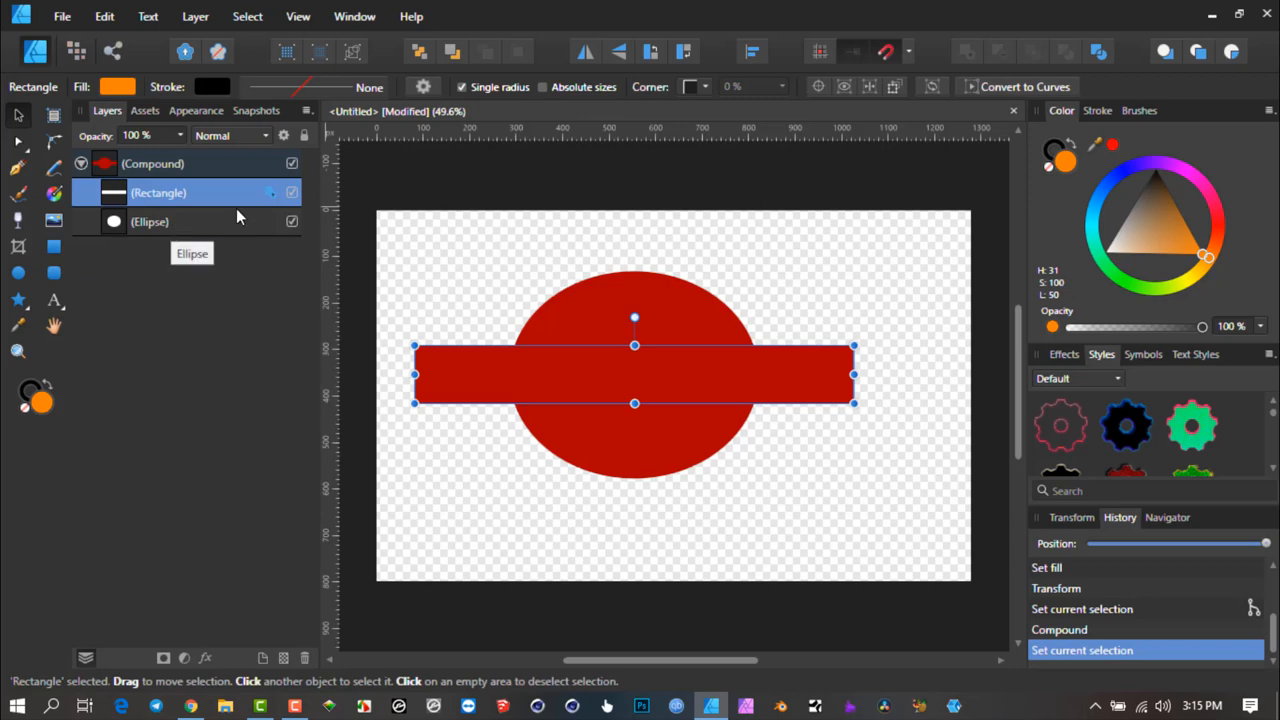
mouse_move(276, 198)
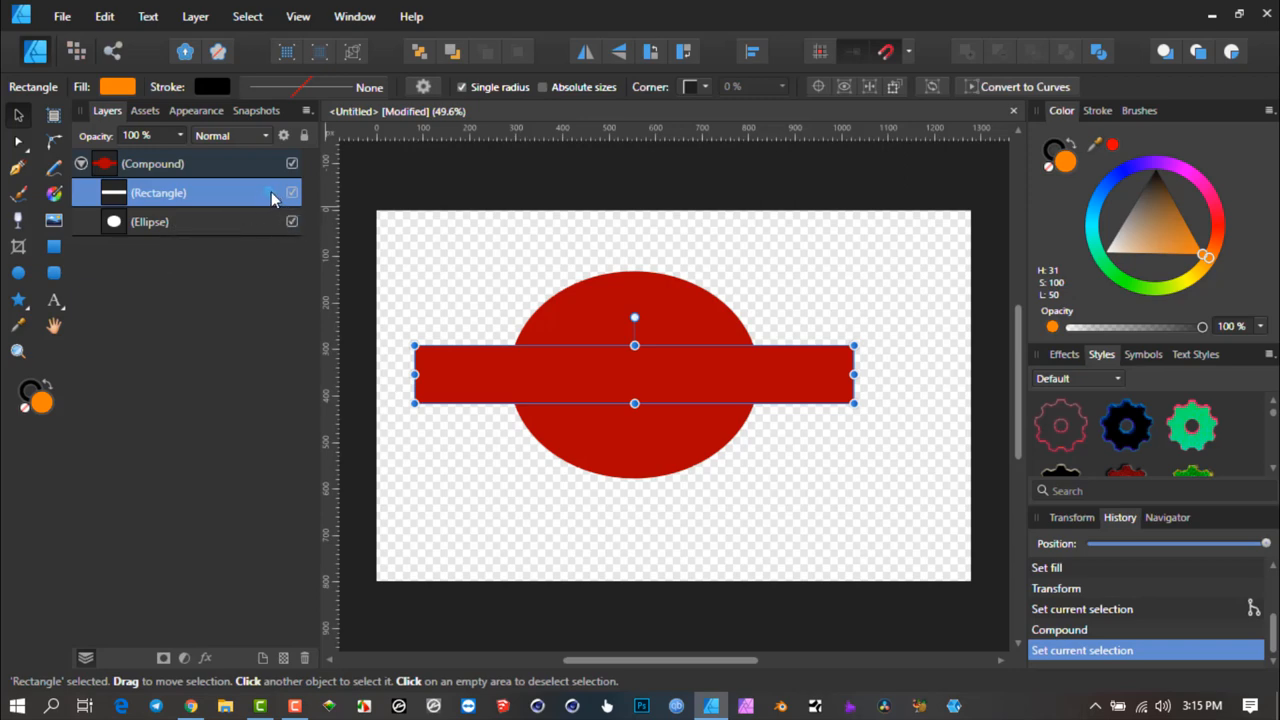
mouse_move(276, 198)
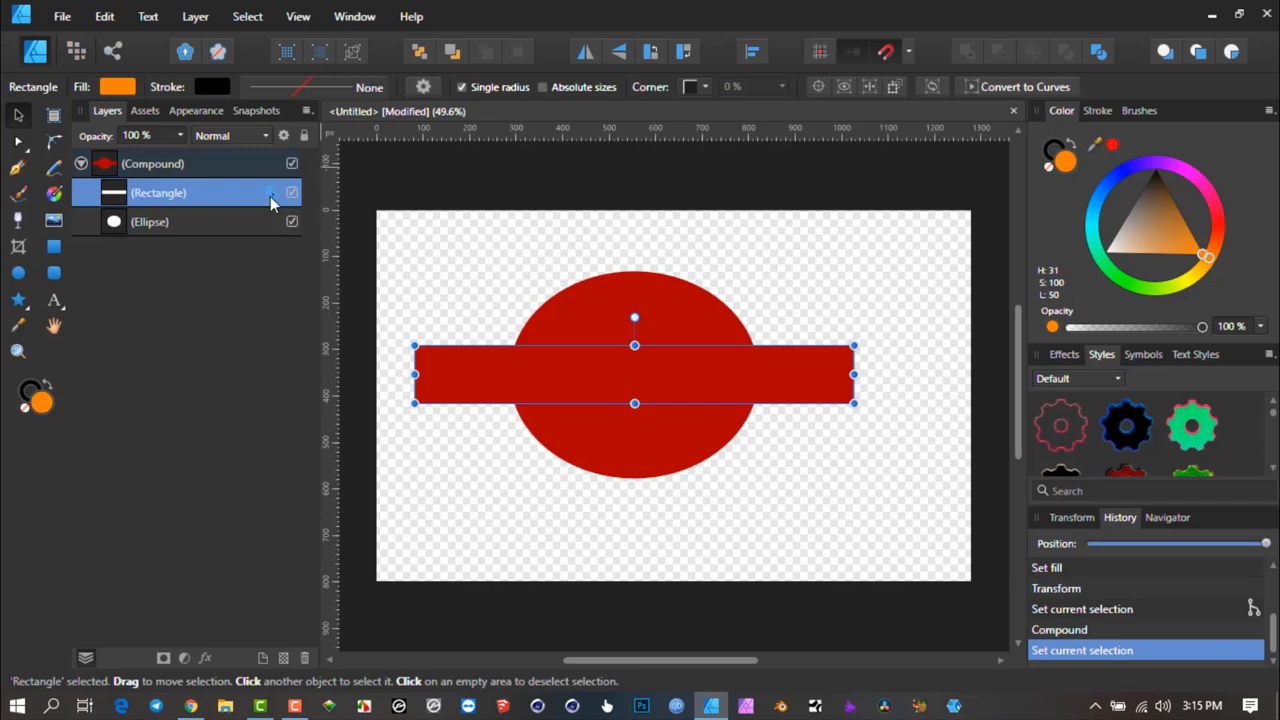
mouse_move(676, 378)
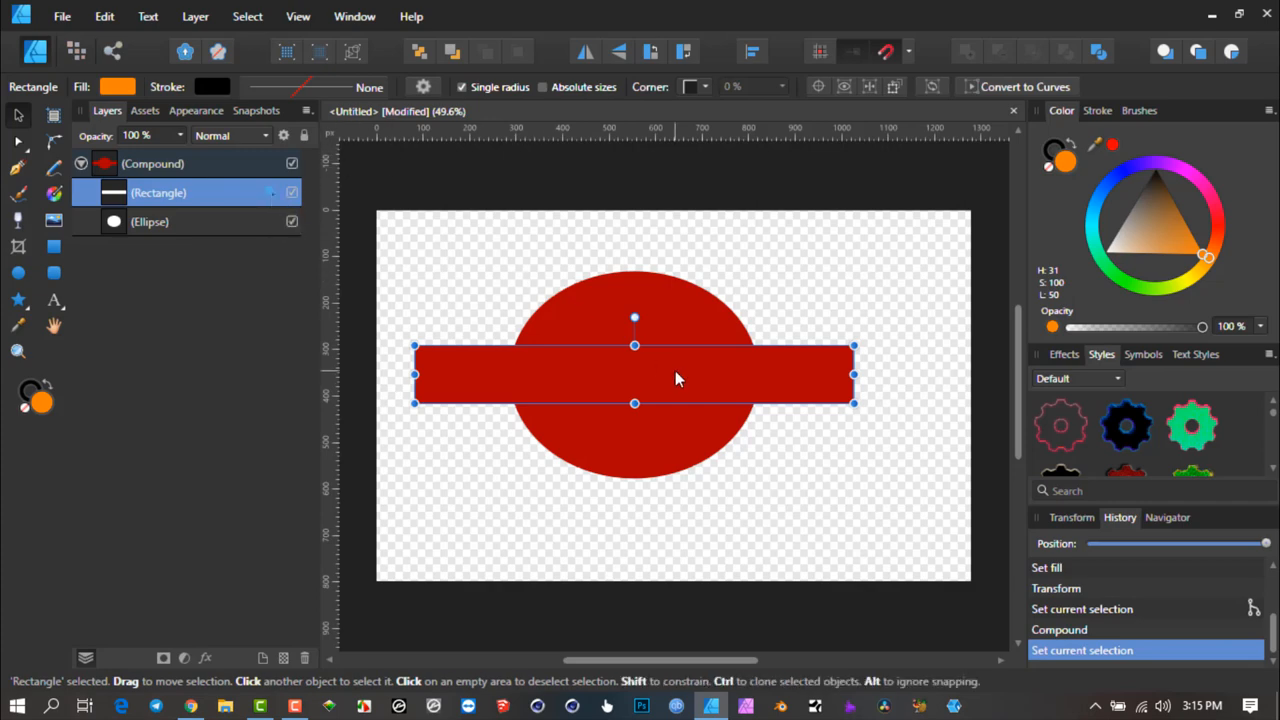
mouse_move(966, 52)
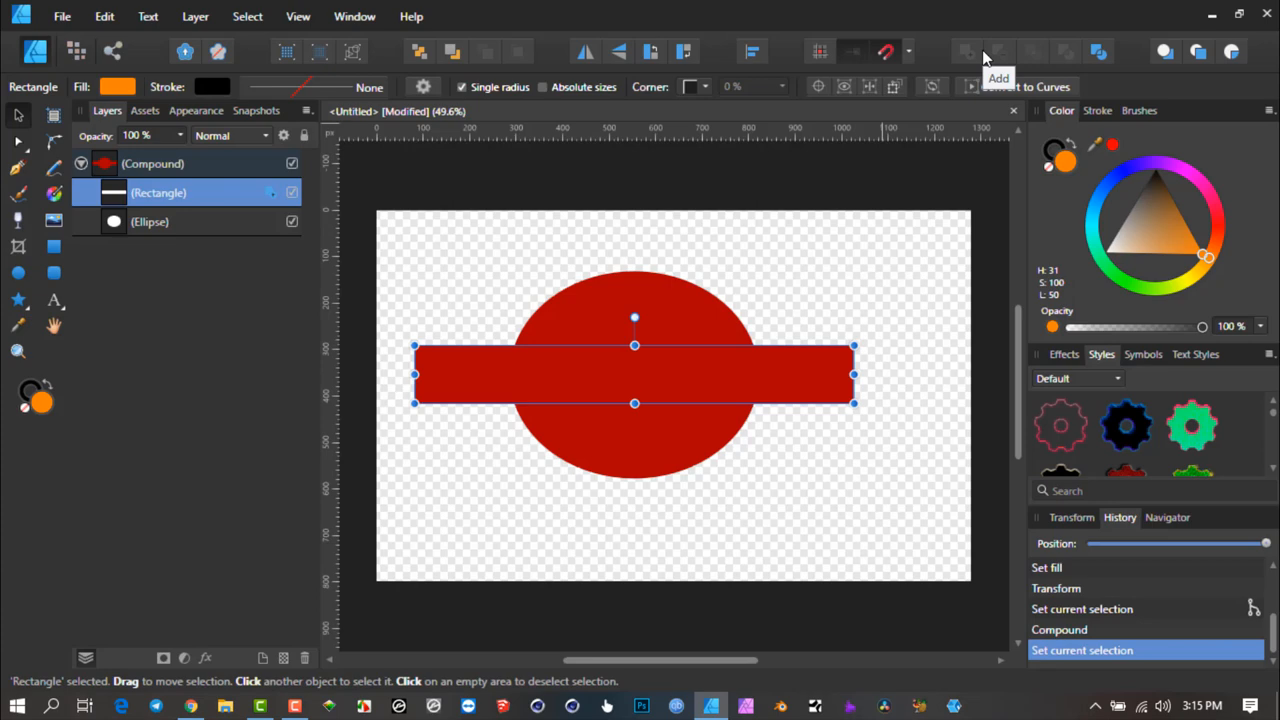
mouse_move(530, 358)
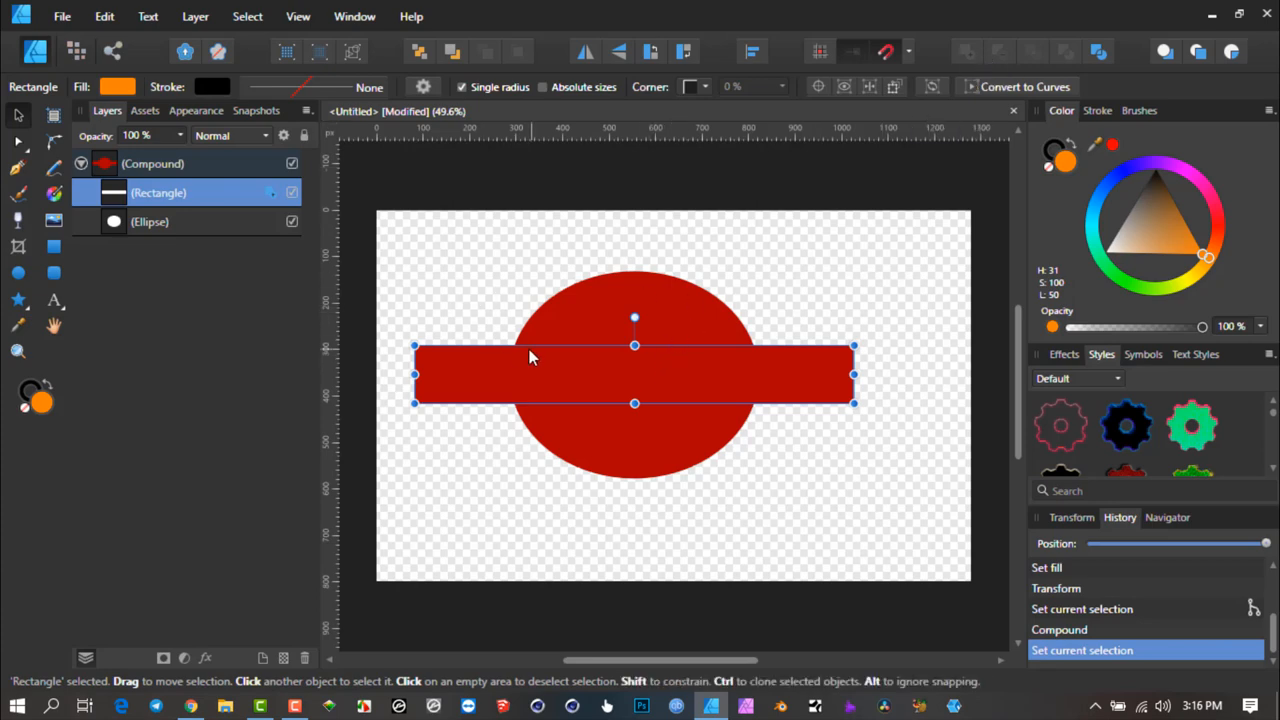
- Set the rectangle's compound operation so it cuts a transparent band through the red ellipse
left_click(292, 192)
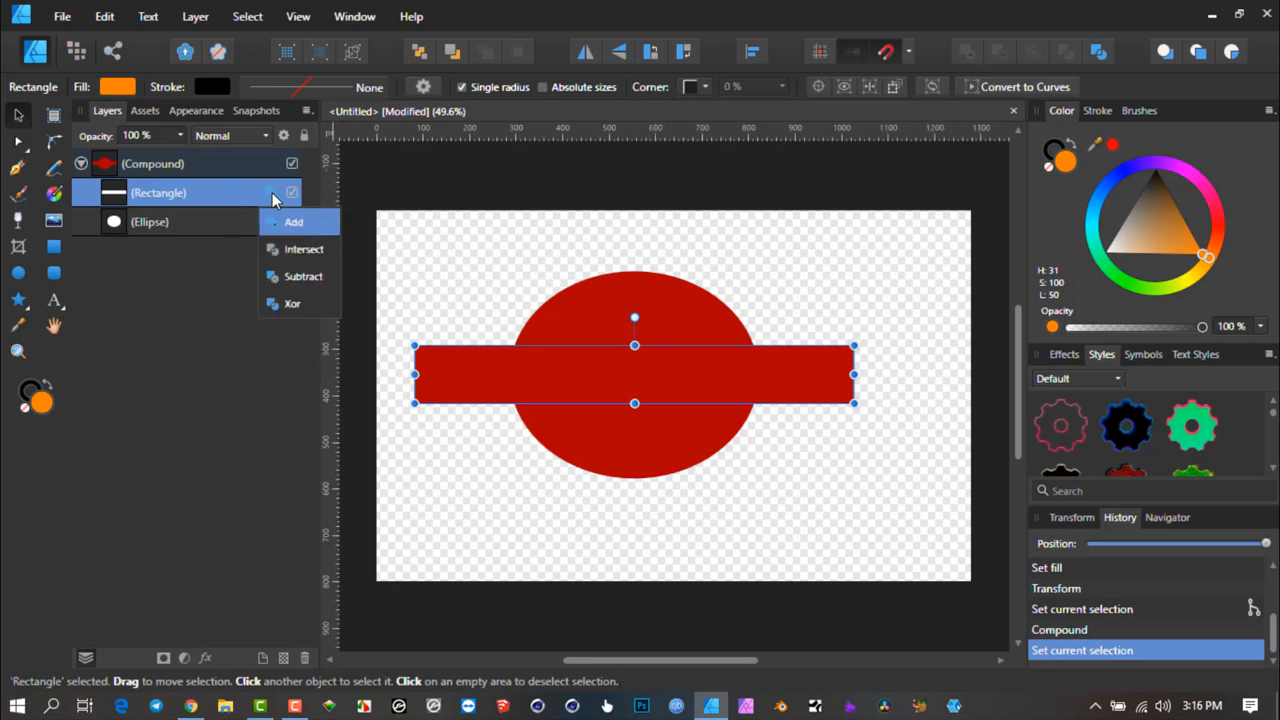
left_click(304, 248)
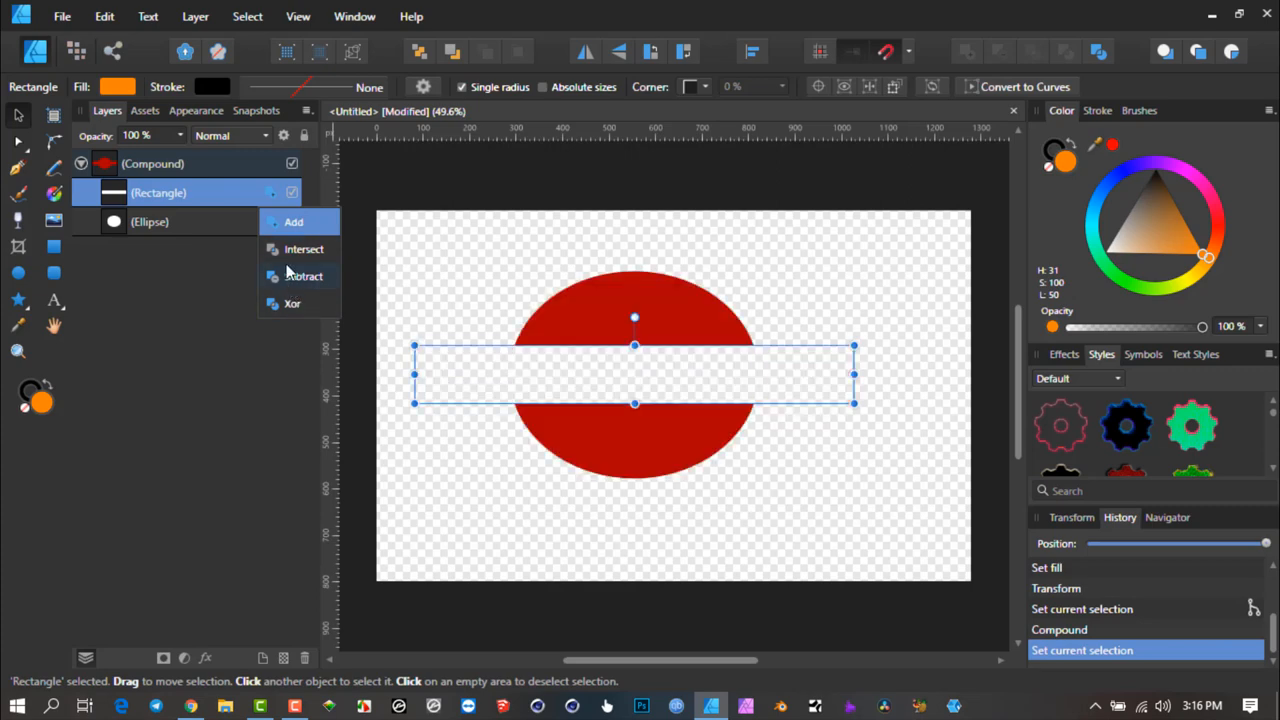
left_click(292, 304)
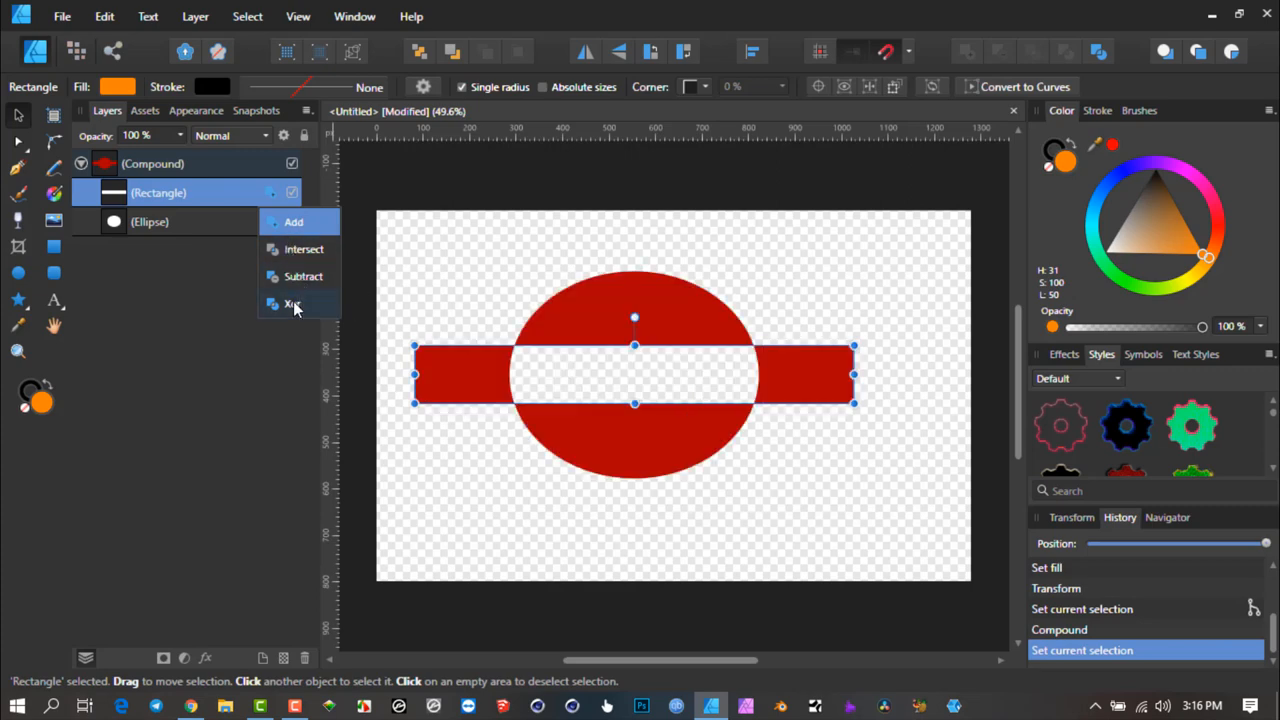
left_click(292, 304)
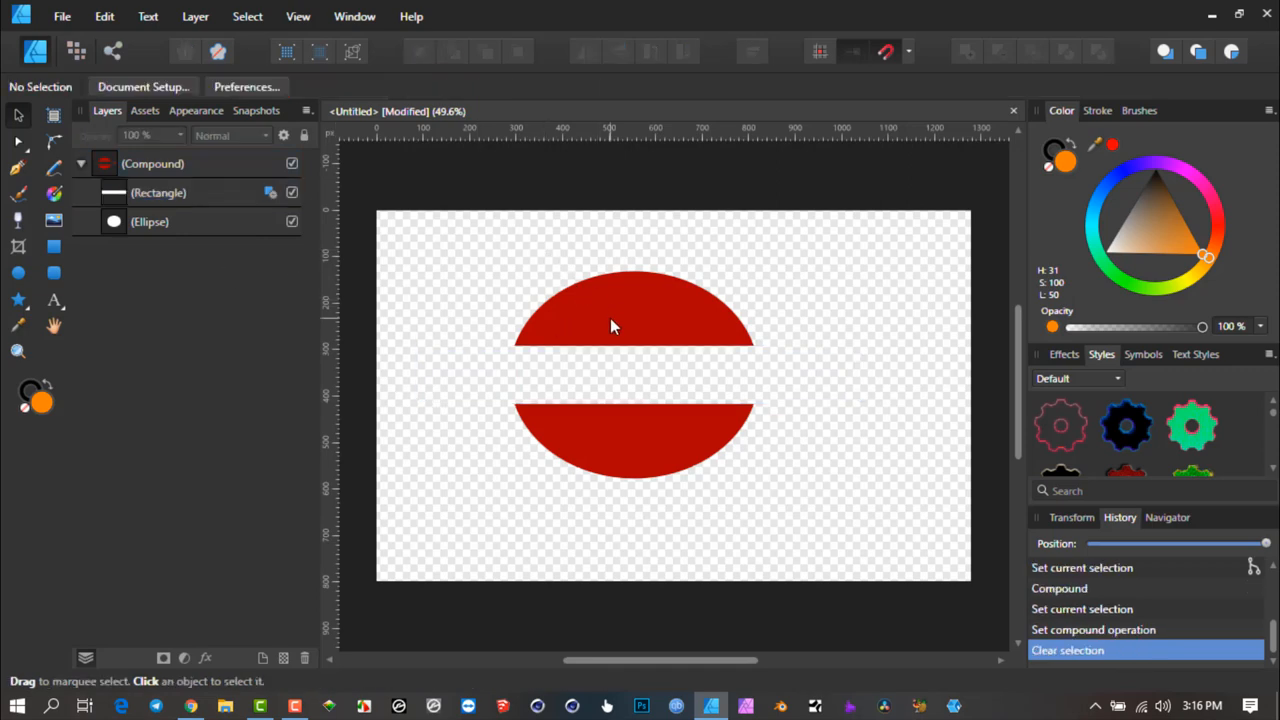
- Select the compound shape and browse its blend mode list in the Layers panel
left_click(636, 310)
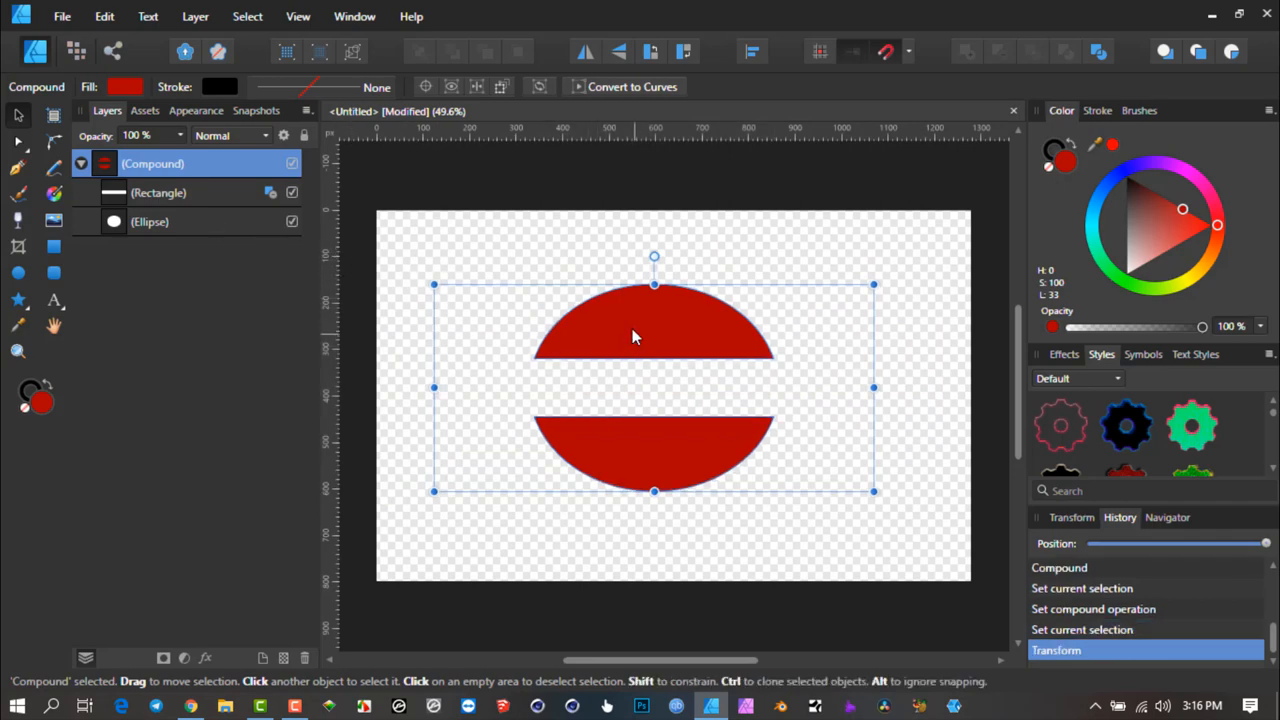
mouse_move(640, 328)
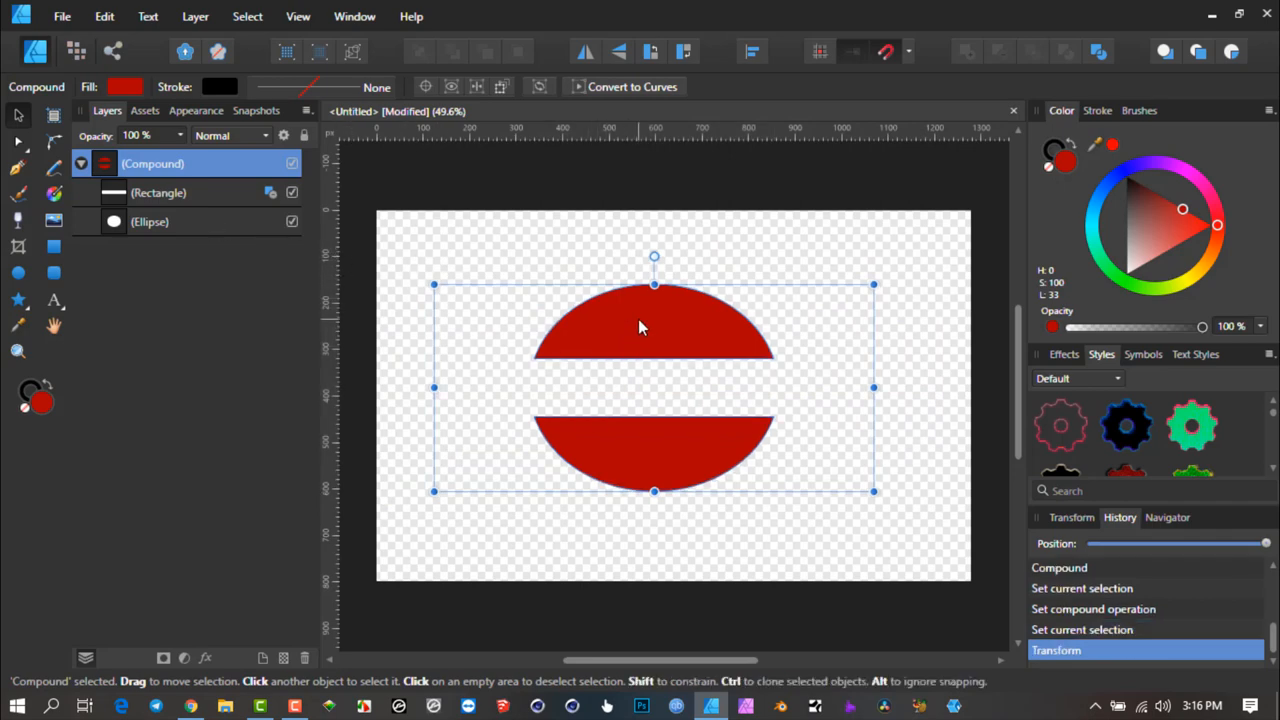
mouse_move(640, 336)
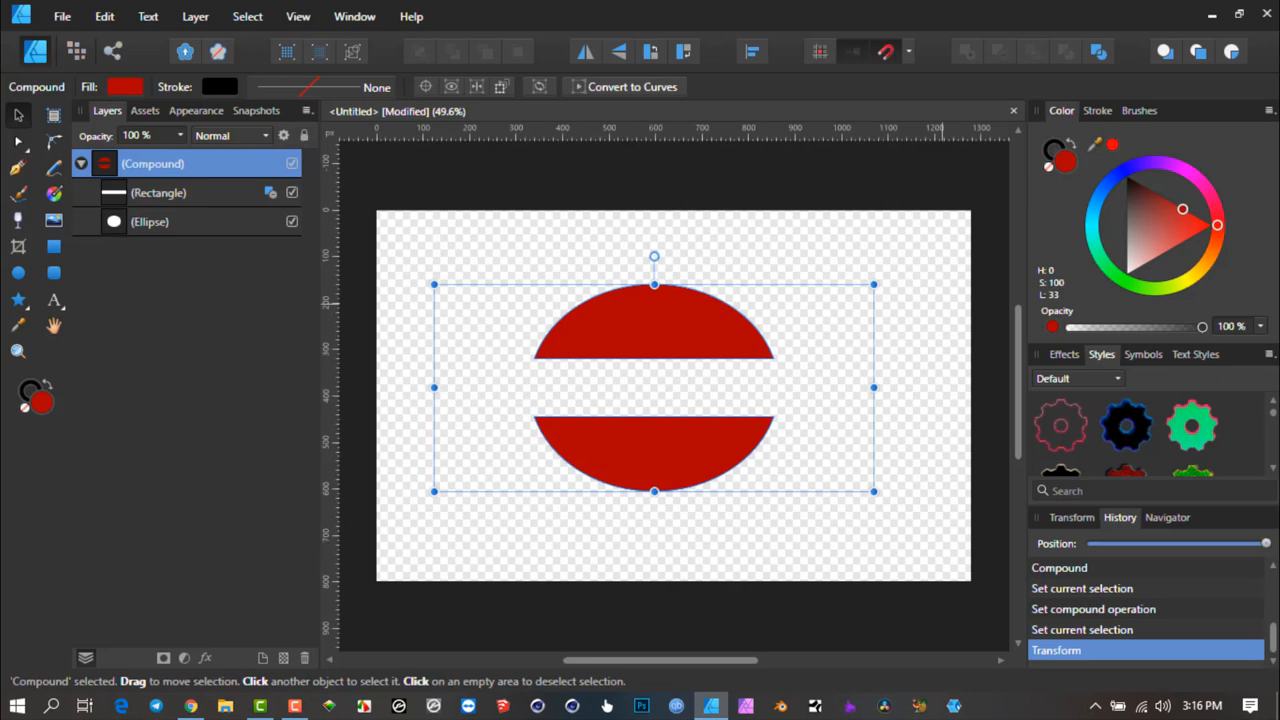
mouse_move(170, 248)
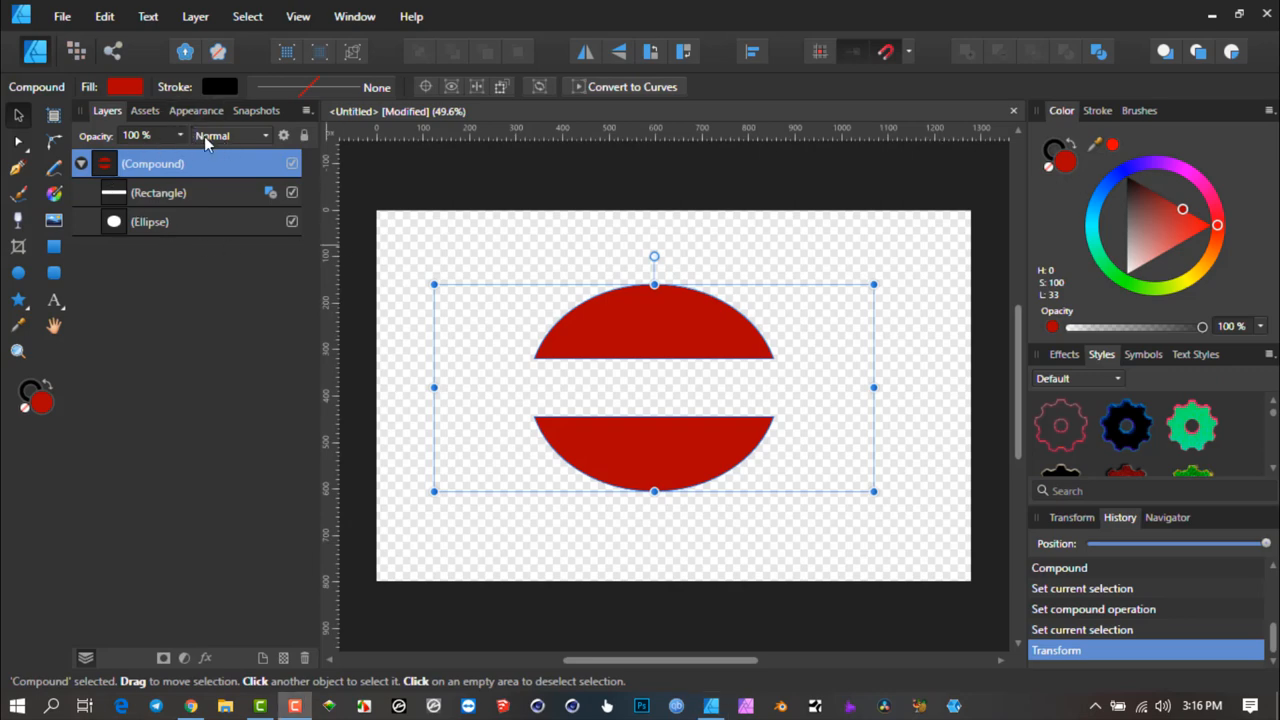
left_click(80, 164)
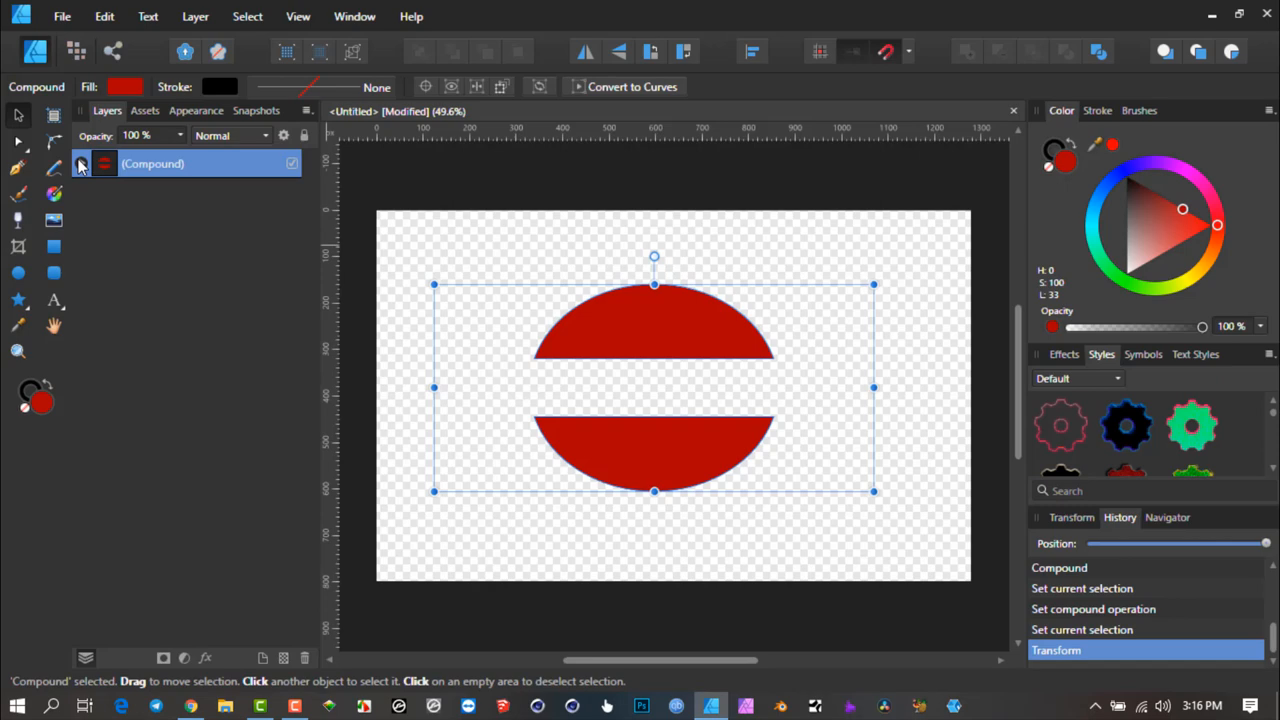
mouse_move(208, 164)
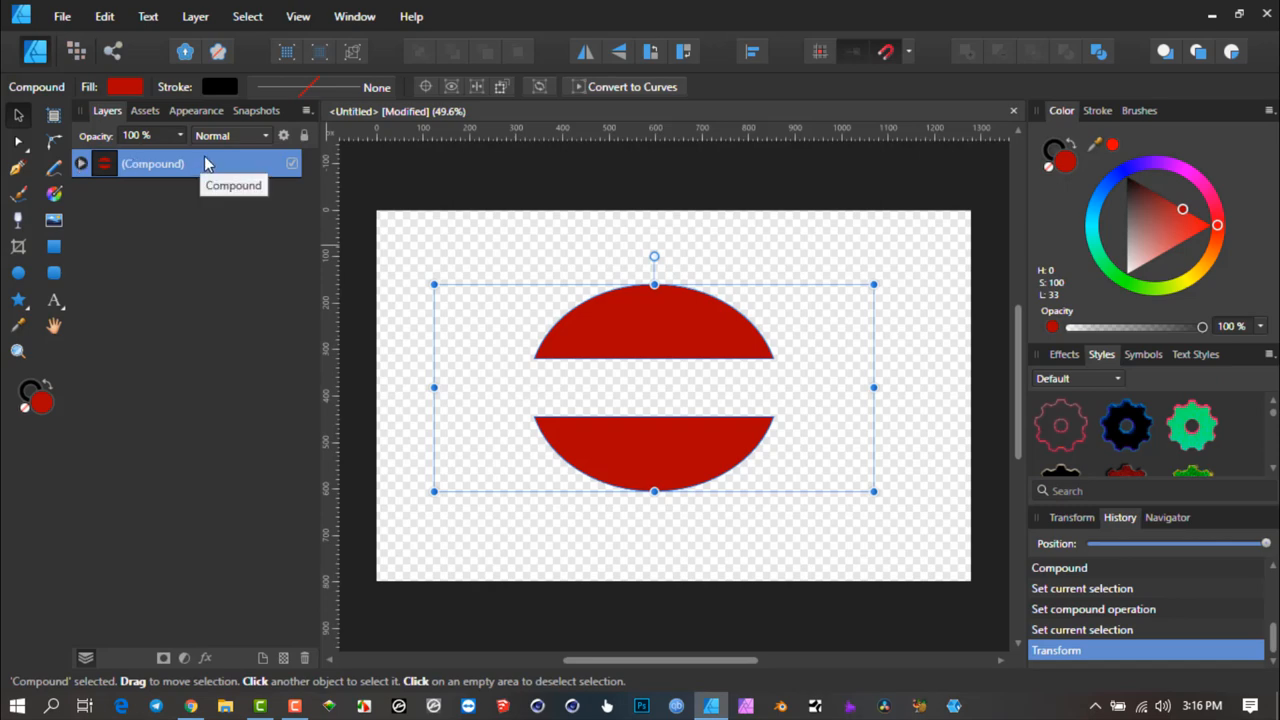
left_click(230, 136)
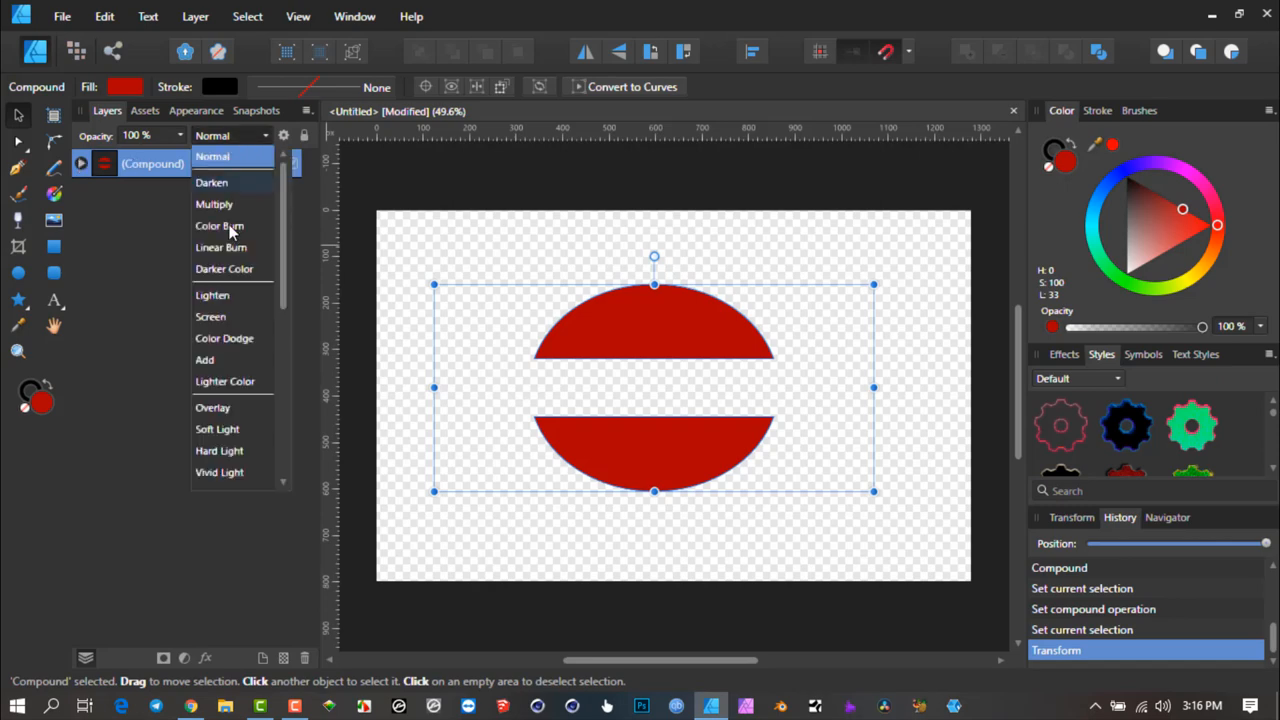
mouse_move(230, 184)
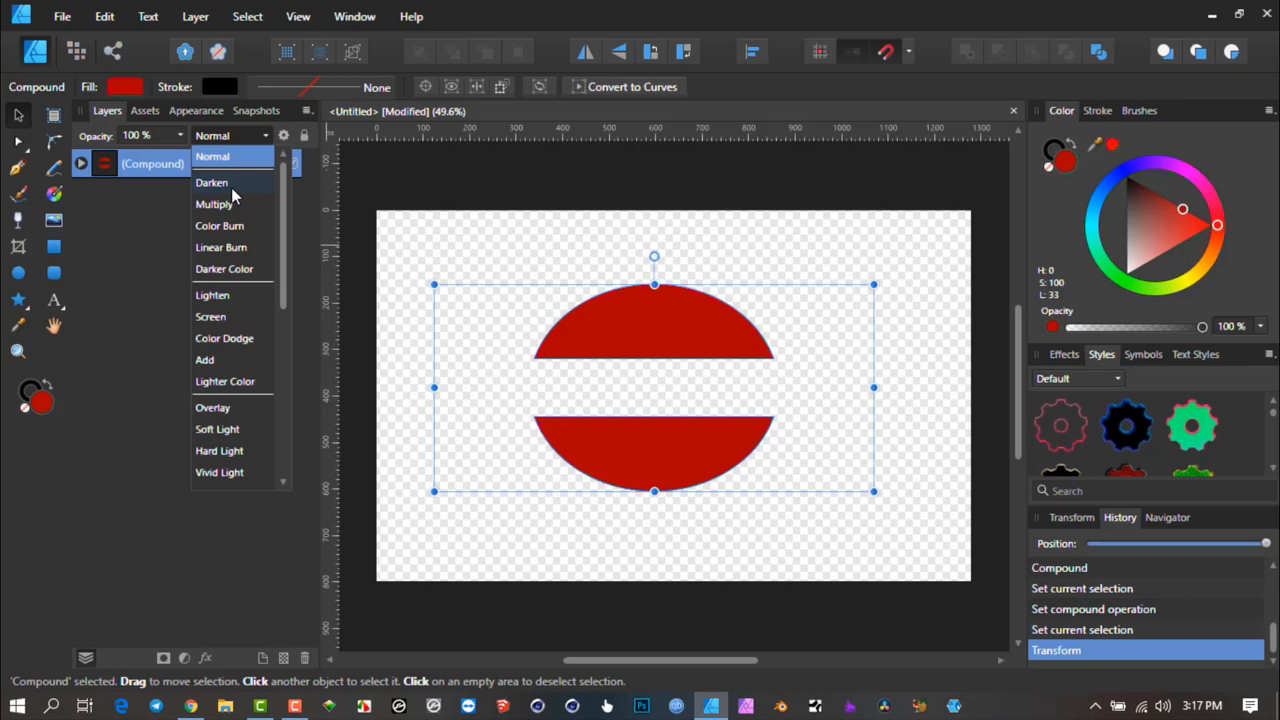
mouse_move(260, 176)
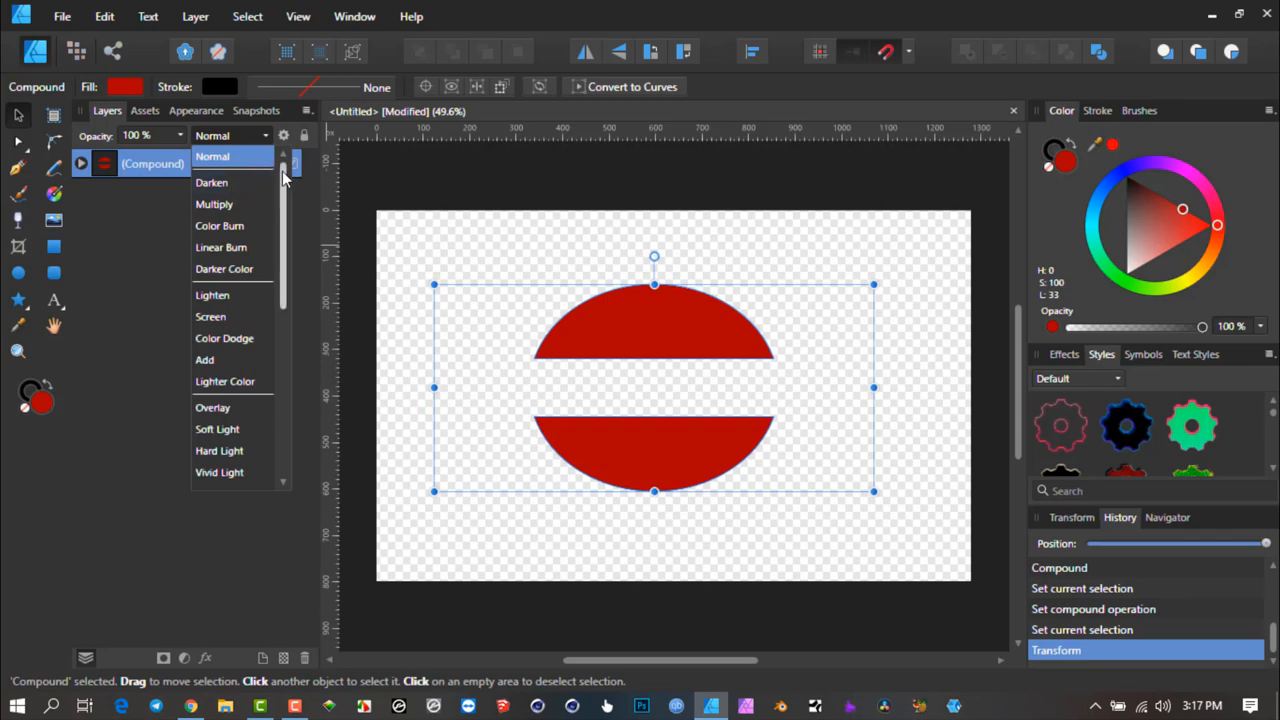
scroll("down", 3)
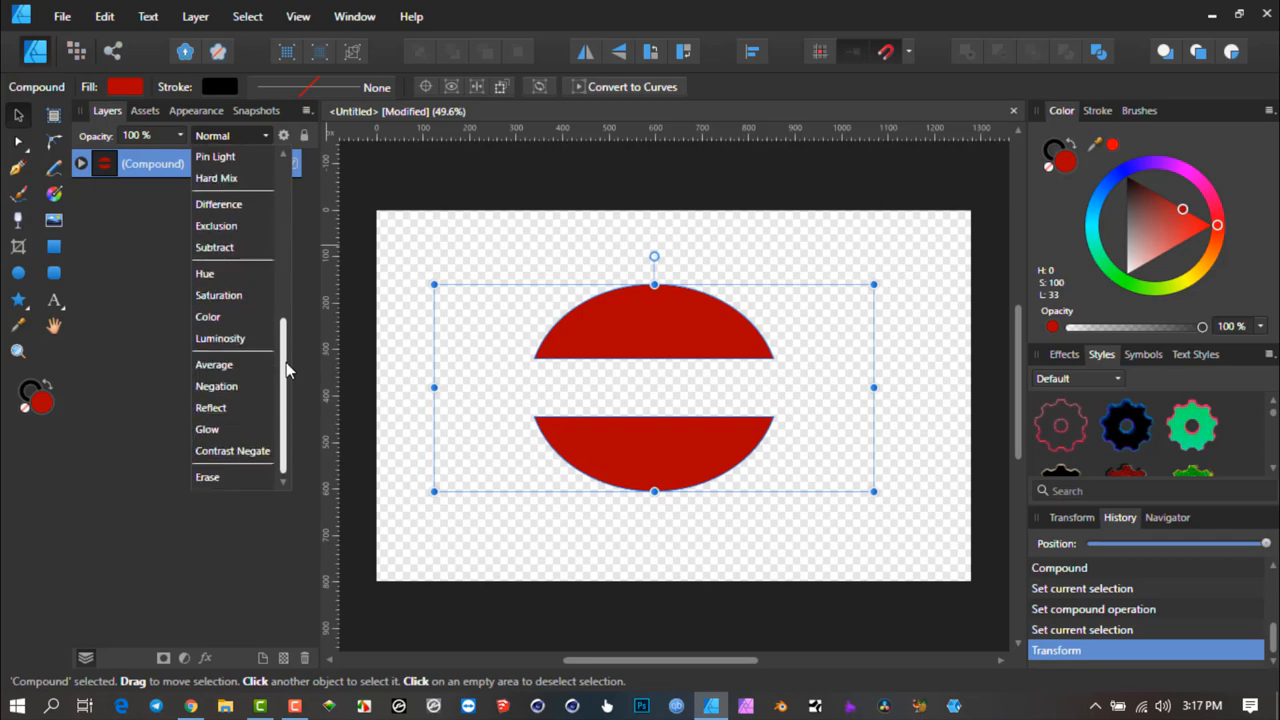
mouse_move(290, 402)
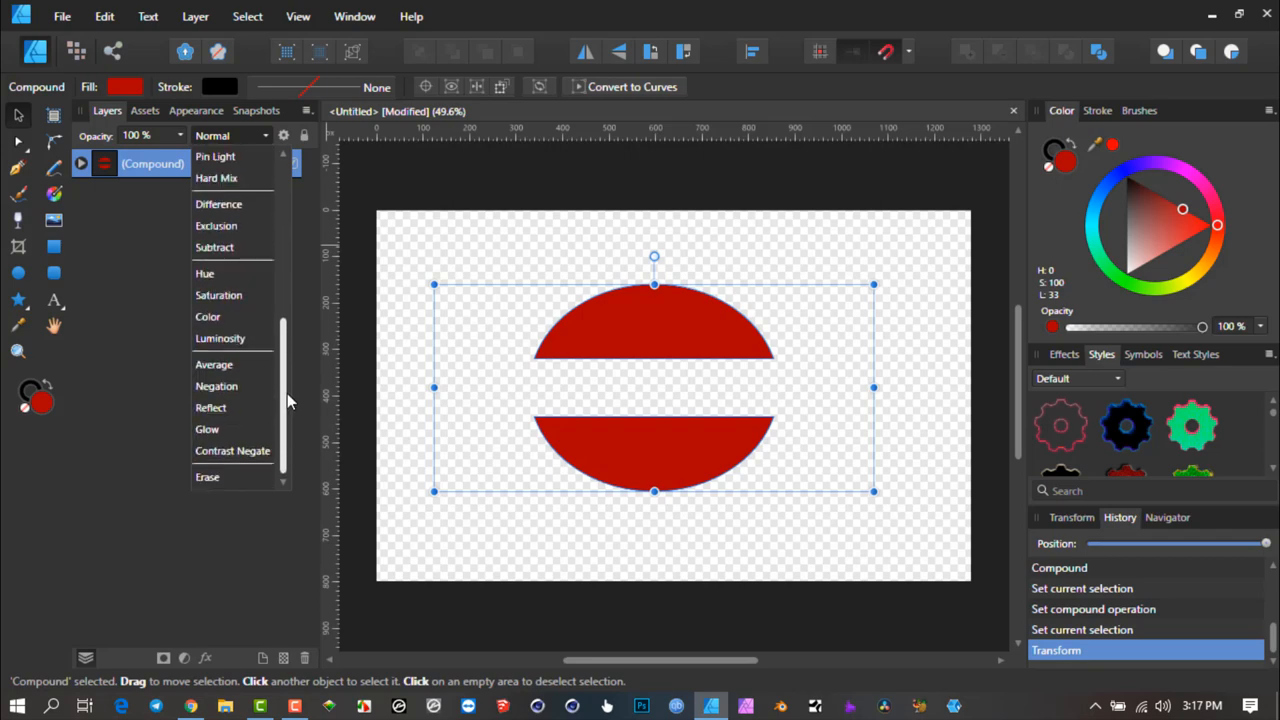
scroll("up", 3)
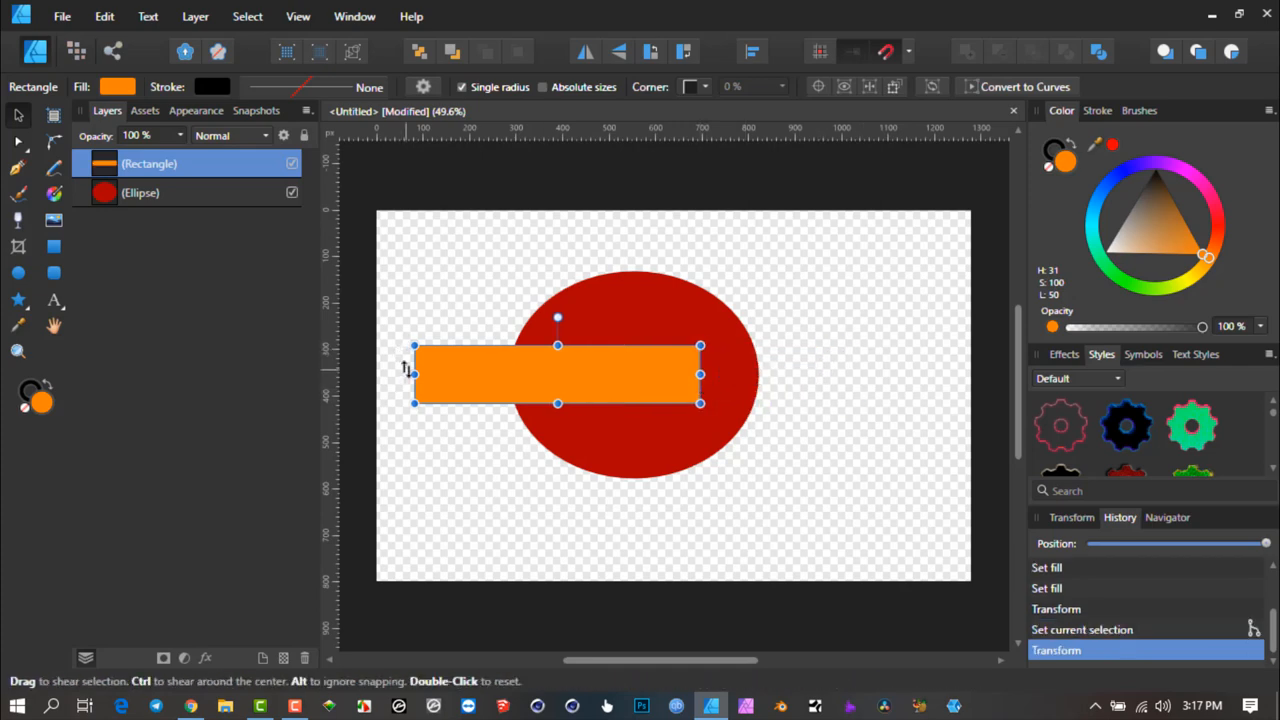
- Move the orange rectangle into the ellipse's centre and scroll its blend mode list to Erase
left_click_drag(556, 374, 624, 374)
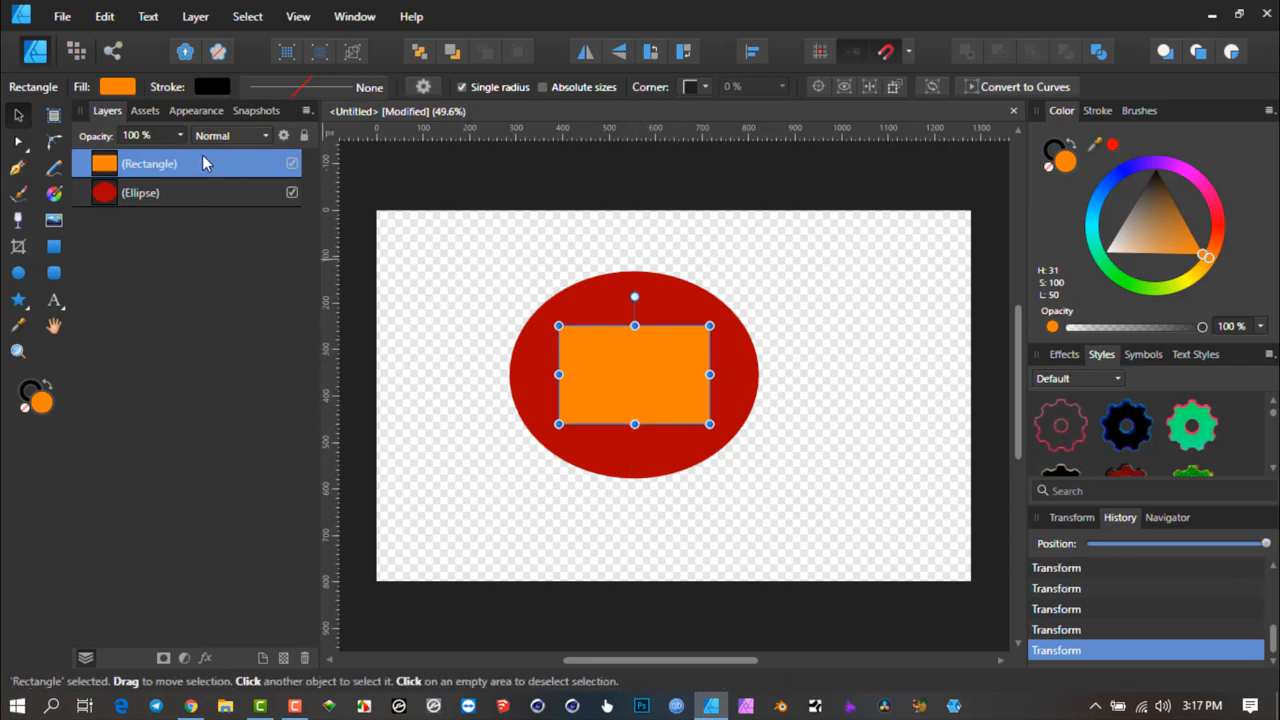
left_click(230, 136)
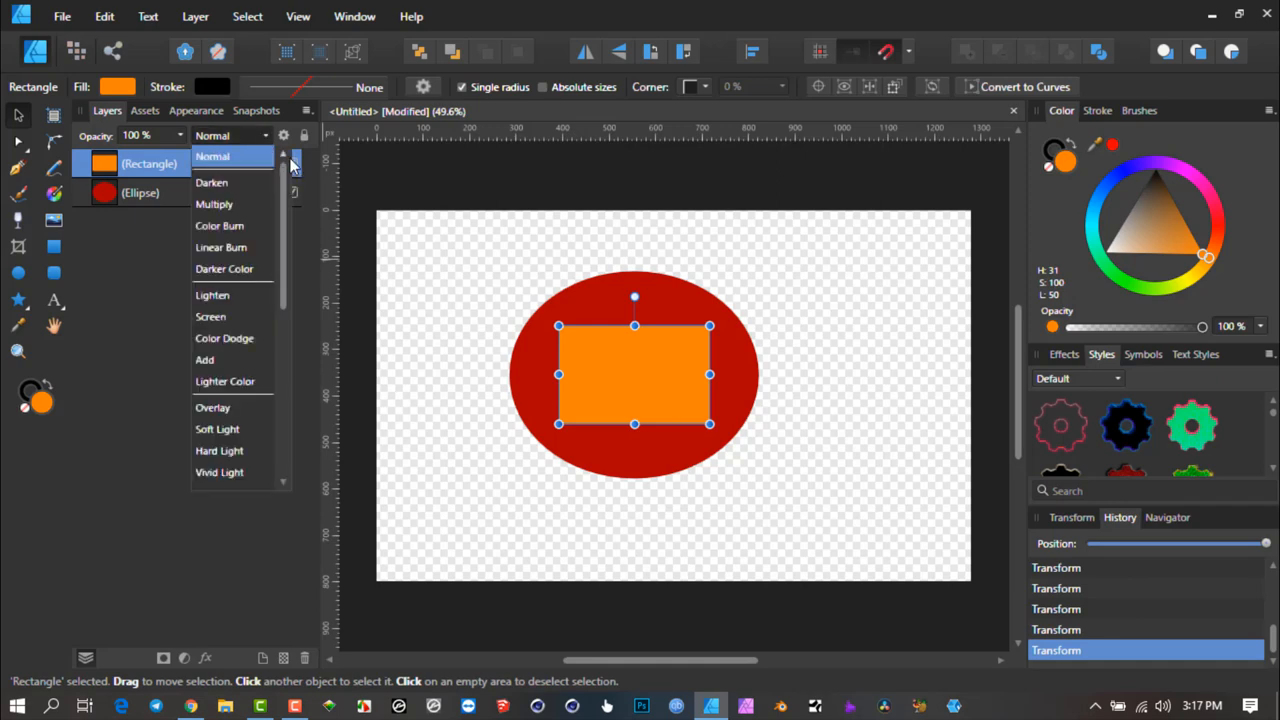
mouse_move(120, 164)
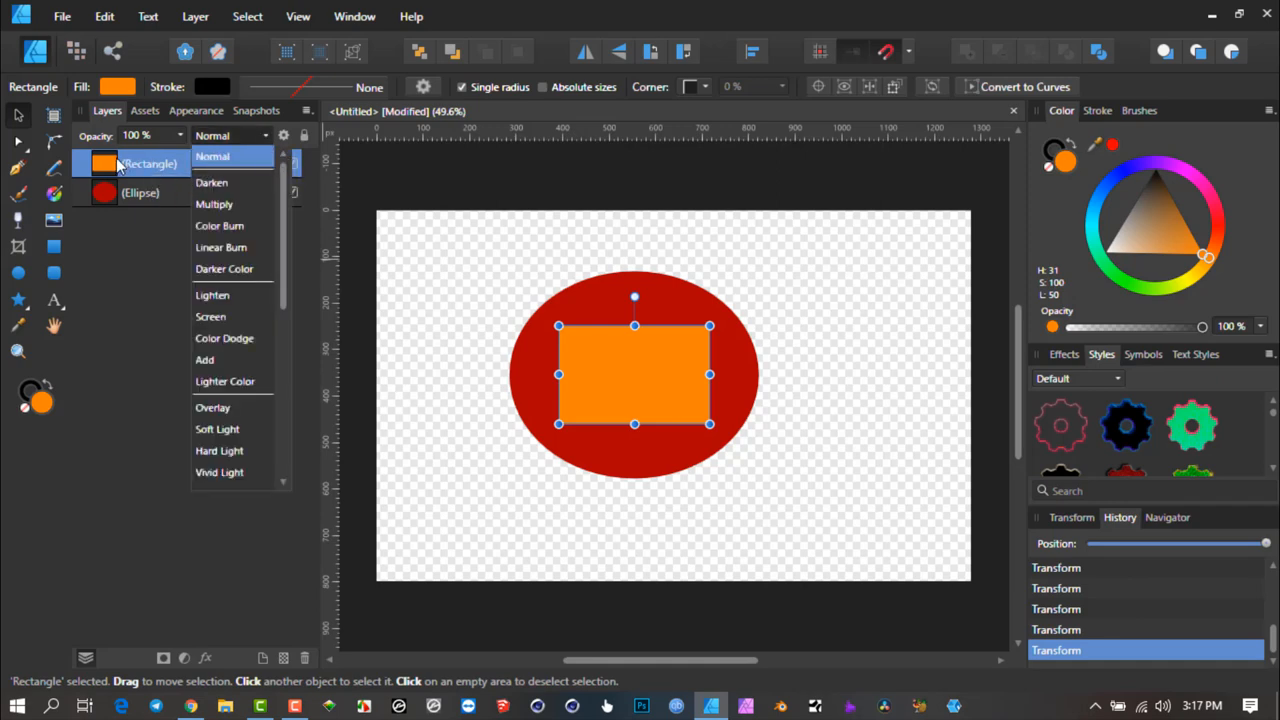
mouse_move(150, 168)
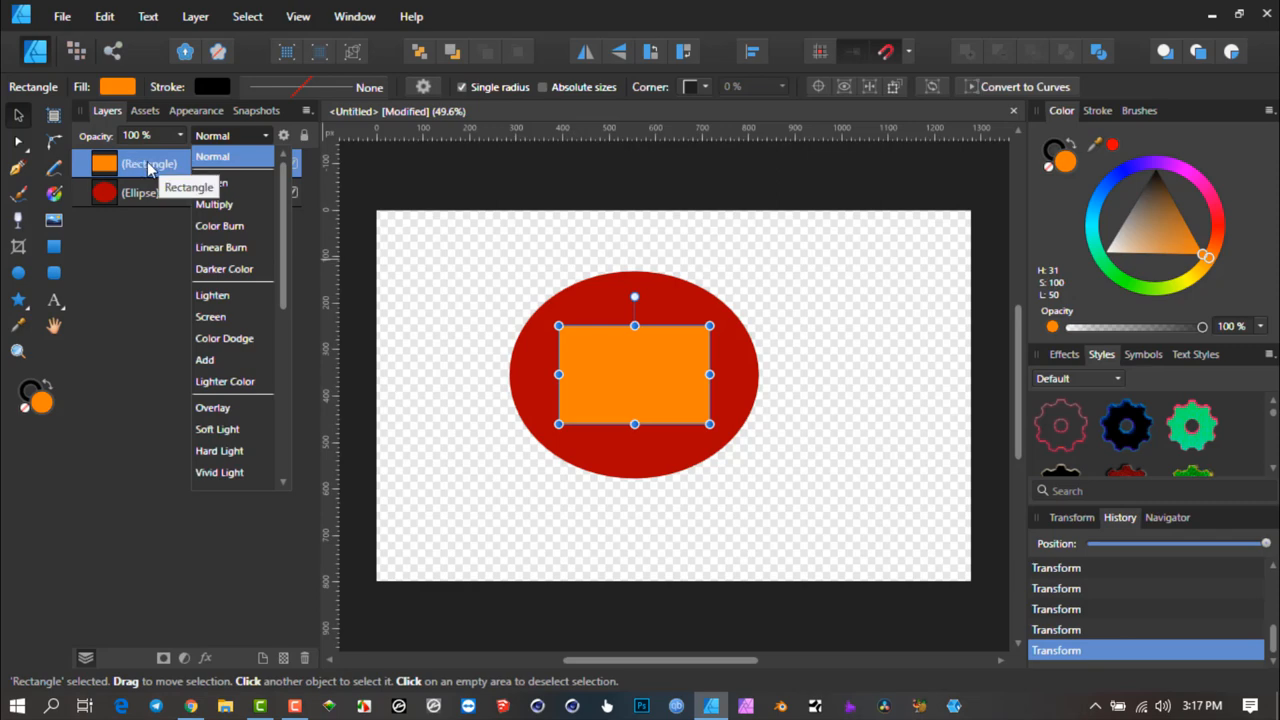
mouse_move(132, 164)
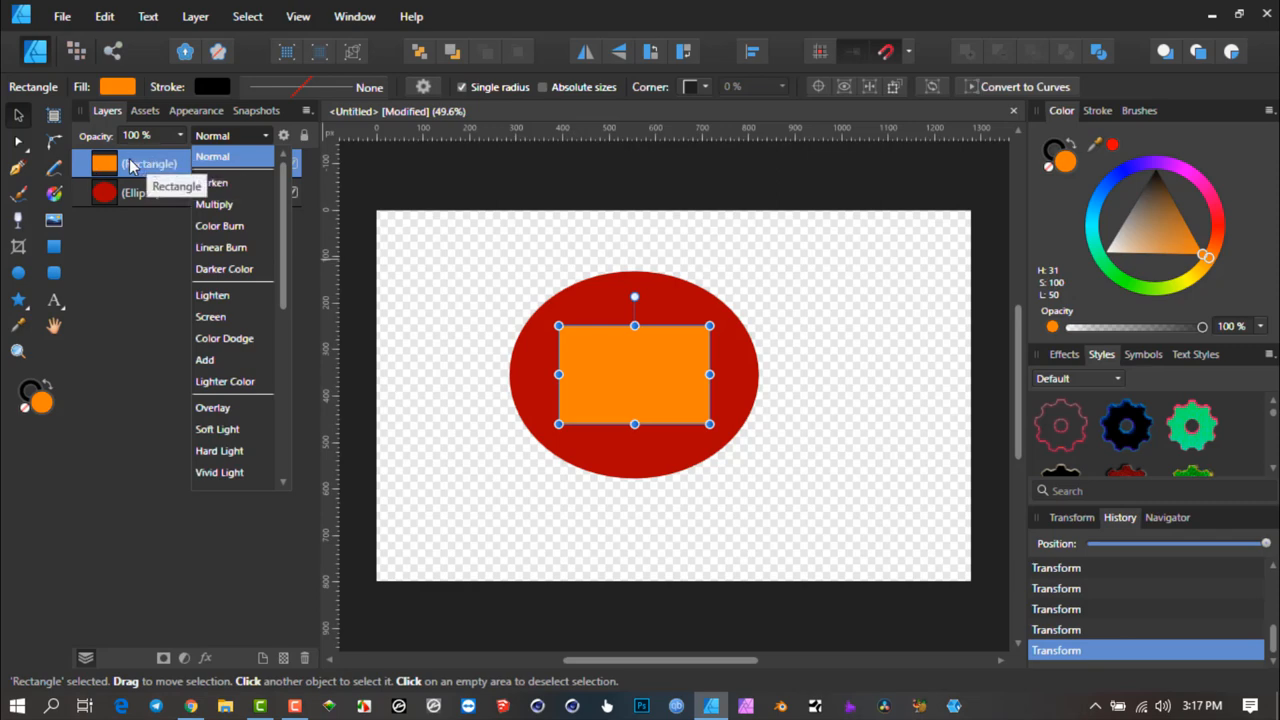
mouse_move(144, 168)
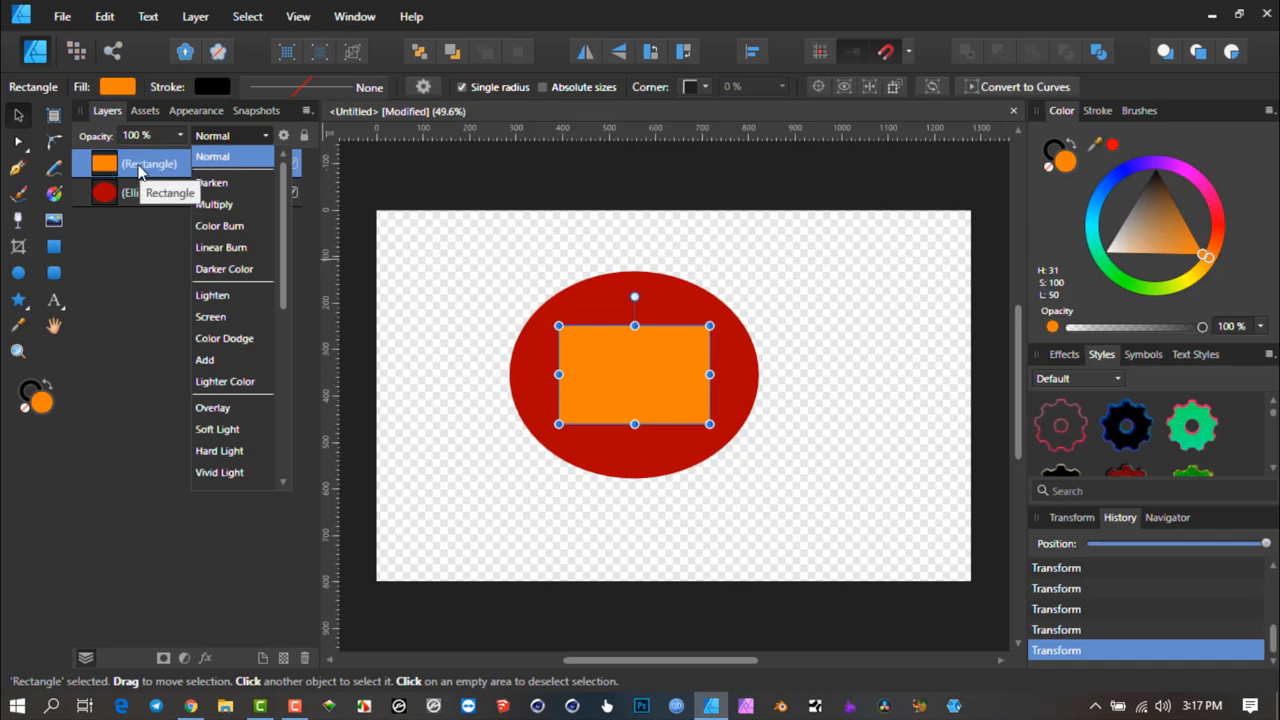
mouse_move(136, 168)
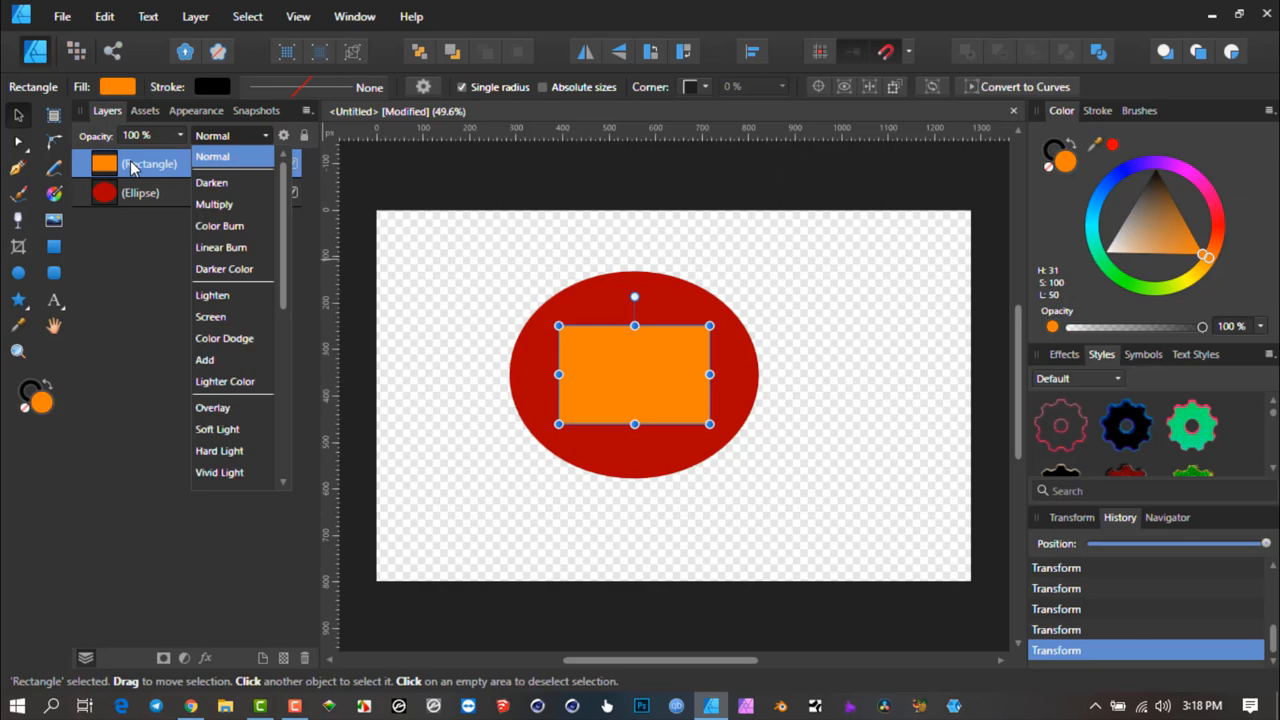
scroll("down", 3)
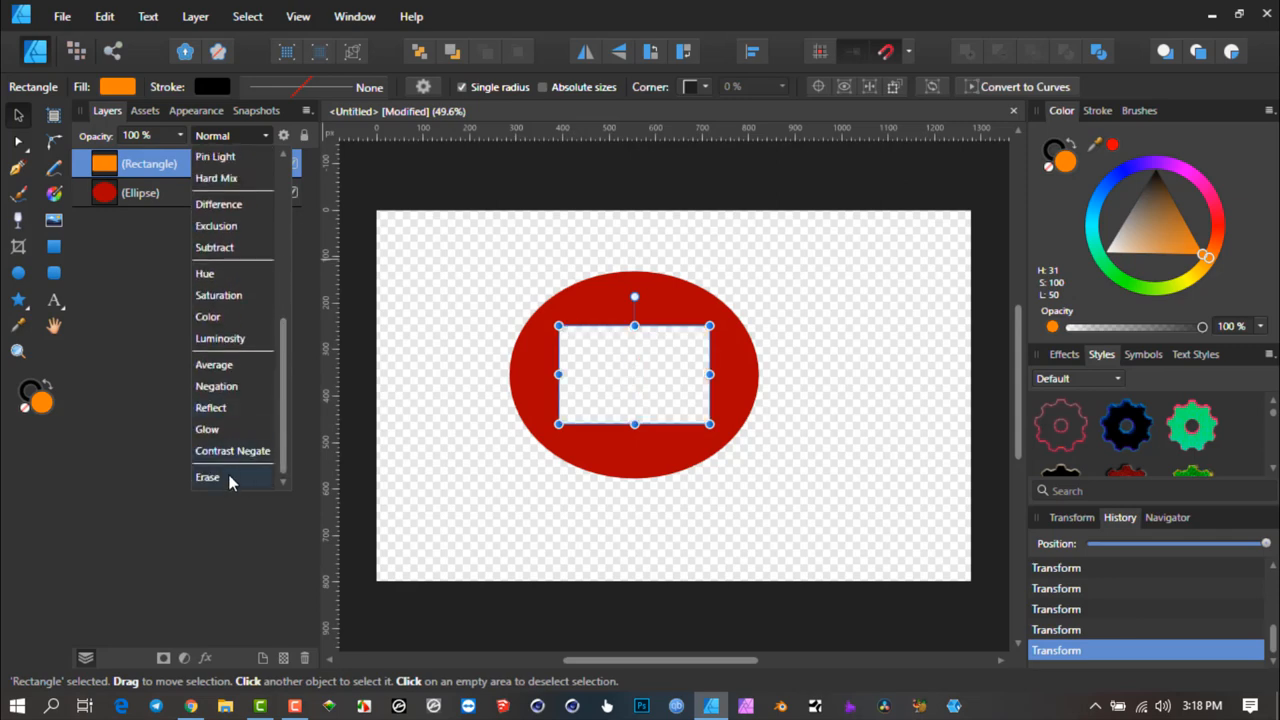
- Apply the Erase blend mode to the rectangle and re-centre it on the ellipse
left_click(208, 476)
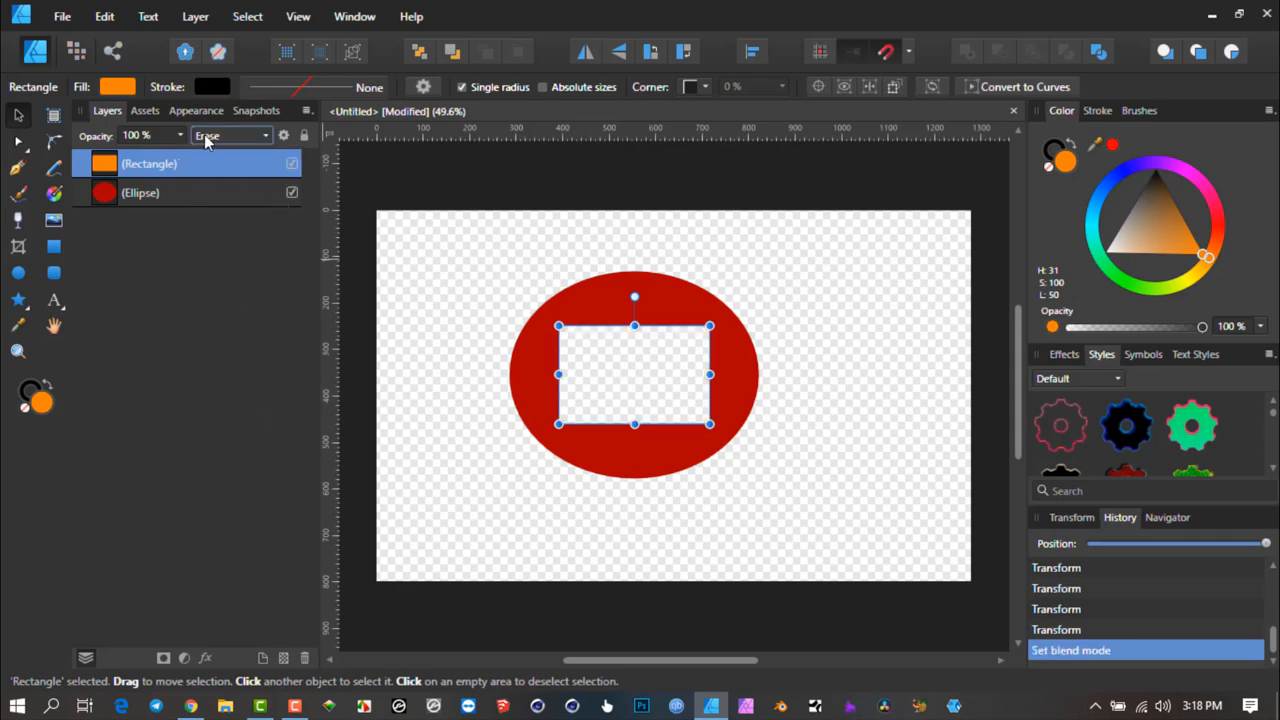
mouse_move(256, 140)
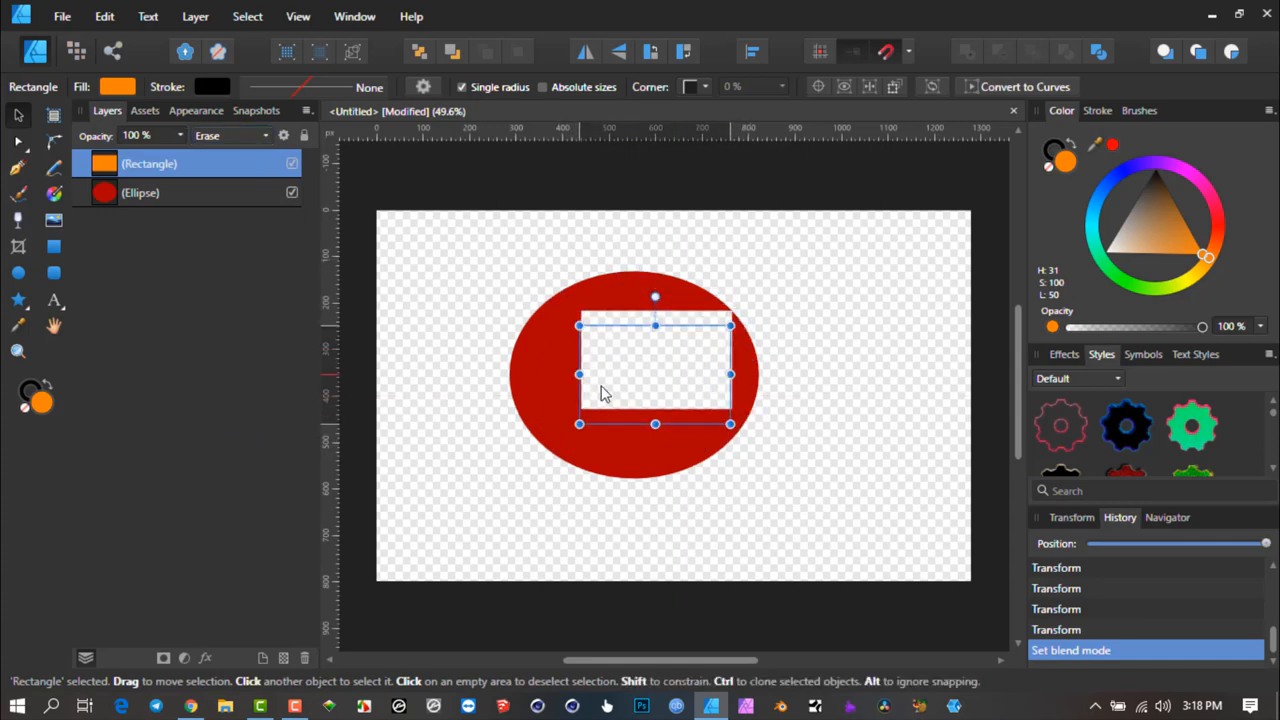
left_click_drag(656, 376, 636, 376)
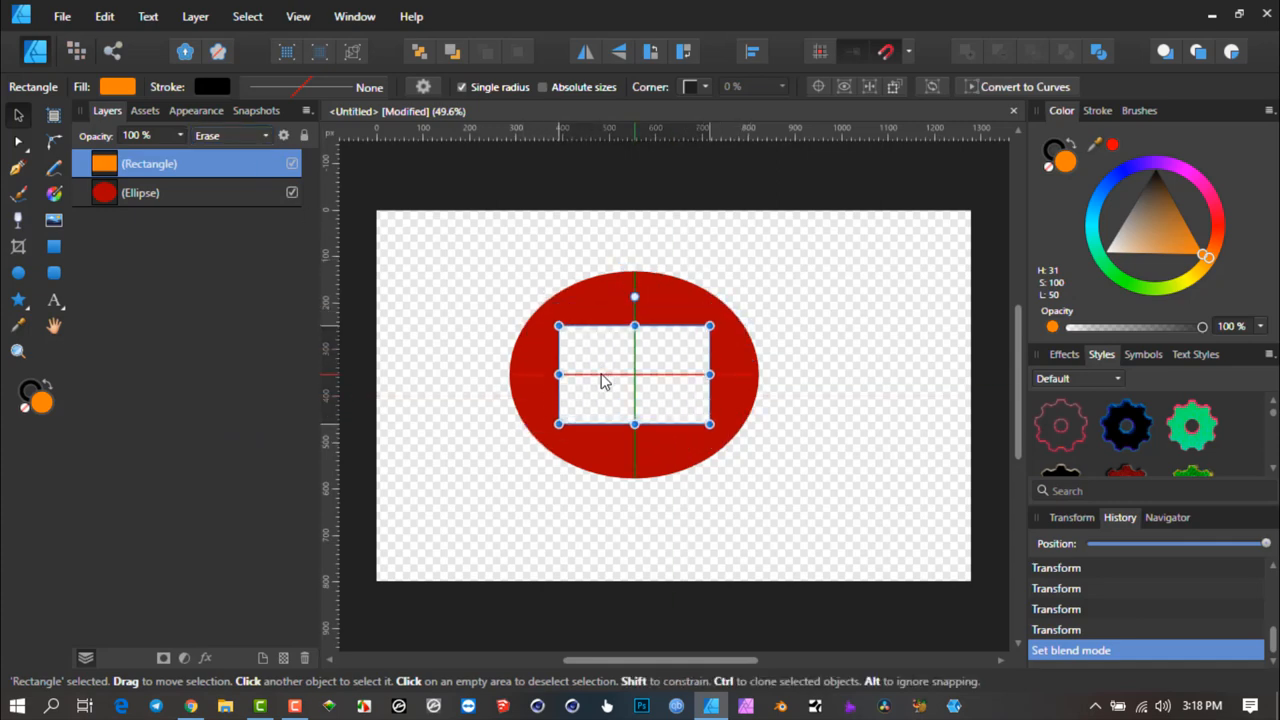
left_click(140, 192)
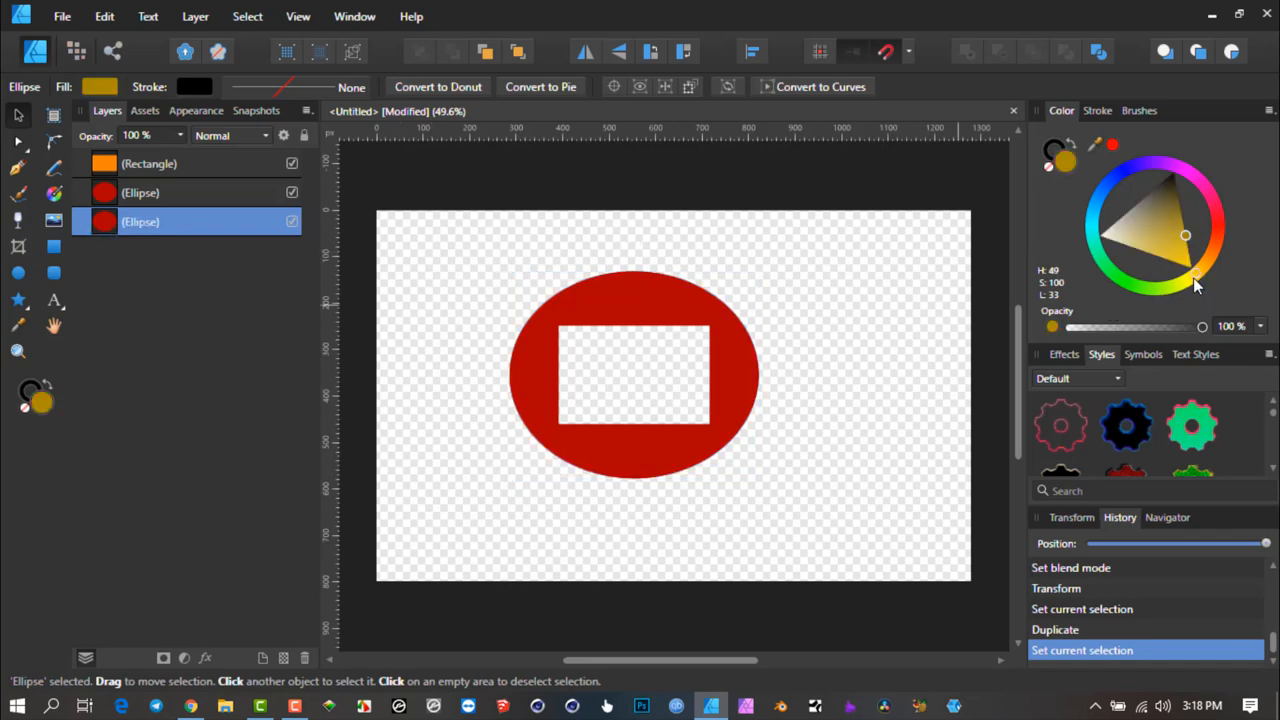
- Give the duplicate ellipse a yellow fill and show the red ellipse again
left_click(1184, 284)
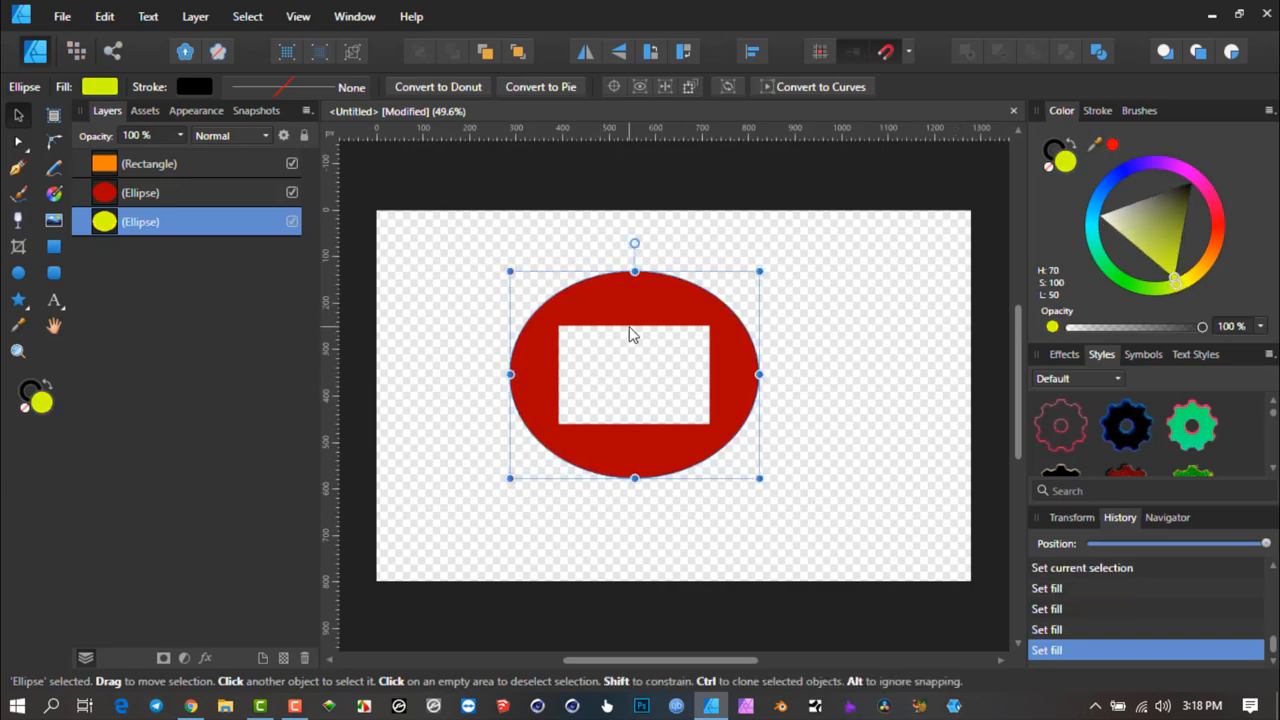
mouse_move(632, 304)
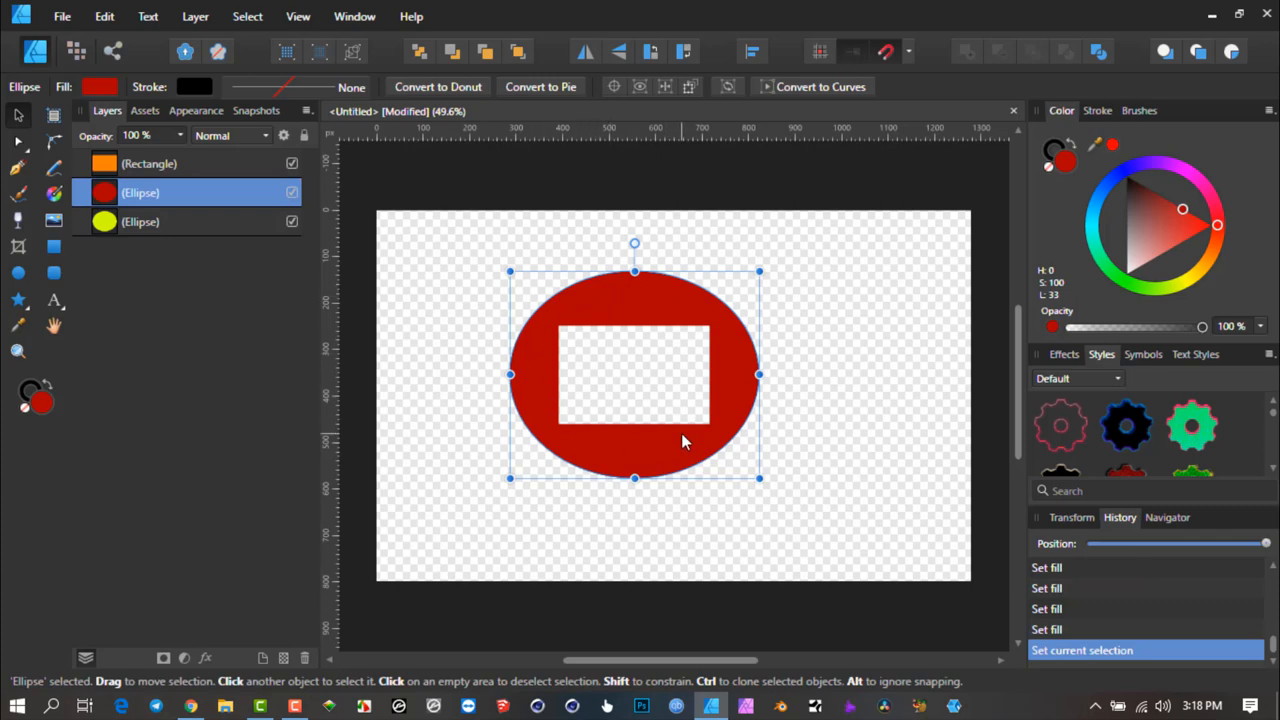
mouse_move(128, 224)
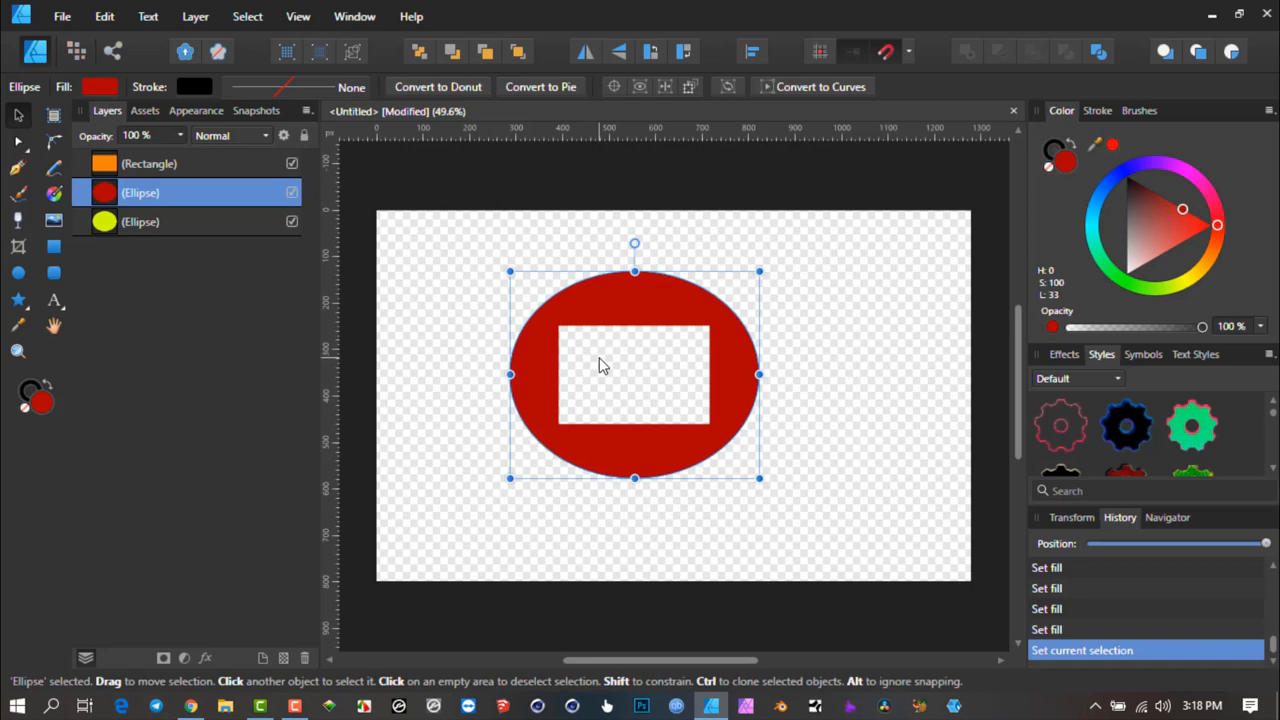
mouse_move(156, 164)
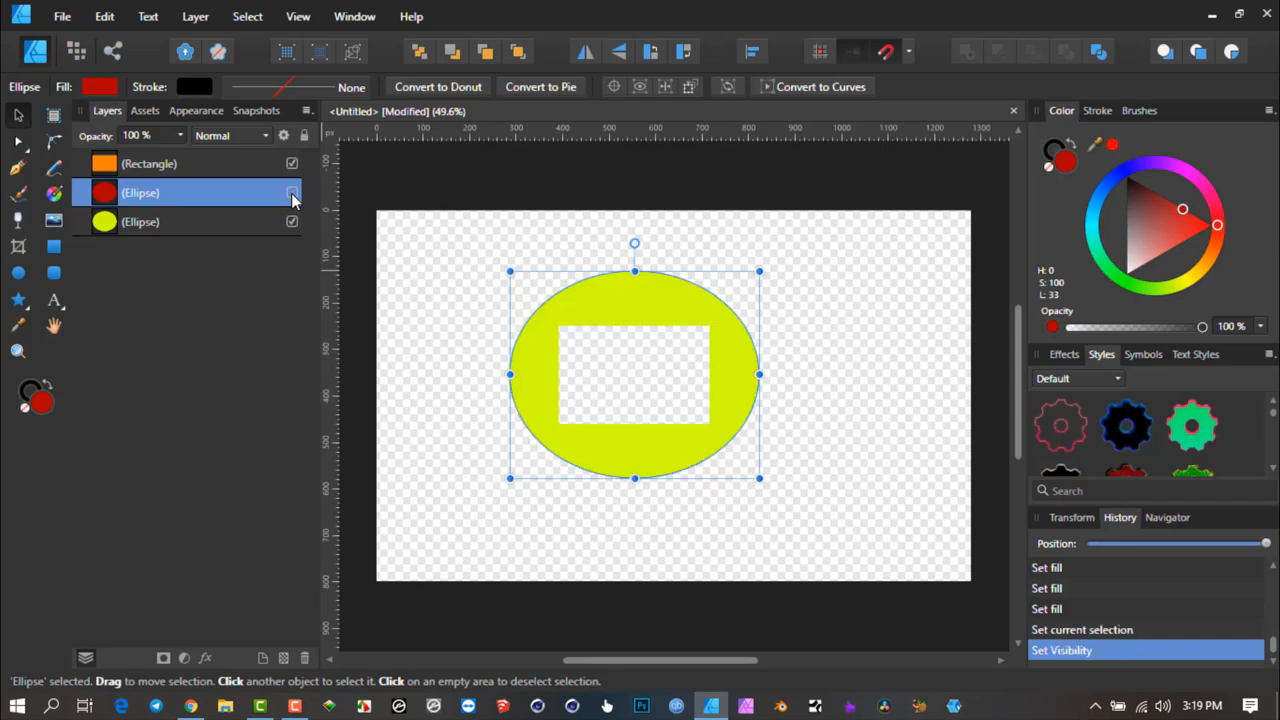
left_click(292, 192)
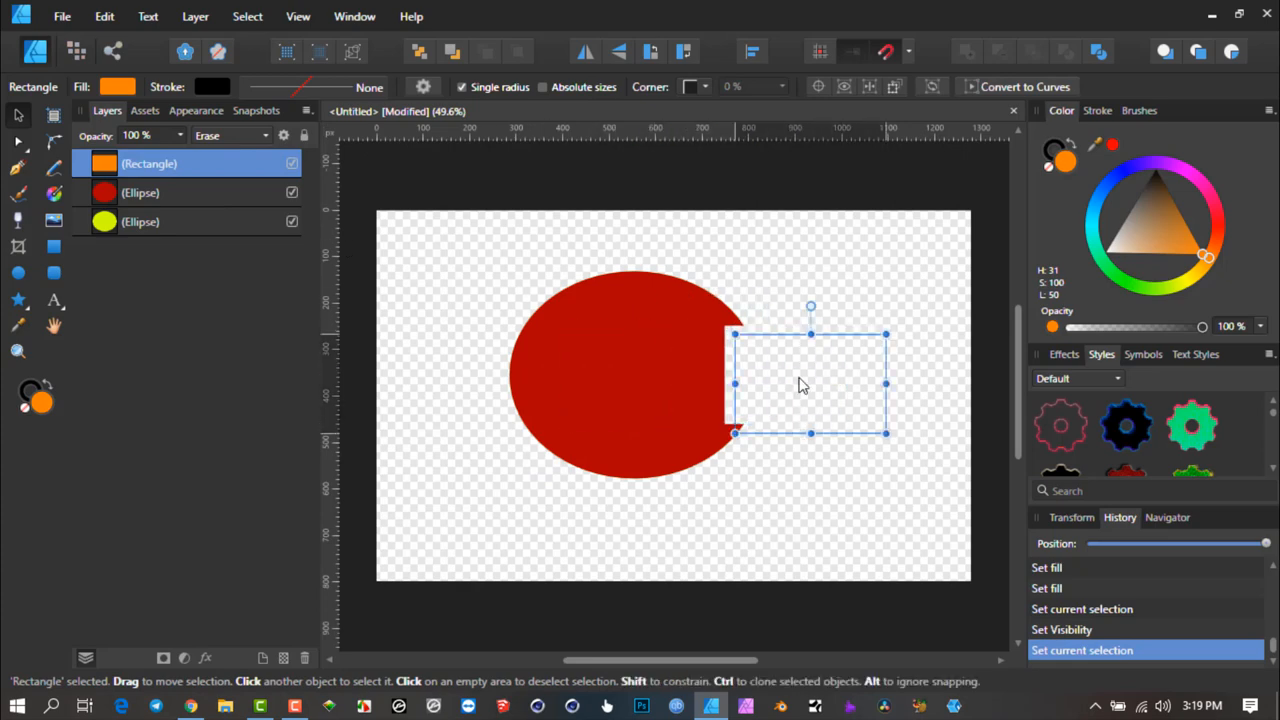
- Drag the Erase-mode rectangle left and centre it over the top where the yellow and red ellipses meet
left_click_drag(800, 384, 844, 384)
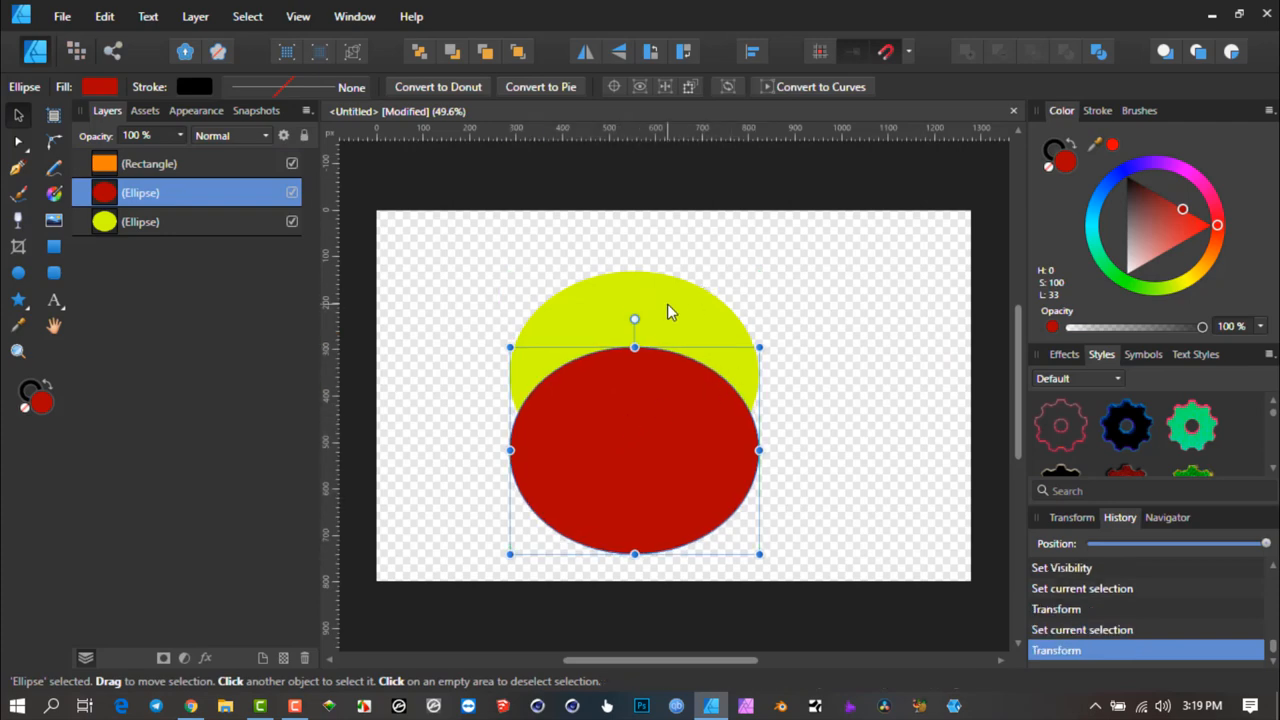
mouse_move(612, 386)
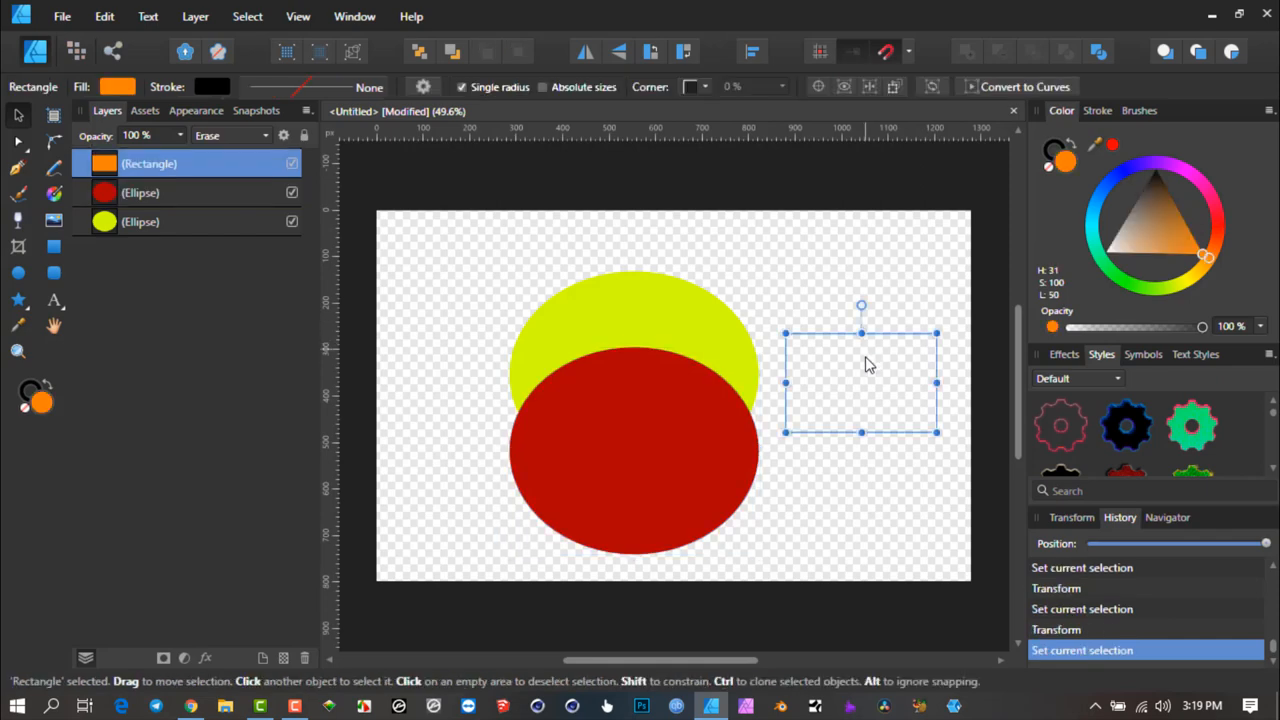
mouse_move(896, 418)
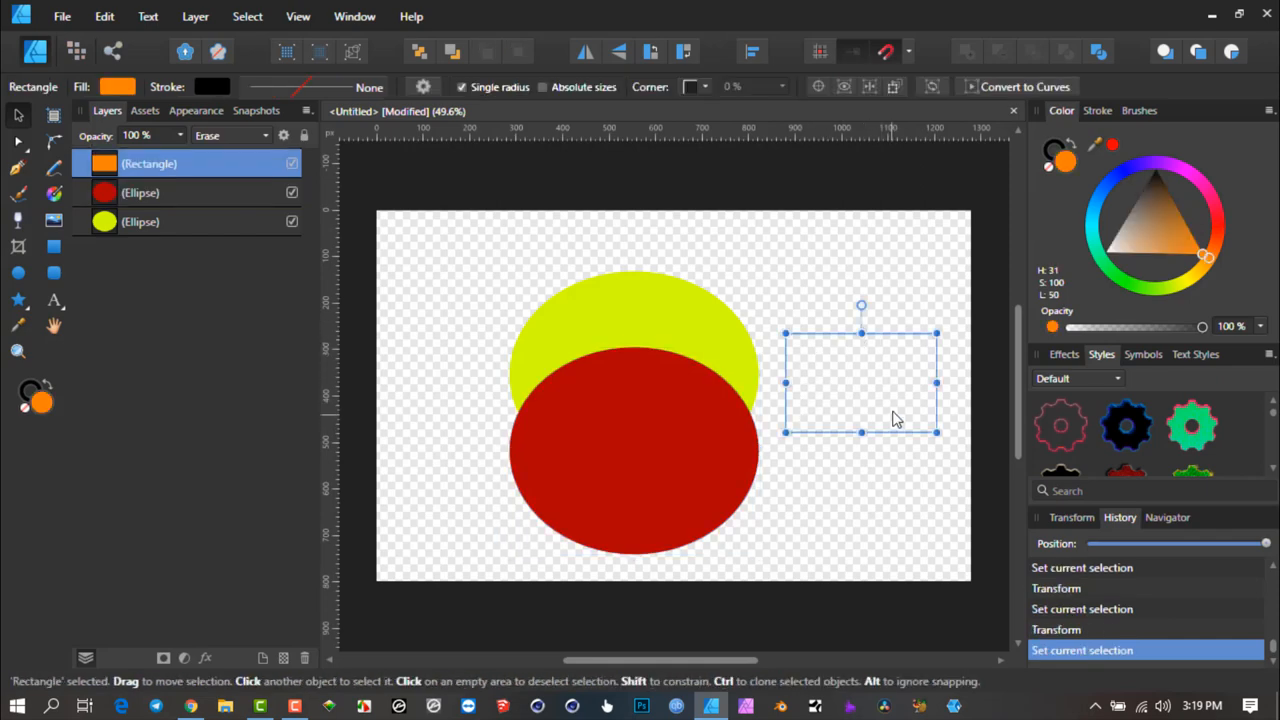
mouse_move(258, 164)
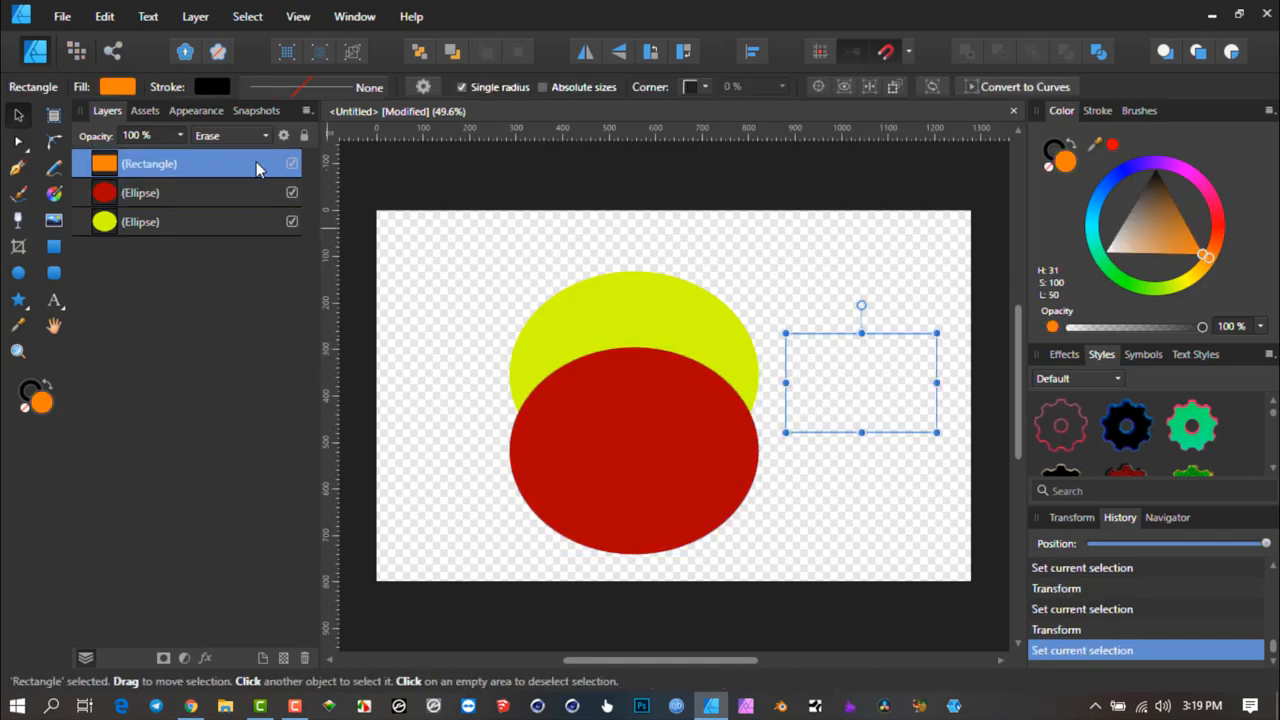
mouse_move(790, 422)
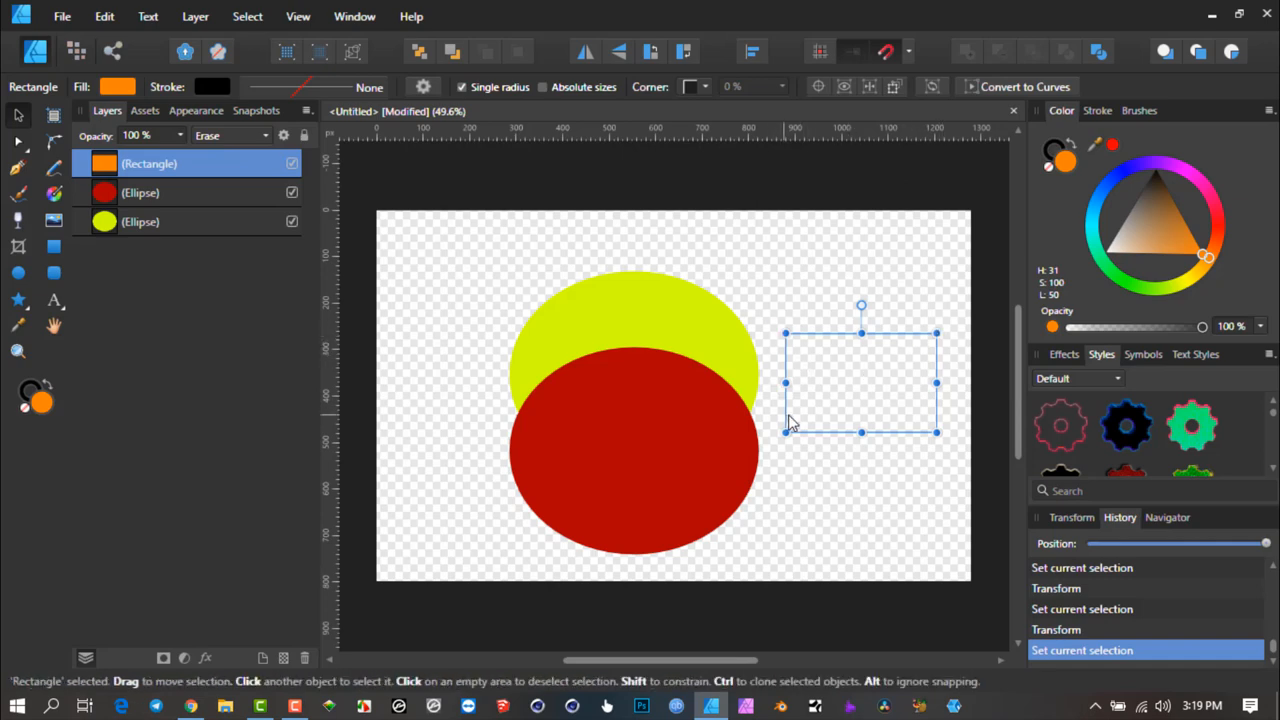
mouse_move(884, 392)
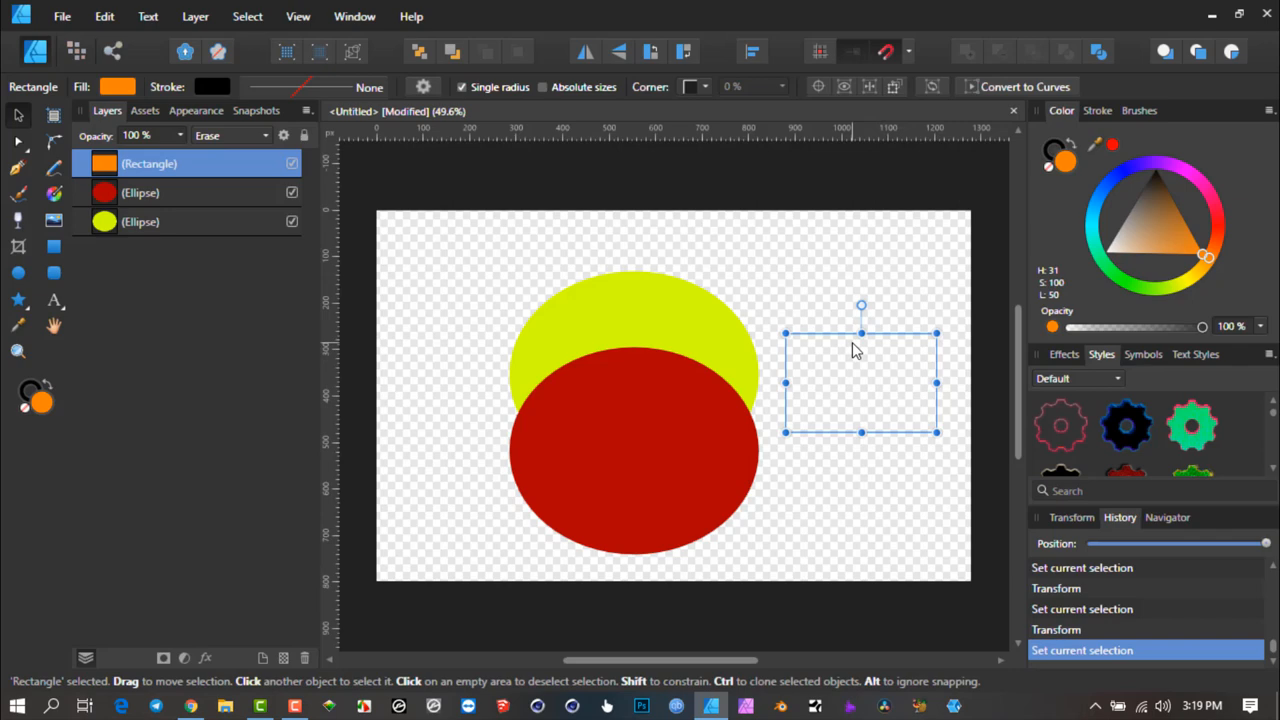
left_click_drag(862, 382, 802, 382)
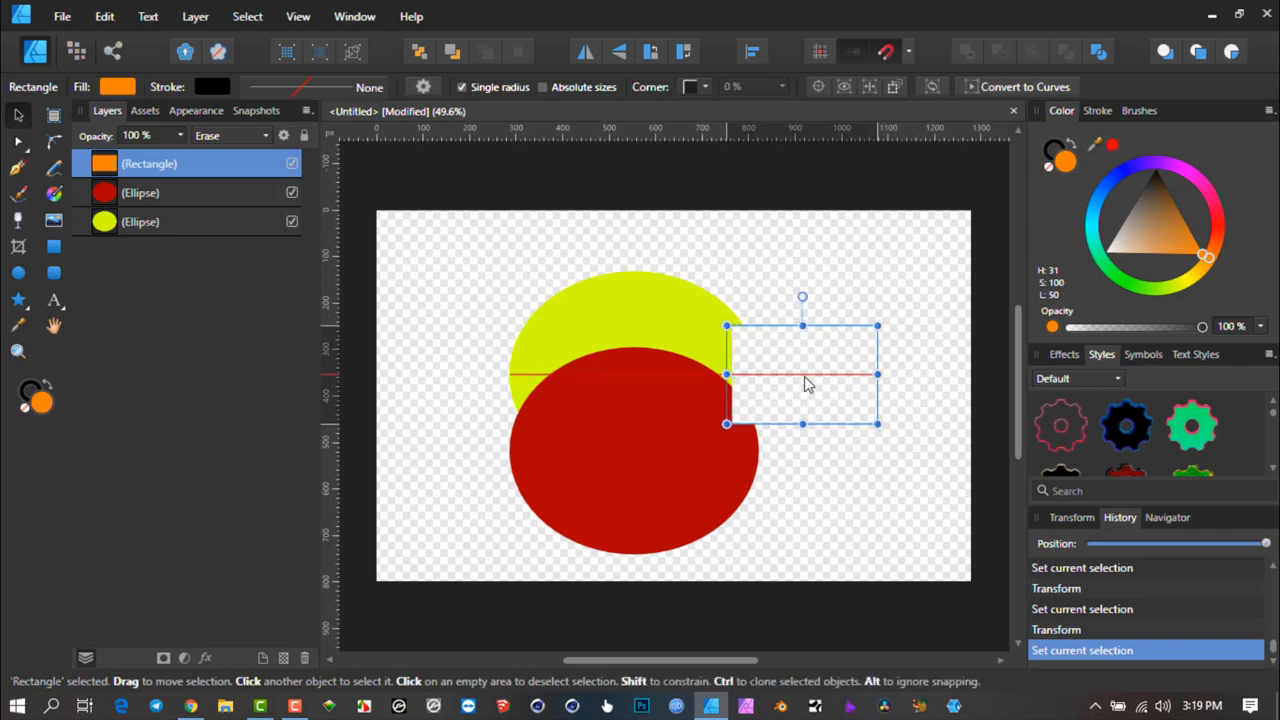
left_click_drag(802, 376, 528, 360)
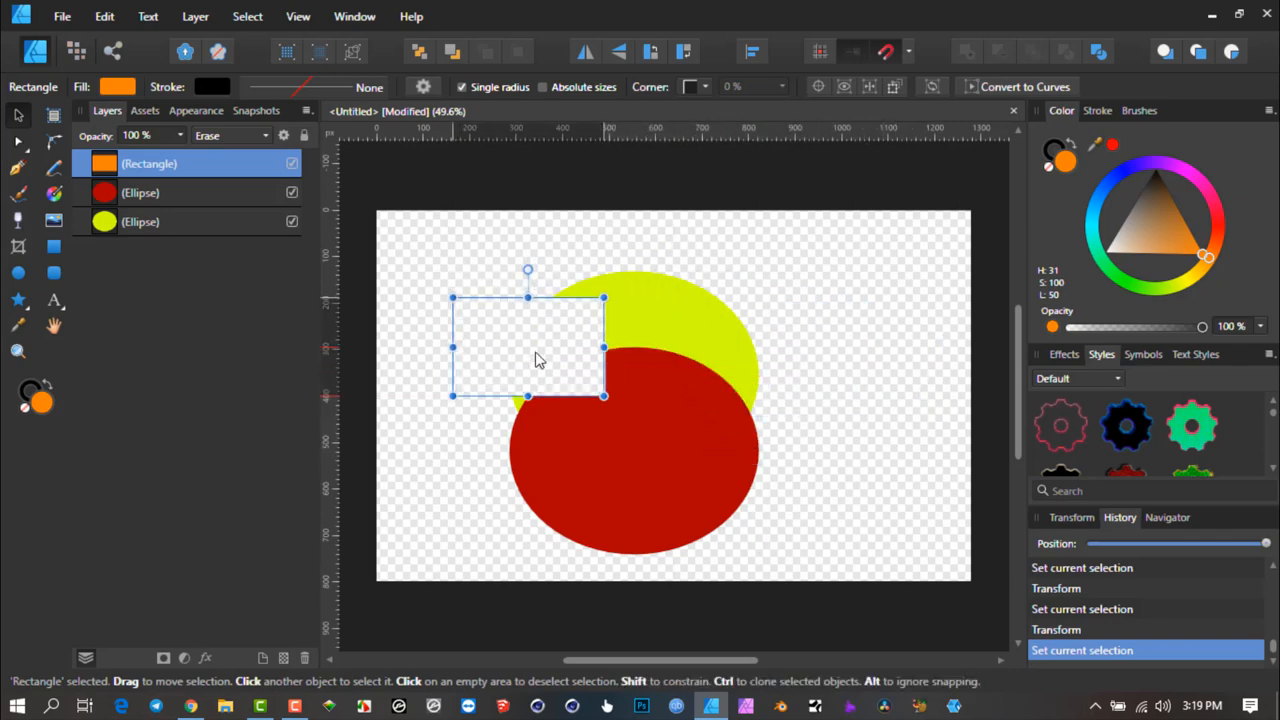
left_click_drag(530, 348, 632, 364)
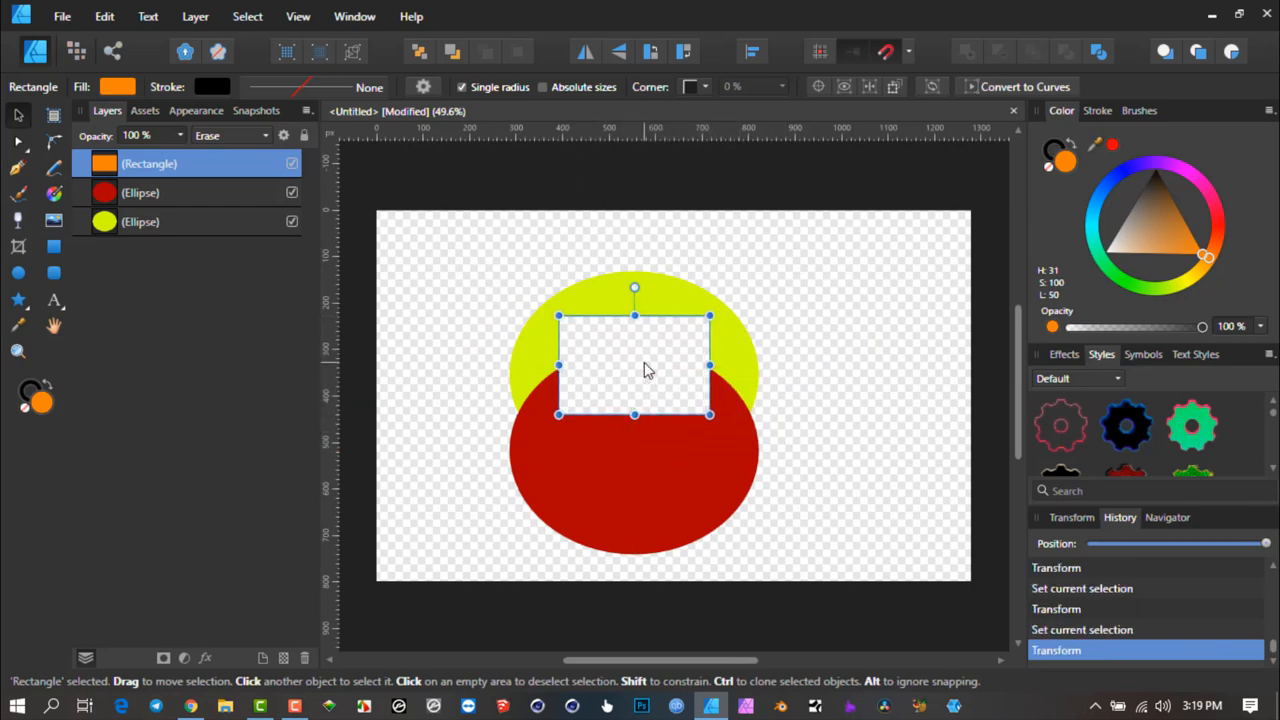
mouse_move(678, 368)
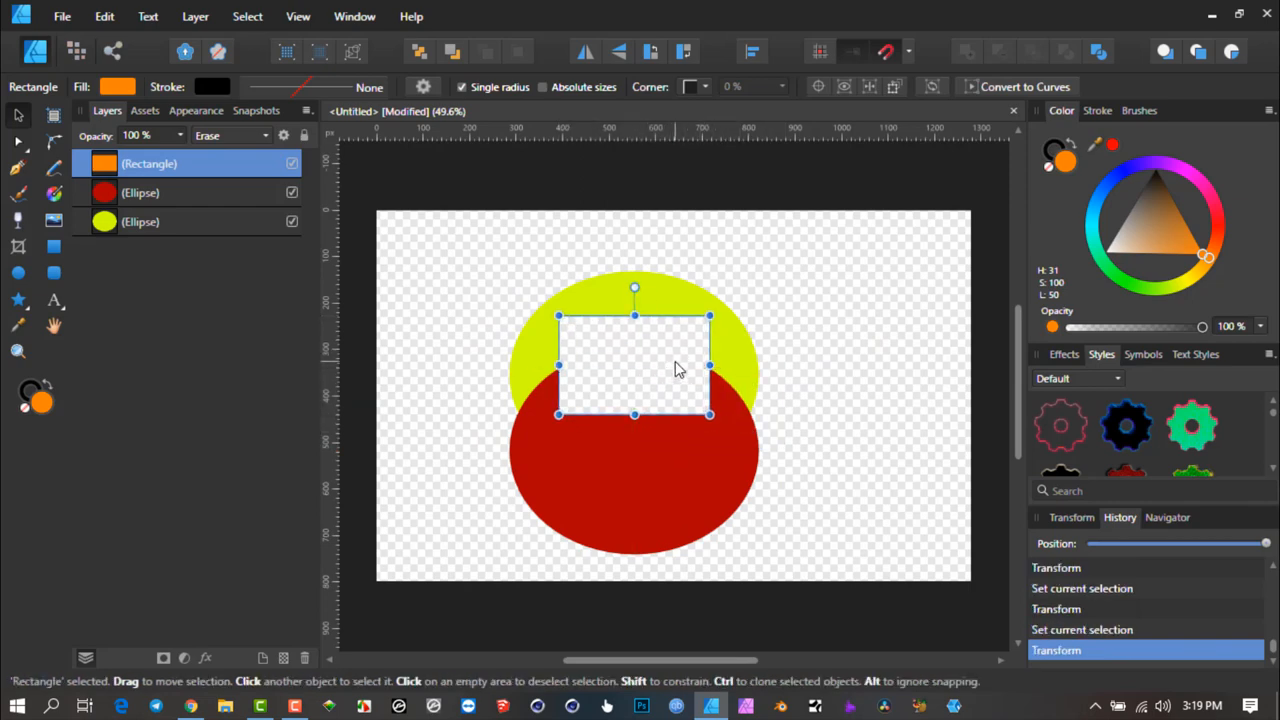
mouse_move(640, 332)
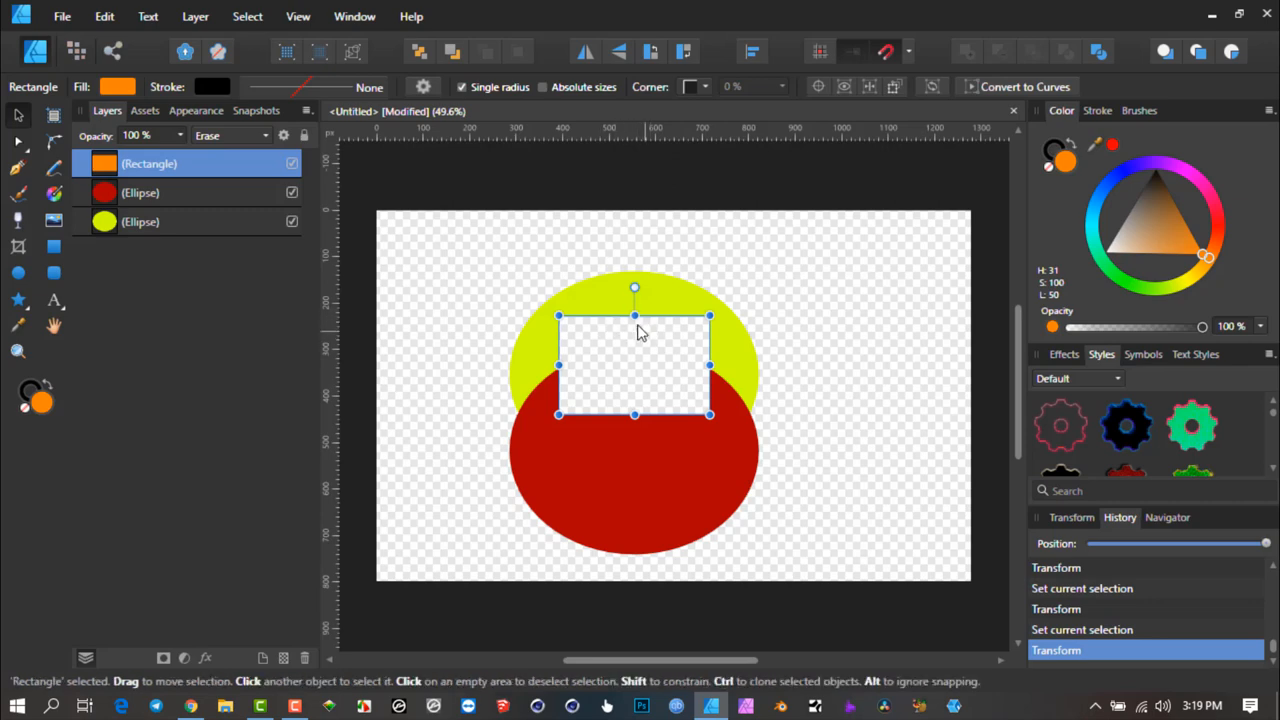
mouse_move(624, 340)
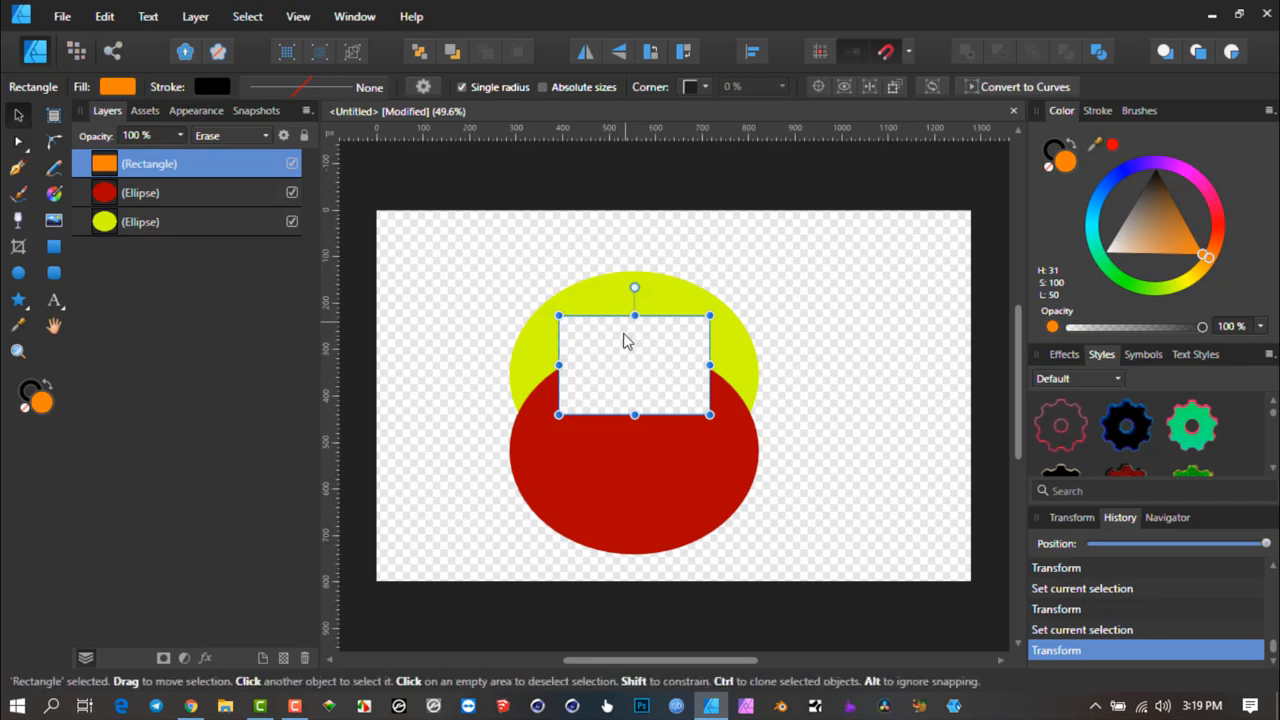
mouse_move(620, 360)
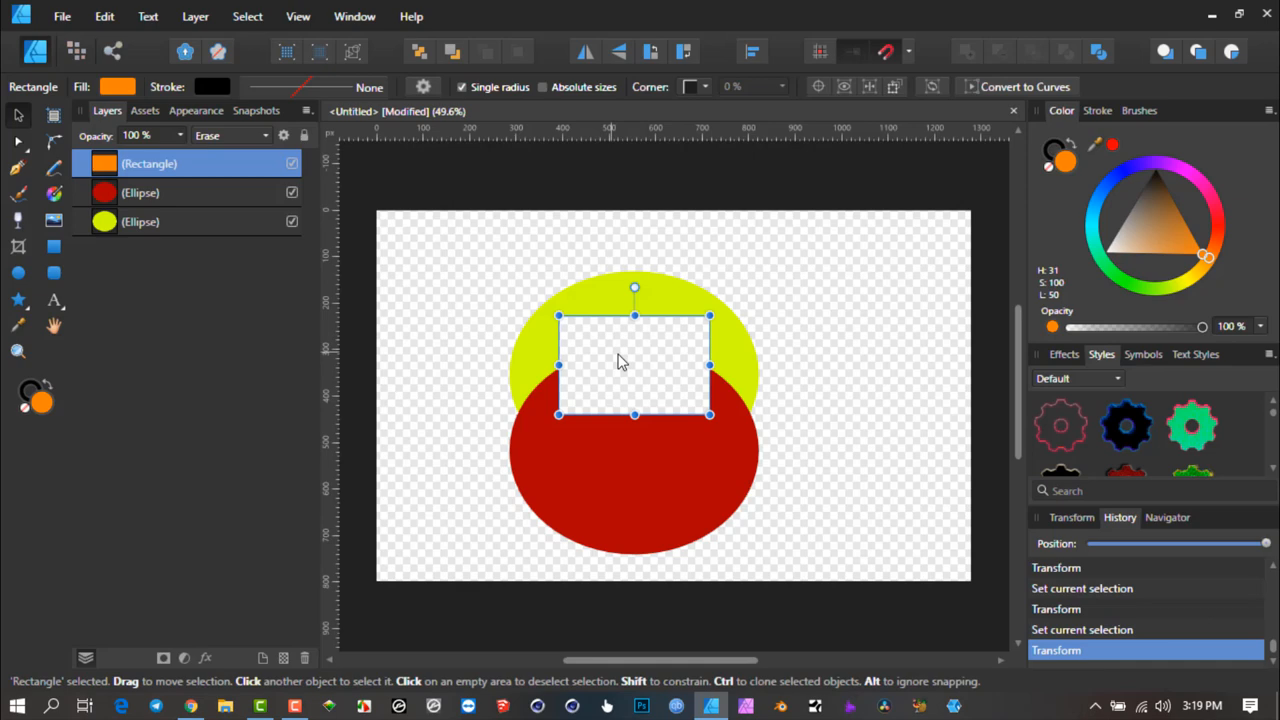
mouse_move(652, 362)
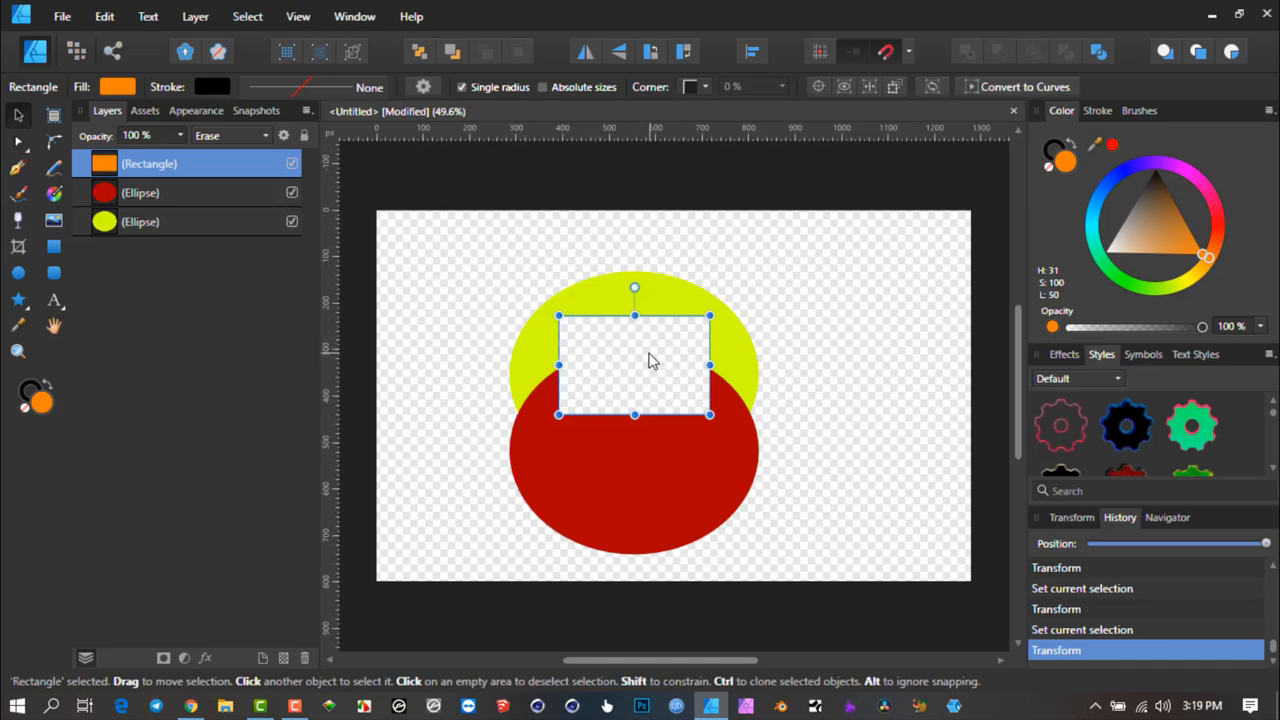
- Delete the erasing rectangle and draw a magenta-filled star over the ellipses' overlap
key("Delete")
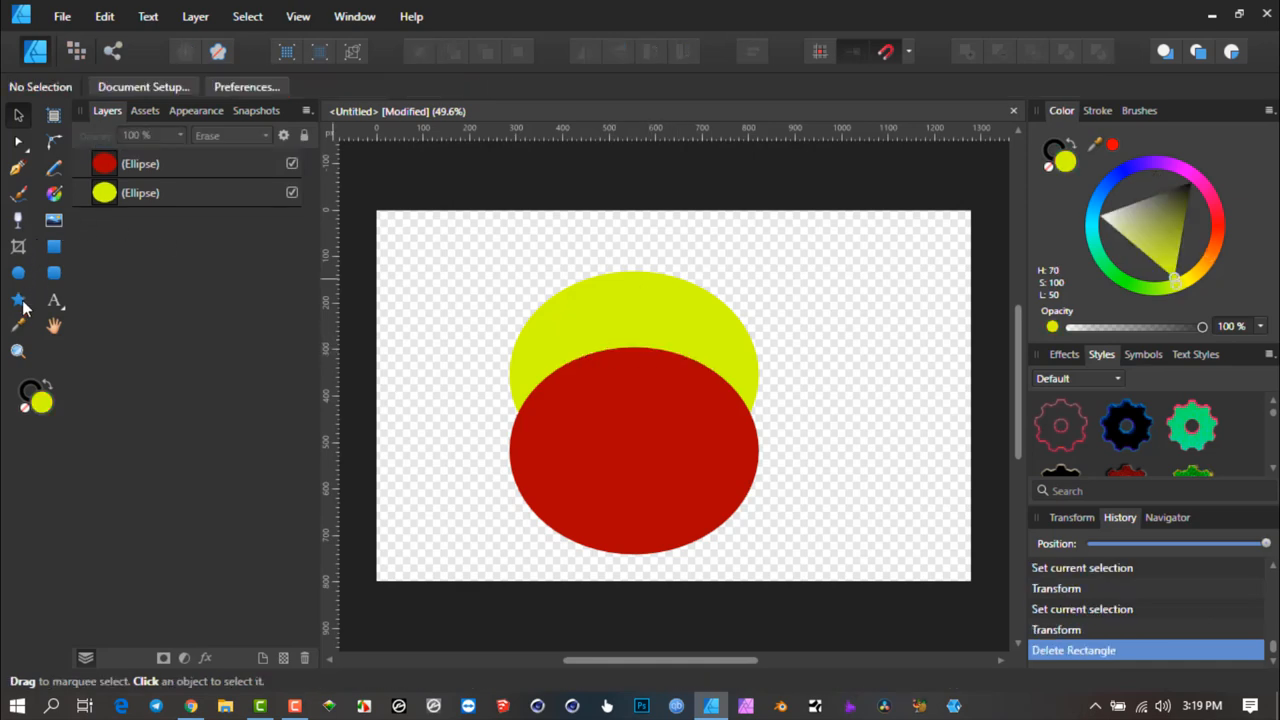
left_click_drag(592, 320, 664, 398)
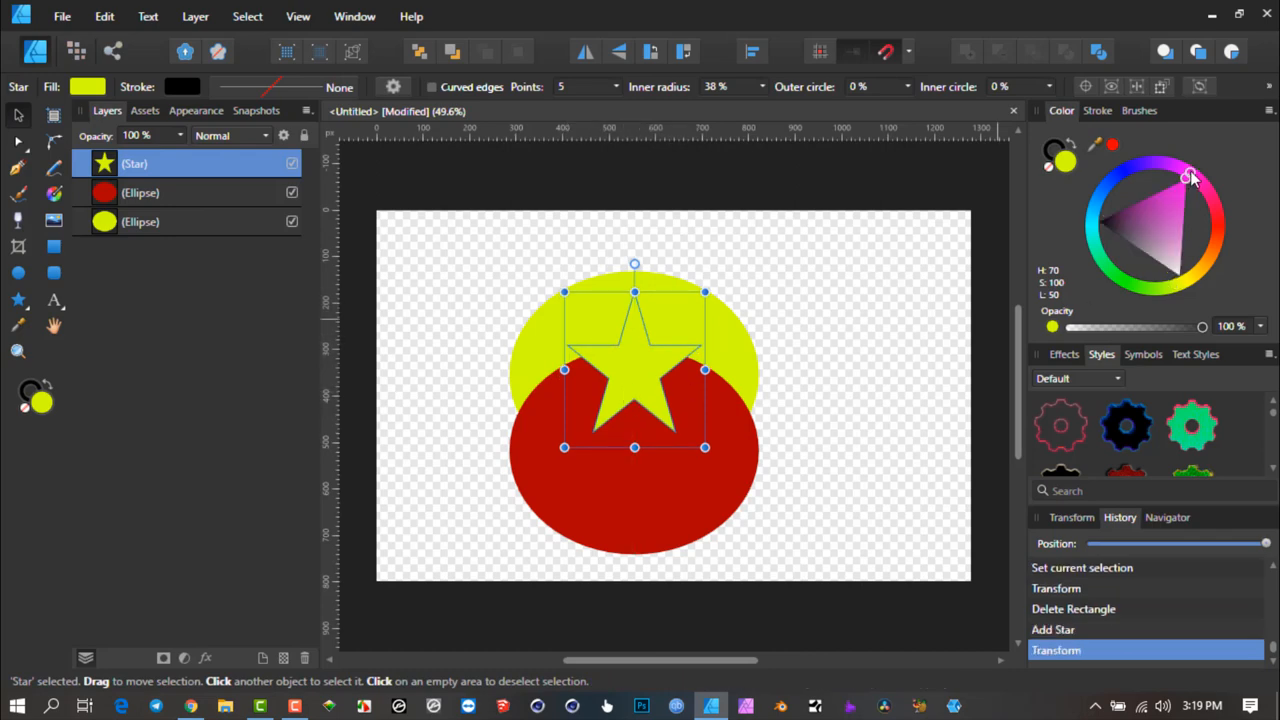
left_click(1176, 168)
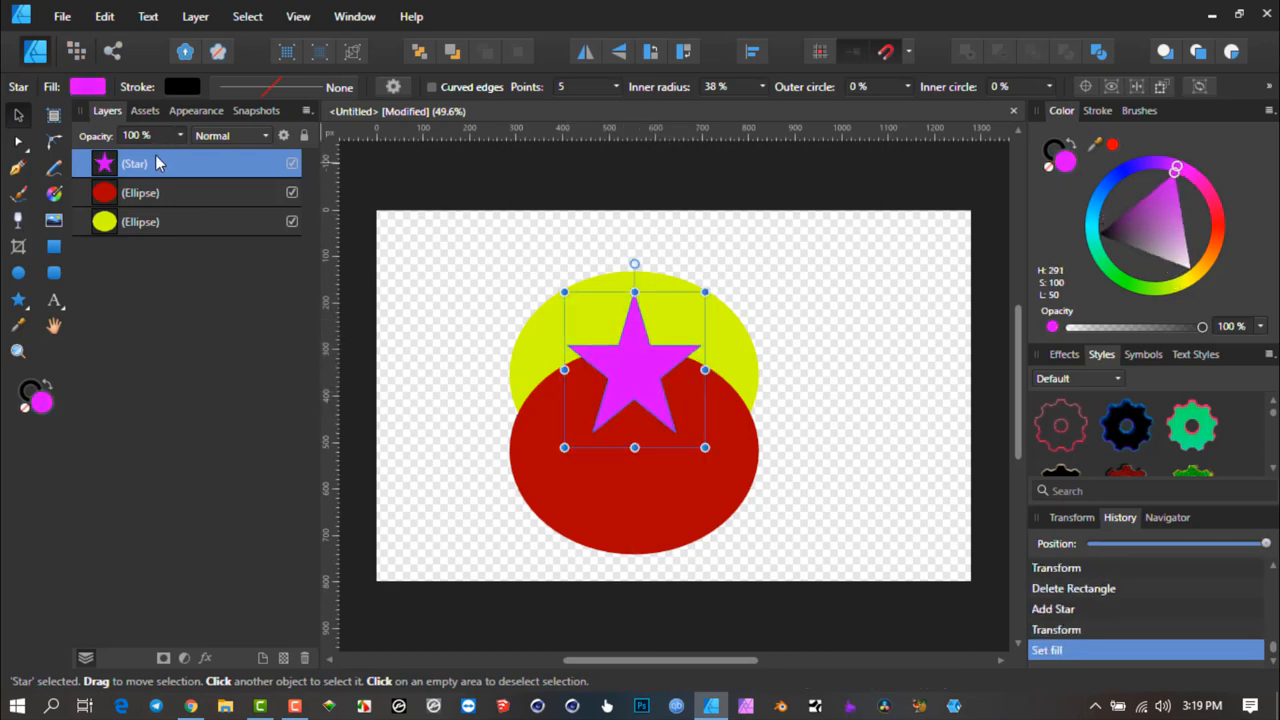
- Set the star's blend mode to Erase, then select the yellow ellipse
left_click(230, 136)
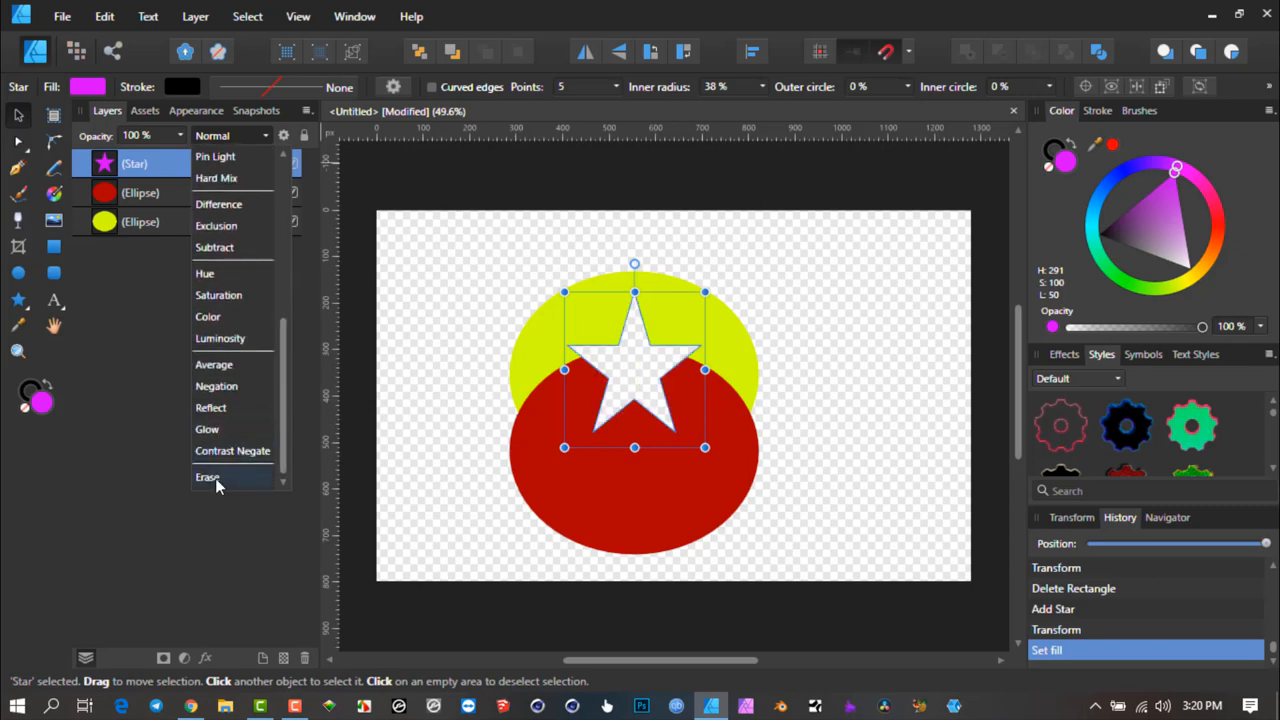
left_click(140, 192)
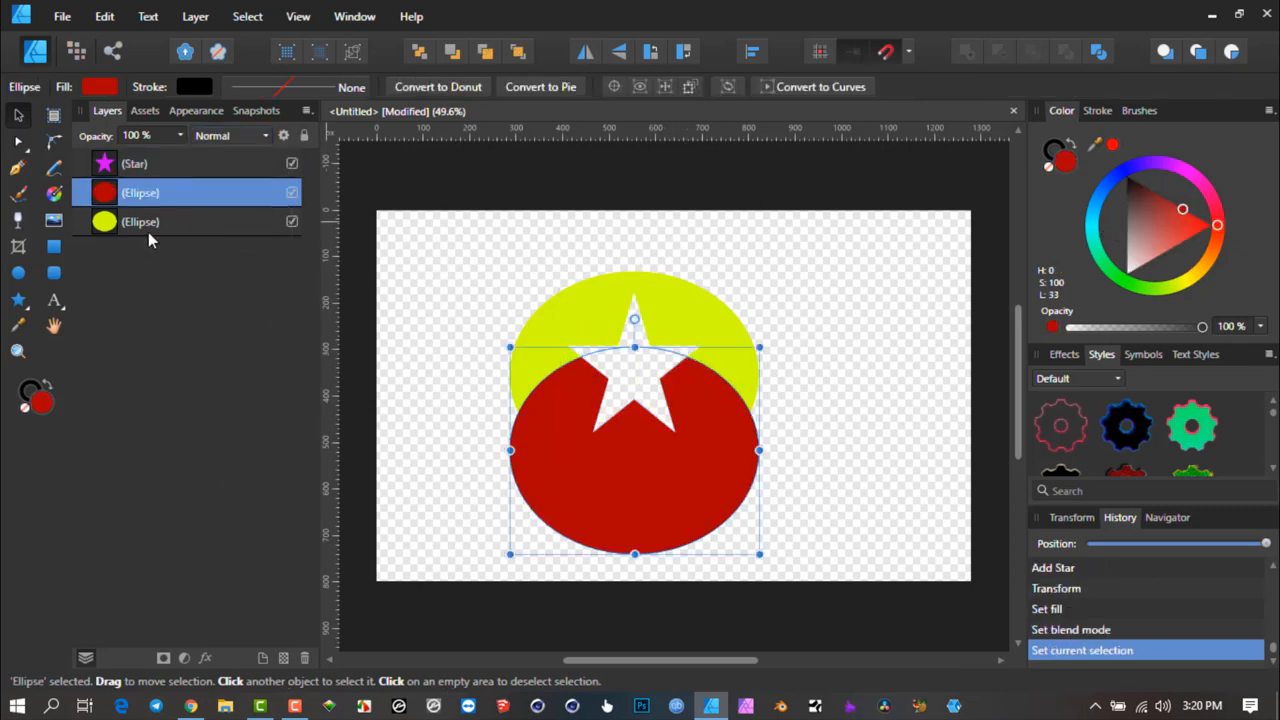
left_click(140, 220)
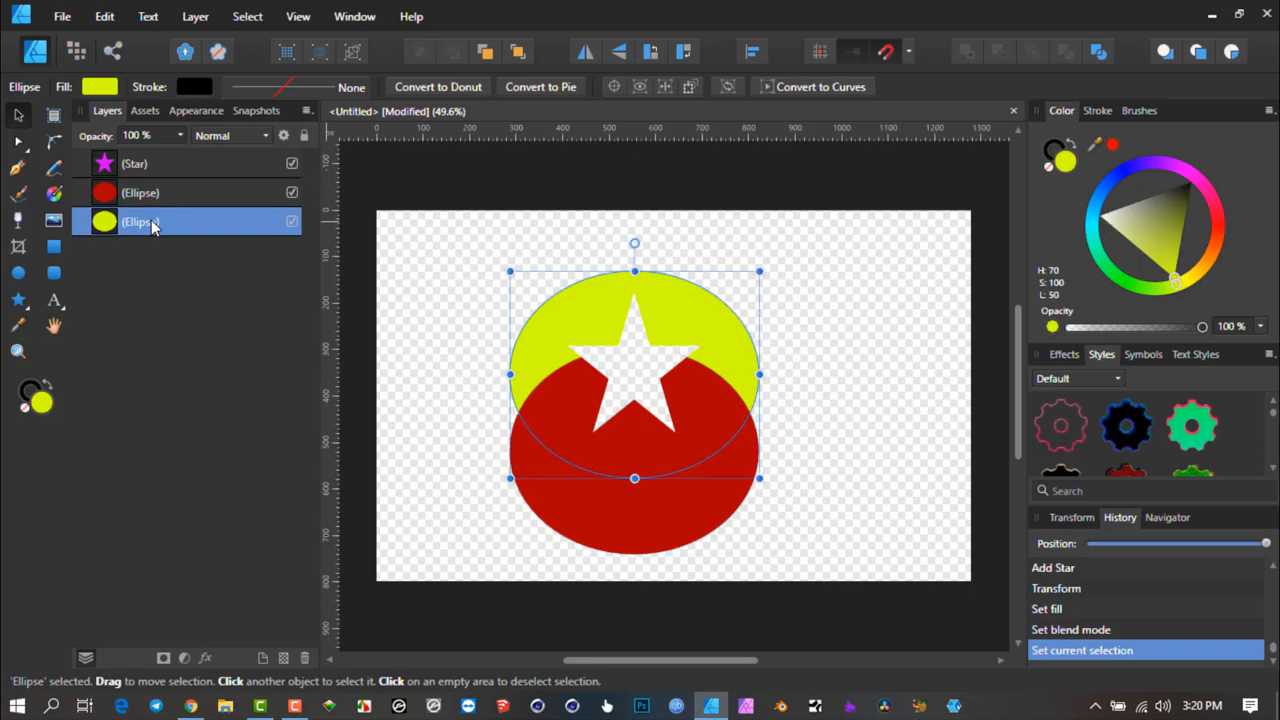
mouse_move(54, 248)
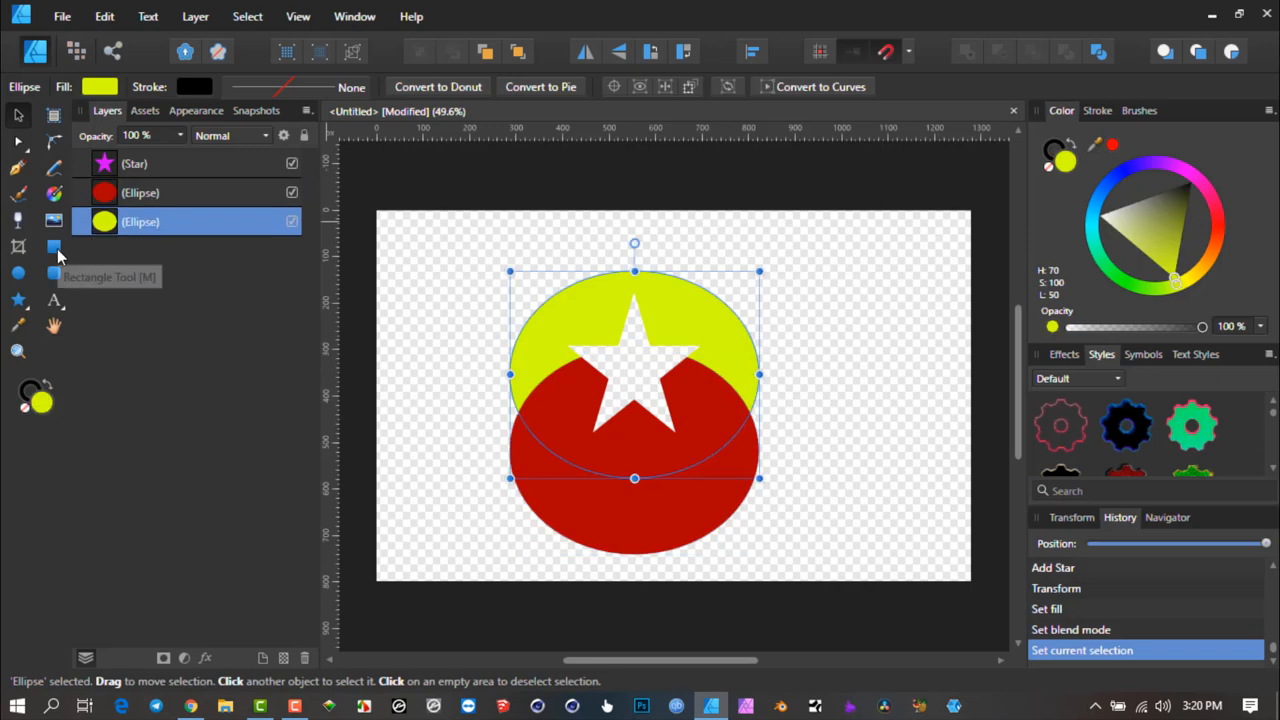
mouse_move(116, 232)
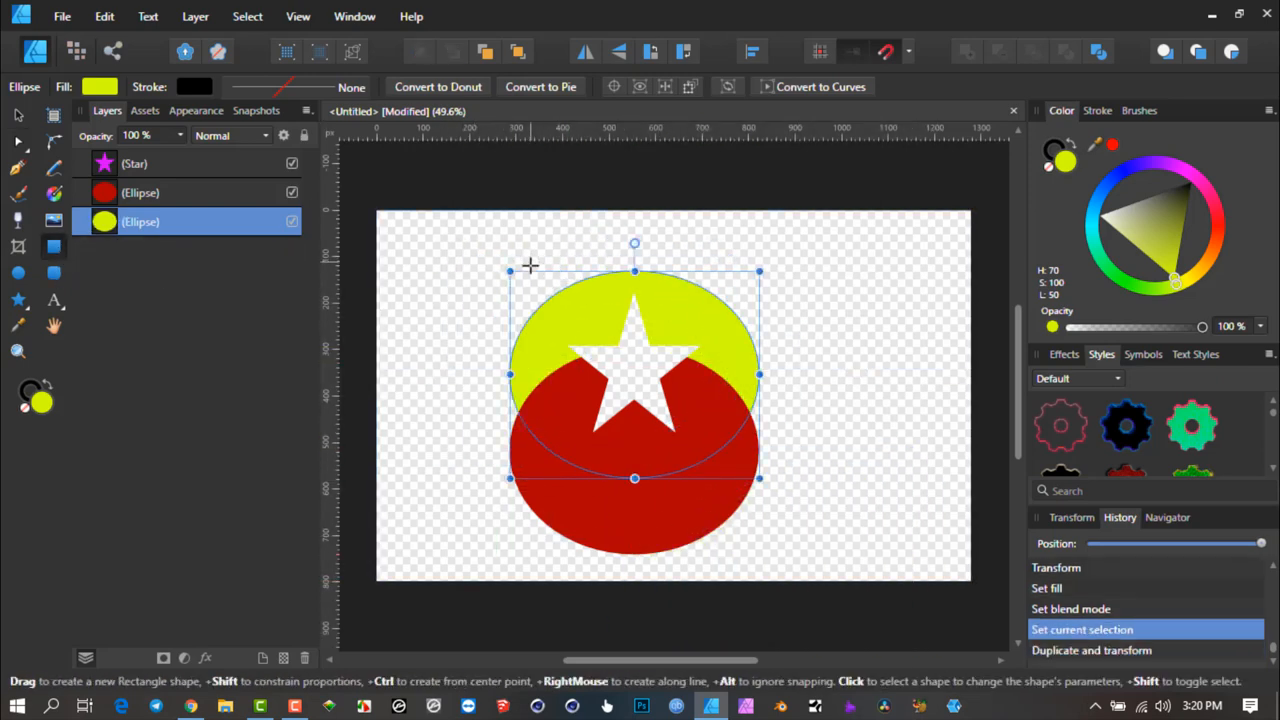
- Draw a large magenta rectangle behind the ellipses so it shows through the star's hole, then select the star
left_click_drag(478, 240, 812, 562)
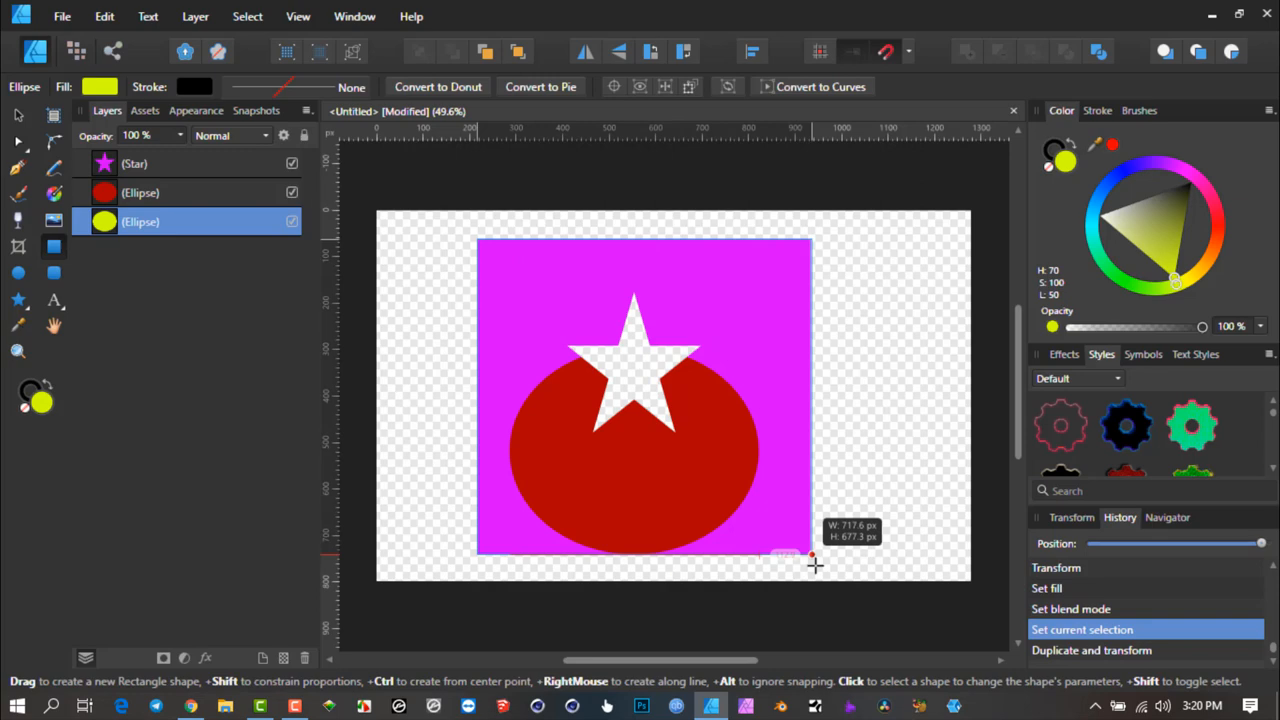
left_click_drag(476, 240, 816, 564)
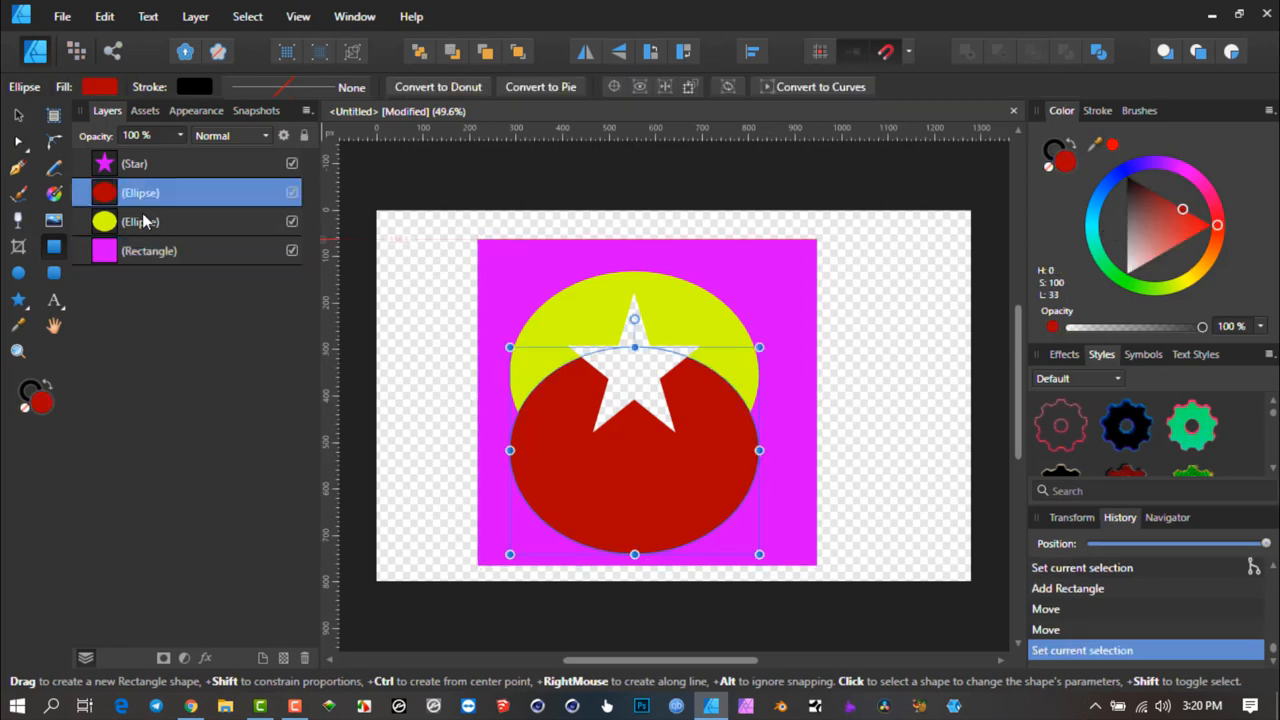
left_click(148, 250)
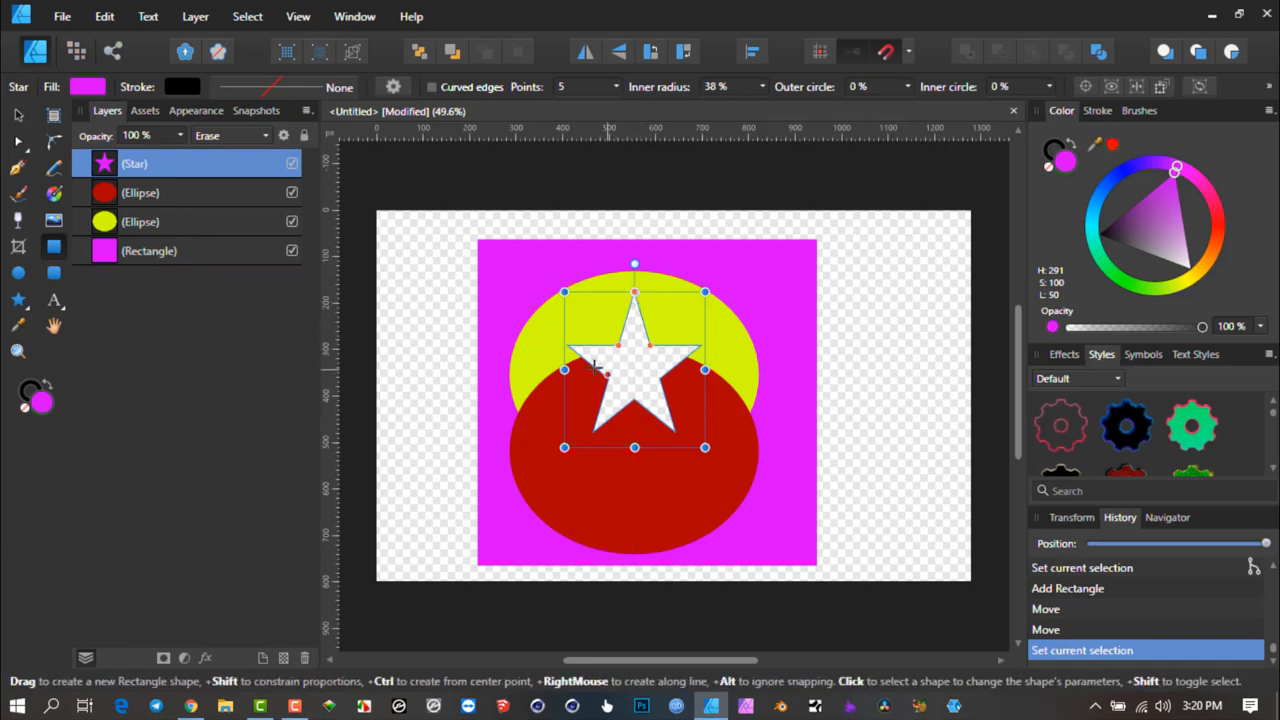
mouse_move(706, 300)
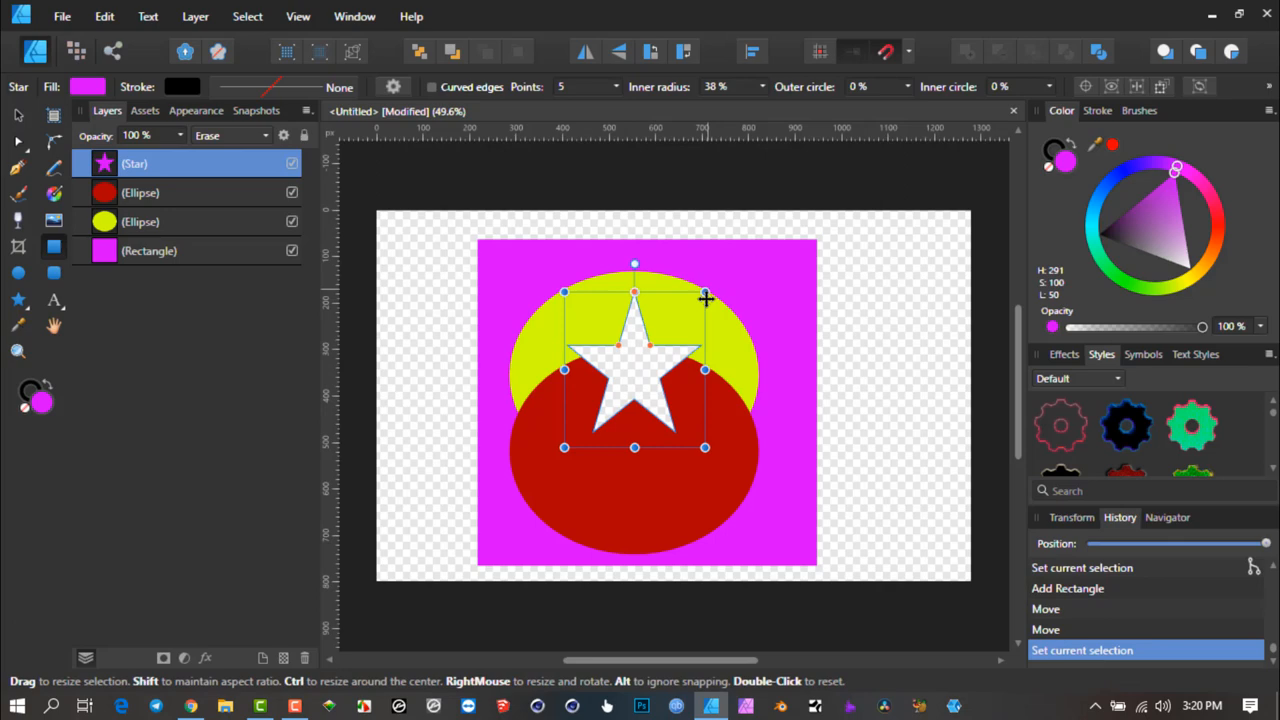
mouse_move(268, 238)
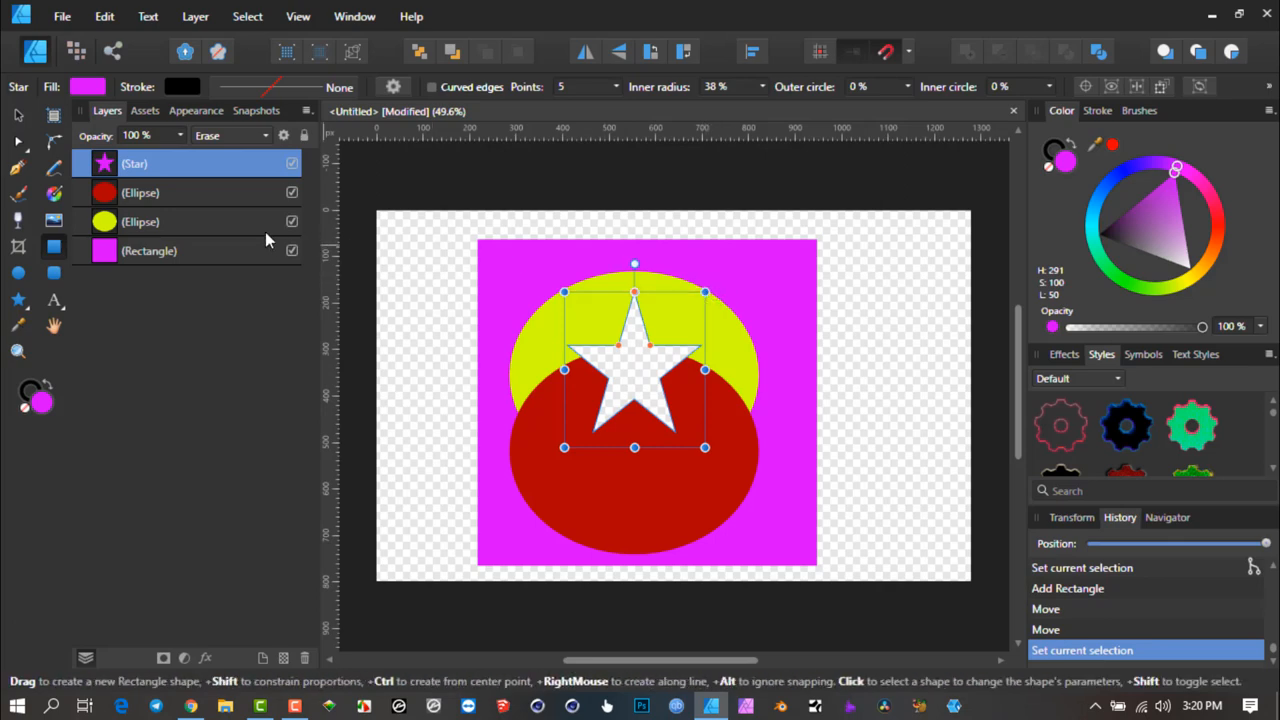
mouse_move(568, 344)
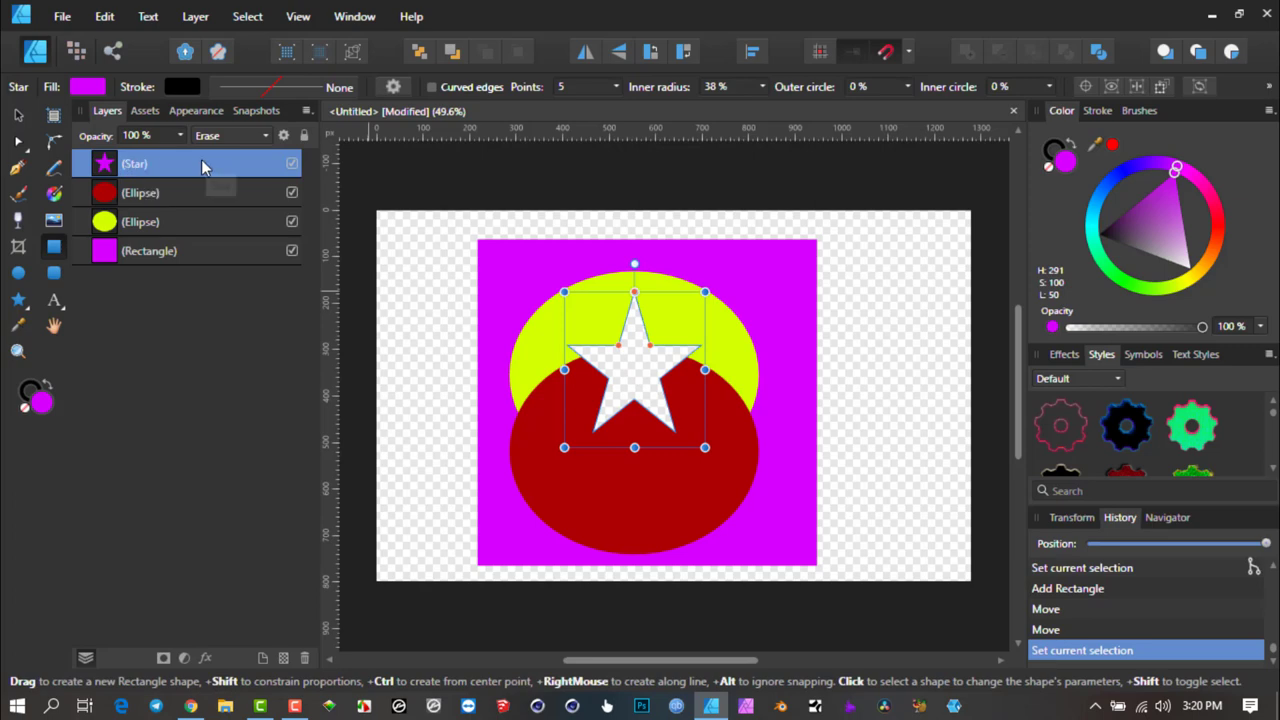
mouse_move(200, 180)
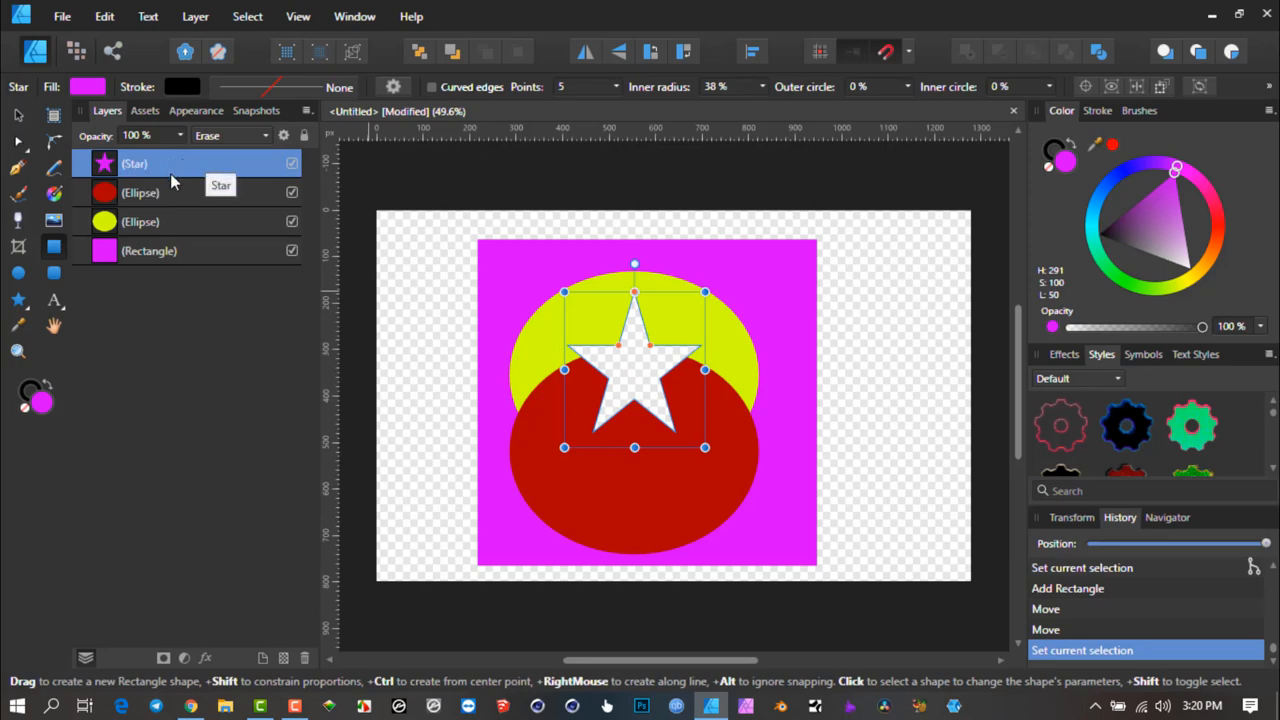
mouse_move(156, 260)
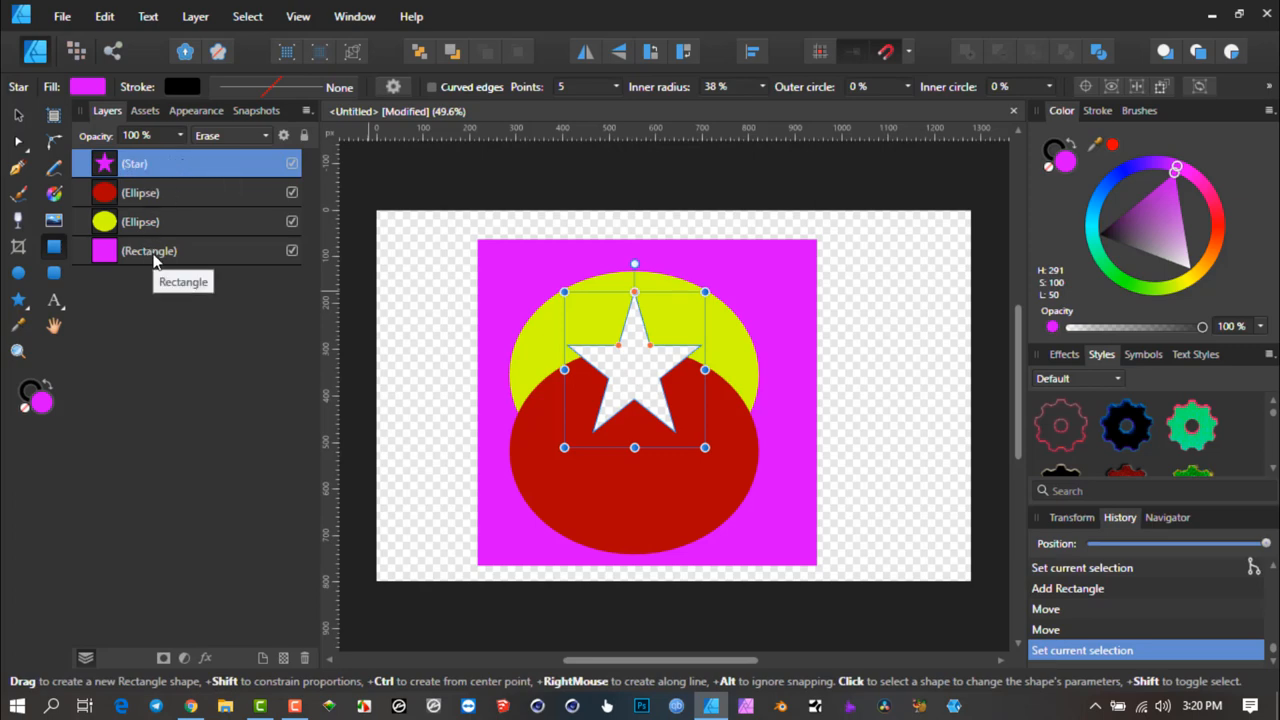
mouse_move(196, 296)
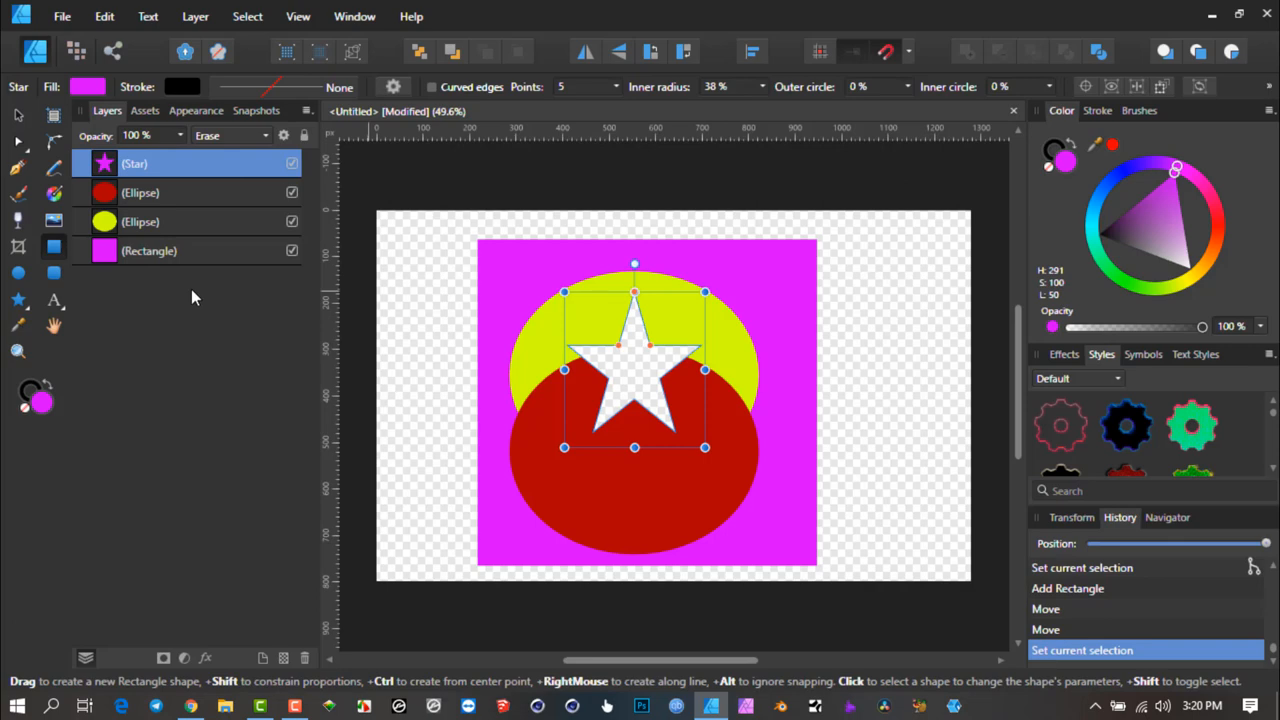
mouse_move(192, 276)
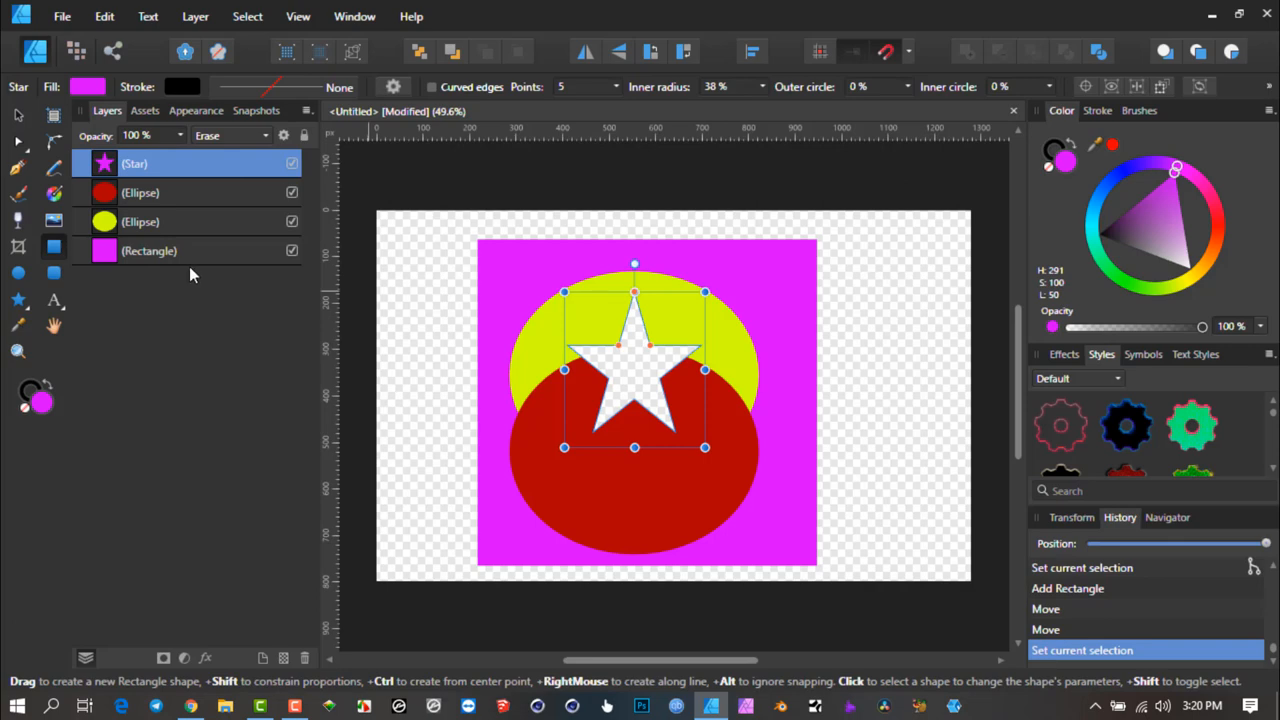
mouse_move(178, 264)
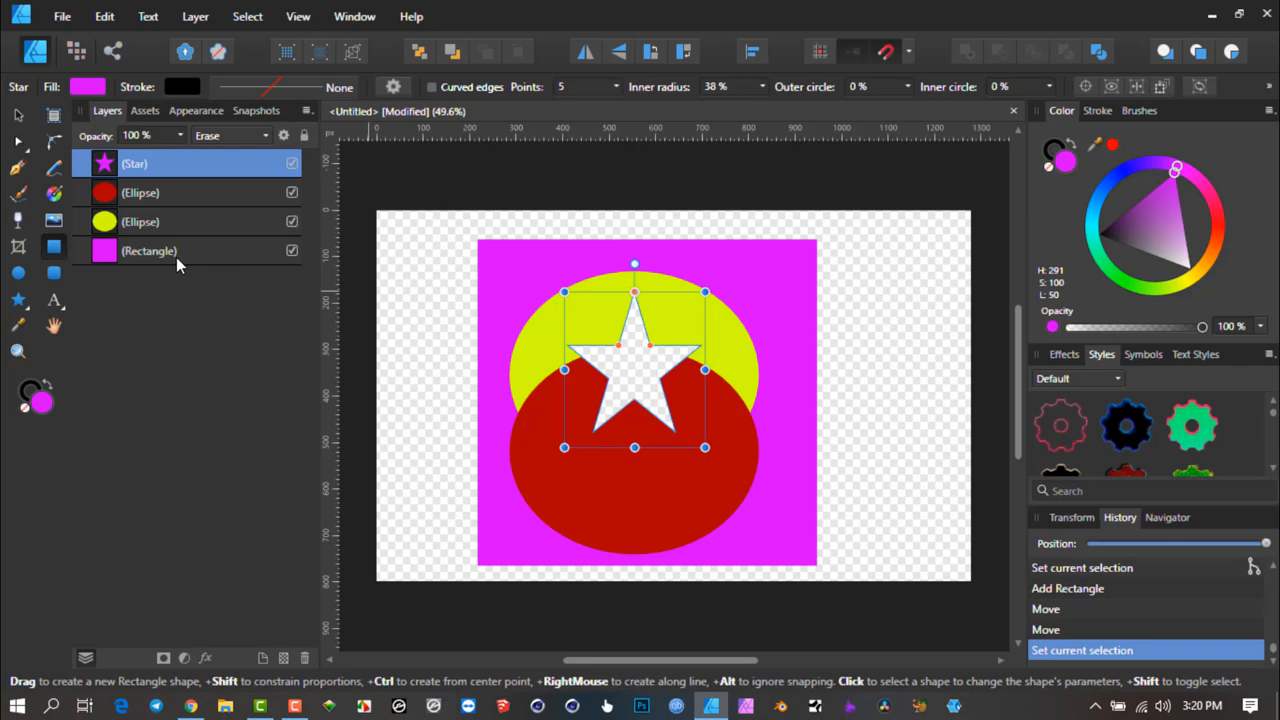
- Duplicate the magenta rectangle, fill the lower copy black and enlarge it into a border
left_click(148, 250)
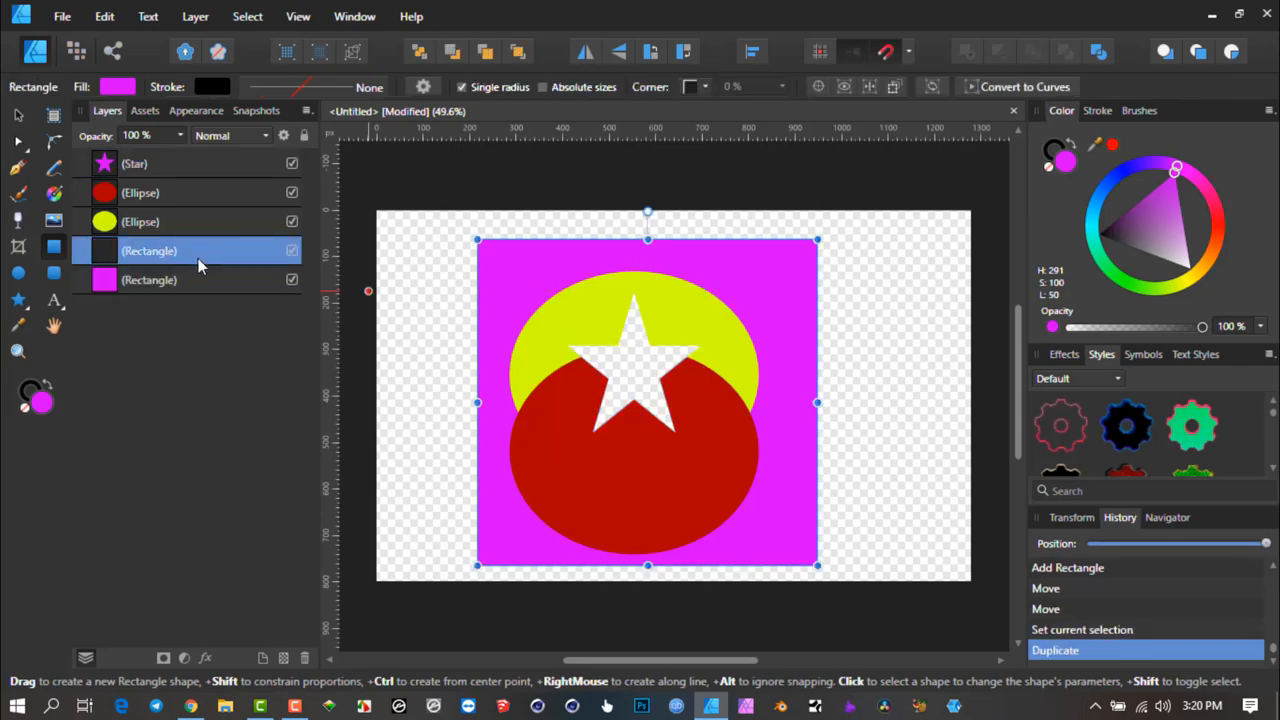
left_click(148, 280)
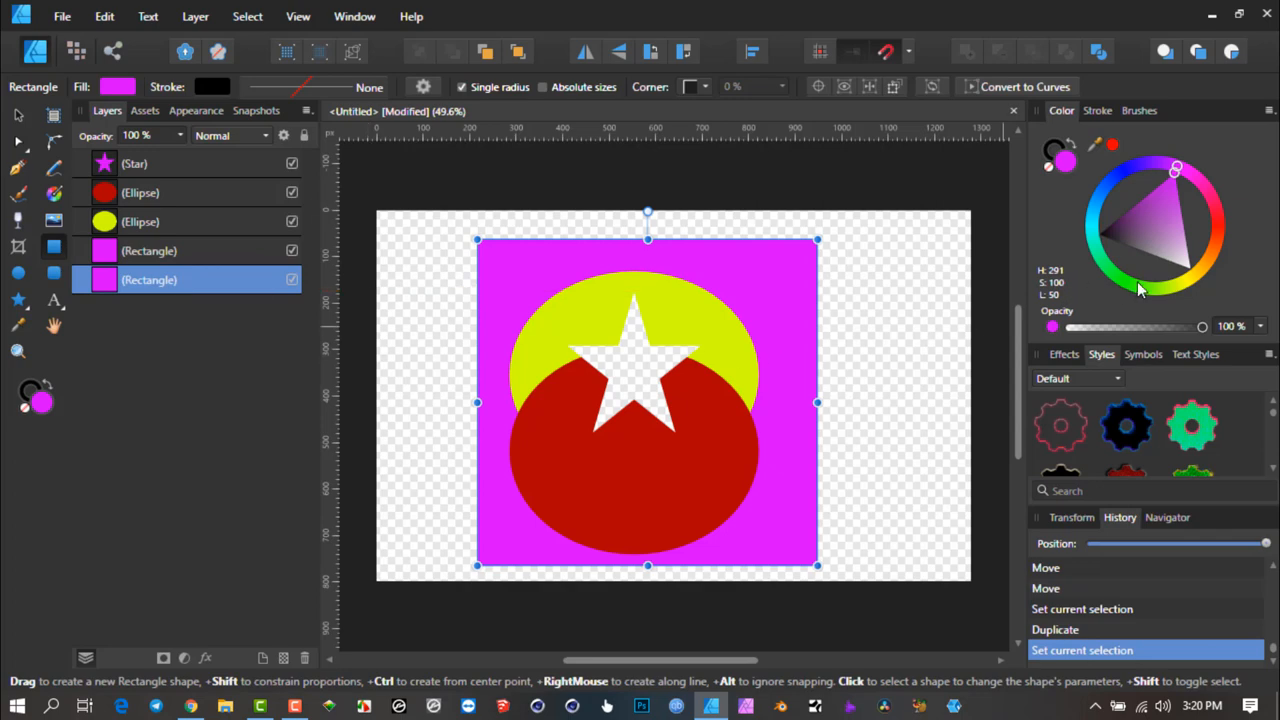
left_click(1100, 236)
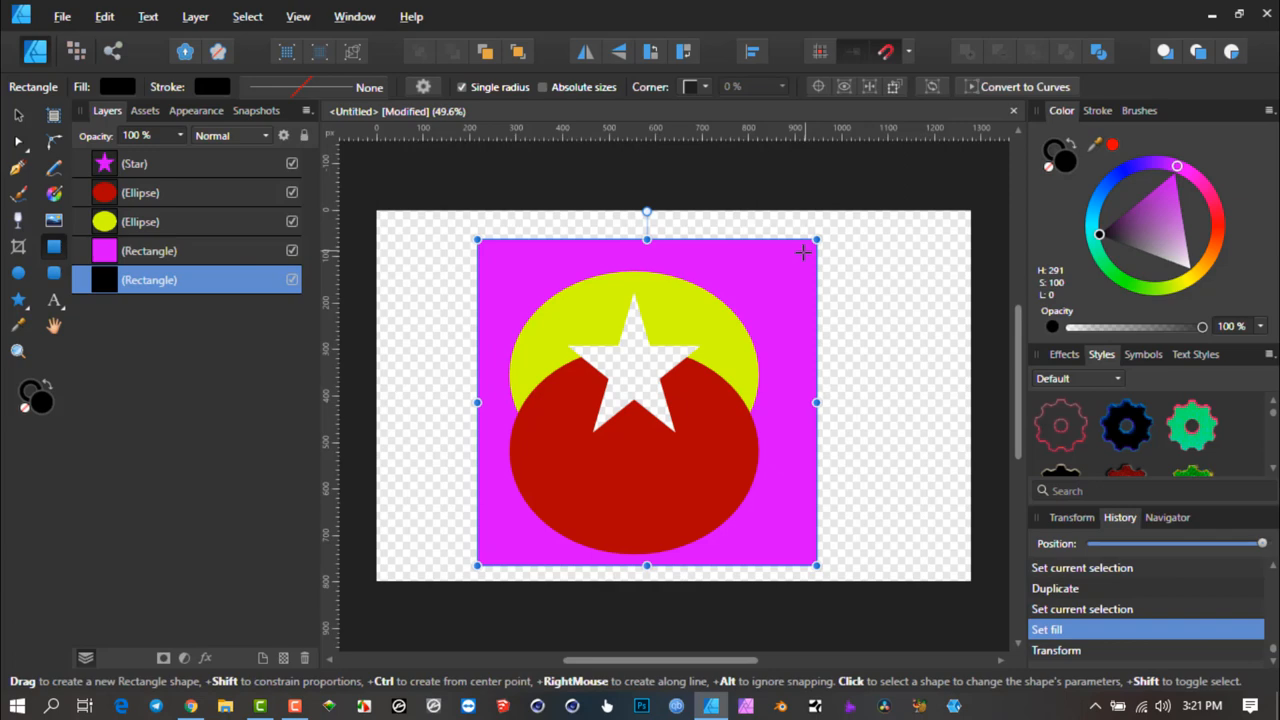
left_click(150, 250)
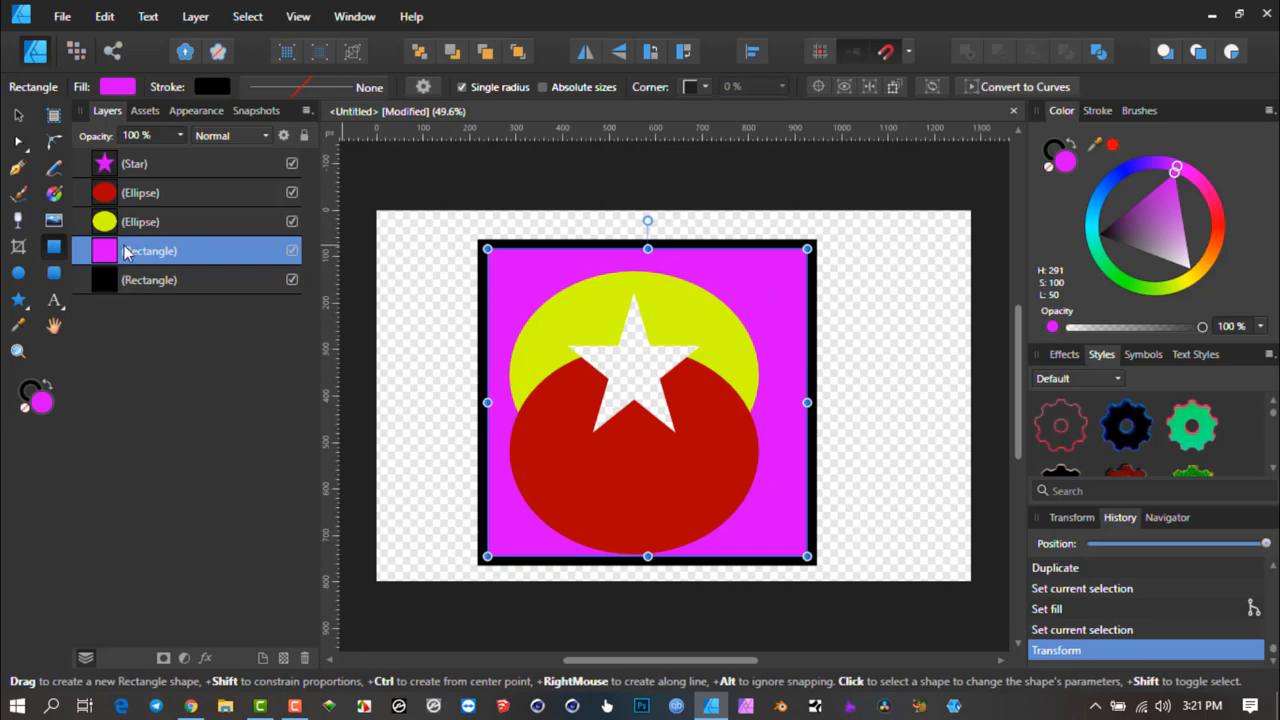
mouse_move(140, 280)
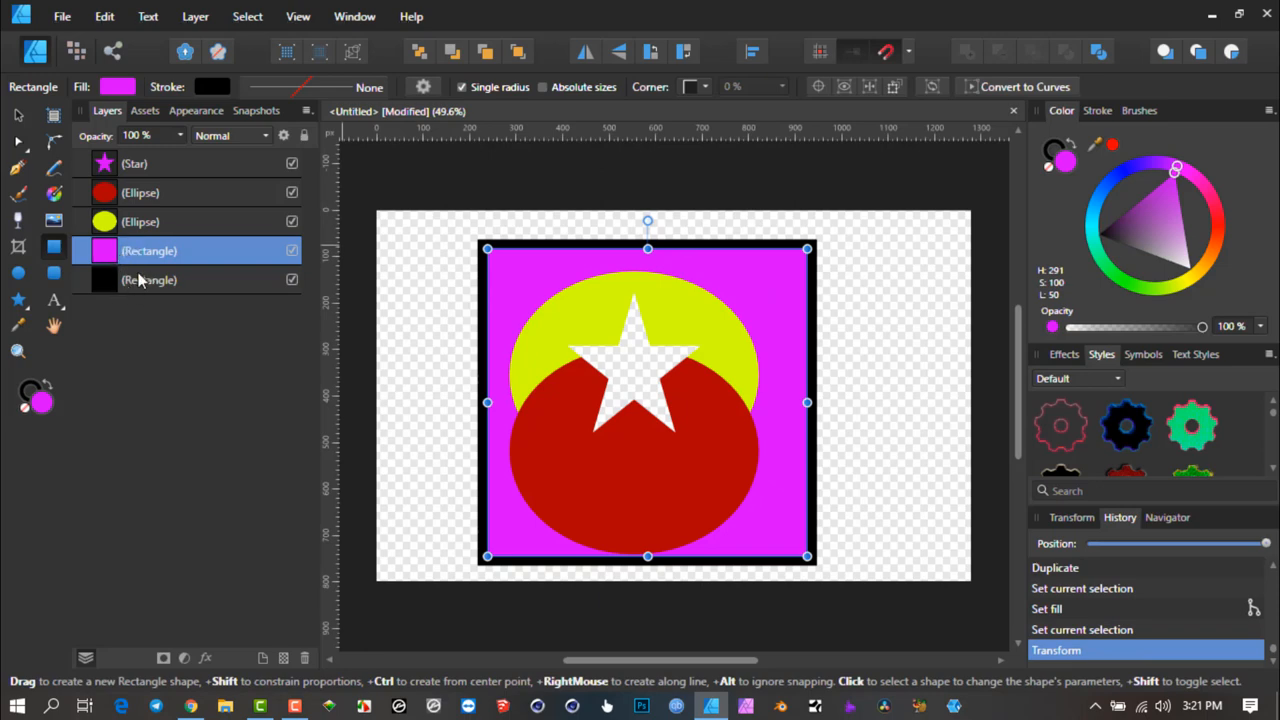
mouse_move(516, 270)
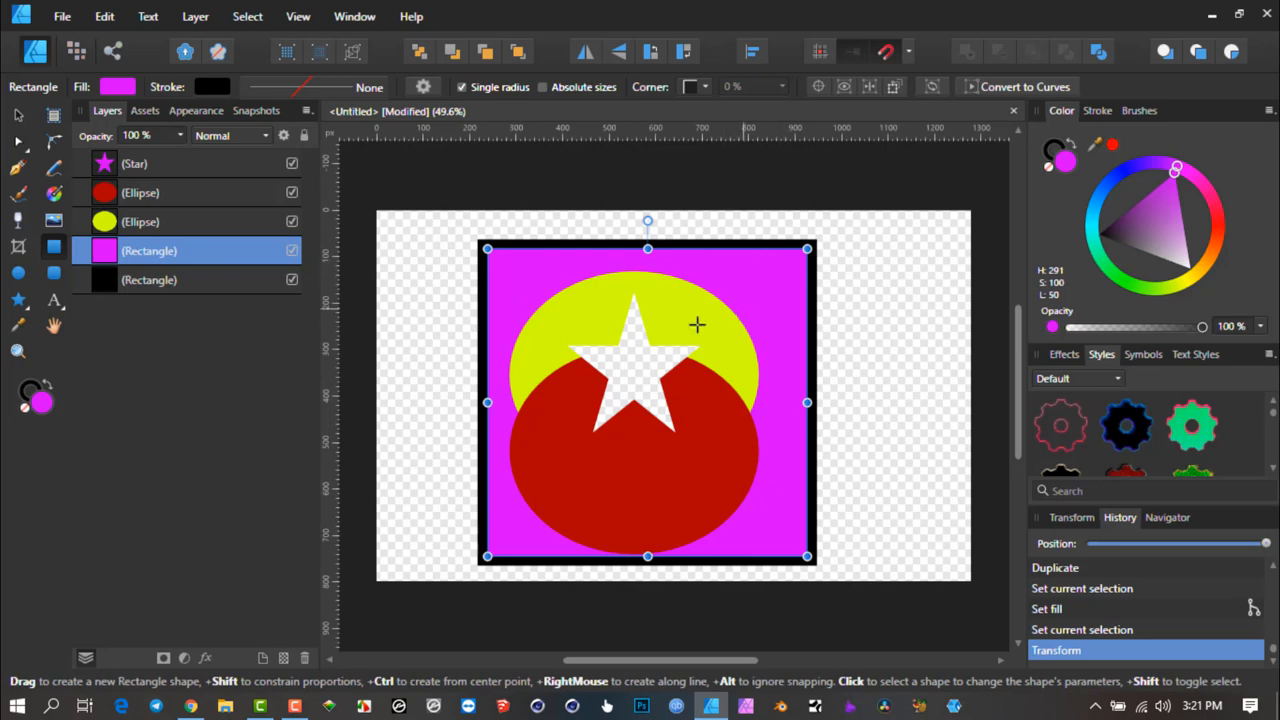
mouse_move(596, 356)
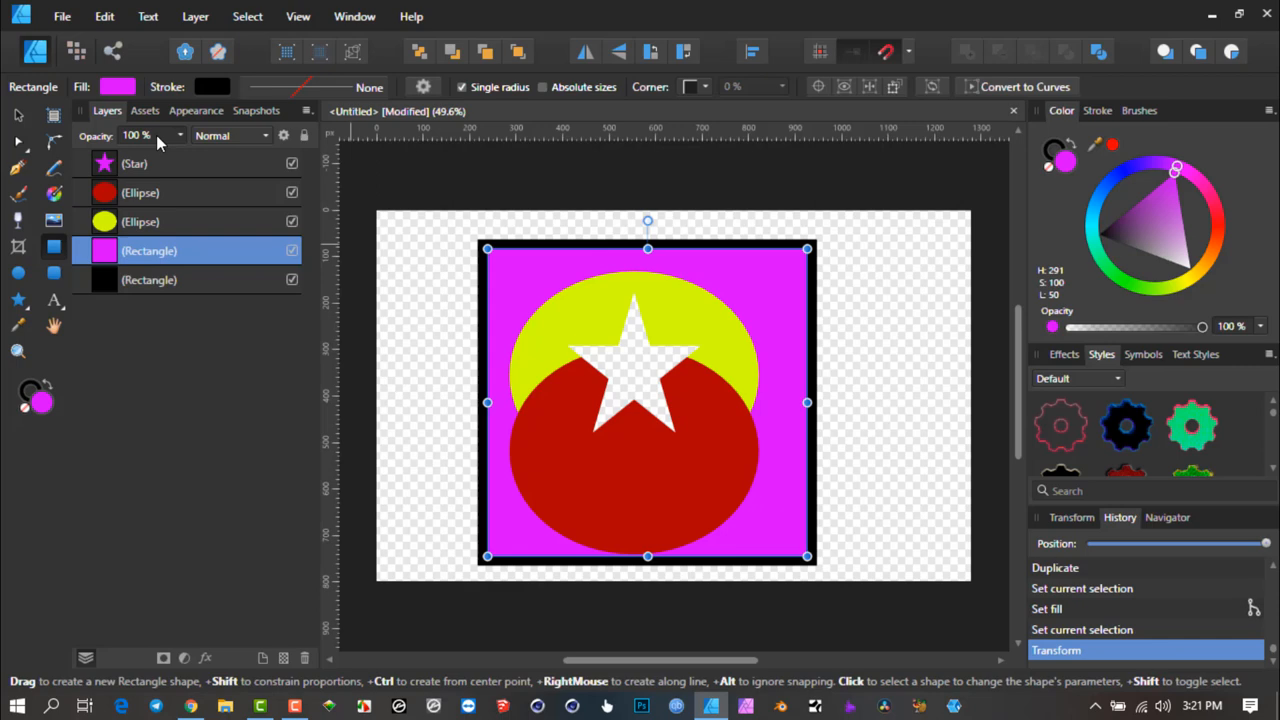
mouse_move(552, 330)
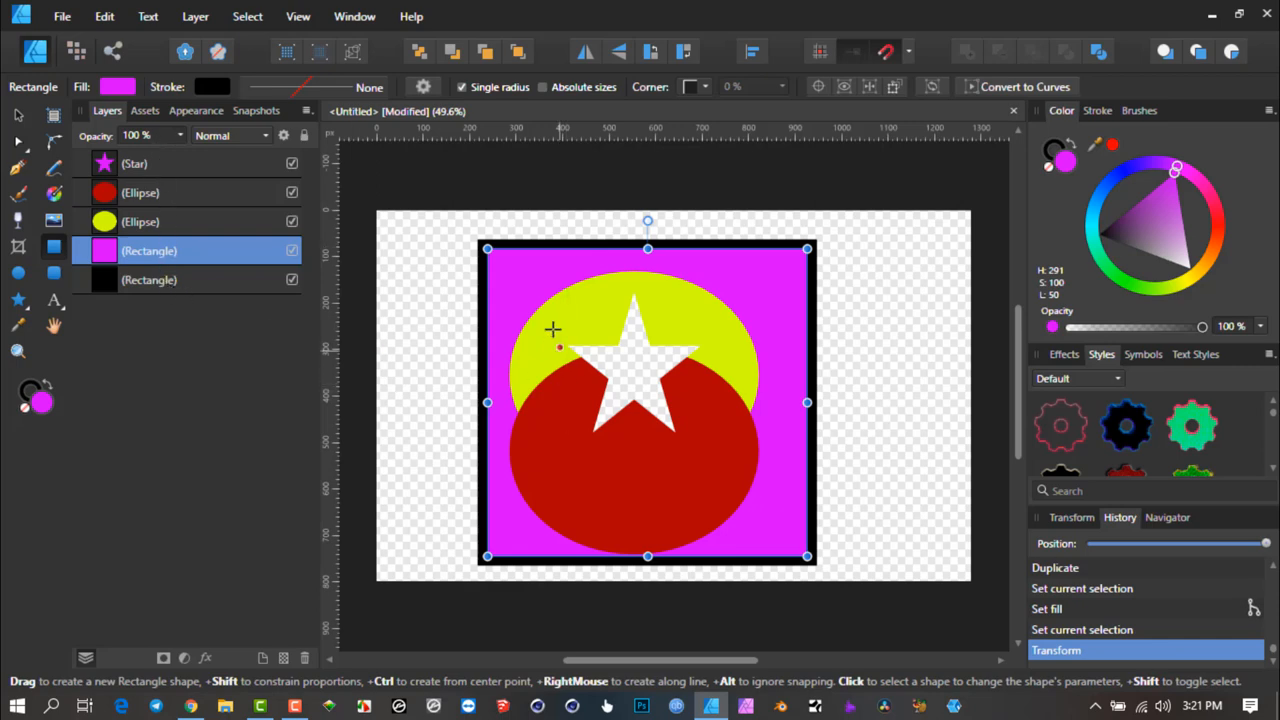
mouse_move(660, 396)
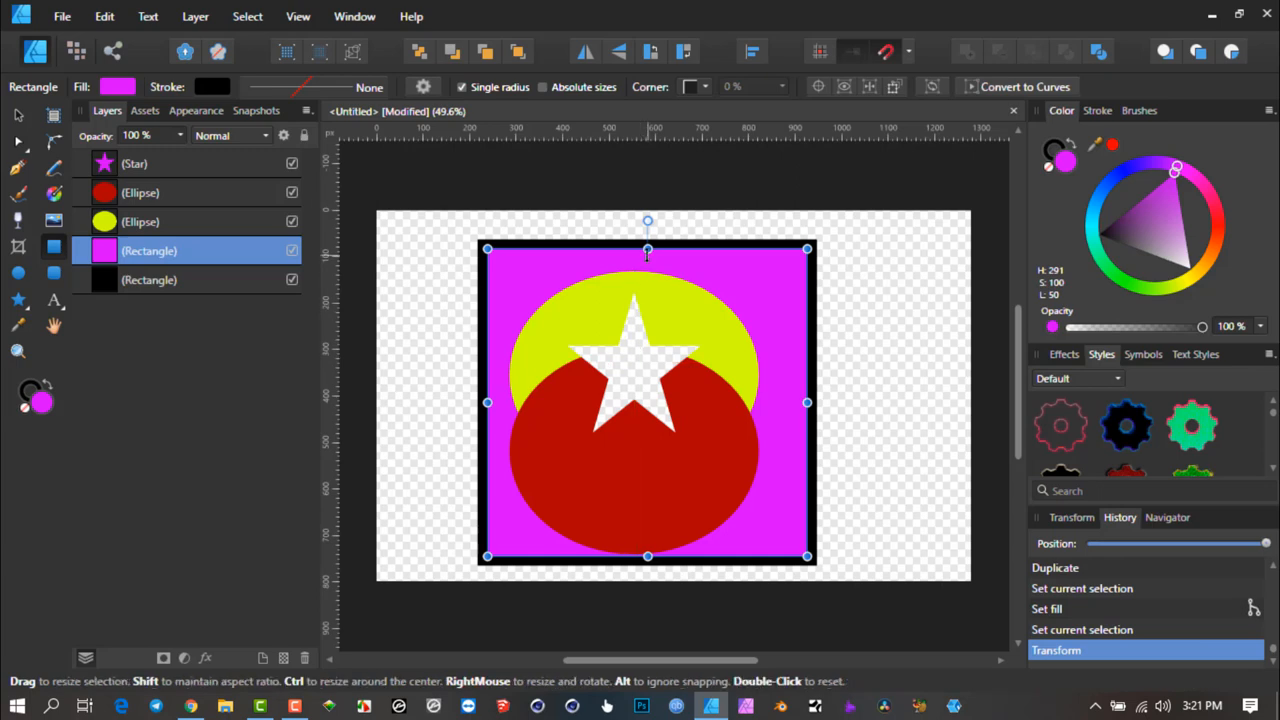
mouse_move(150, 288)
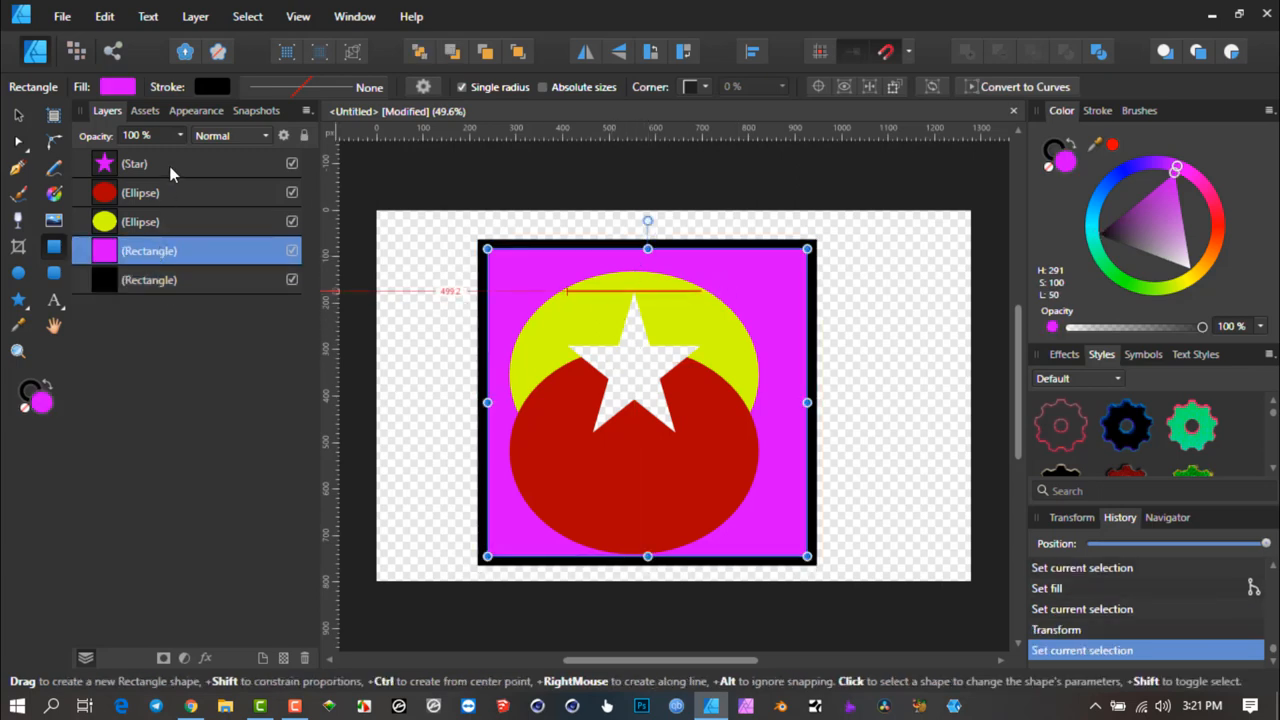
left_click(134, 164)
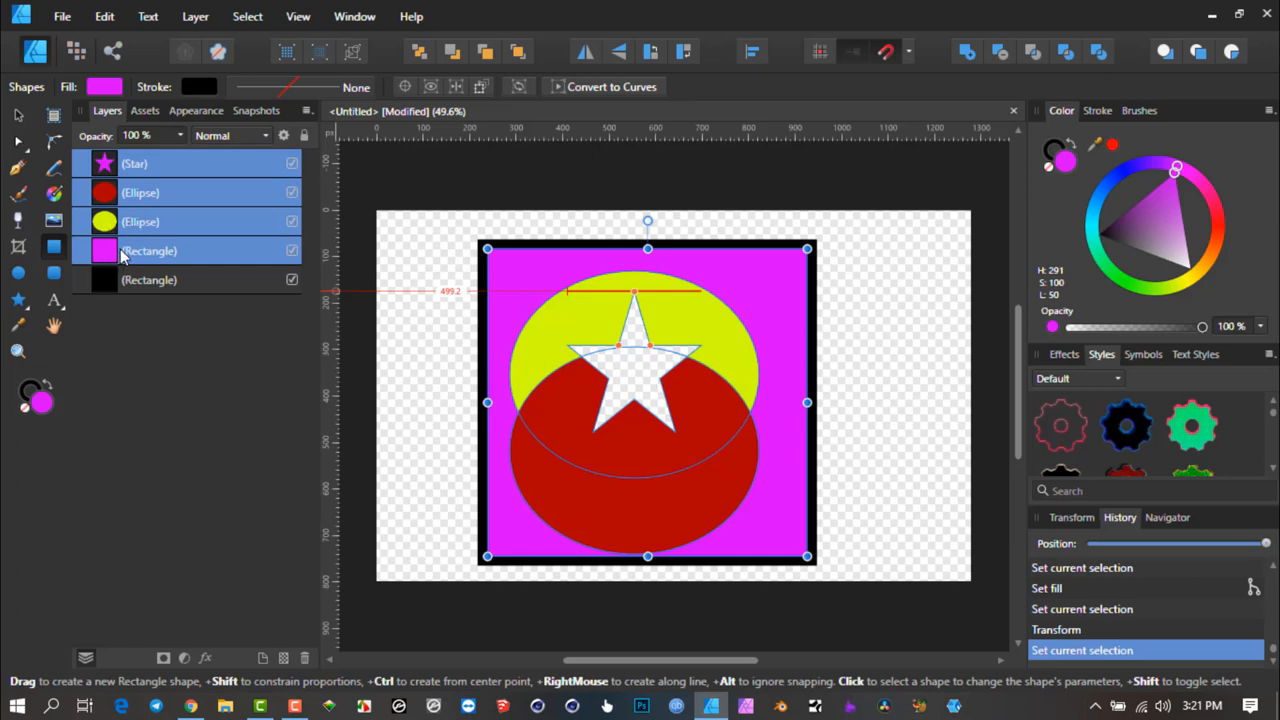
mouse_move(120, 244)
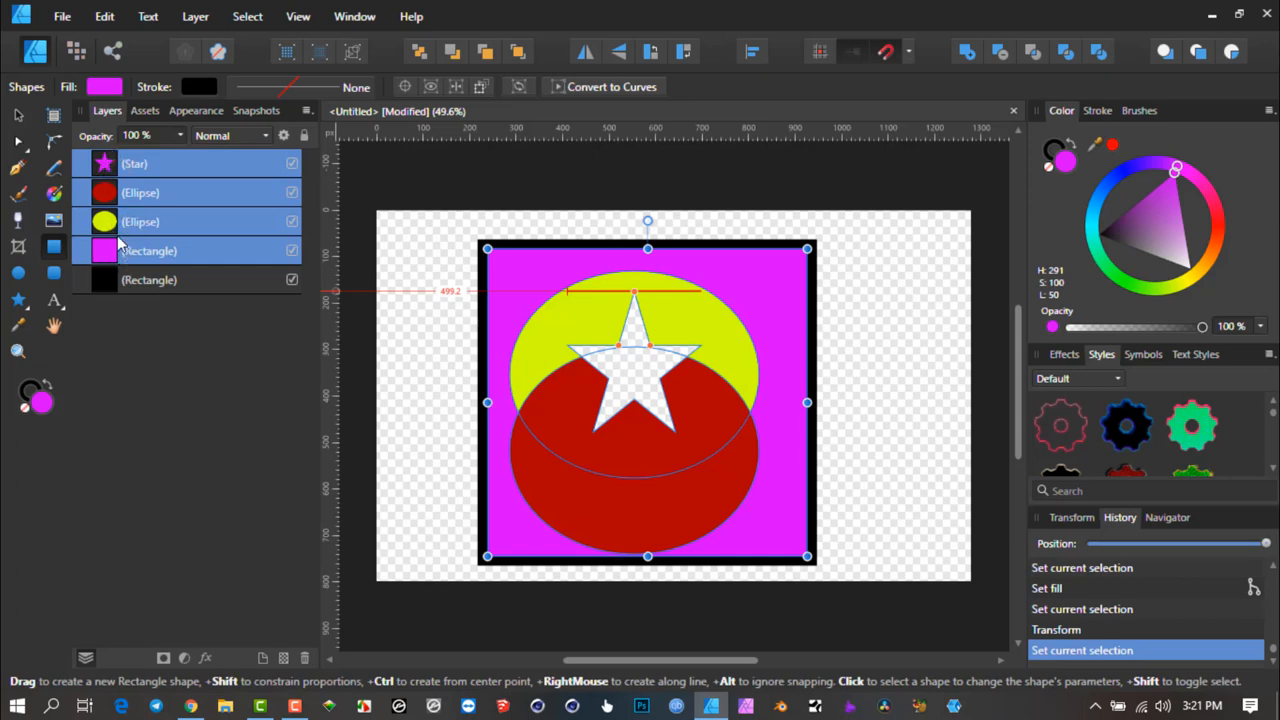
mouse_move(128, 290)
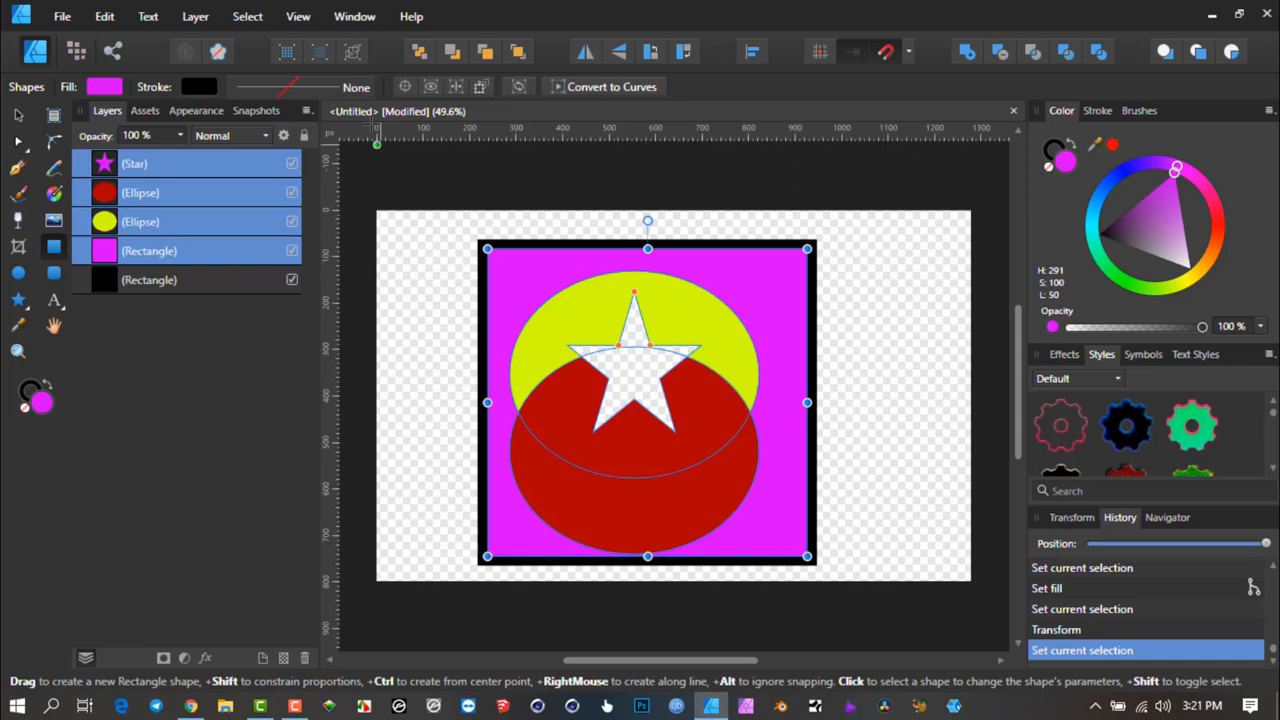
mouse_move(148, 16)
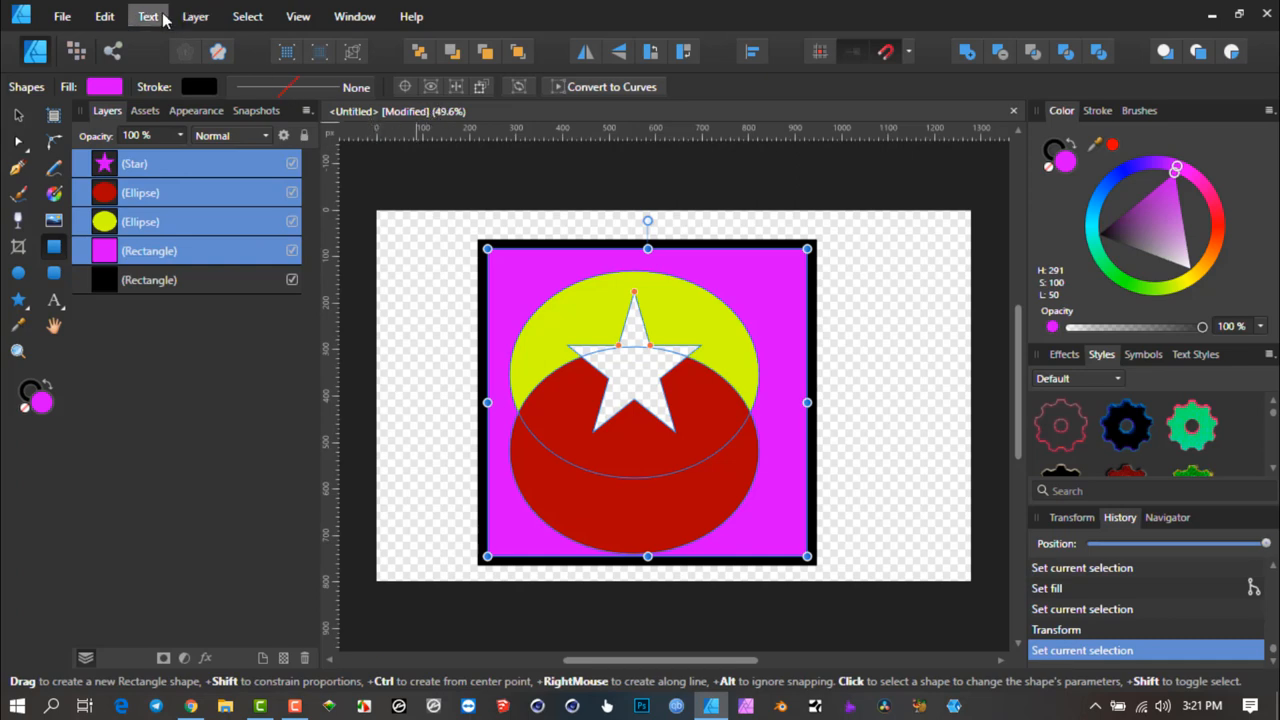
- Group the selected star, ellipses and magenta rectangle via Layer > Group, leaving the black rectangle outside
left_click(196, 16)
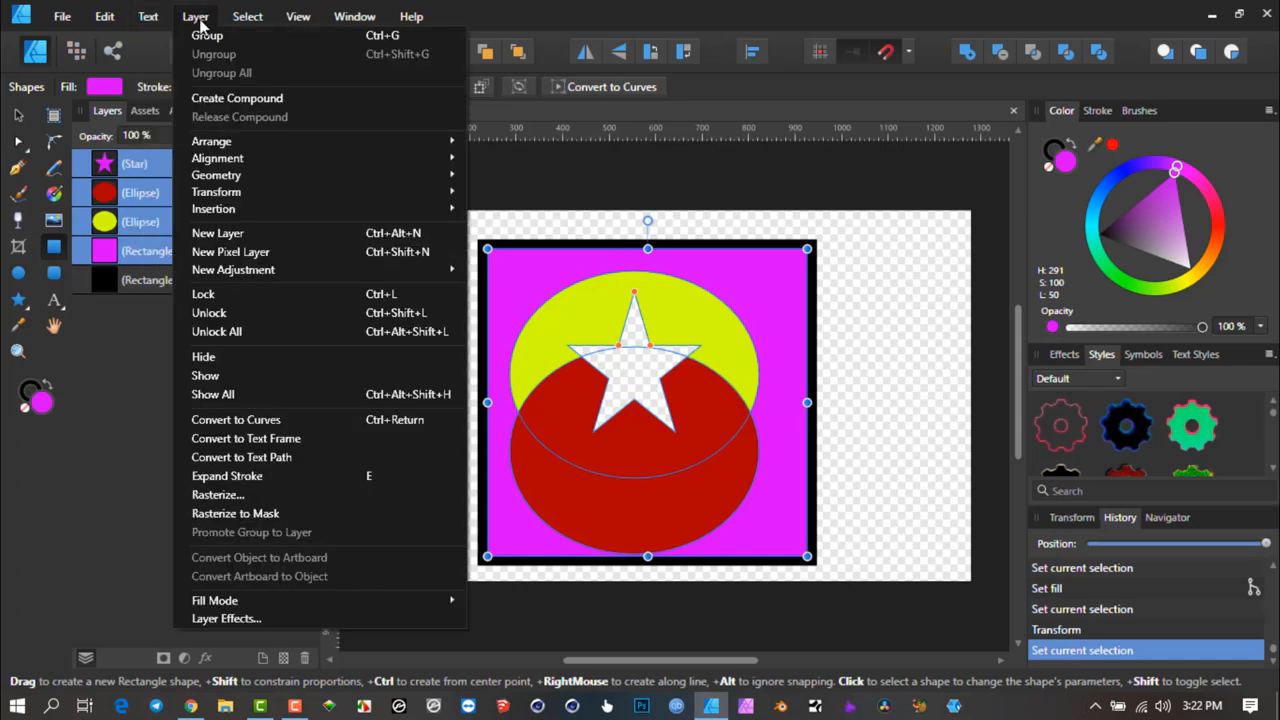
left_click(208, 36)
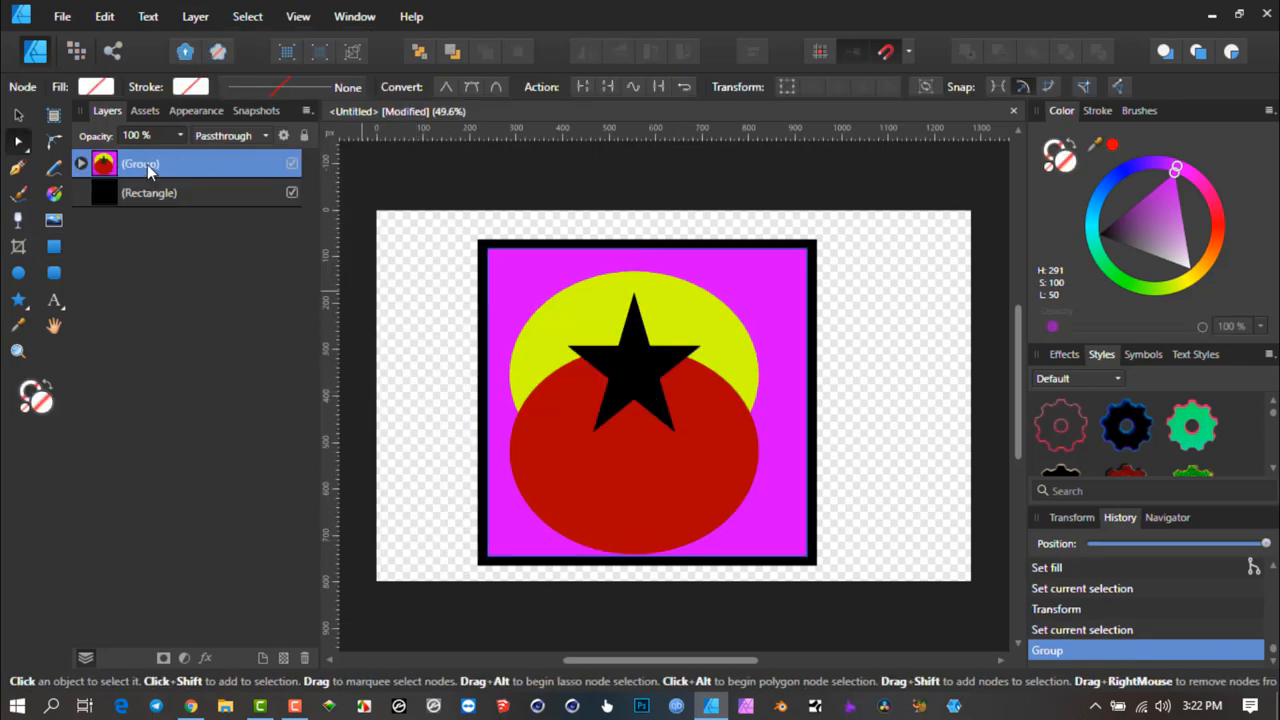
left_click(80, 164)
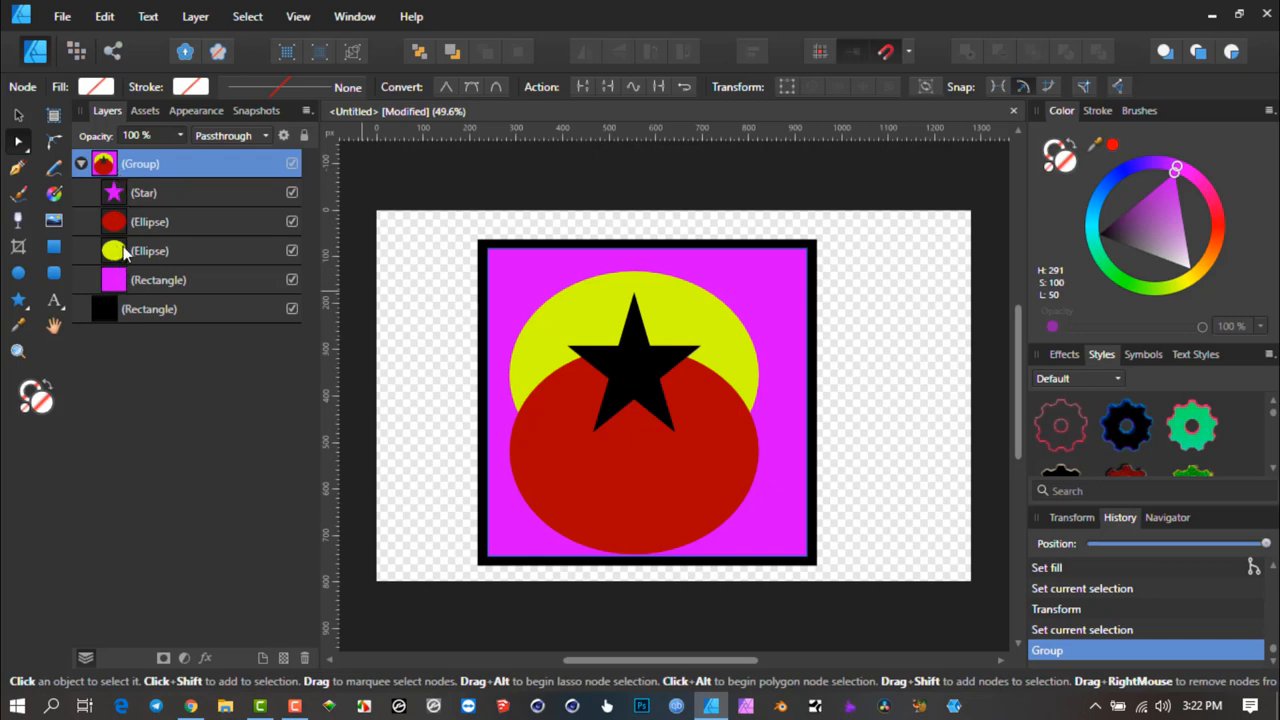
- Collapse and re-expand the group to show the star, ellipses and magenta rectangle inside it
left_click(80, 164)
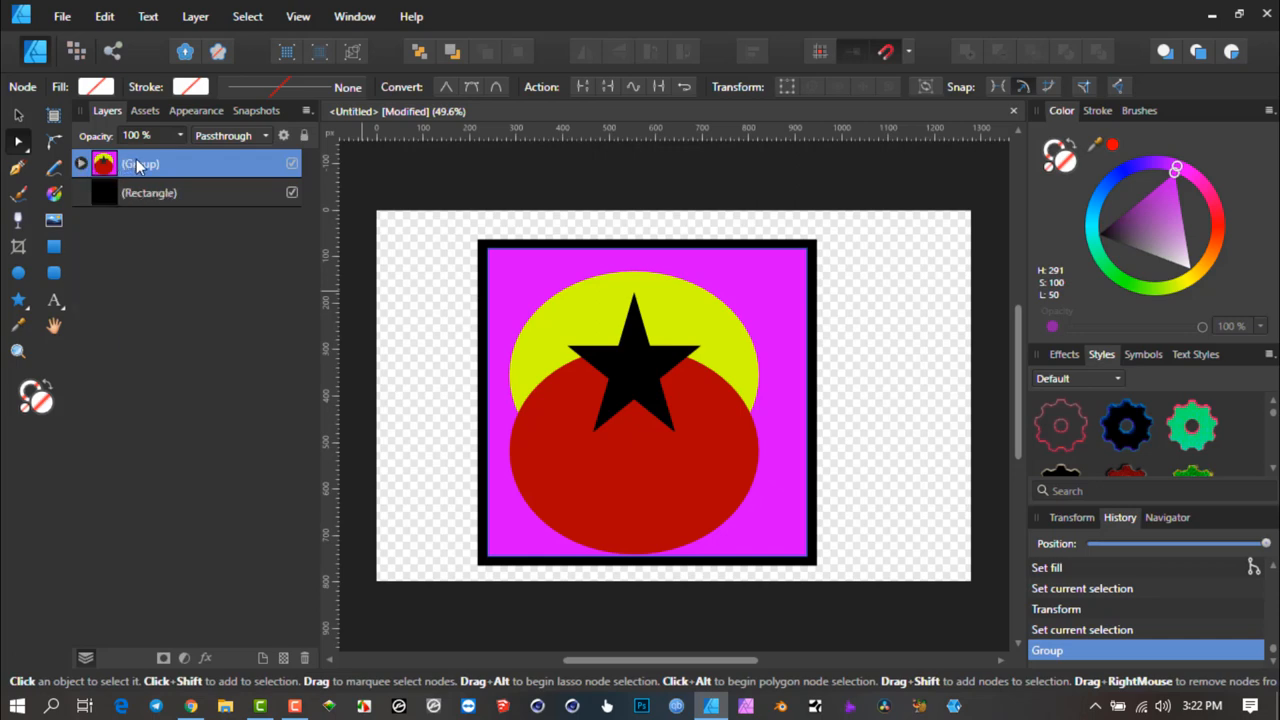
mouse_move(150, 200)
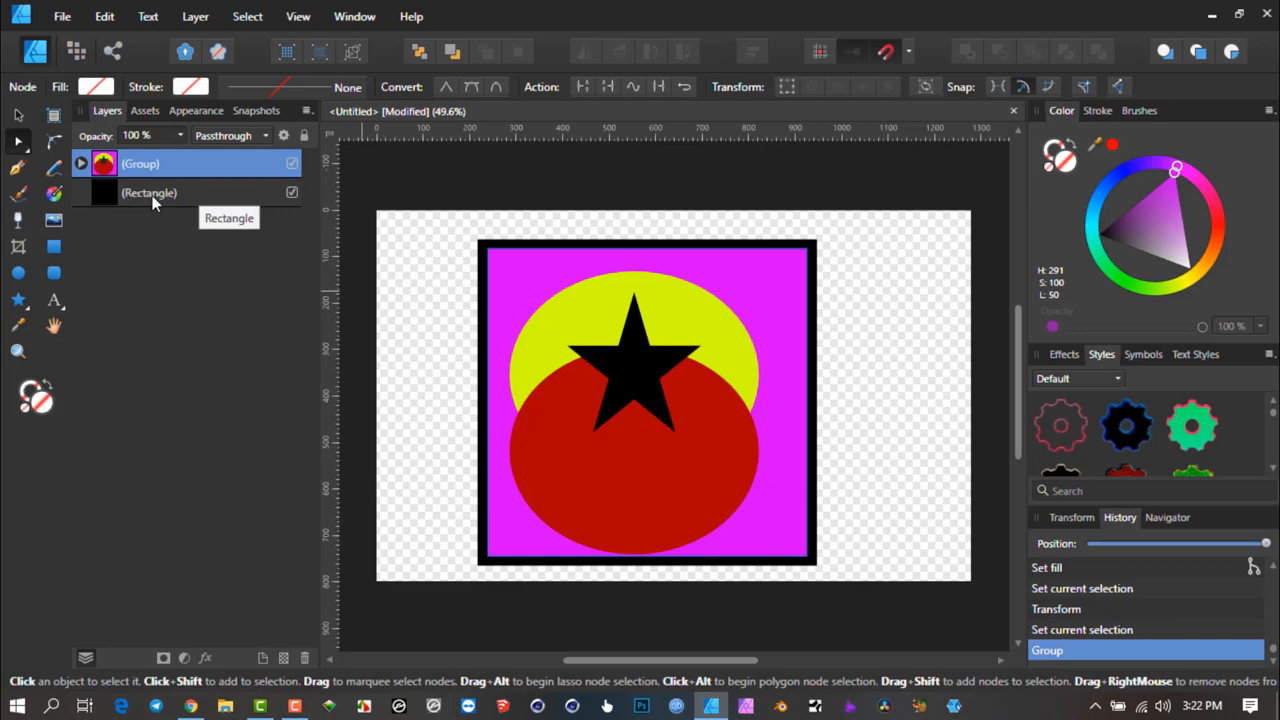
mouse_move(584, 410)
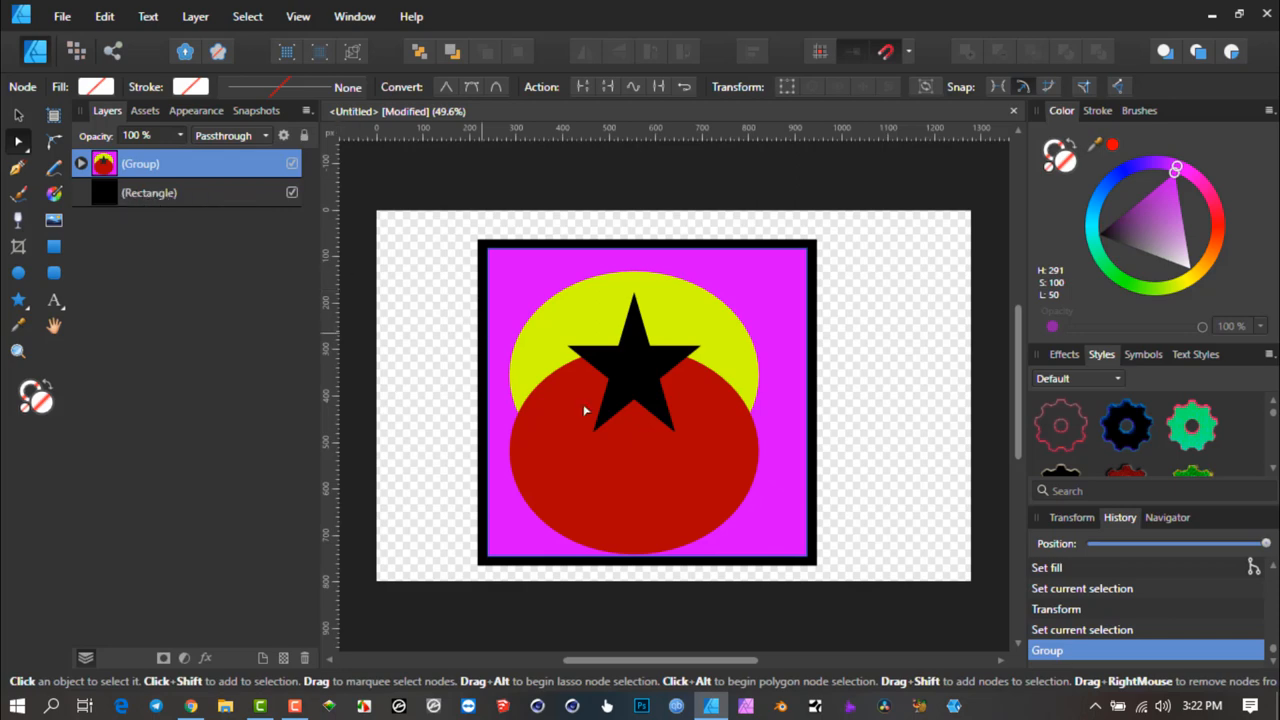
left_click(80, 164)
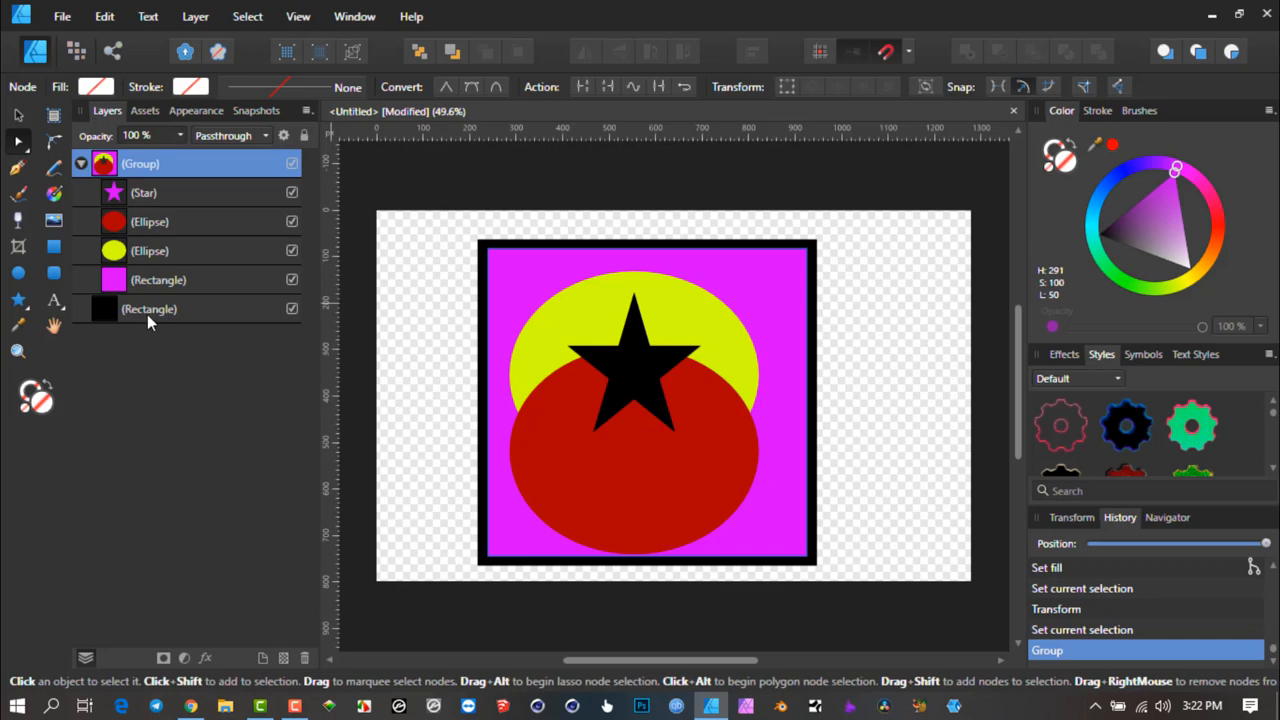
mouse_move(248, 368)
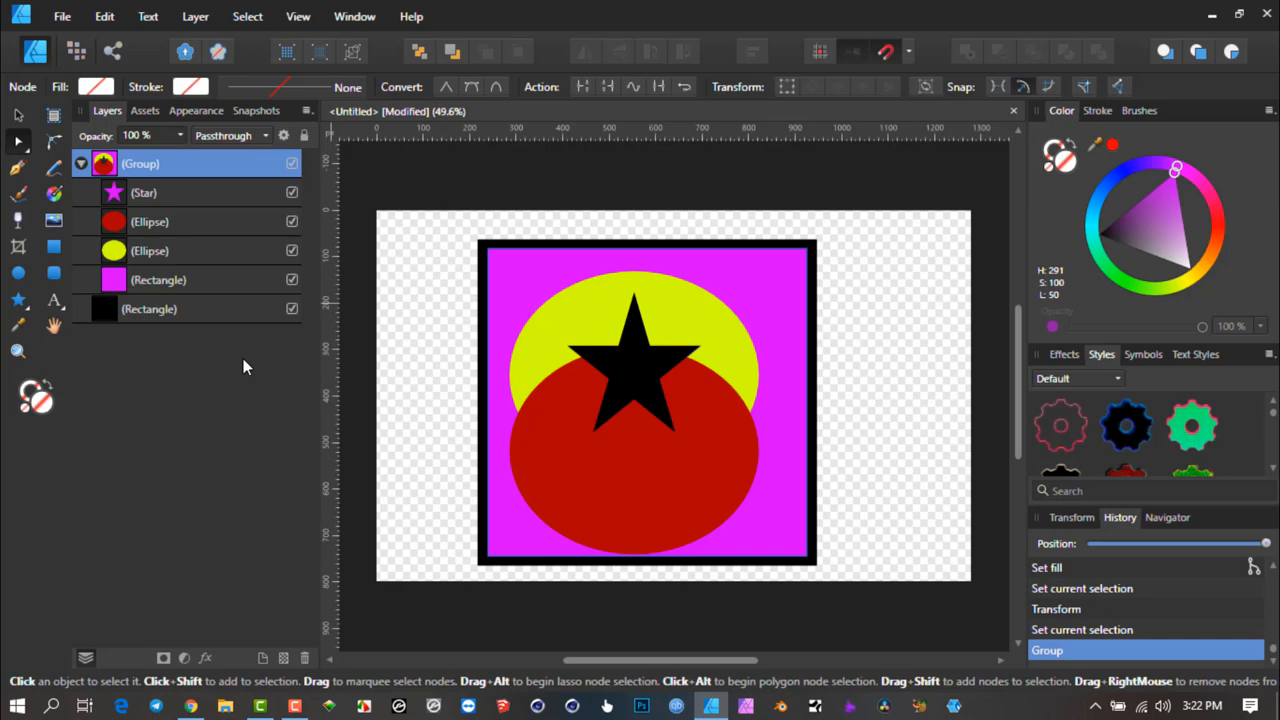
mouse_move(300, 378)
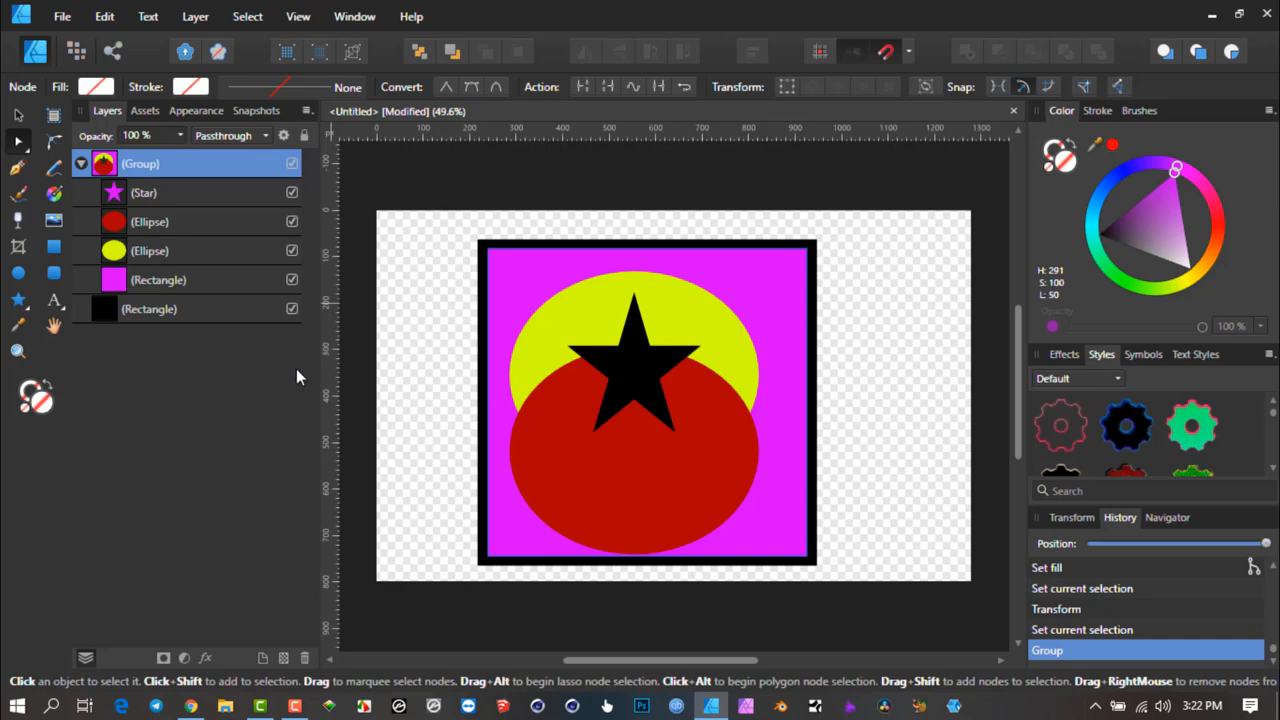
mouse_move(598, 360)
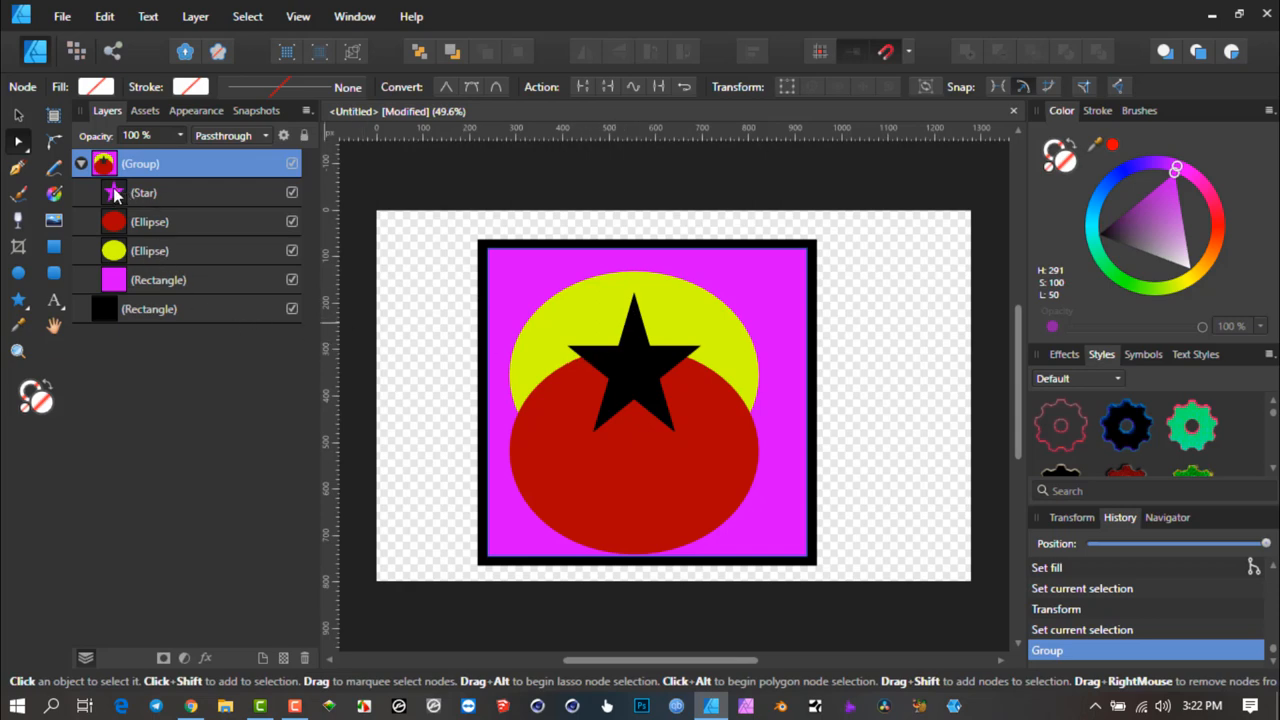
- Drag the star out beneath the group, where it erases to transparency, then return it inside above the ellipses
left_click(144, 192)
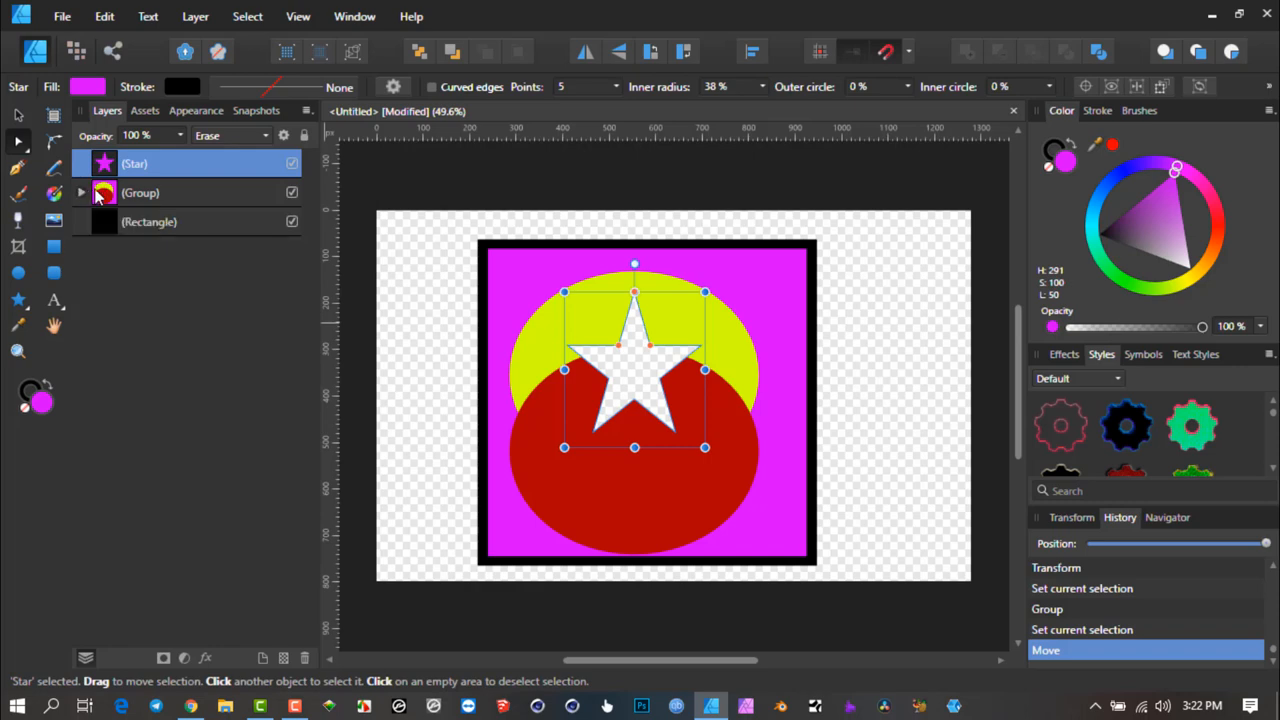
double_click(160, 164)
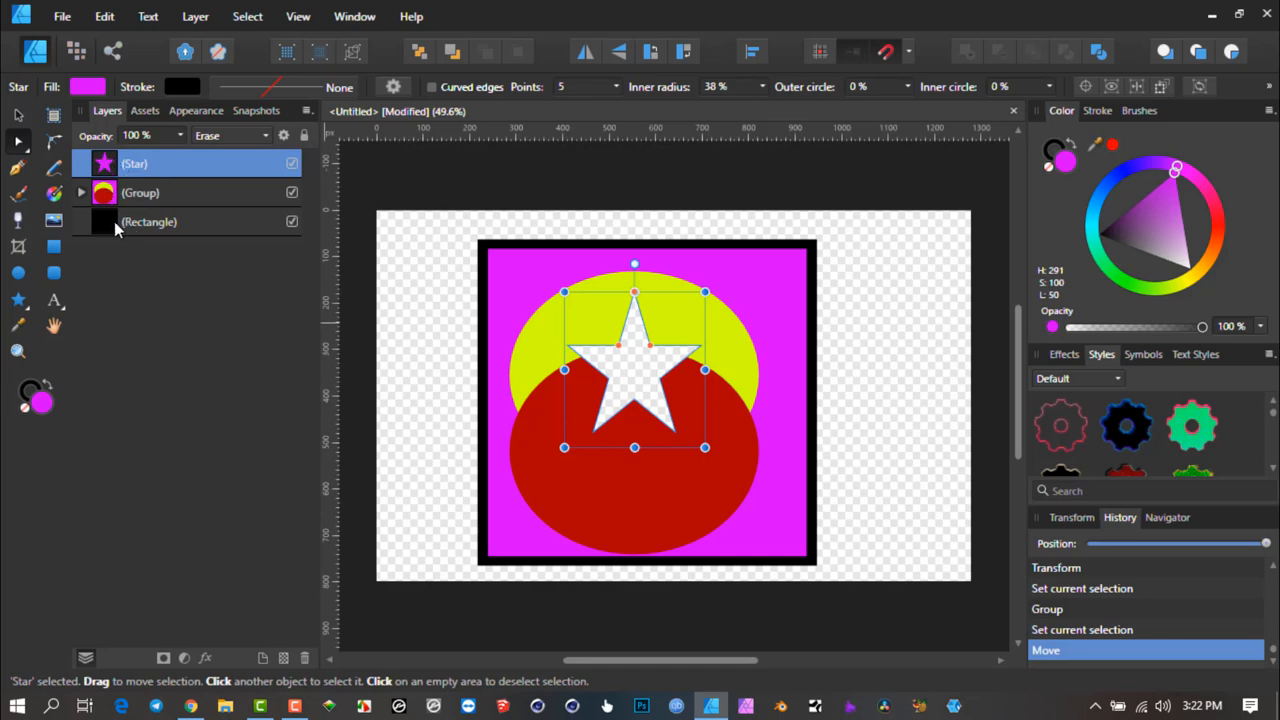
mouse_move(104, 256)
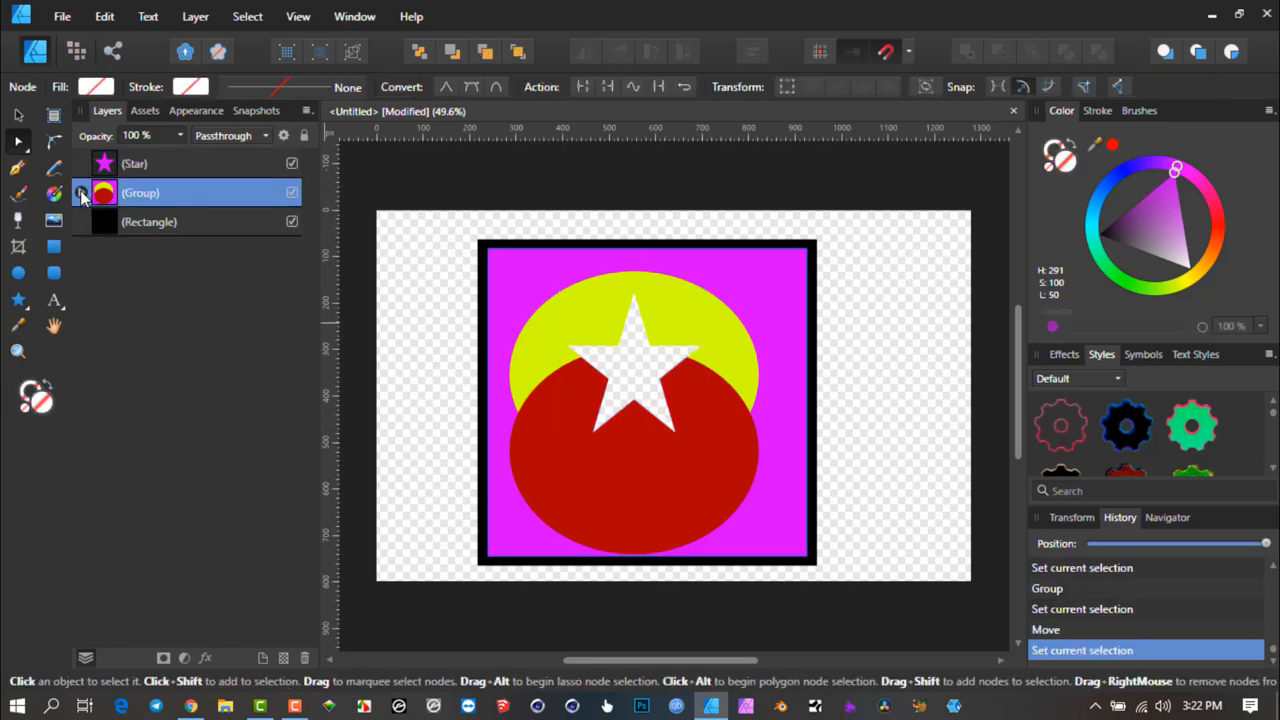
left_click(82, 192)
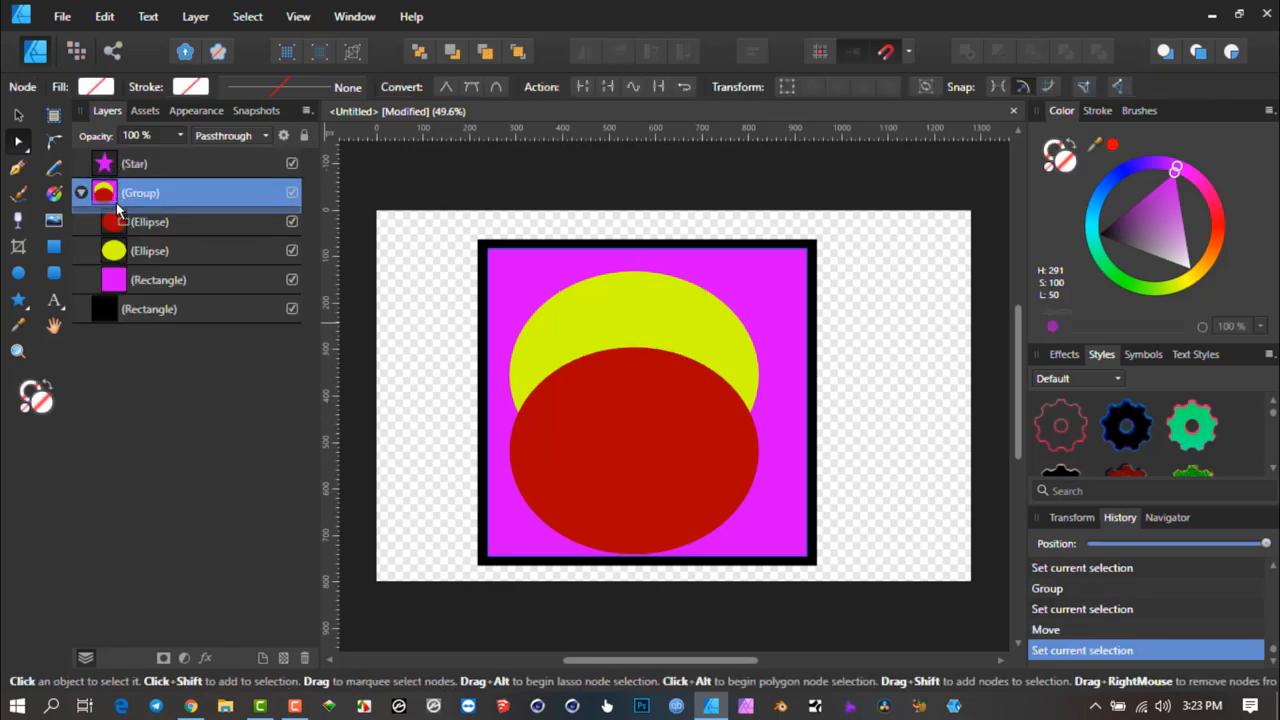
left_click_drag(136, 164, 136, 280)
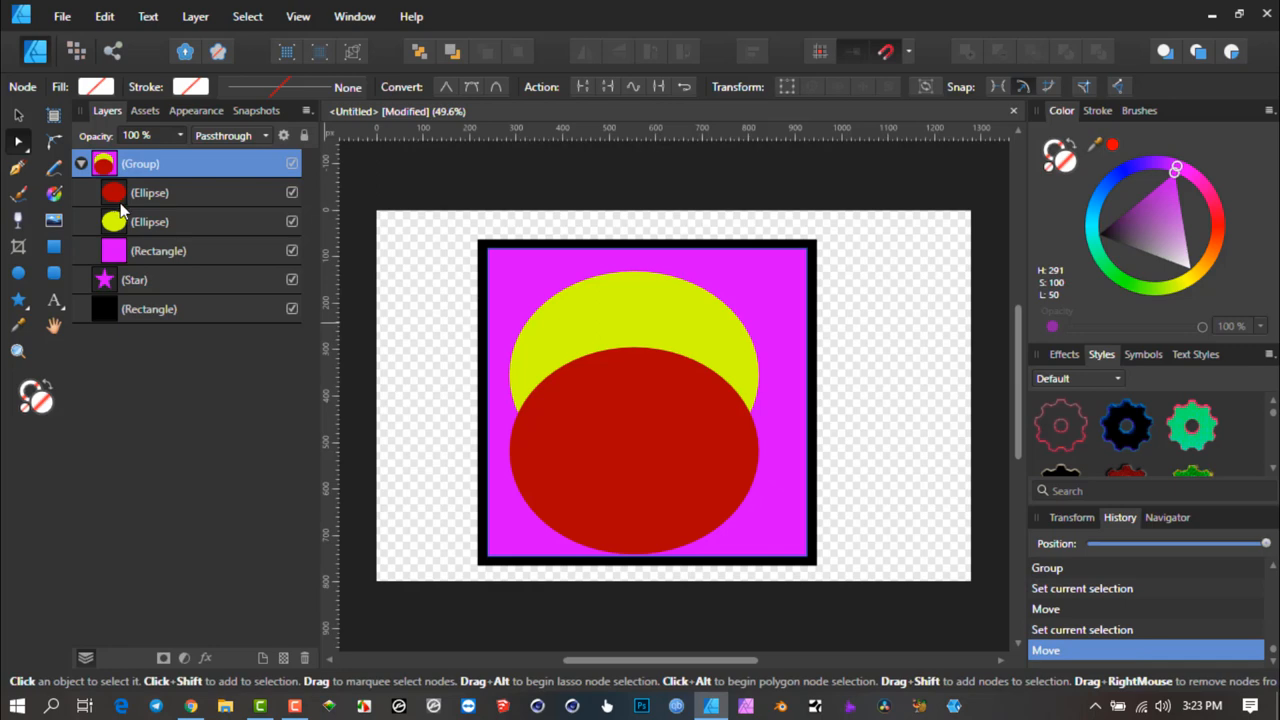
left_click(134, 280)
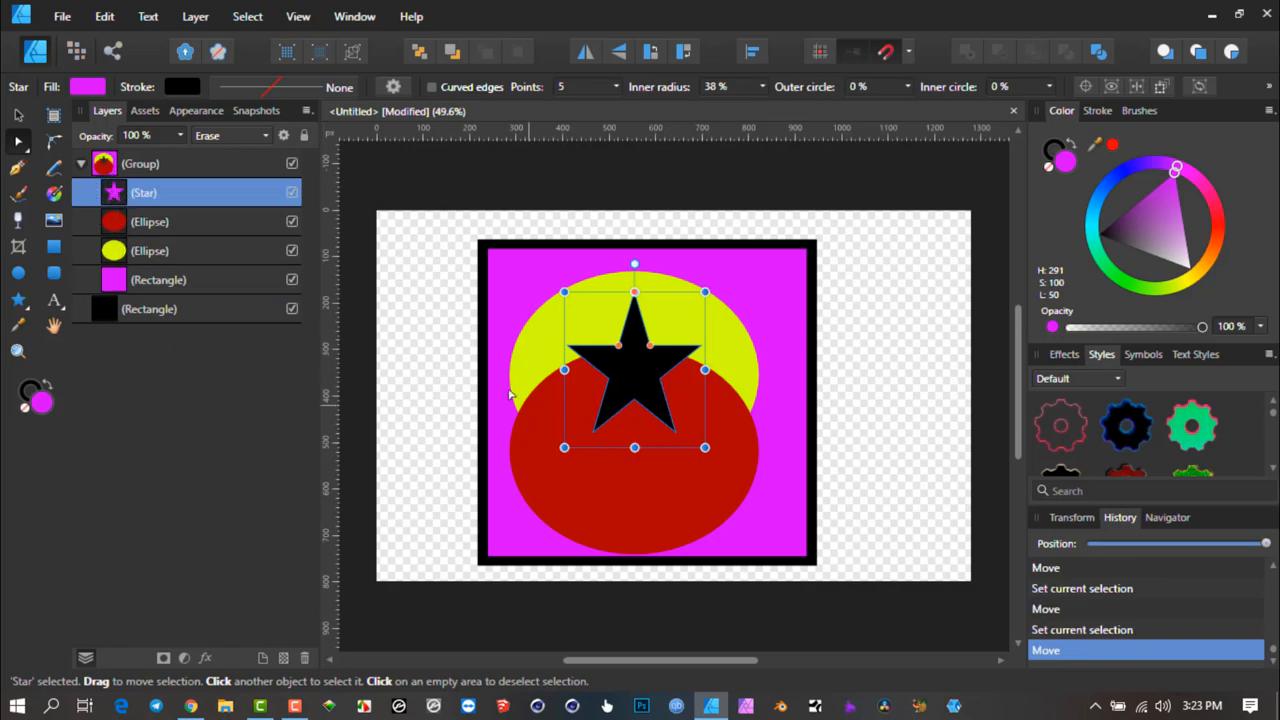
- Recolour the black rectangle olive and move it to the page's right edge
left_click(150, 308)
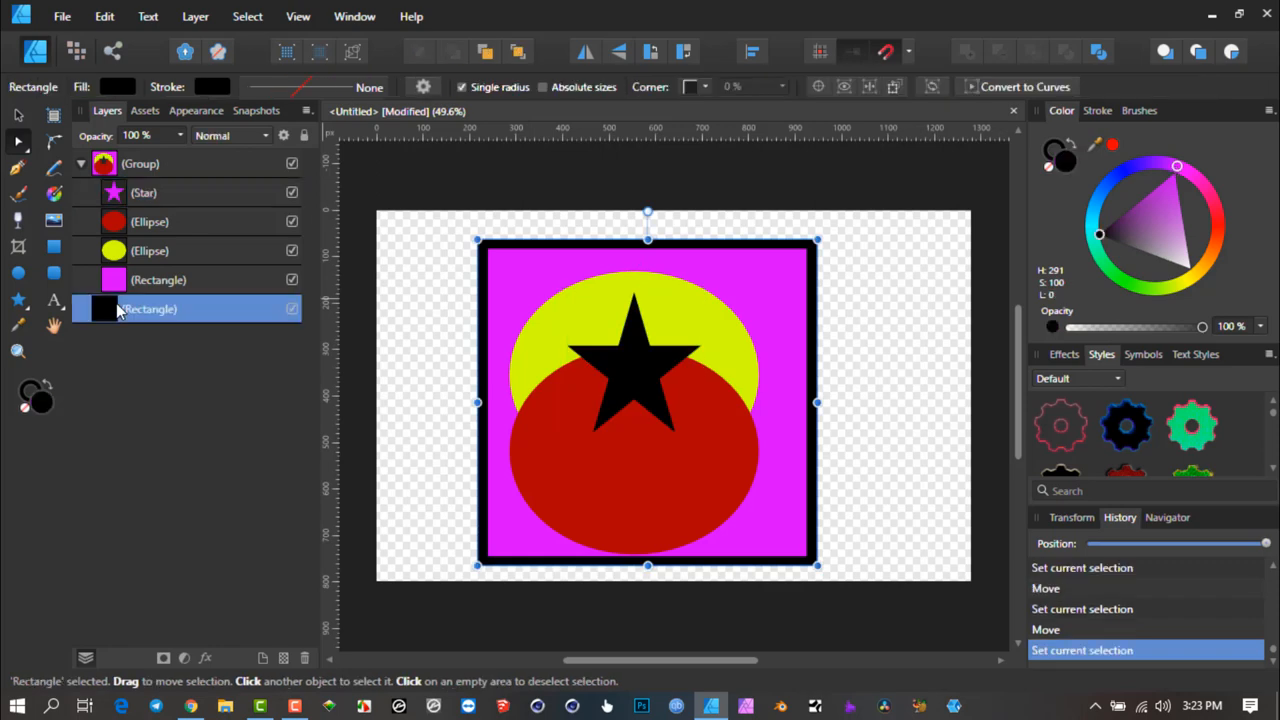
left_click(1160, 238)
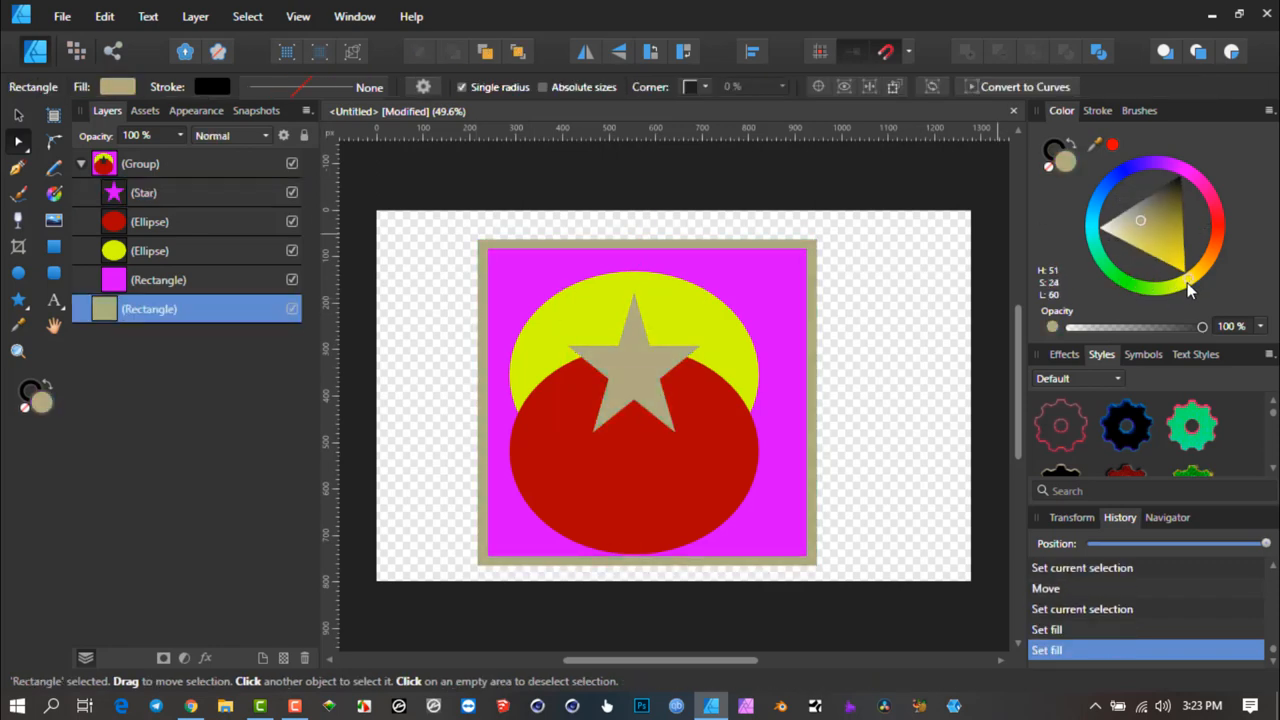
left_click(1180, 240)
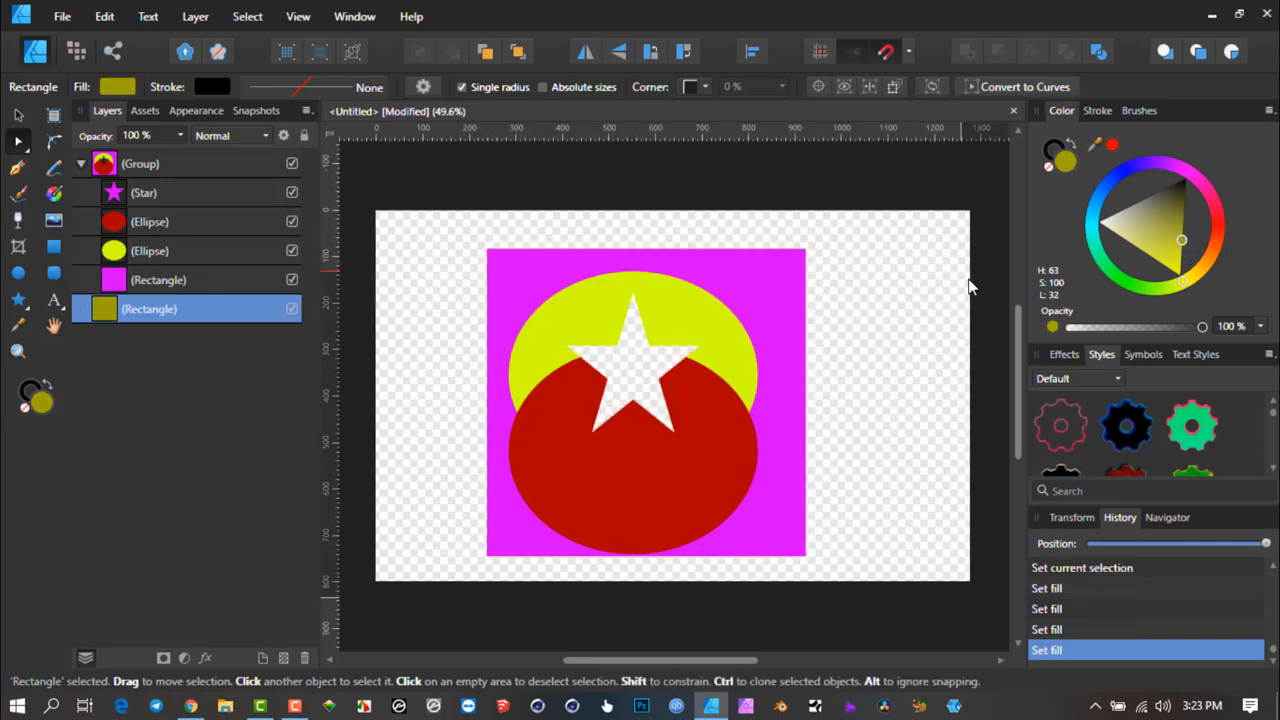
left_click_drag(916, 276, 968, 596)
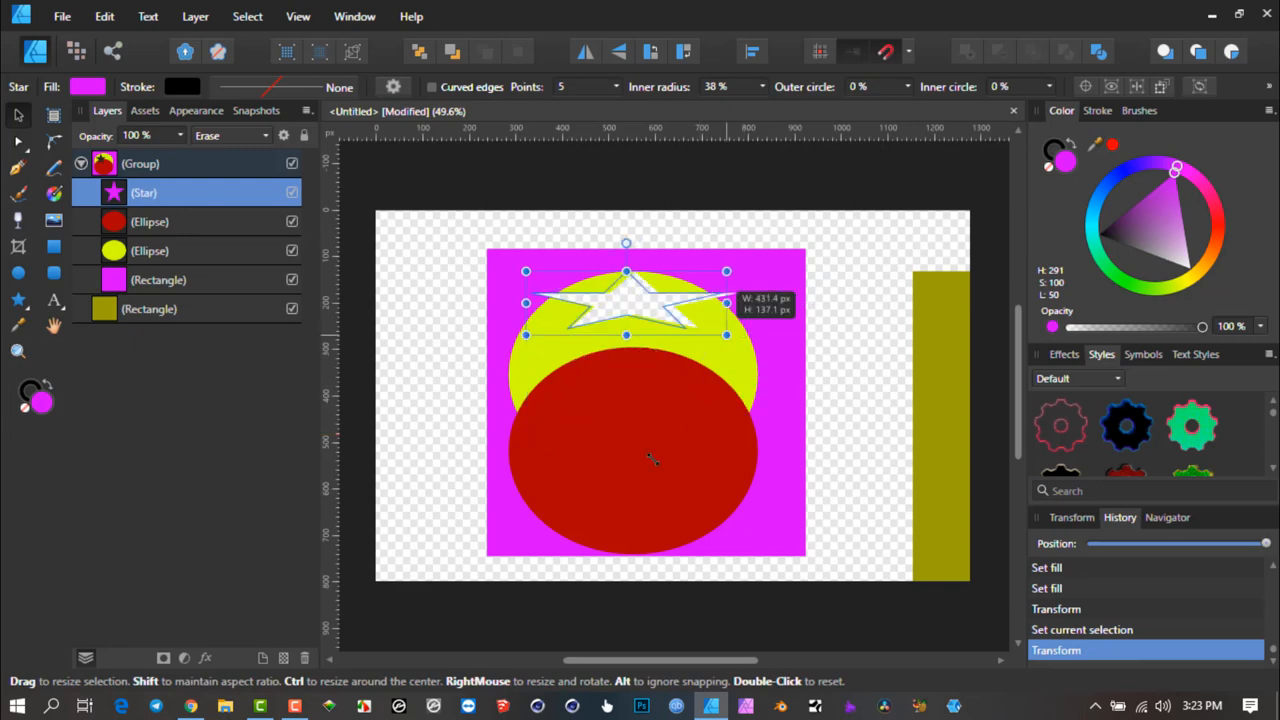
- Enlarge the star so it erases a large hole across both ellipses
left_click_drag(728, 336, 784, 532)
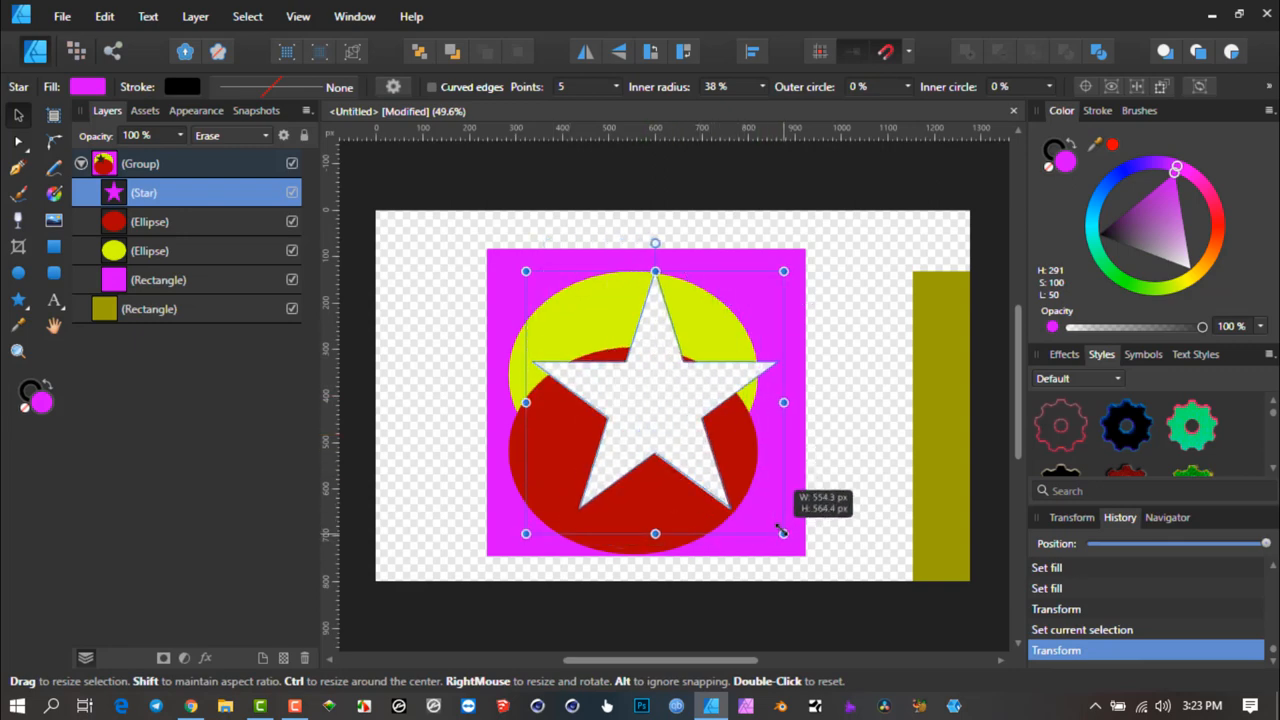
left_click_drag(784, 532, 756, 528)
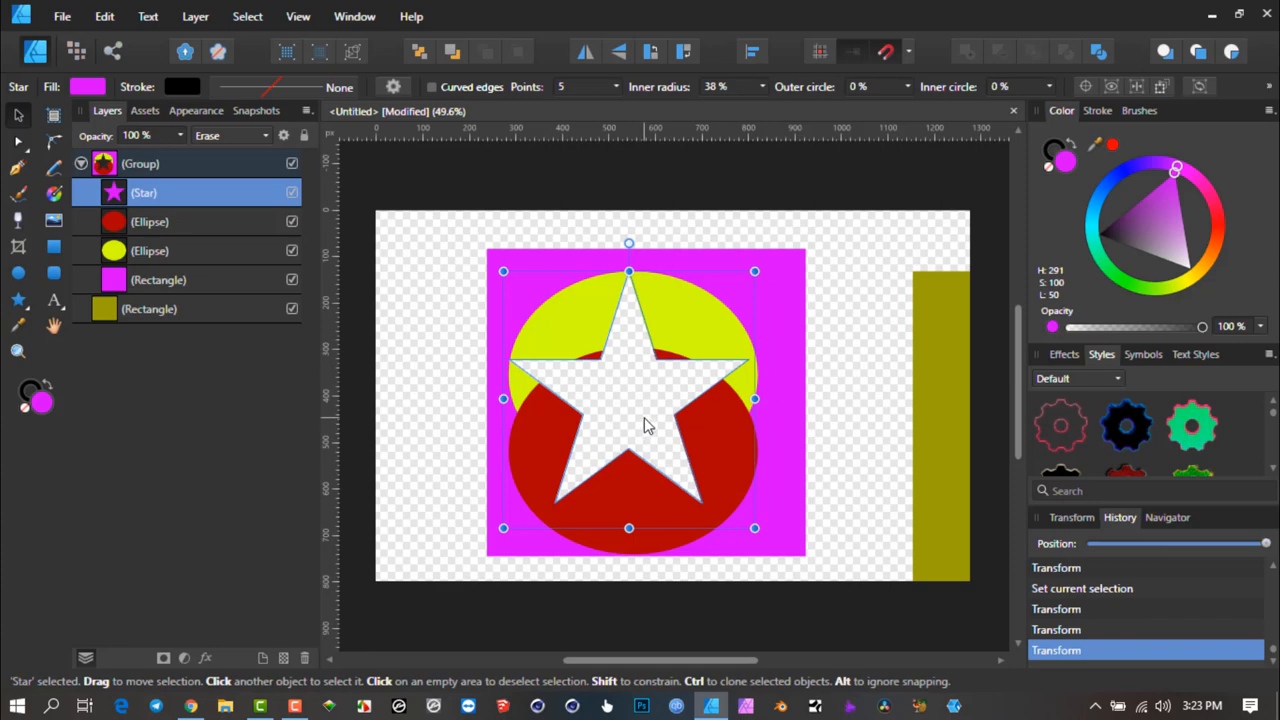
mouse_move(650, 400)
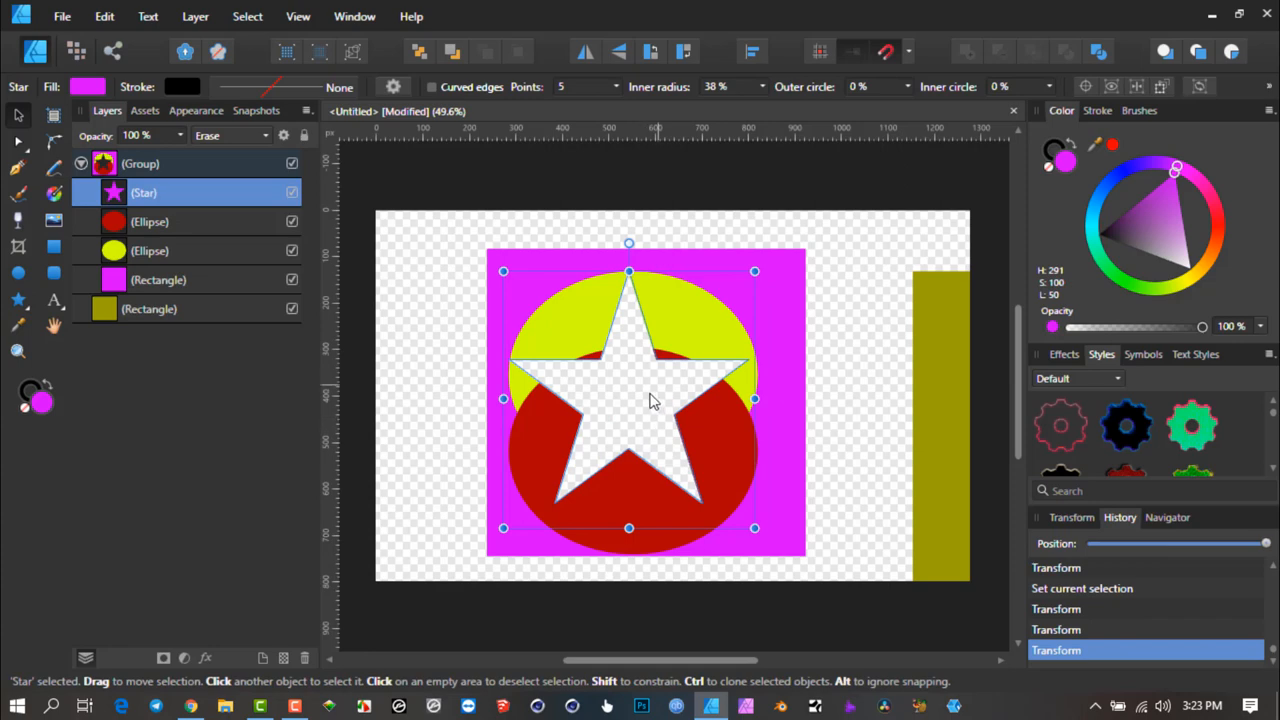
- Delete the star and stretch the red ellipse taller
key("Delete")
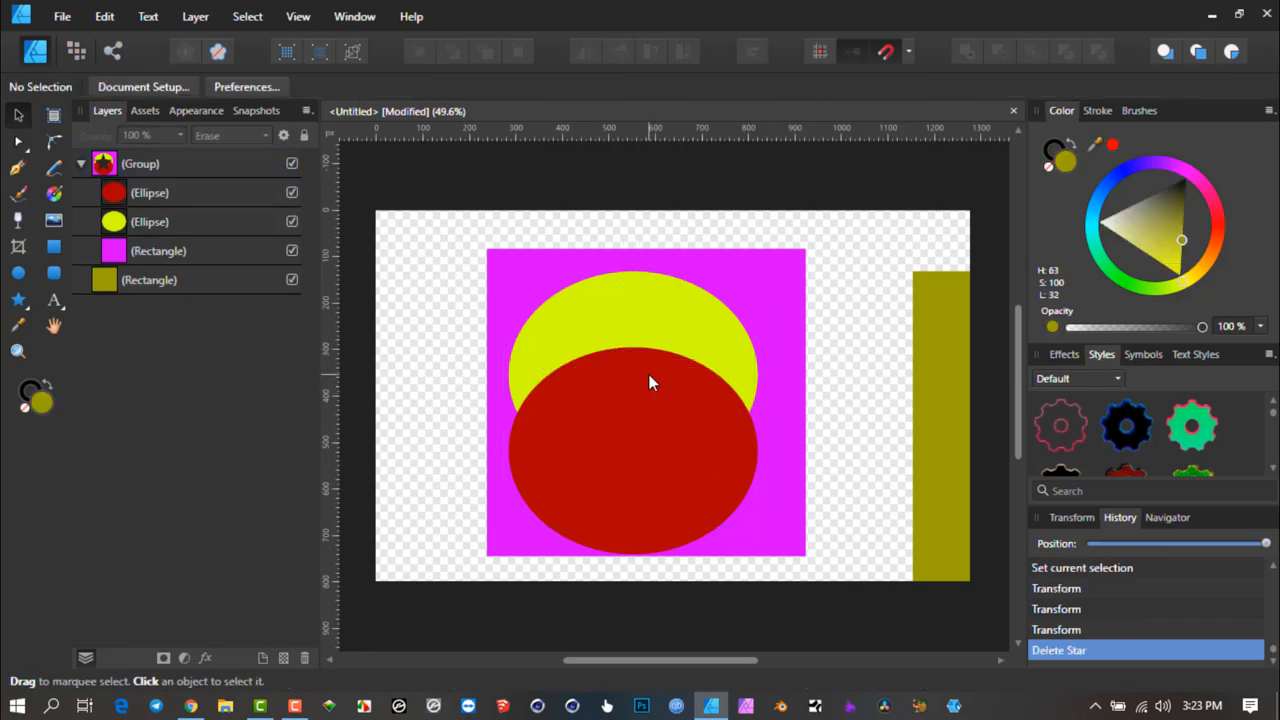
left_click(150, 192)
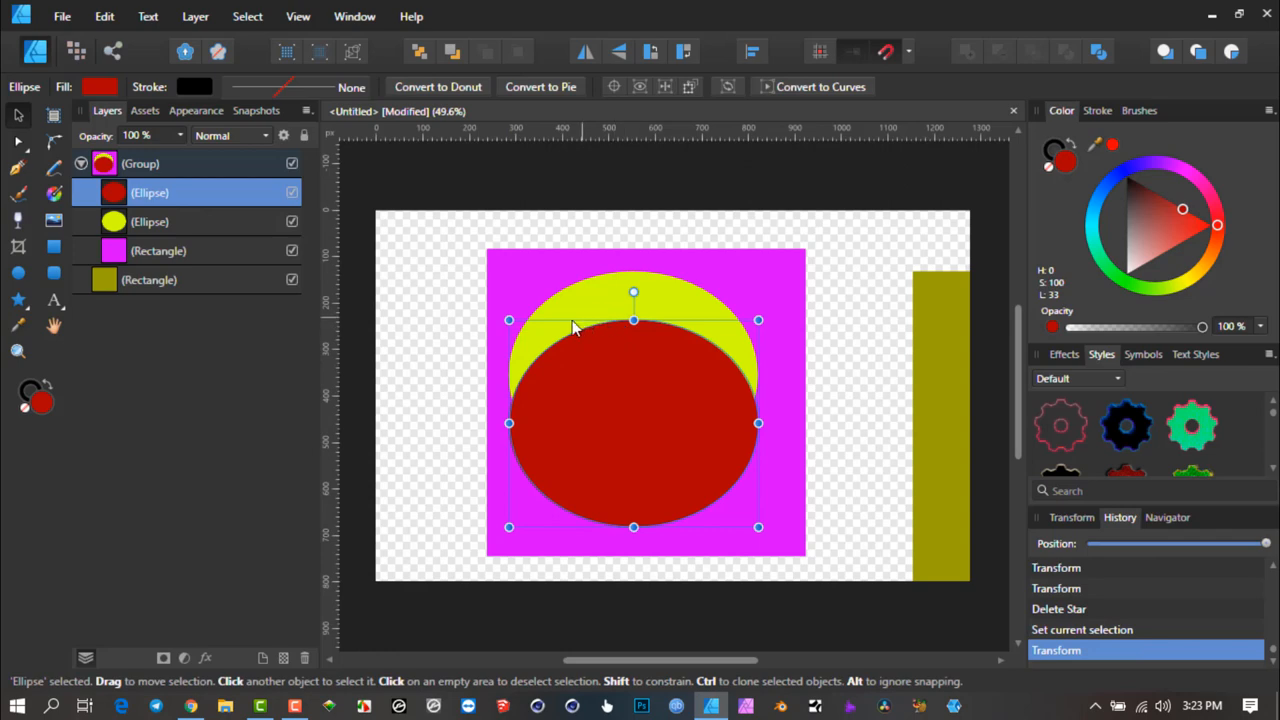
mouse_move(556, 418)
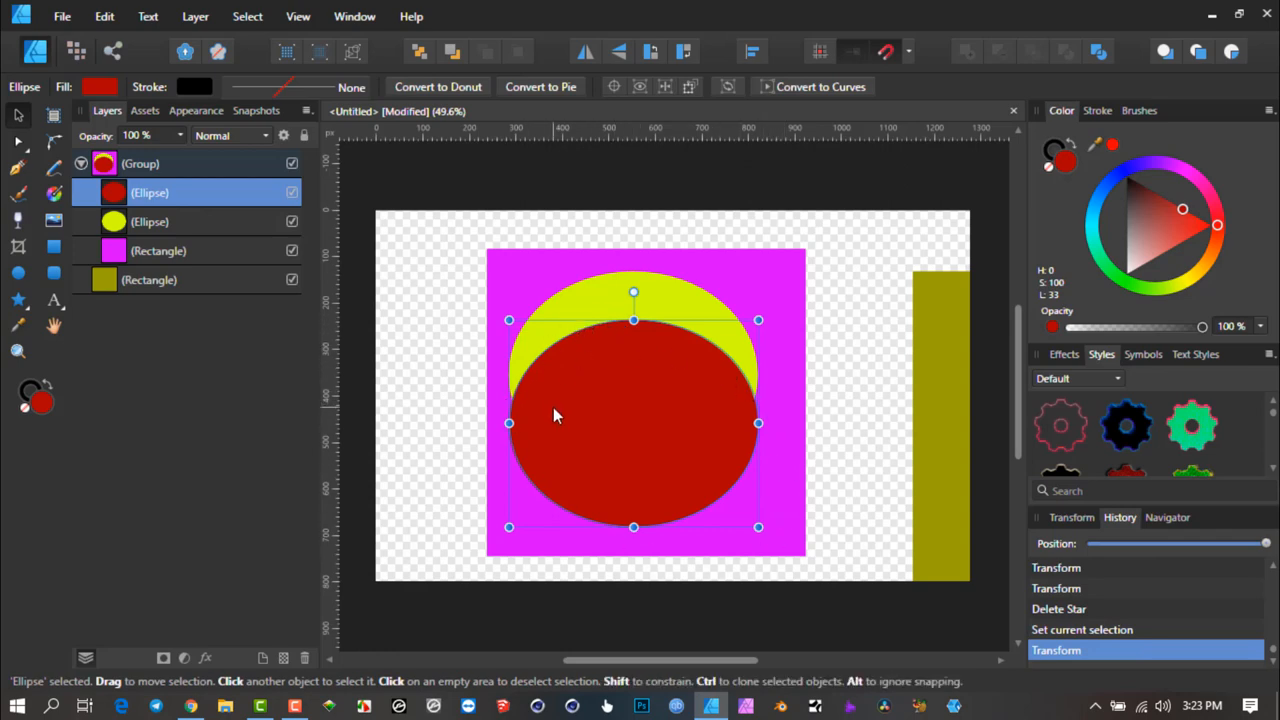
left_click_drag(556, 416, 650, 388)
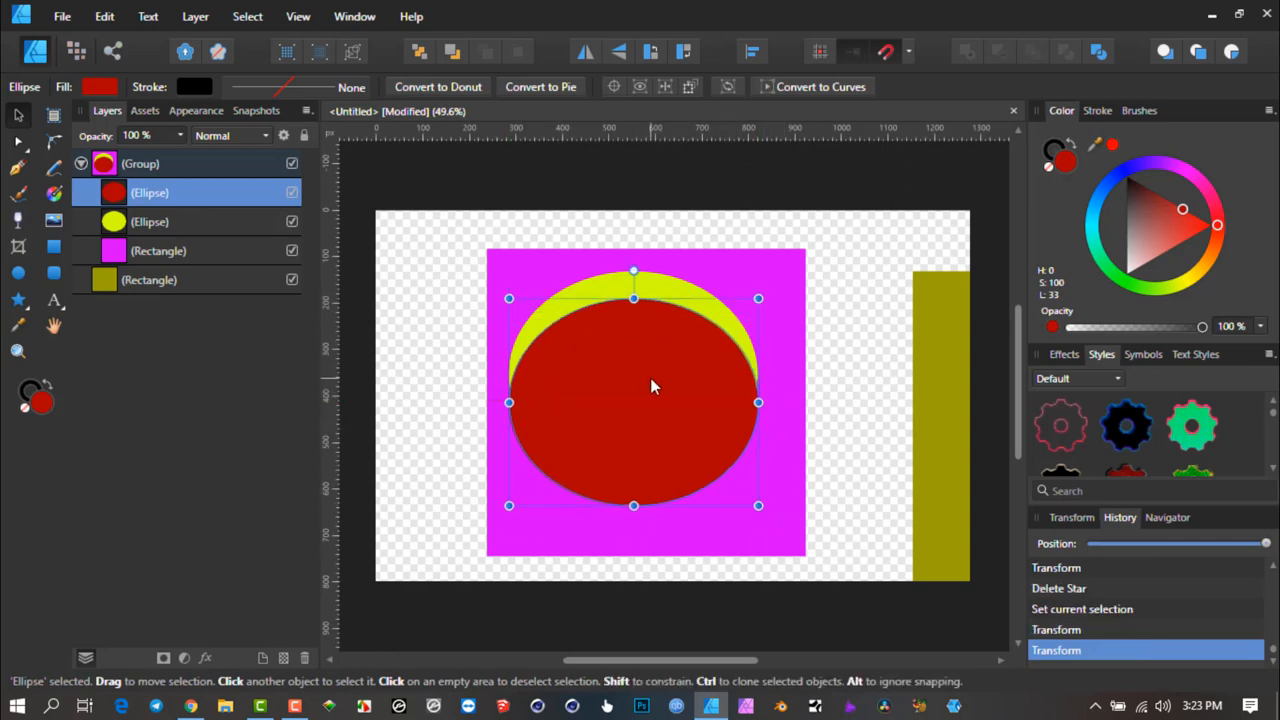
- Set the red ellipse's blend mode to Erase so it cuts an oval hole, then select and collapse the group
left_click(264, 136)
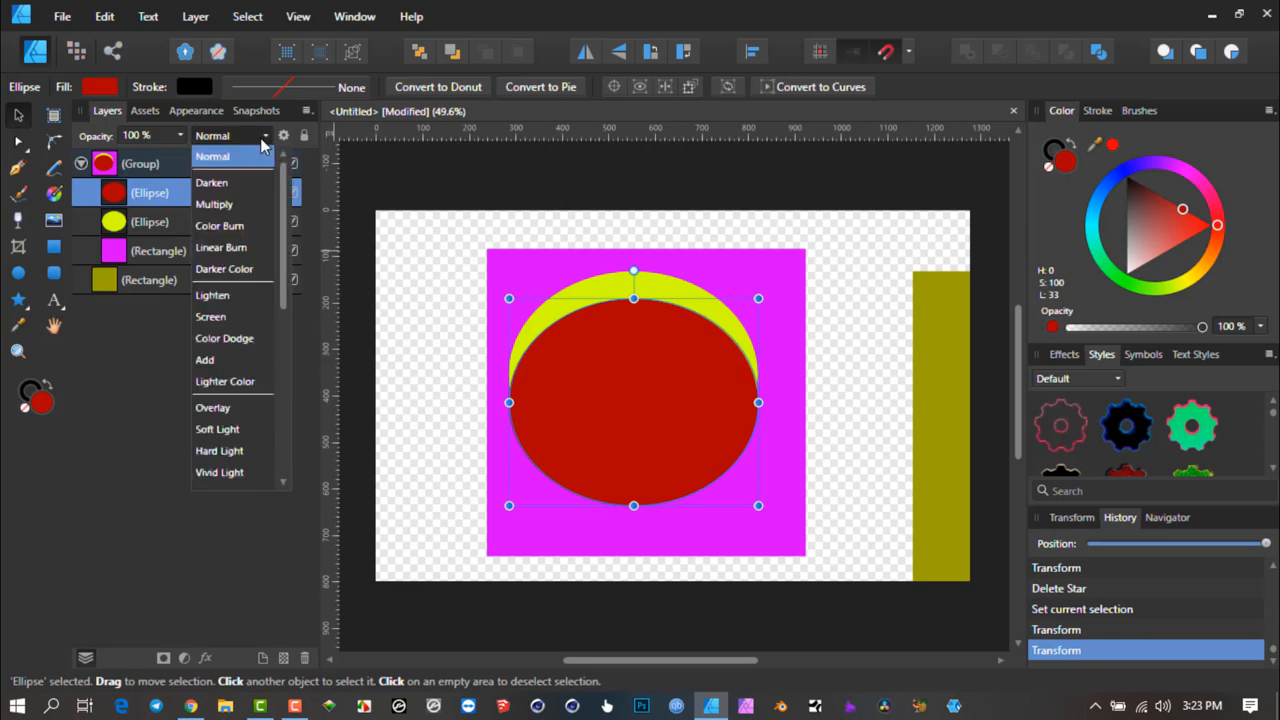
scroll("down", 3)
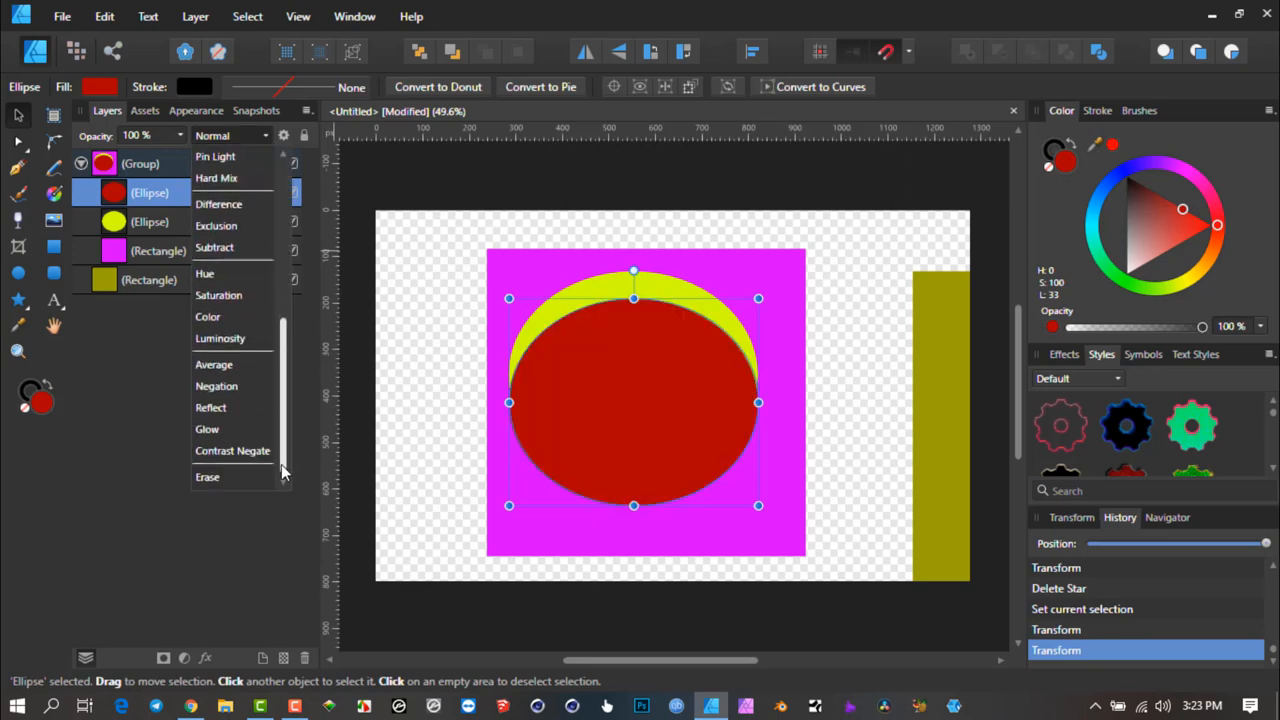
left_click(208, 476)
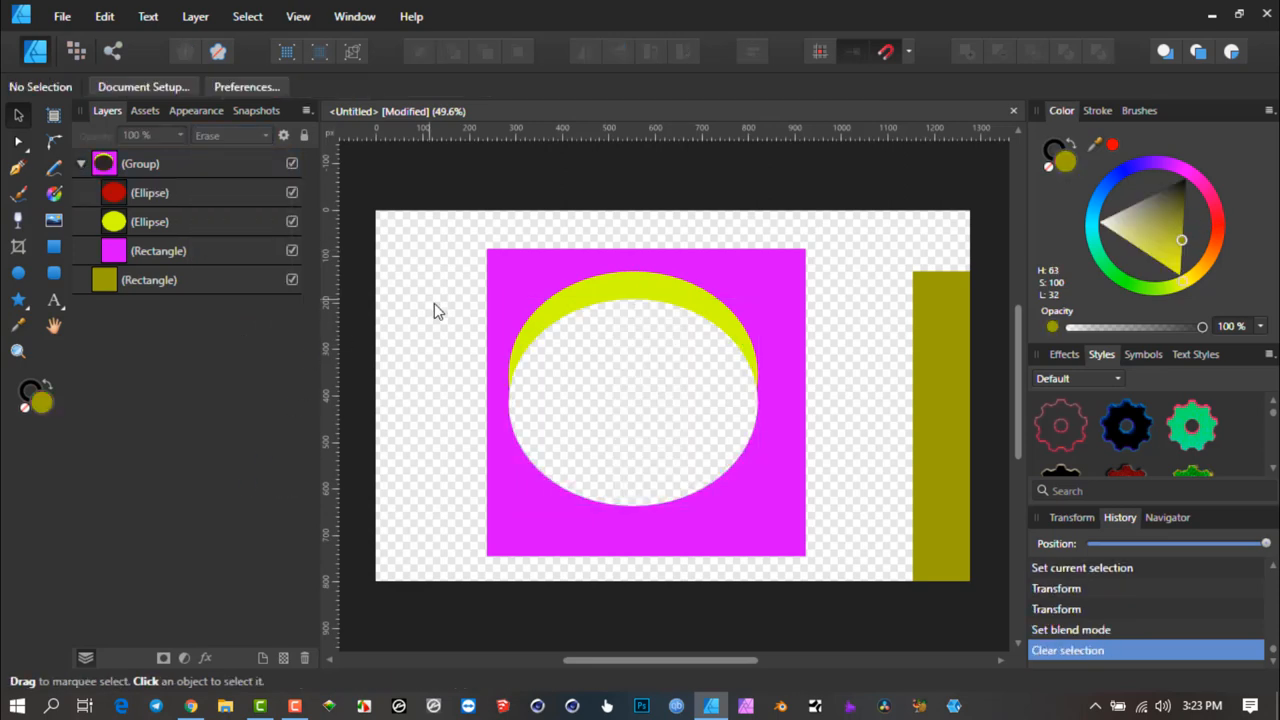
left_click(140, 164)
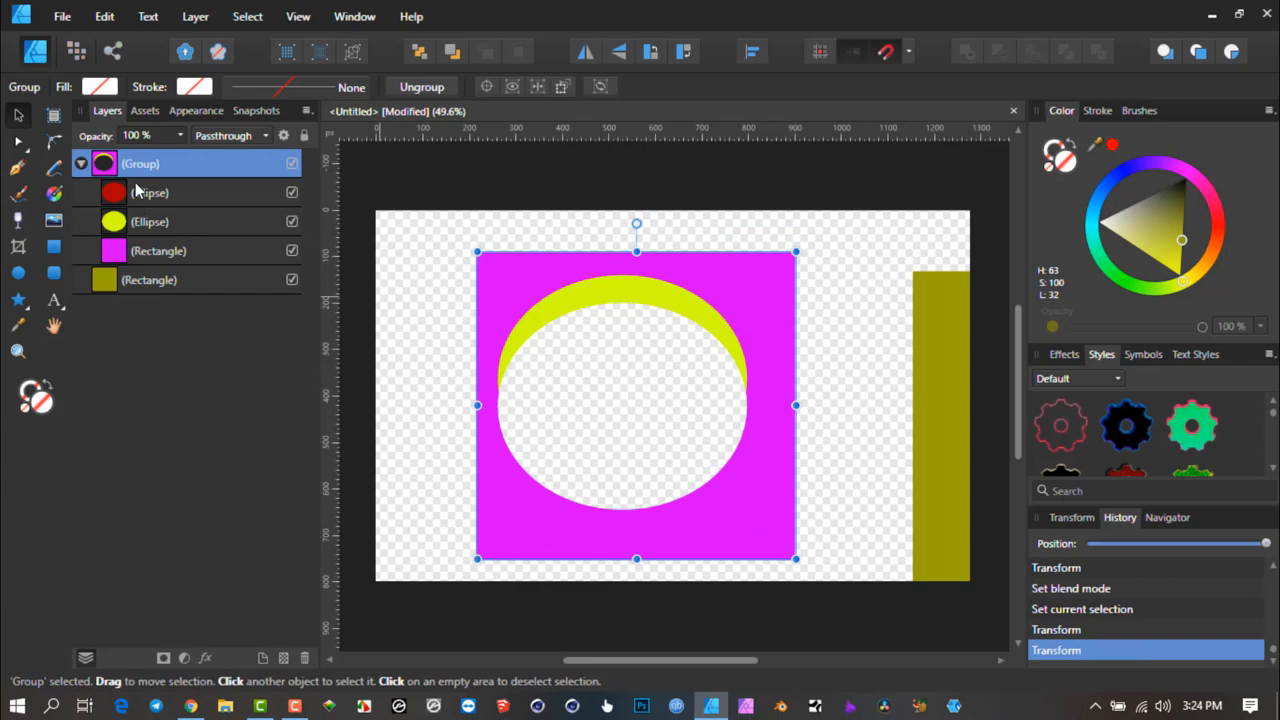
left_click(150, 192)
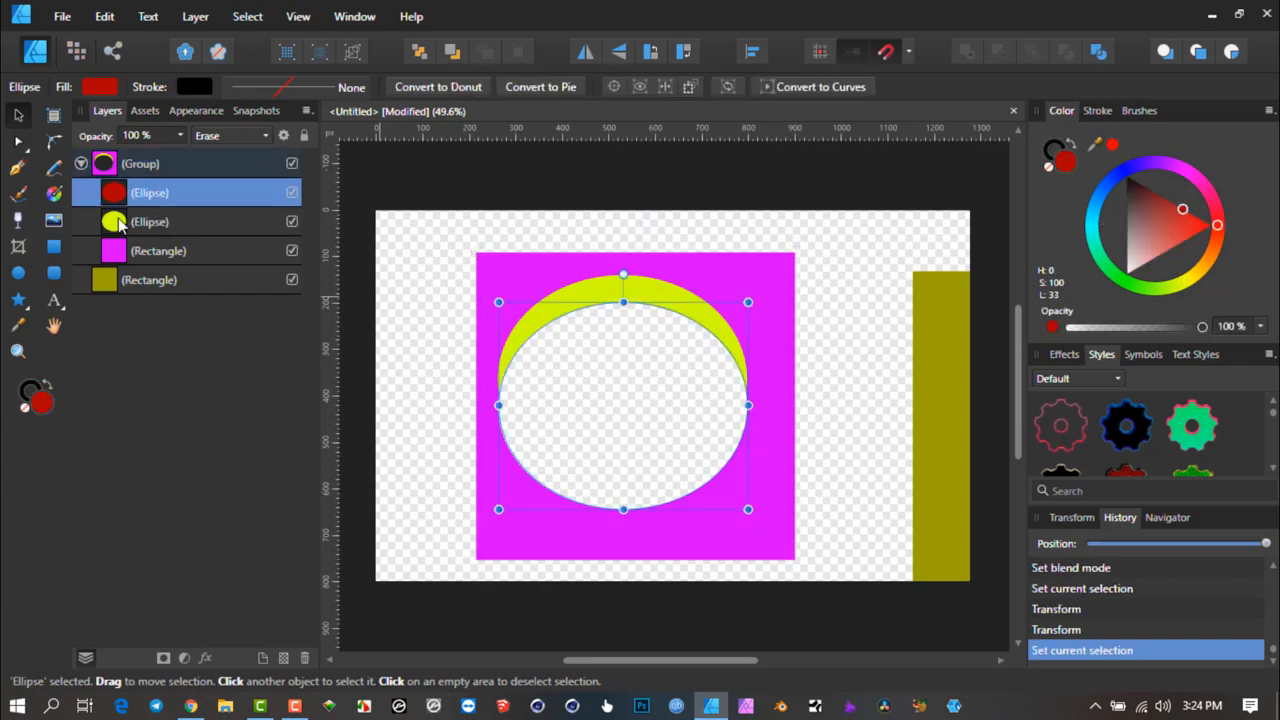
mouse_move(132, 258)
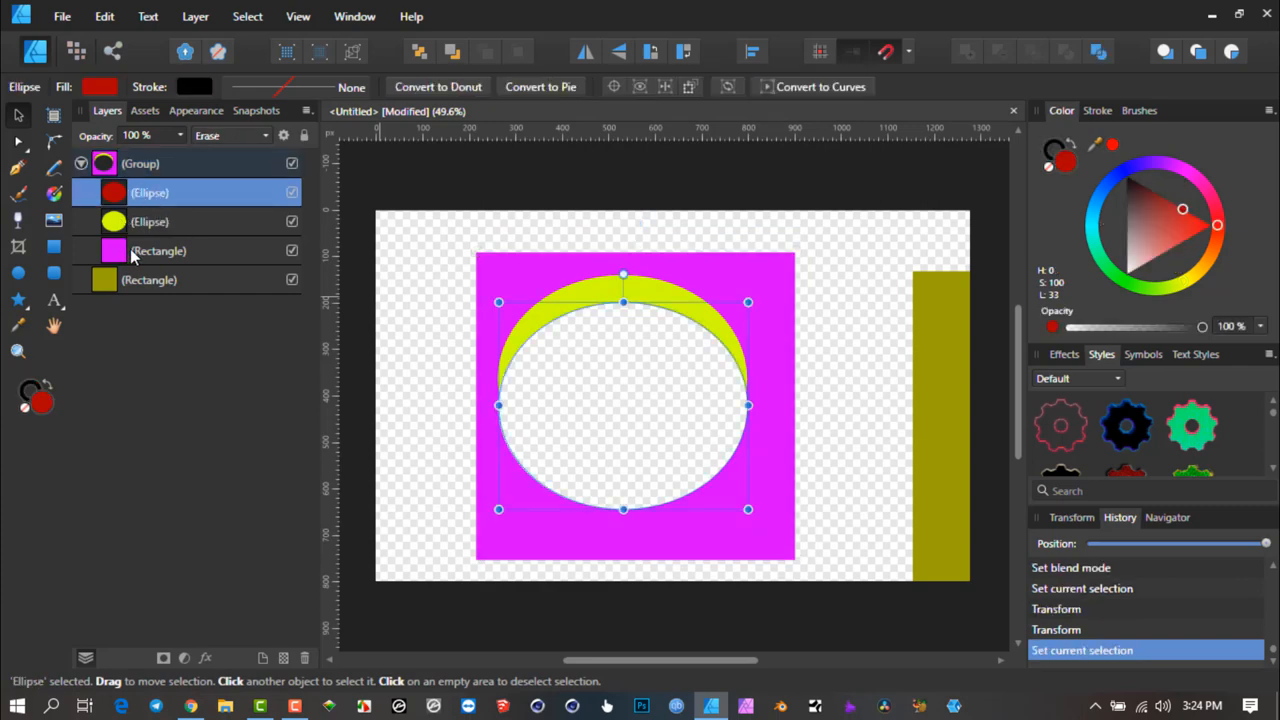
mouse_move(180, 290)
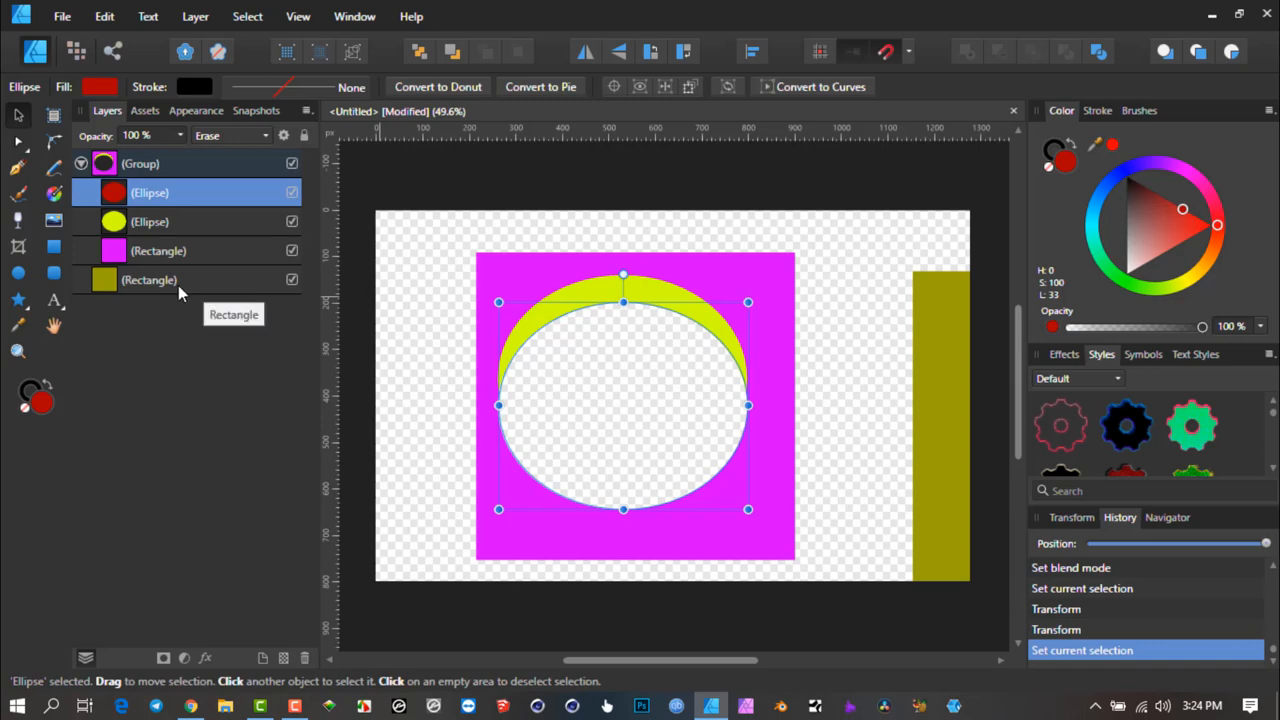
left_click(80, 164)
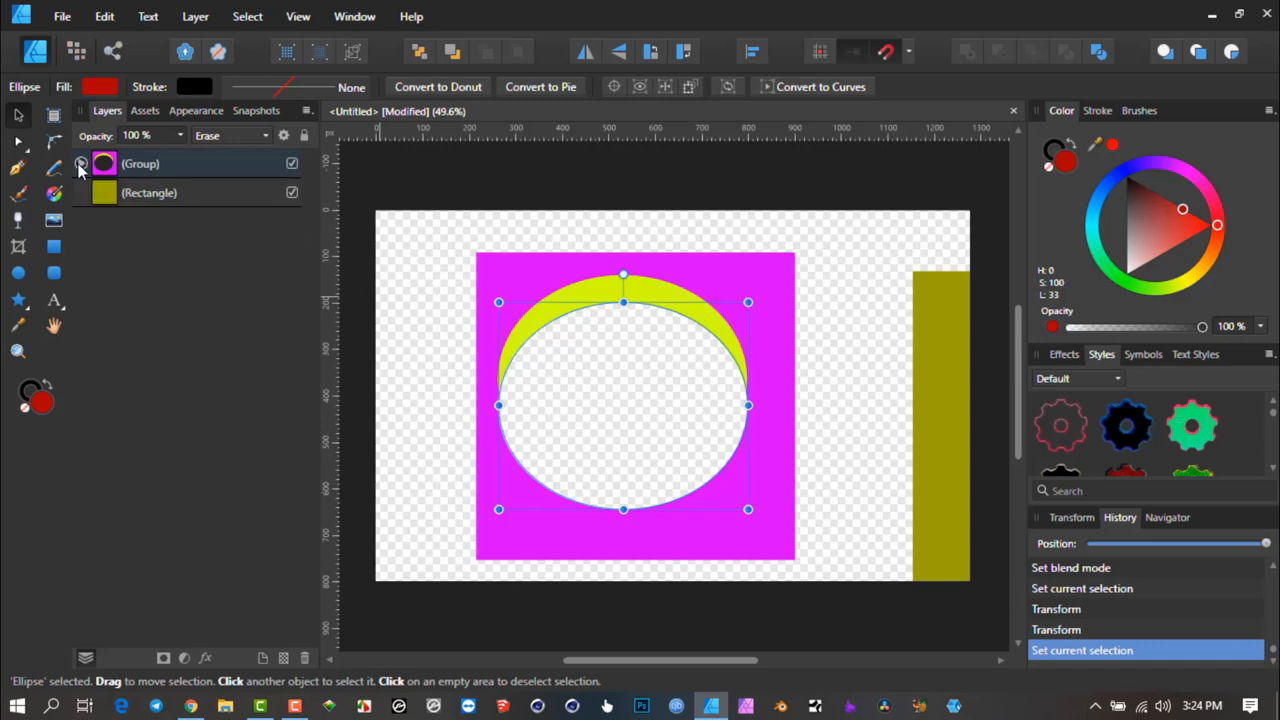
- Slide the olive rectangle across the artwork and back to the page's right edge, then expand the group
left_click(148, 192)
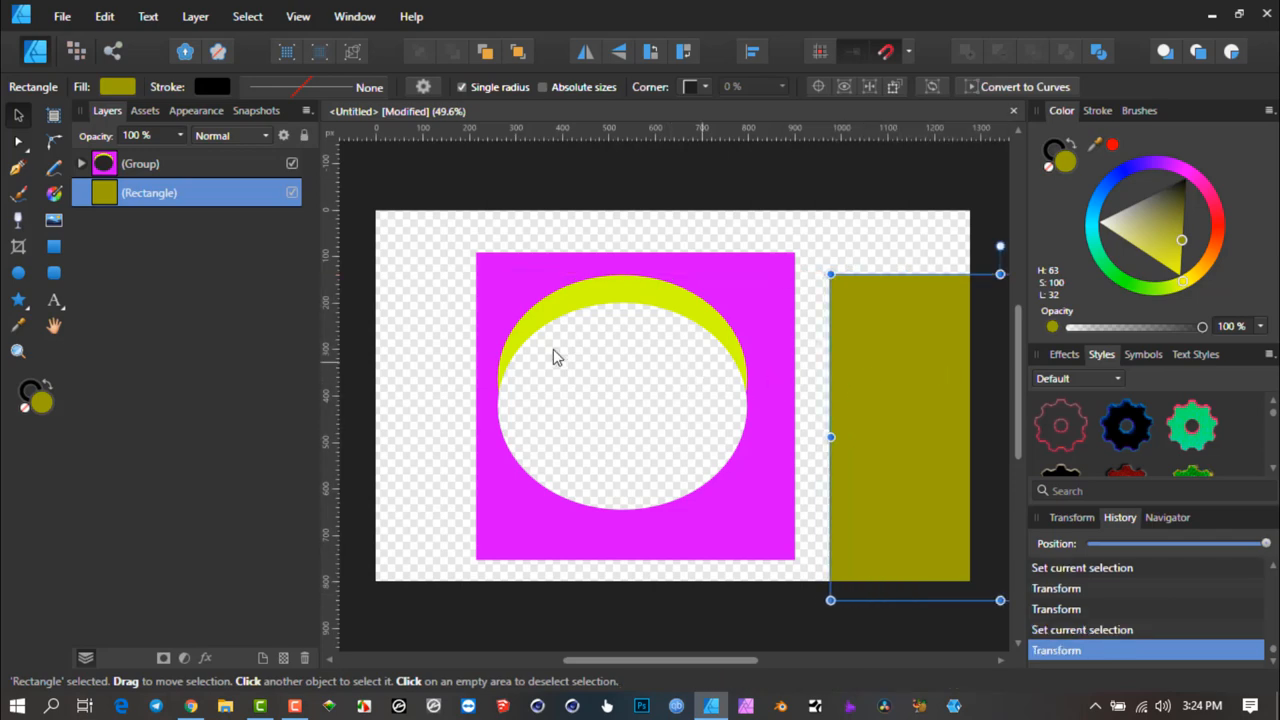
mouse_move(904, 410)
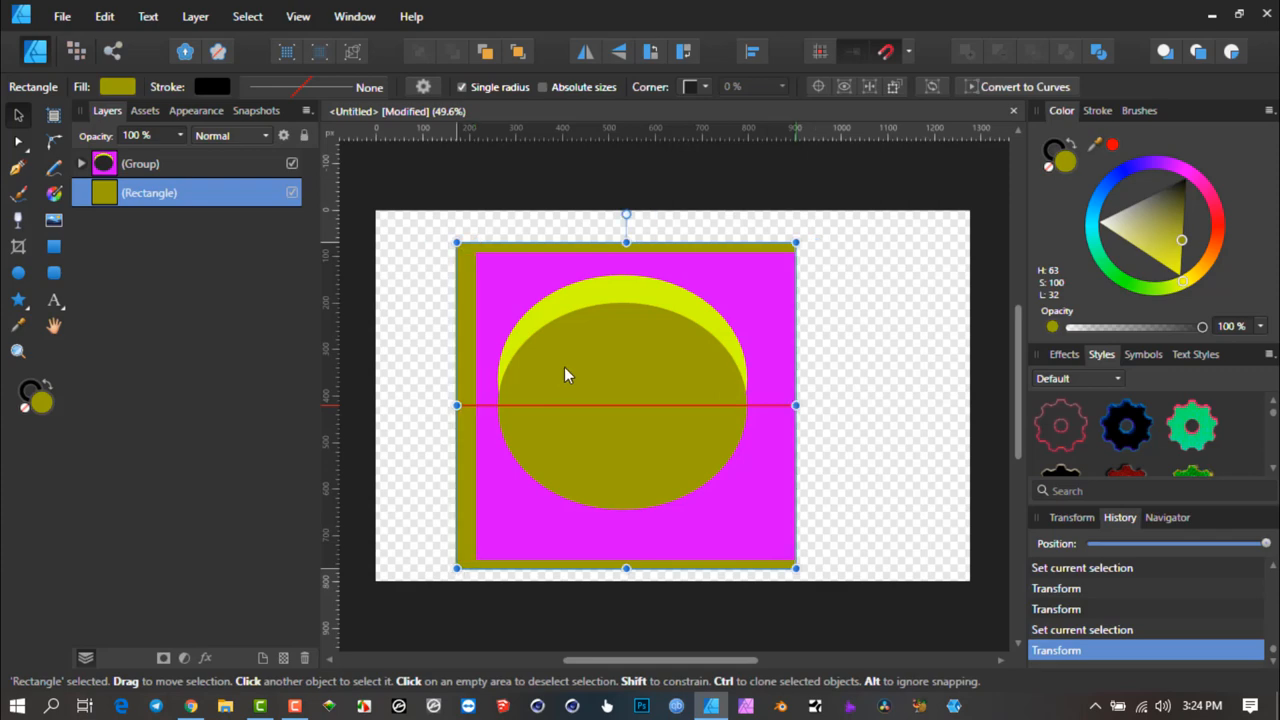
left_click_drag(564, 376, 910, 376)
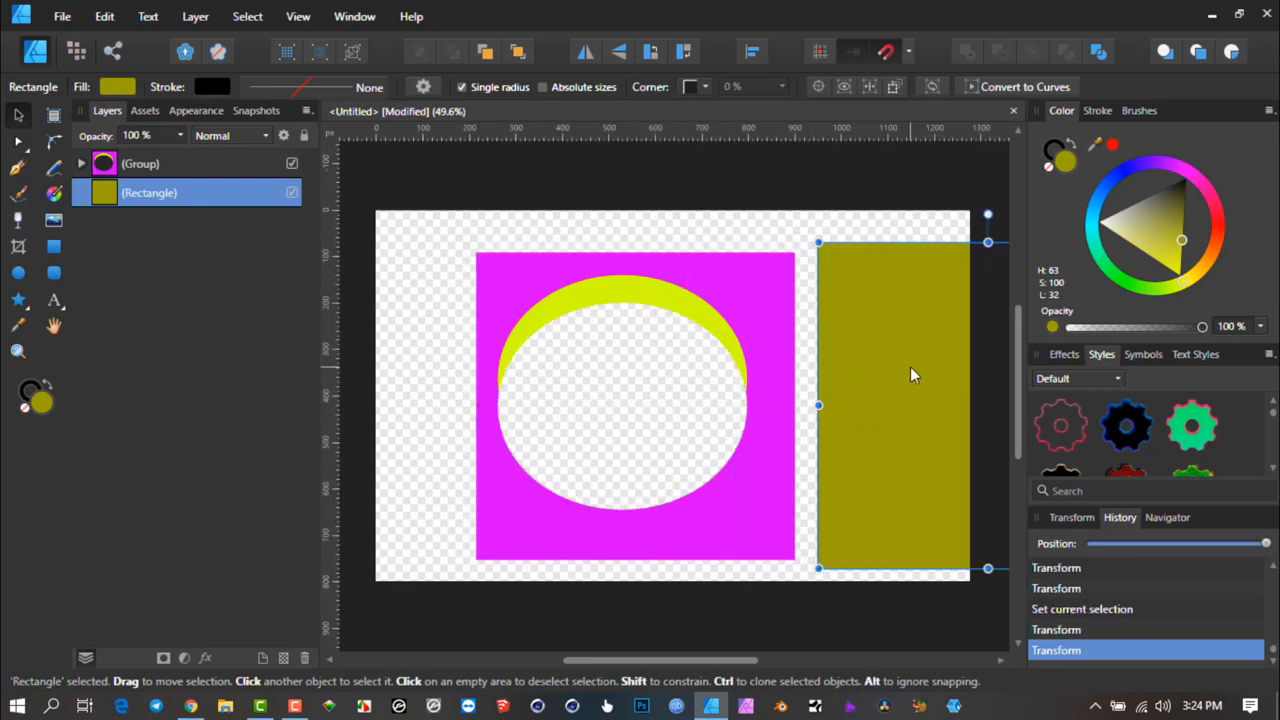
mouse_move(596, 364)
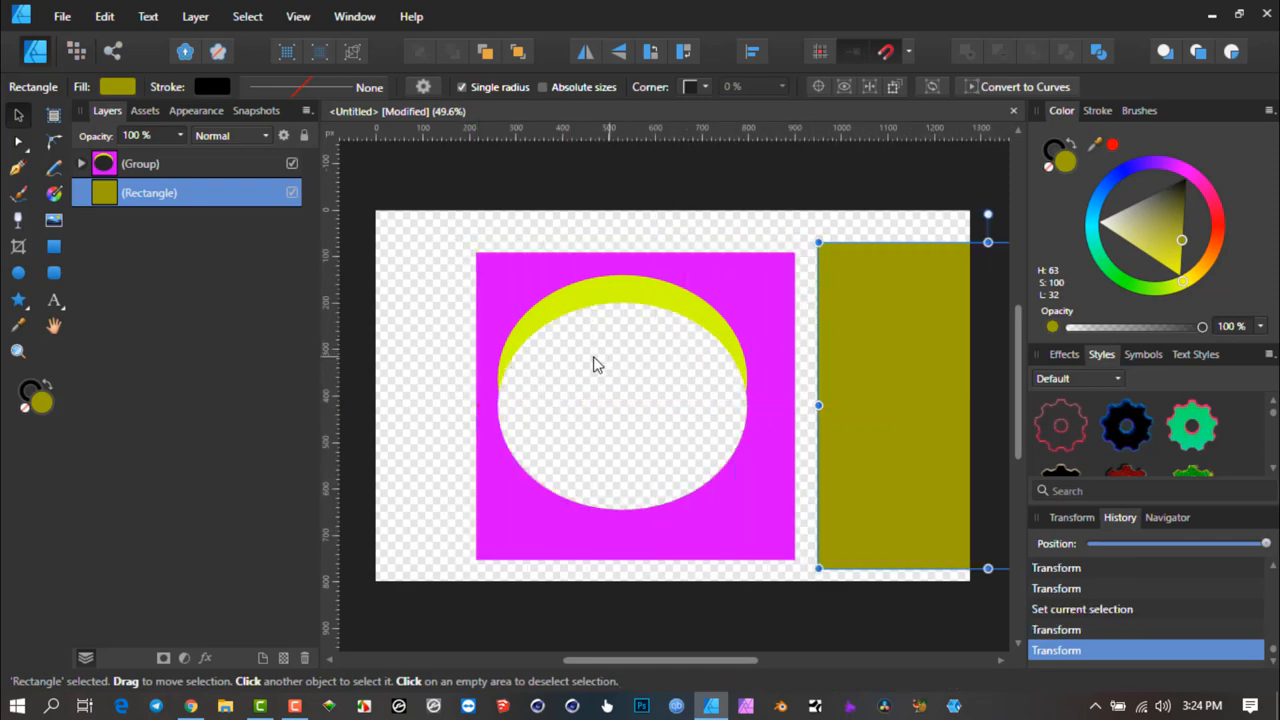
left_click(80, 164)
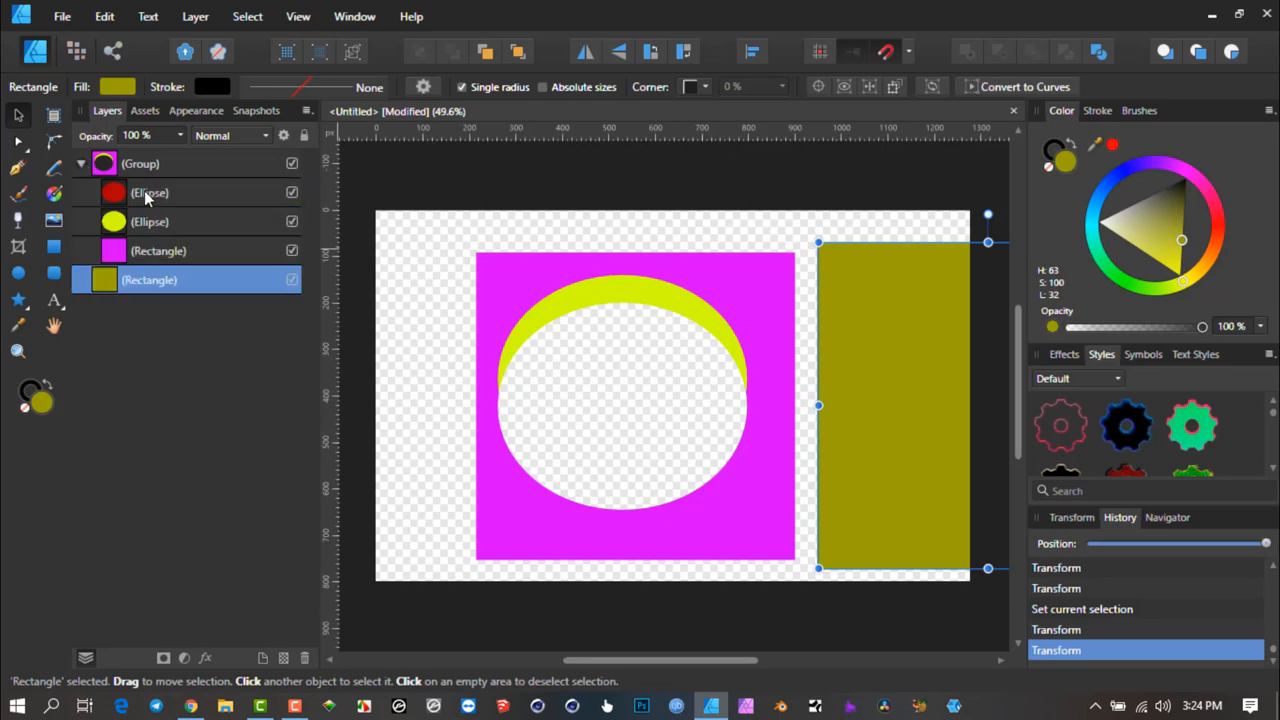
- Scrub the red ellipse's layer opacity up and down, settling near 46%, then select the olive rectangle
left_click(150, 192)
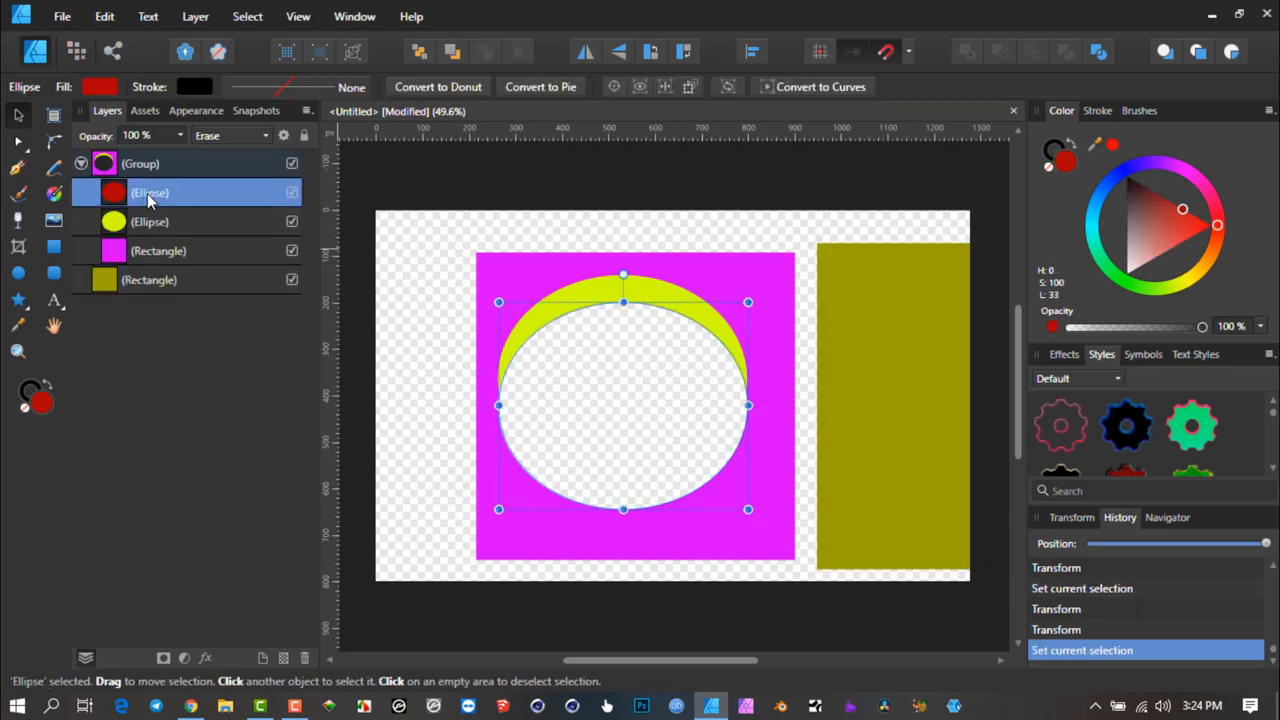
mouse_move(672, 404)
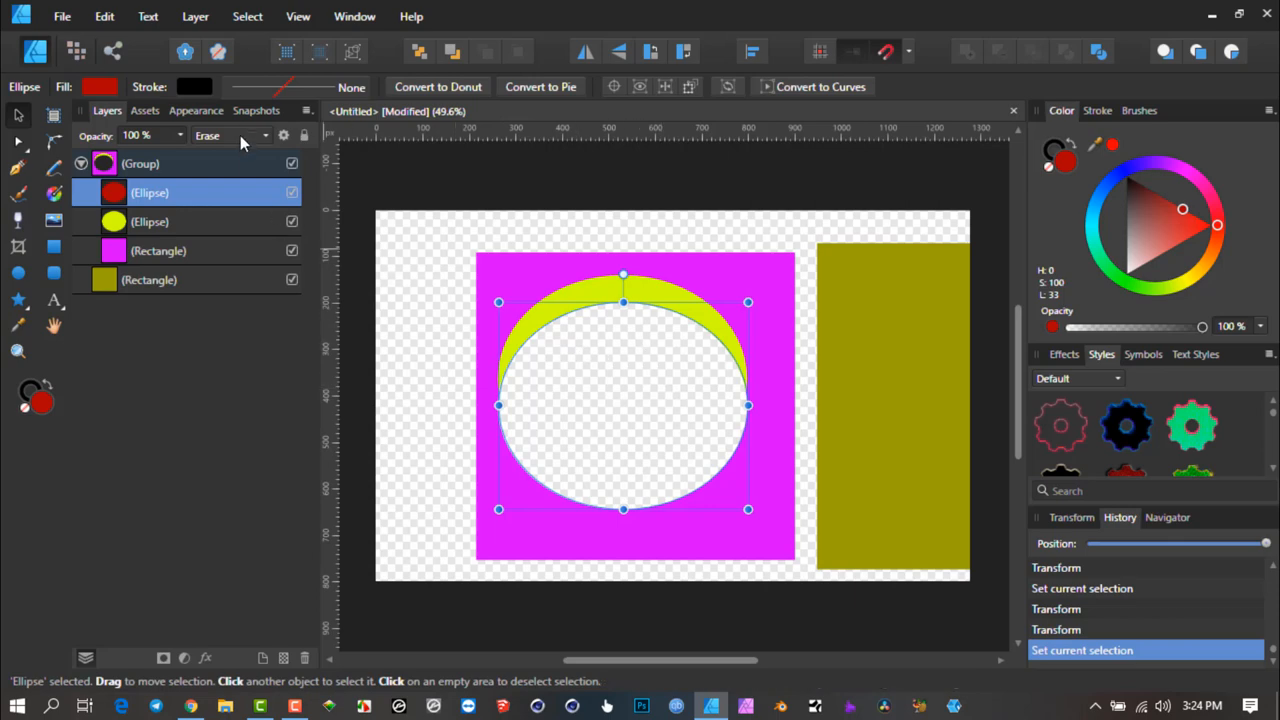
mouse_move(256, 136)
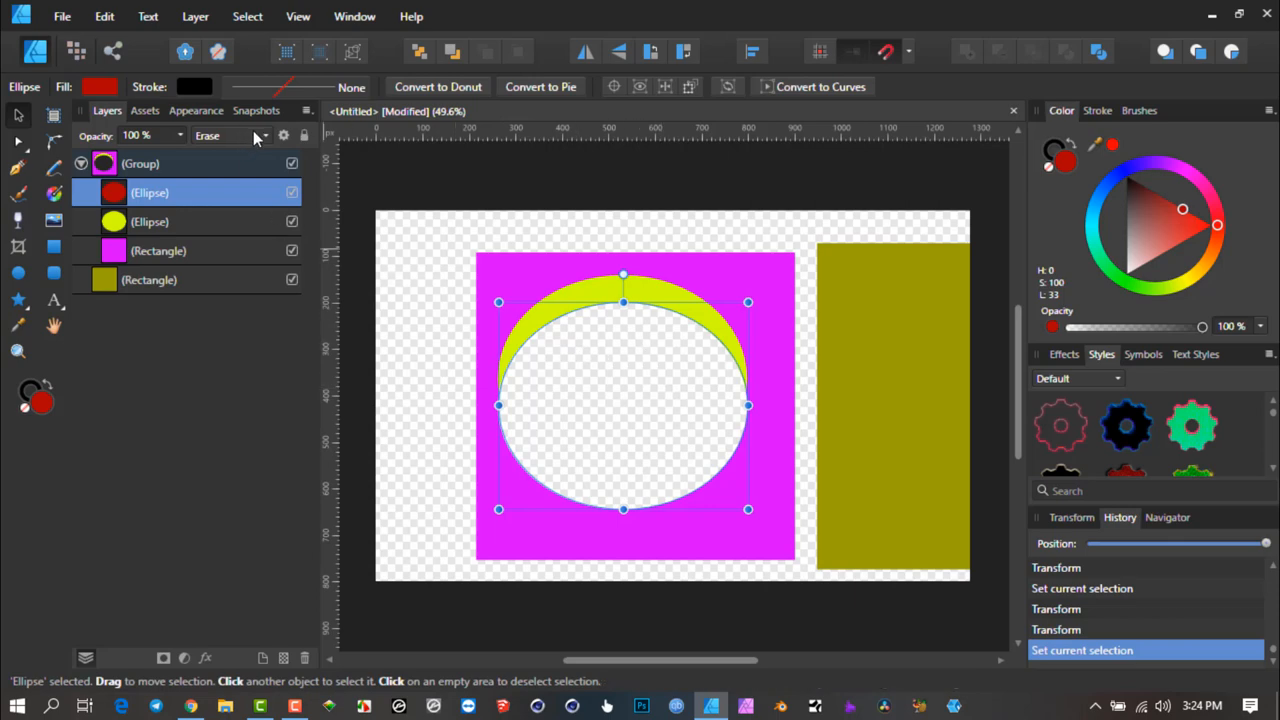
mouse_move(262, 140)
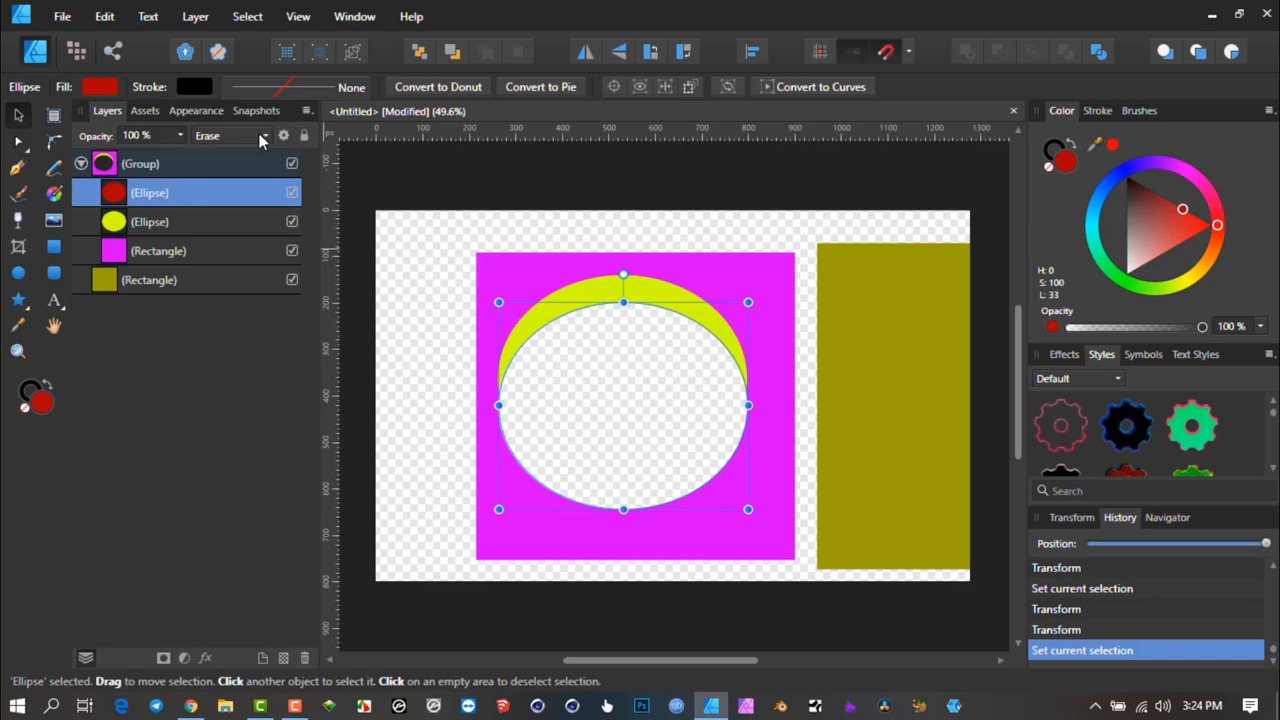
mouse_move(256, 140)
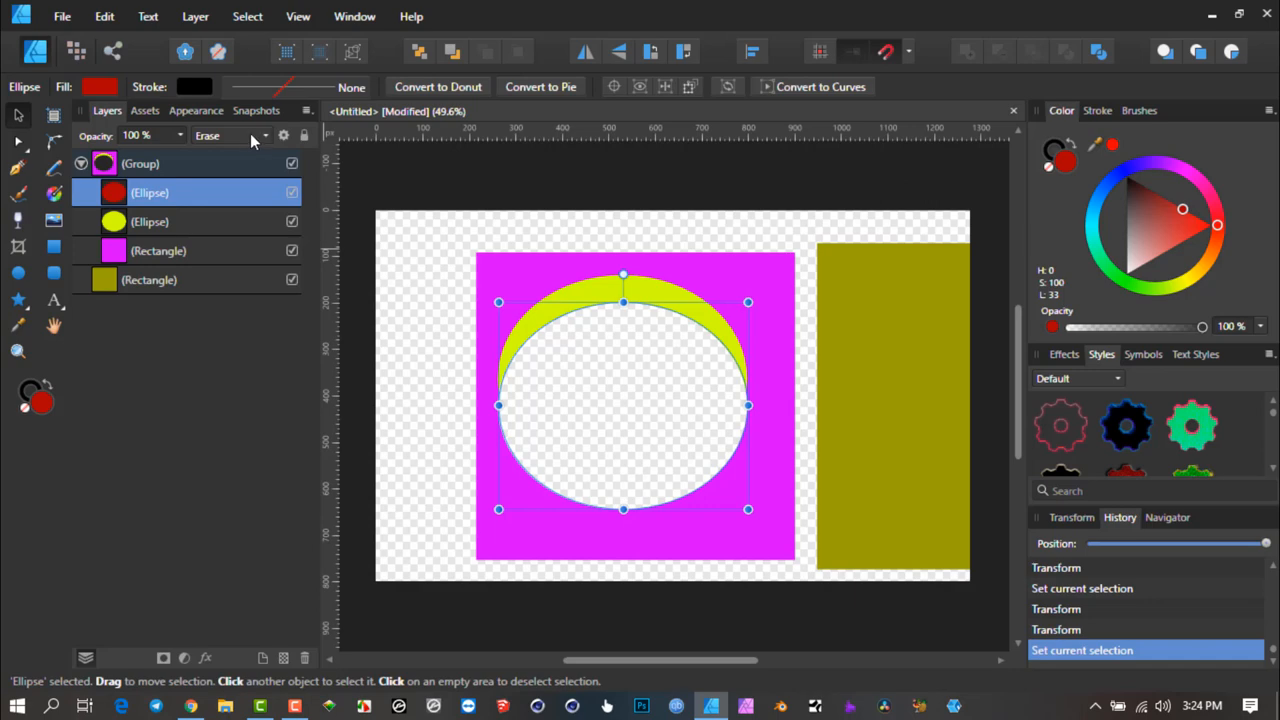
mouse_move(268, 140)
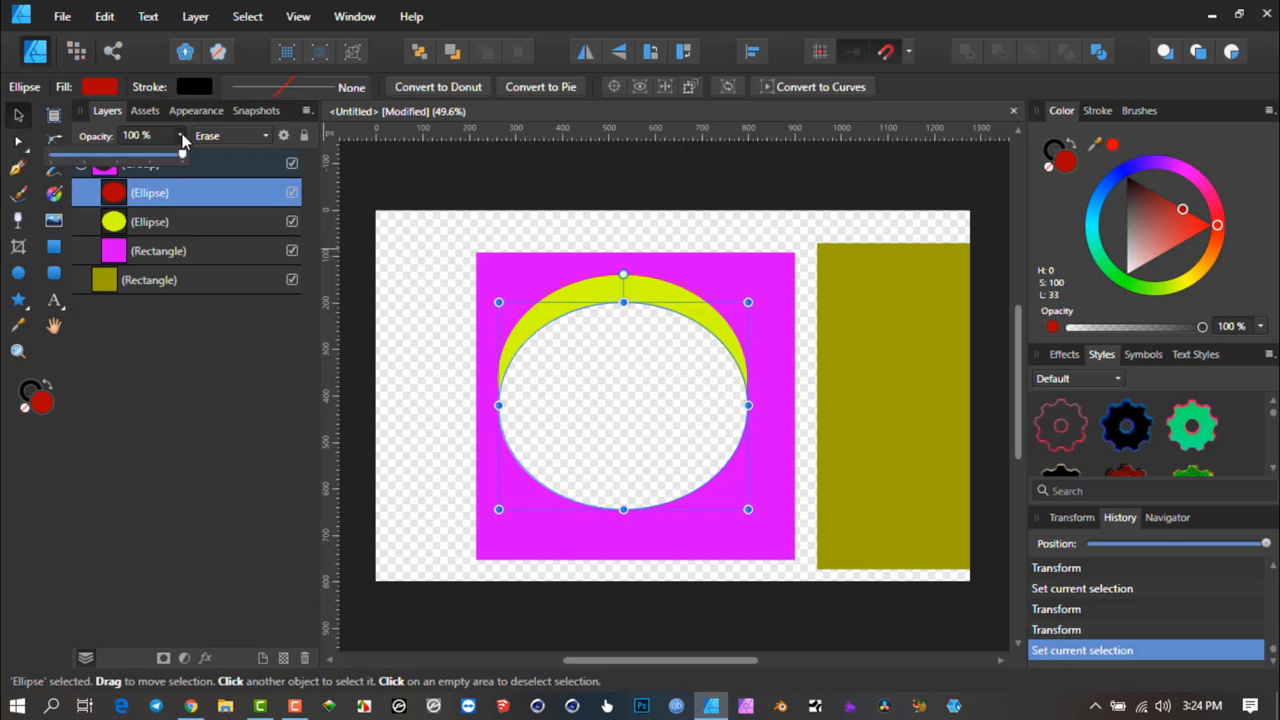
left_click_drag(182, 156, 104, 156)
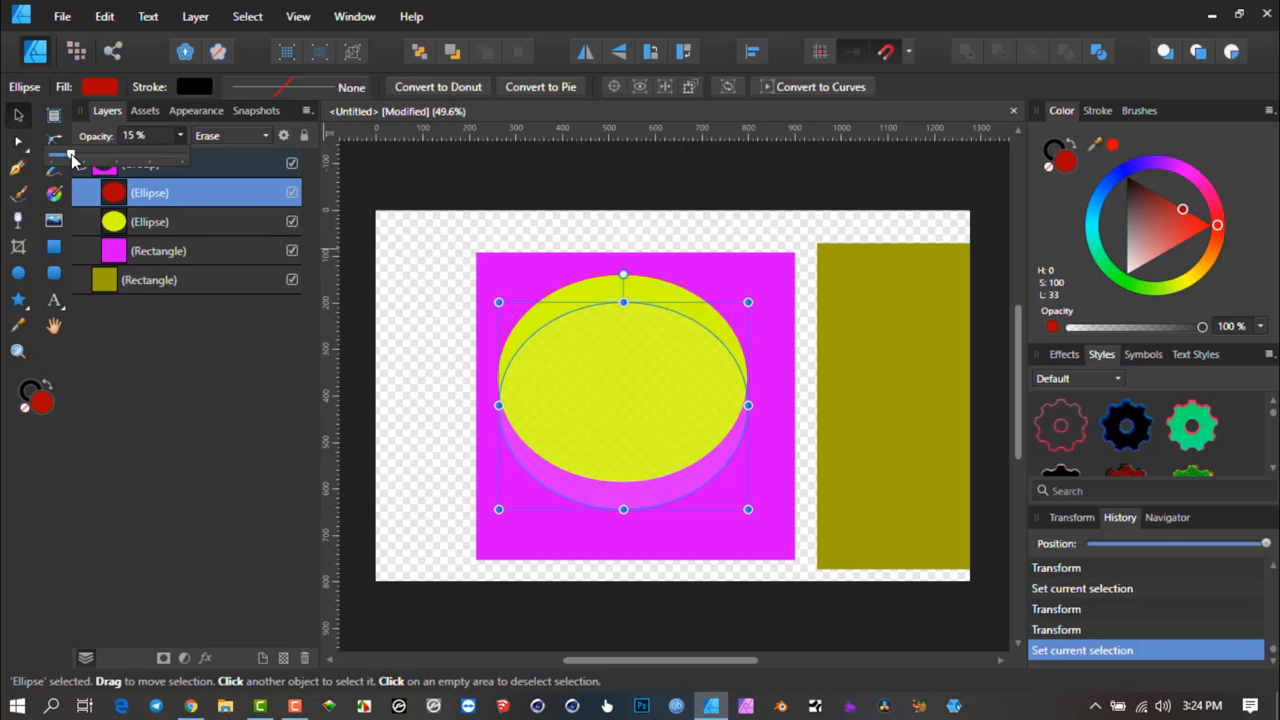
left_click_drag(72, 152, 104, 152)
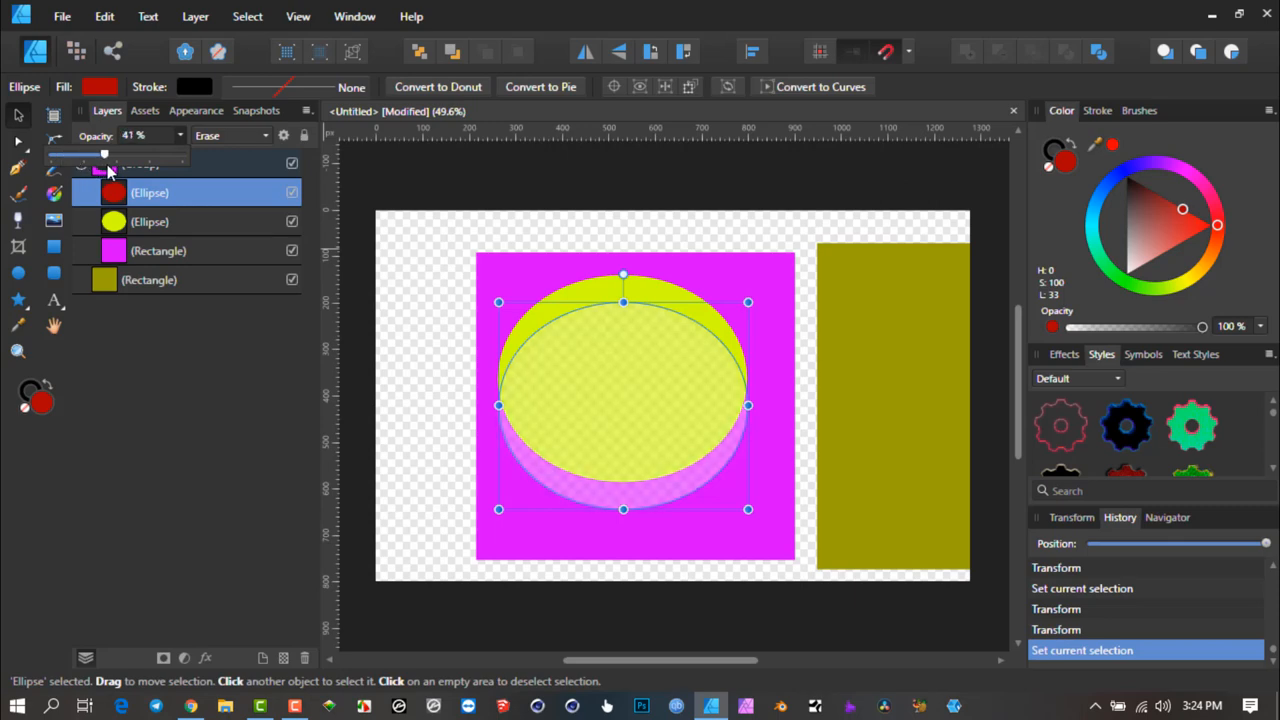
left_click_drag(104, 154, 182, 154)
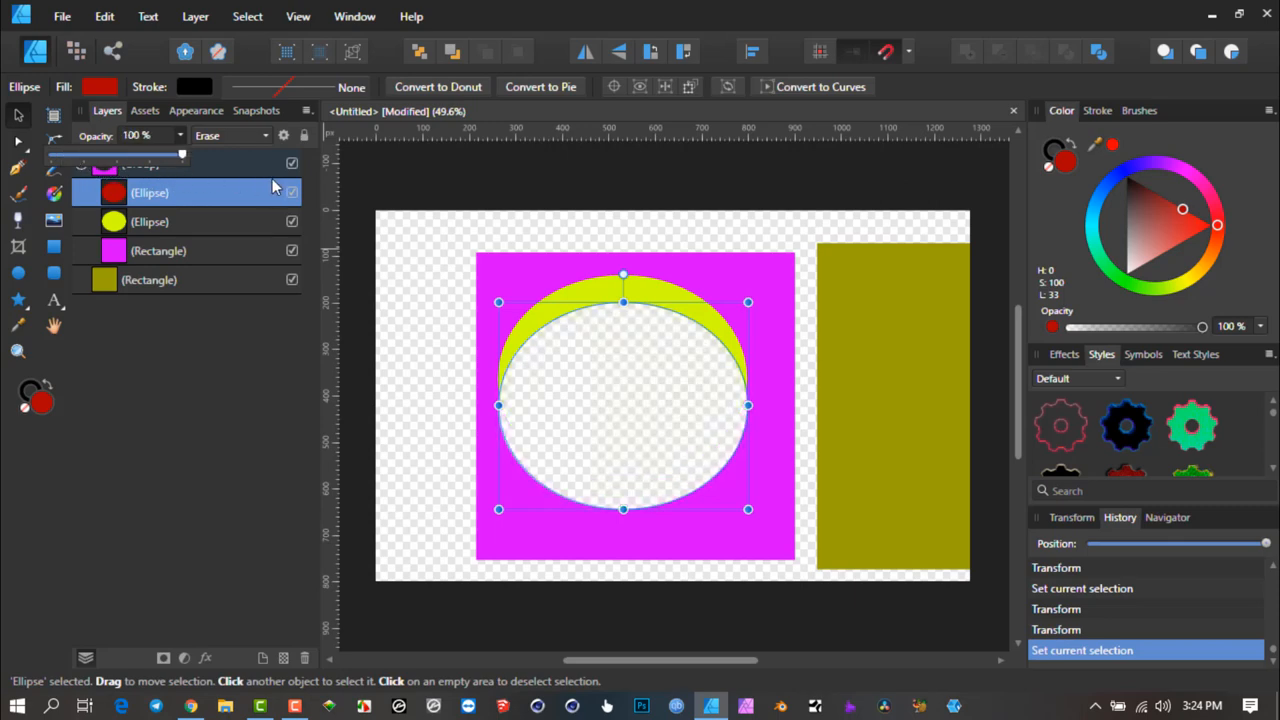
left_click_drag(180, 152, 76, 152)
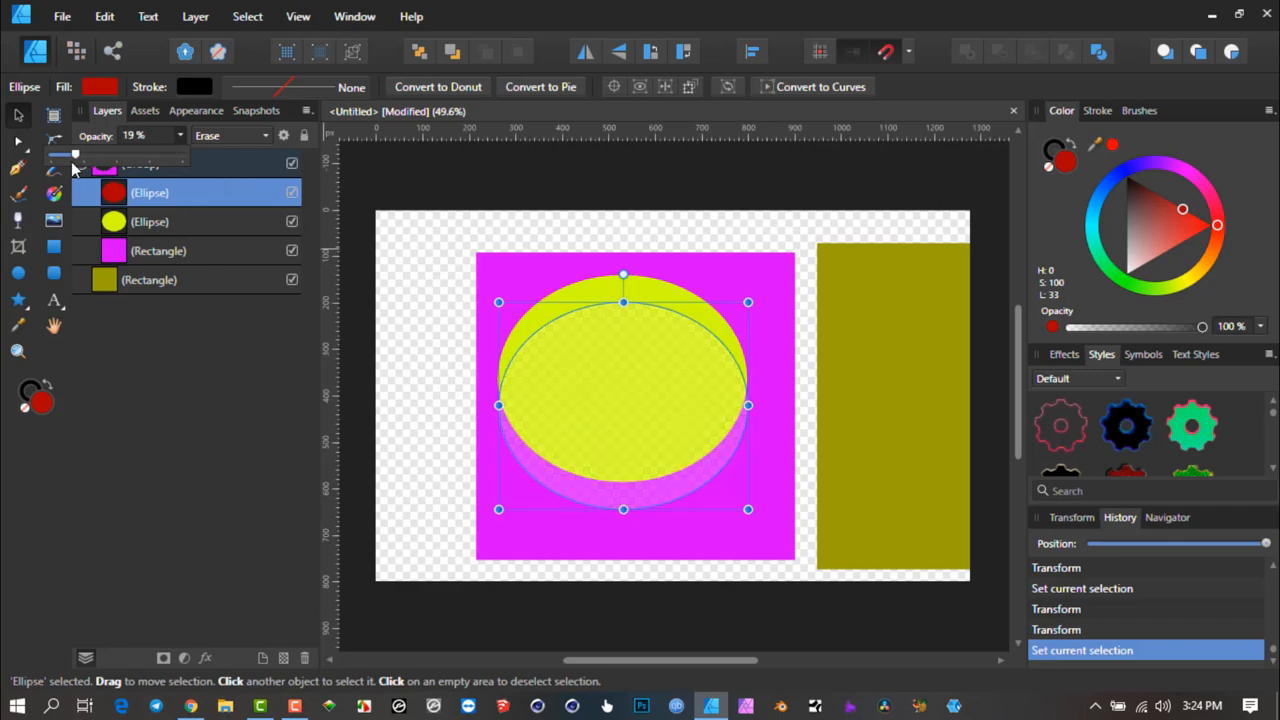
left_click_drag(76, 156, 92, 156)
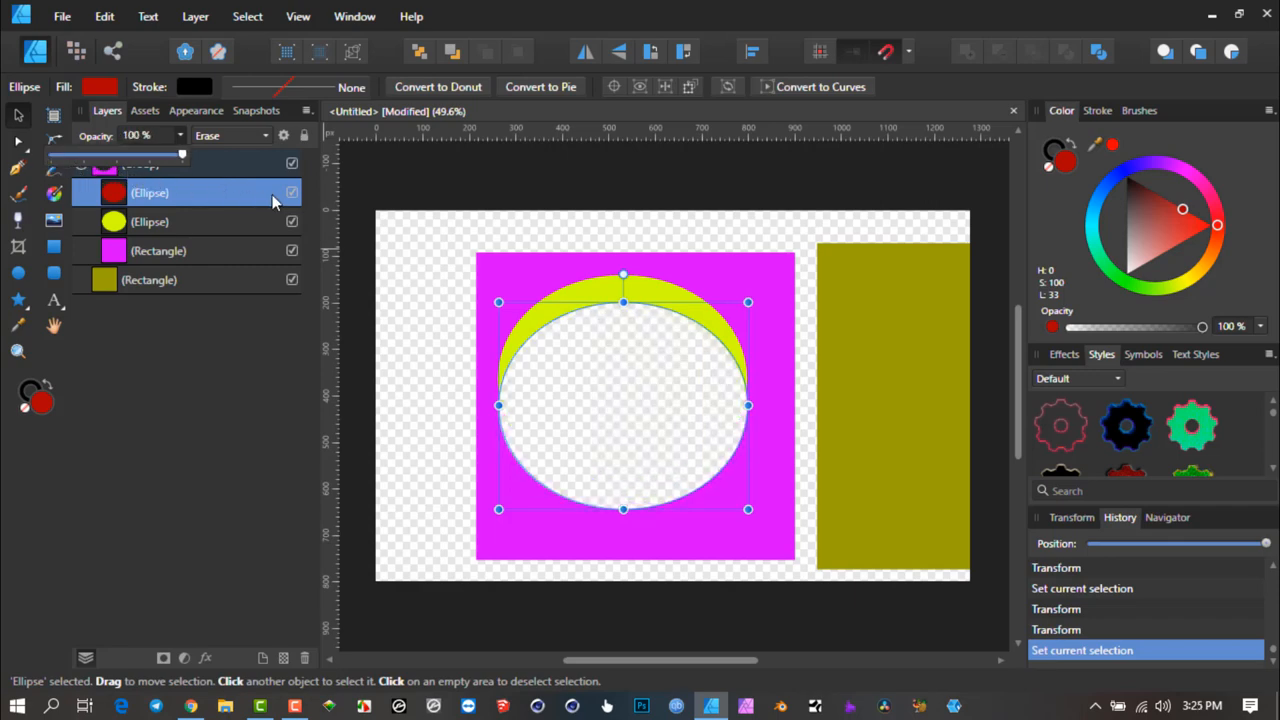
left_click_drag(180, 152, 116, 152)
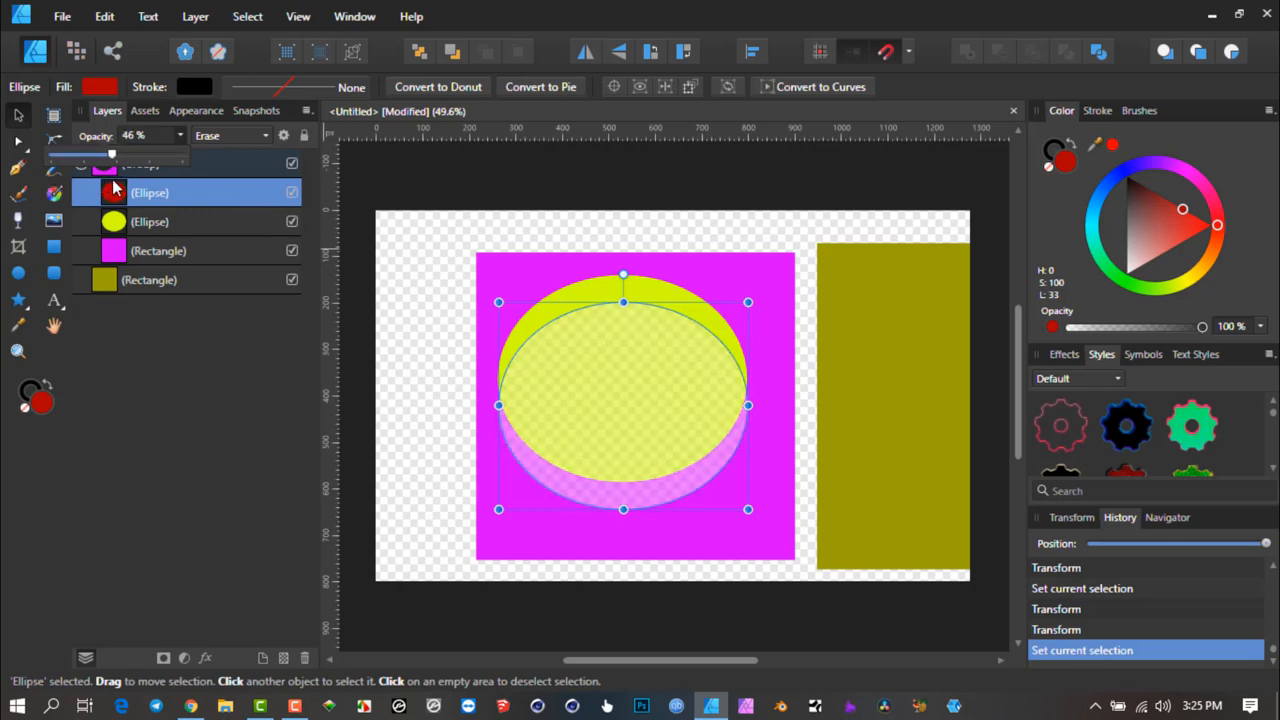
left_click(148, 280)
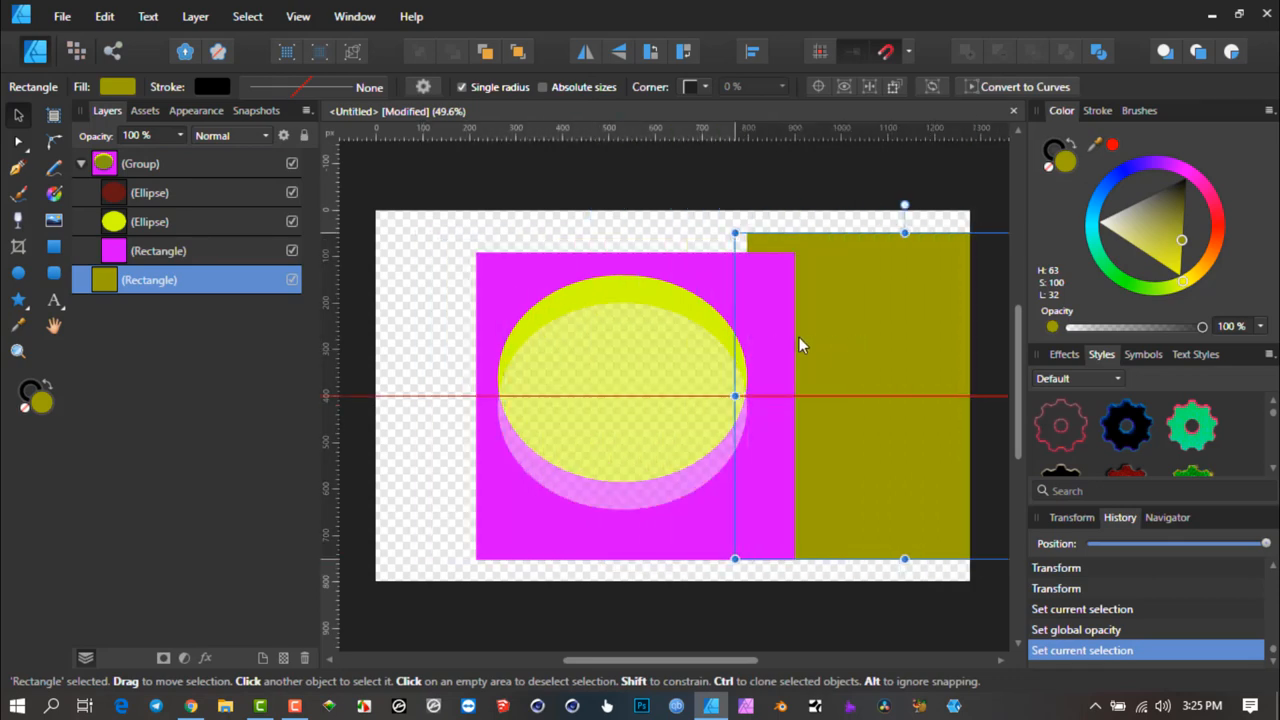
- Move the olive rectangle beside the magenta square and reselect the erasing ellipse at 100% opacity
left_click_drag(736, 396, 824, 404)
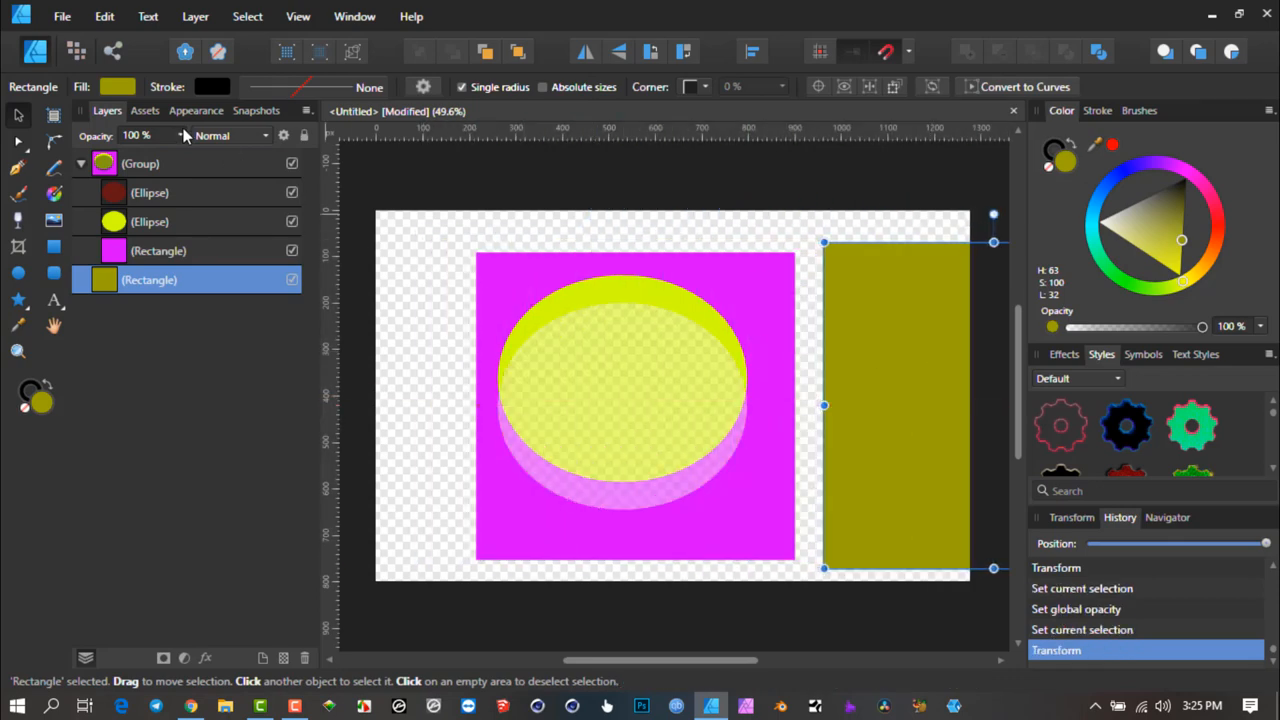
left_click(148, 192)
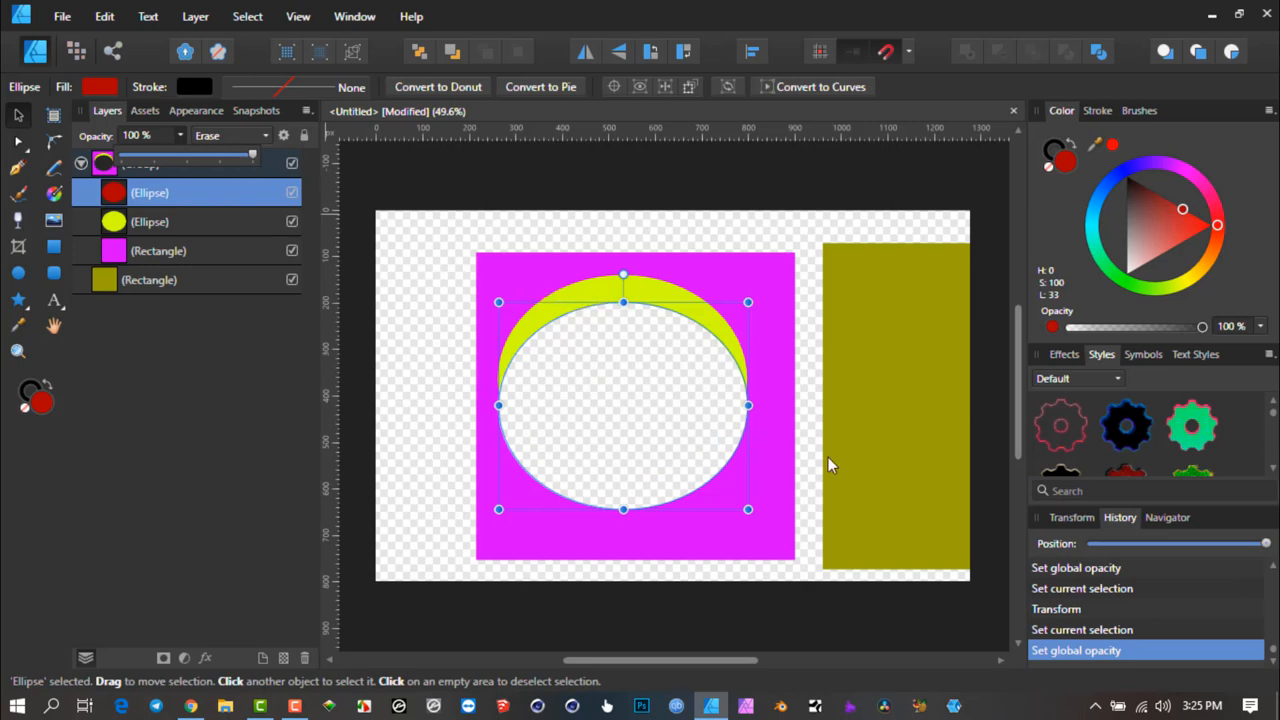
mouse_move(650, 440)
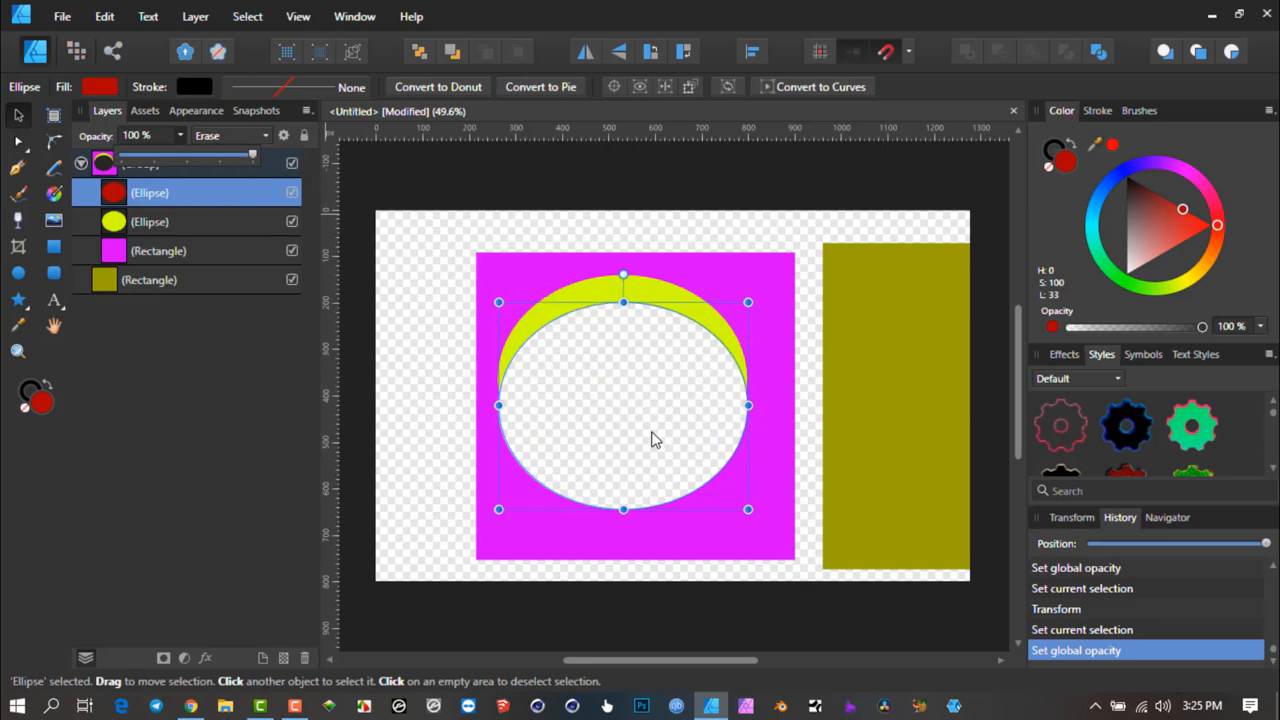
mouse_move(604, 384)
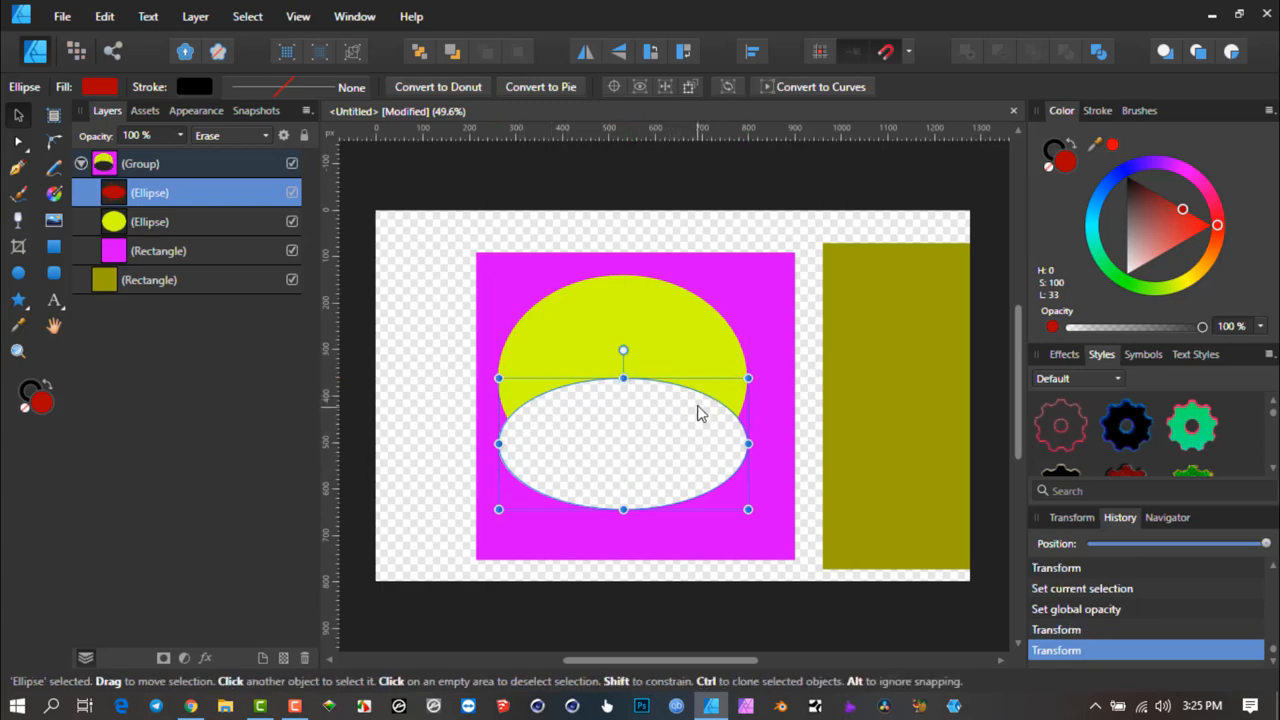
mouse_move(748, 444)
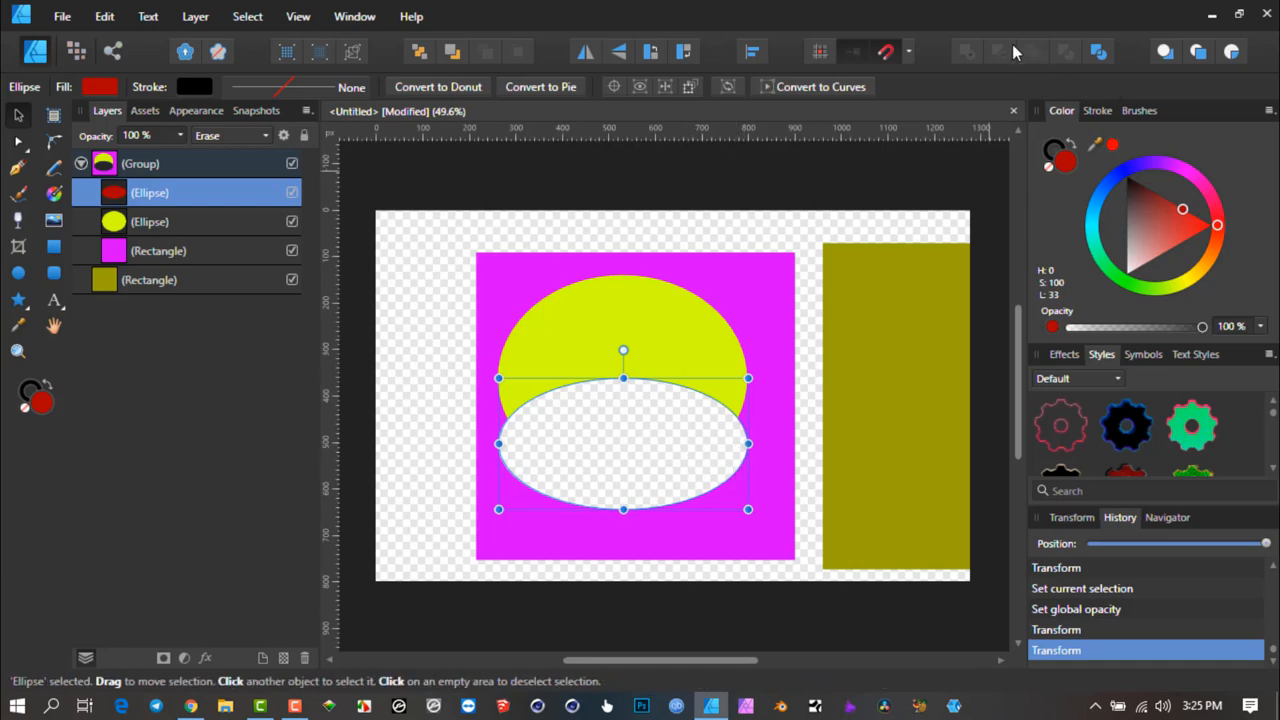
mouse_move(148, 16)
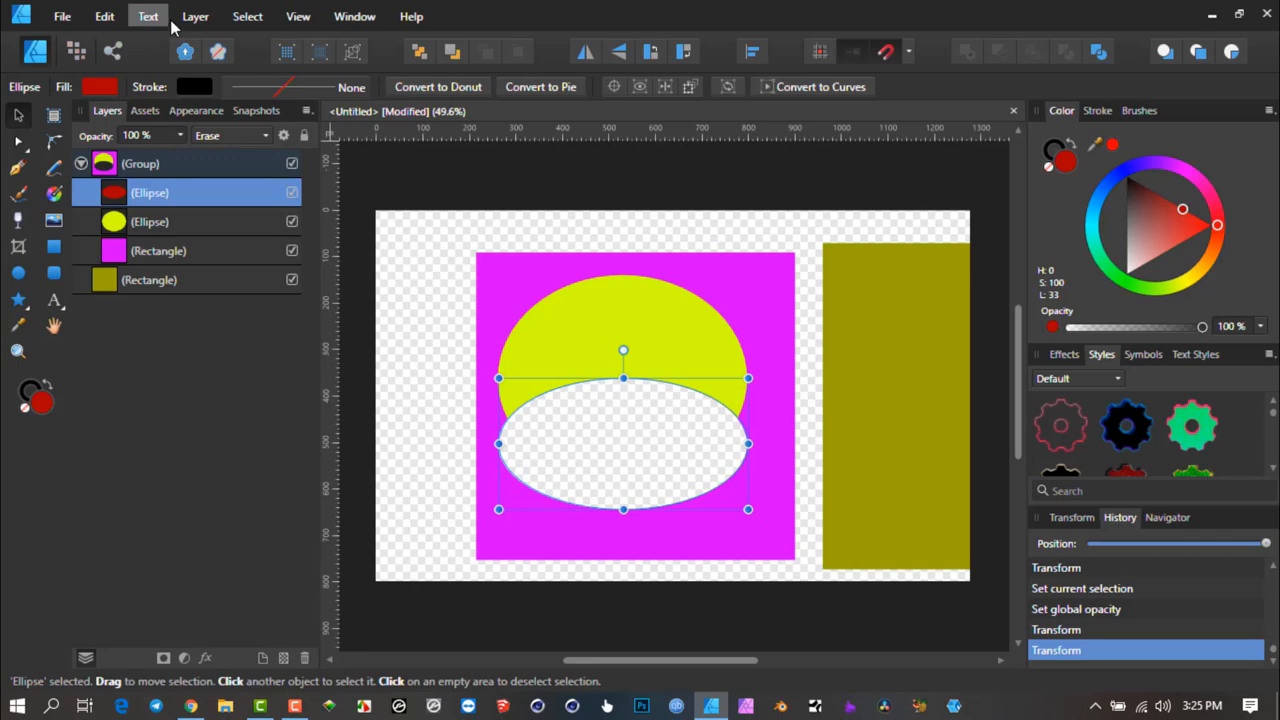
- Dismiss the Text menu, then flatten the erasing ellipse into a wide oval across the yellow ellipse
left_click(148, 16)
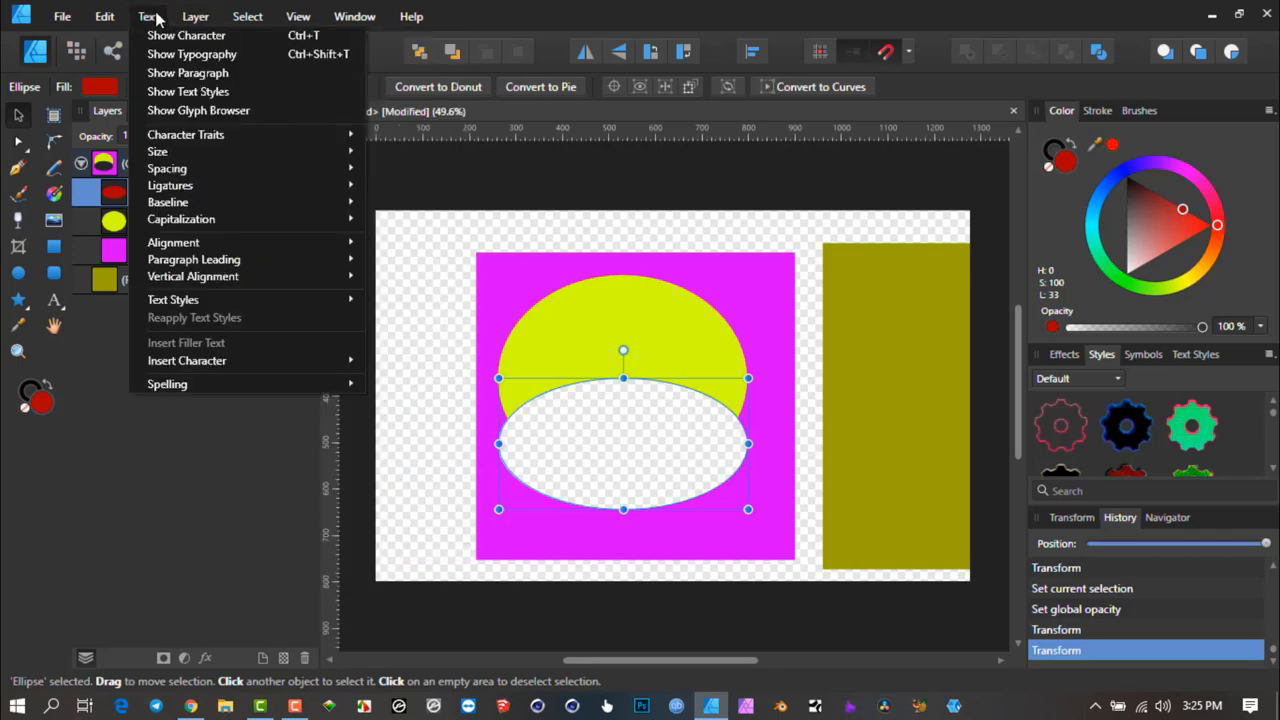
left_click(248, 16)
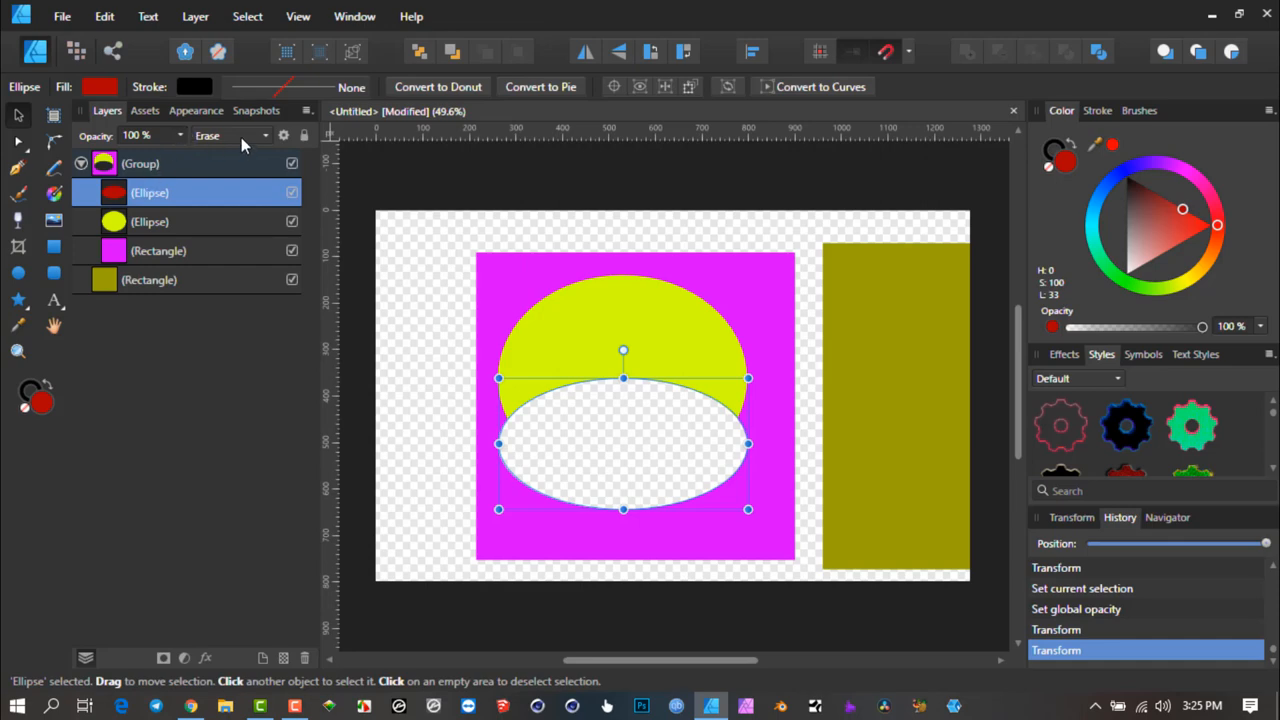
mouse_move(230, 142)
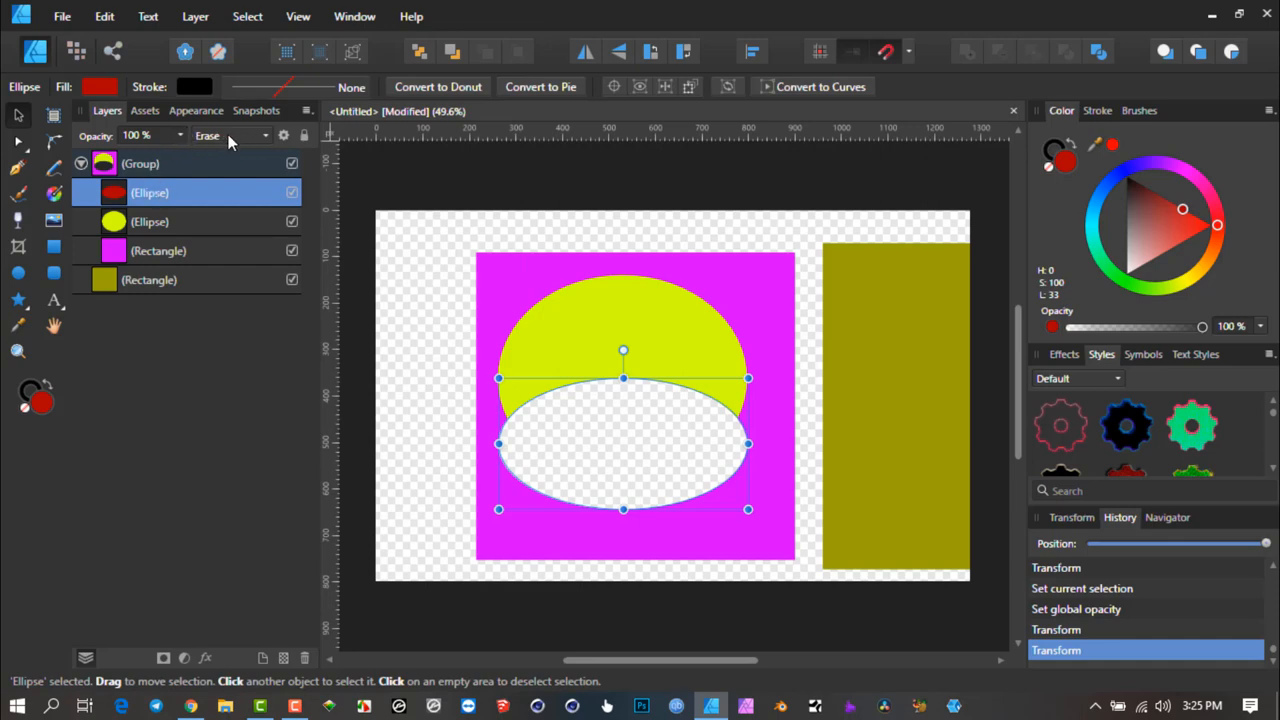
mouse_move(780, 430)
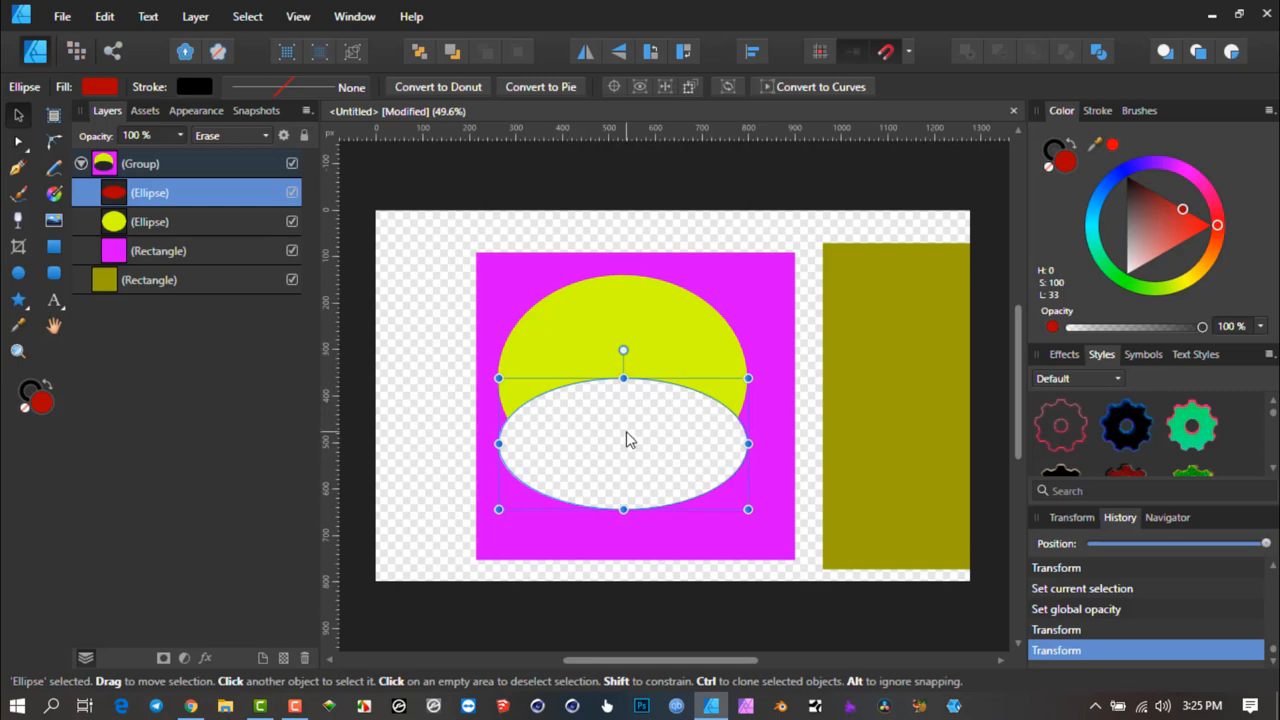
left_click_drag(624, 440, 624, 390)
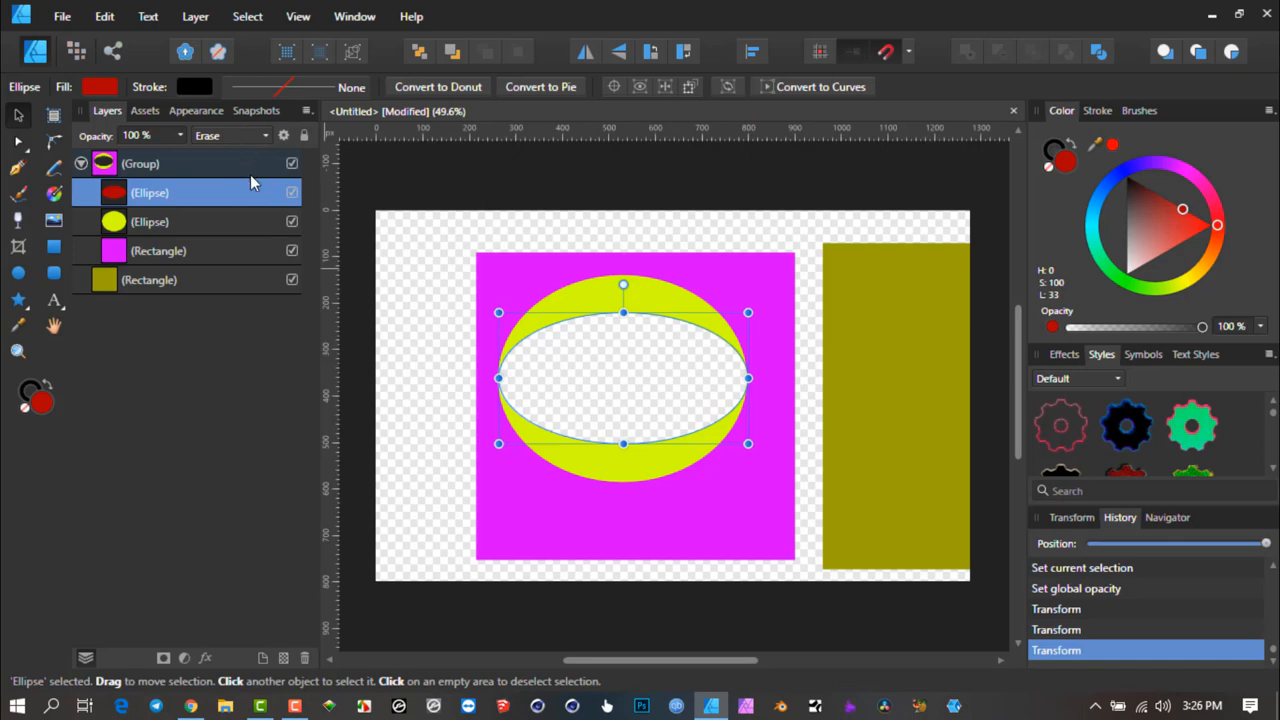
mouse_move(250, 144)
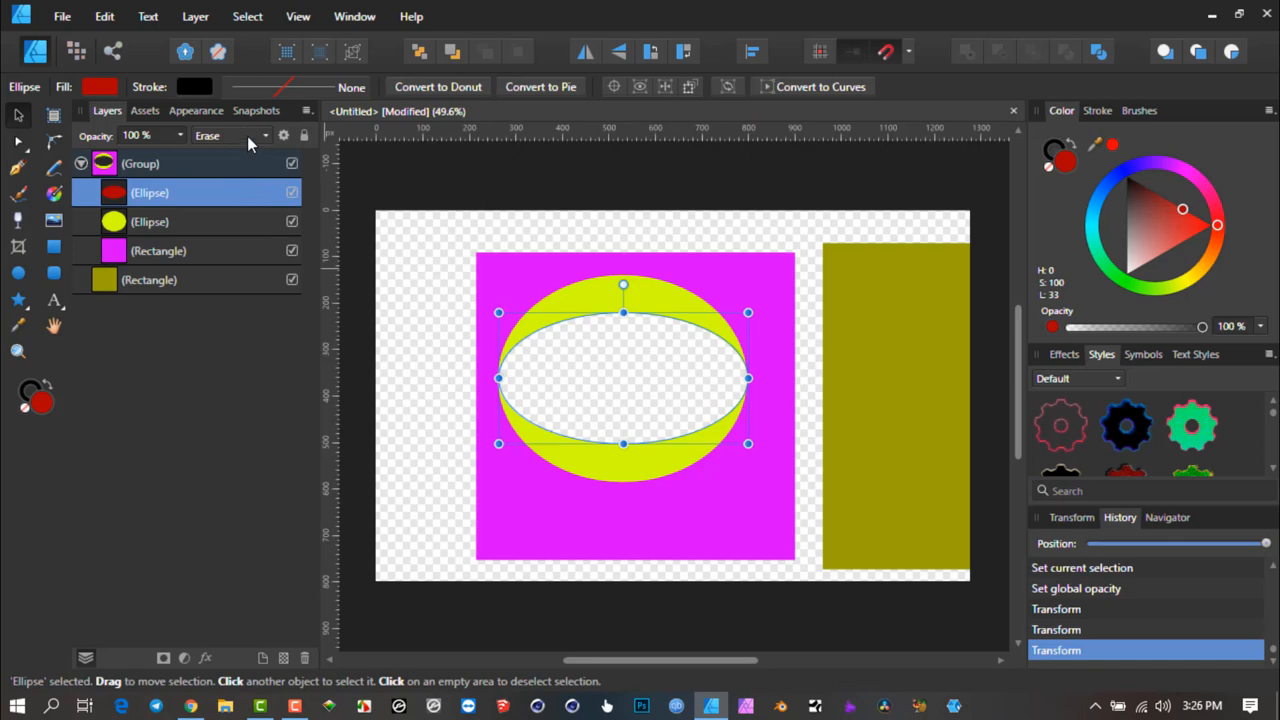